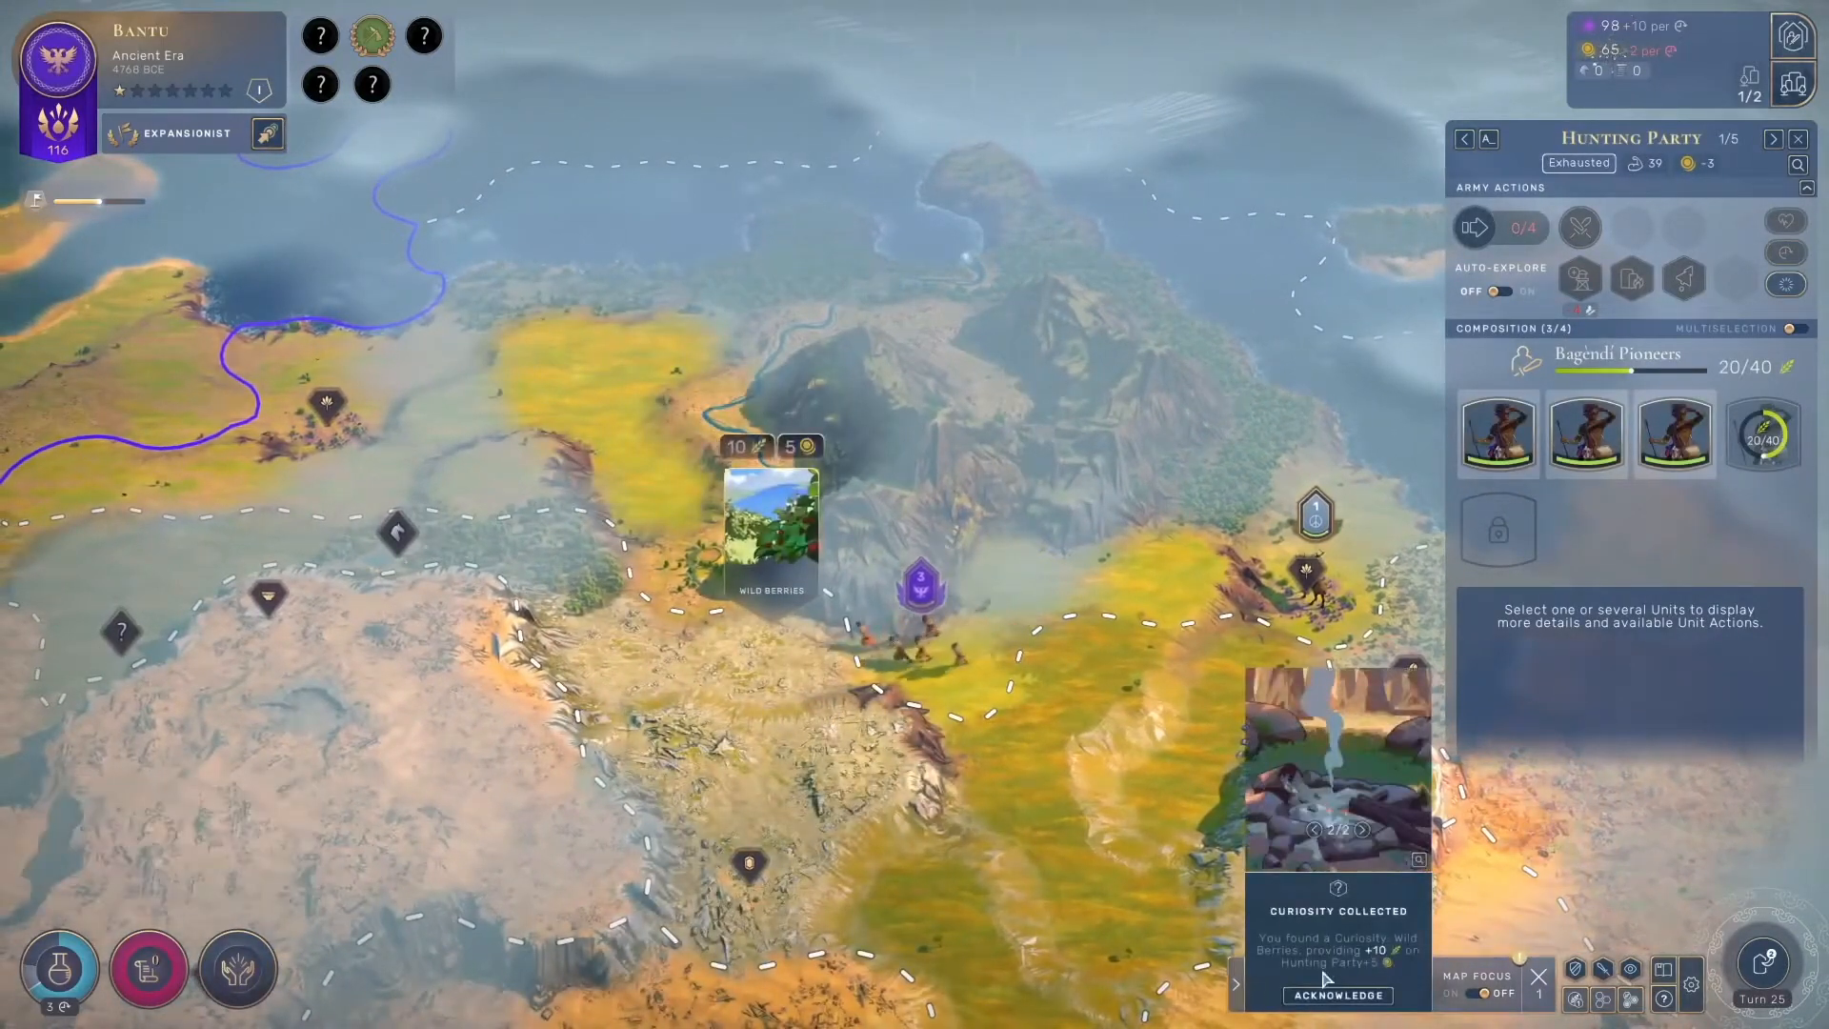
# Dismiss the Wild Berries Curiosity Collected notice in Humankind.
pyautogui.click(1337, 995)
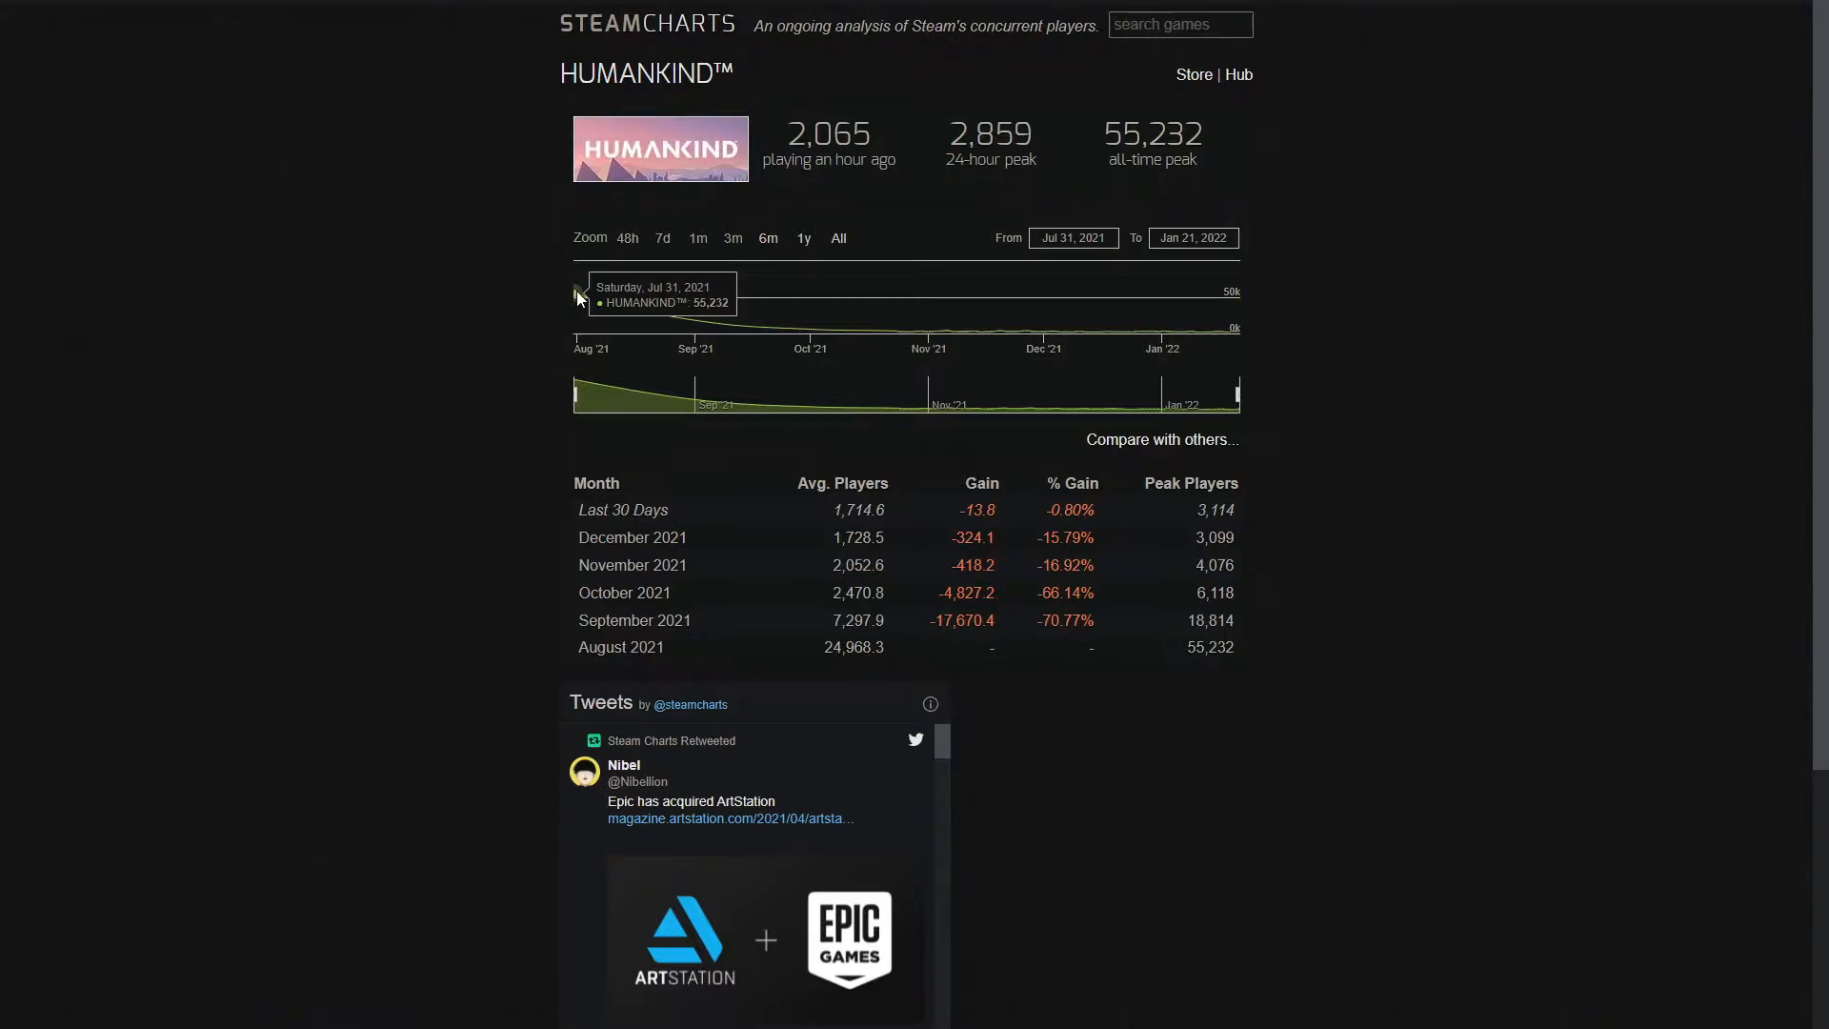
pyautogui.moveTo(594, 316)
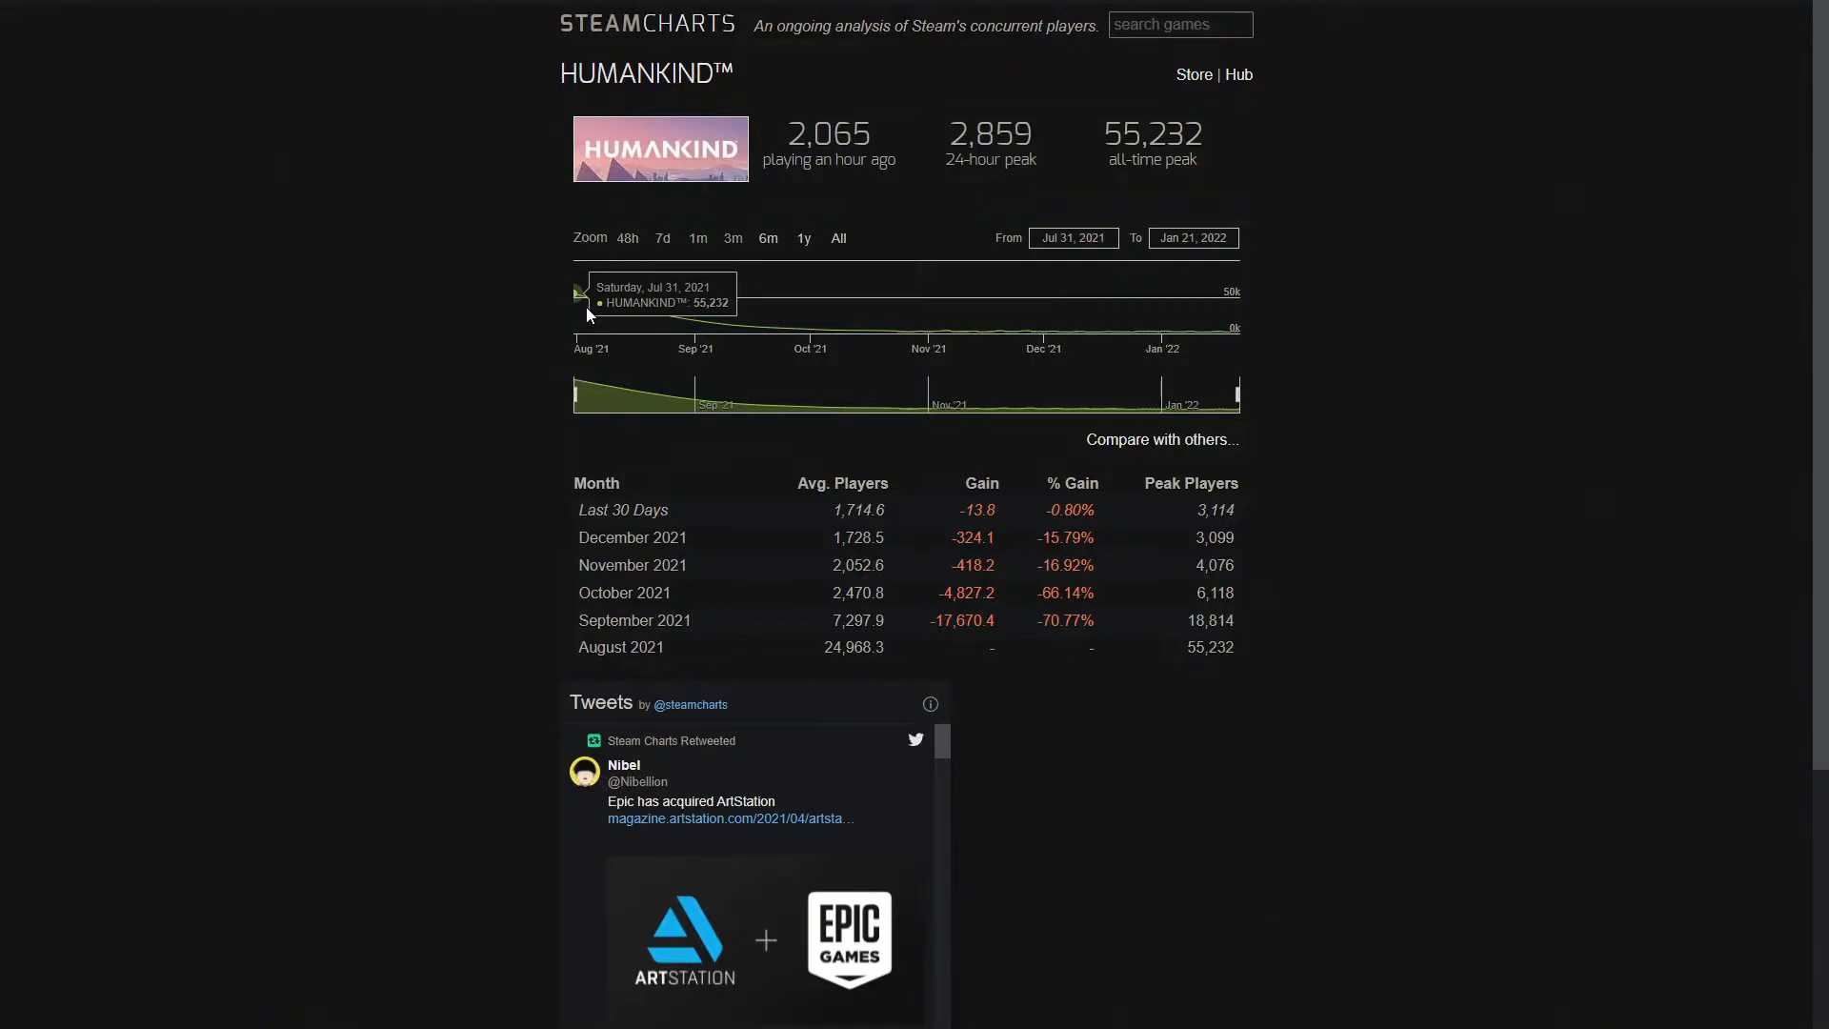
pyautogui.moveTo(571, 284)
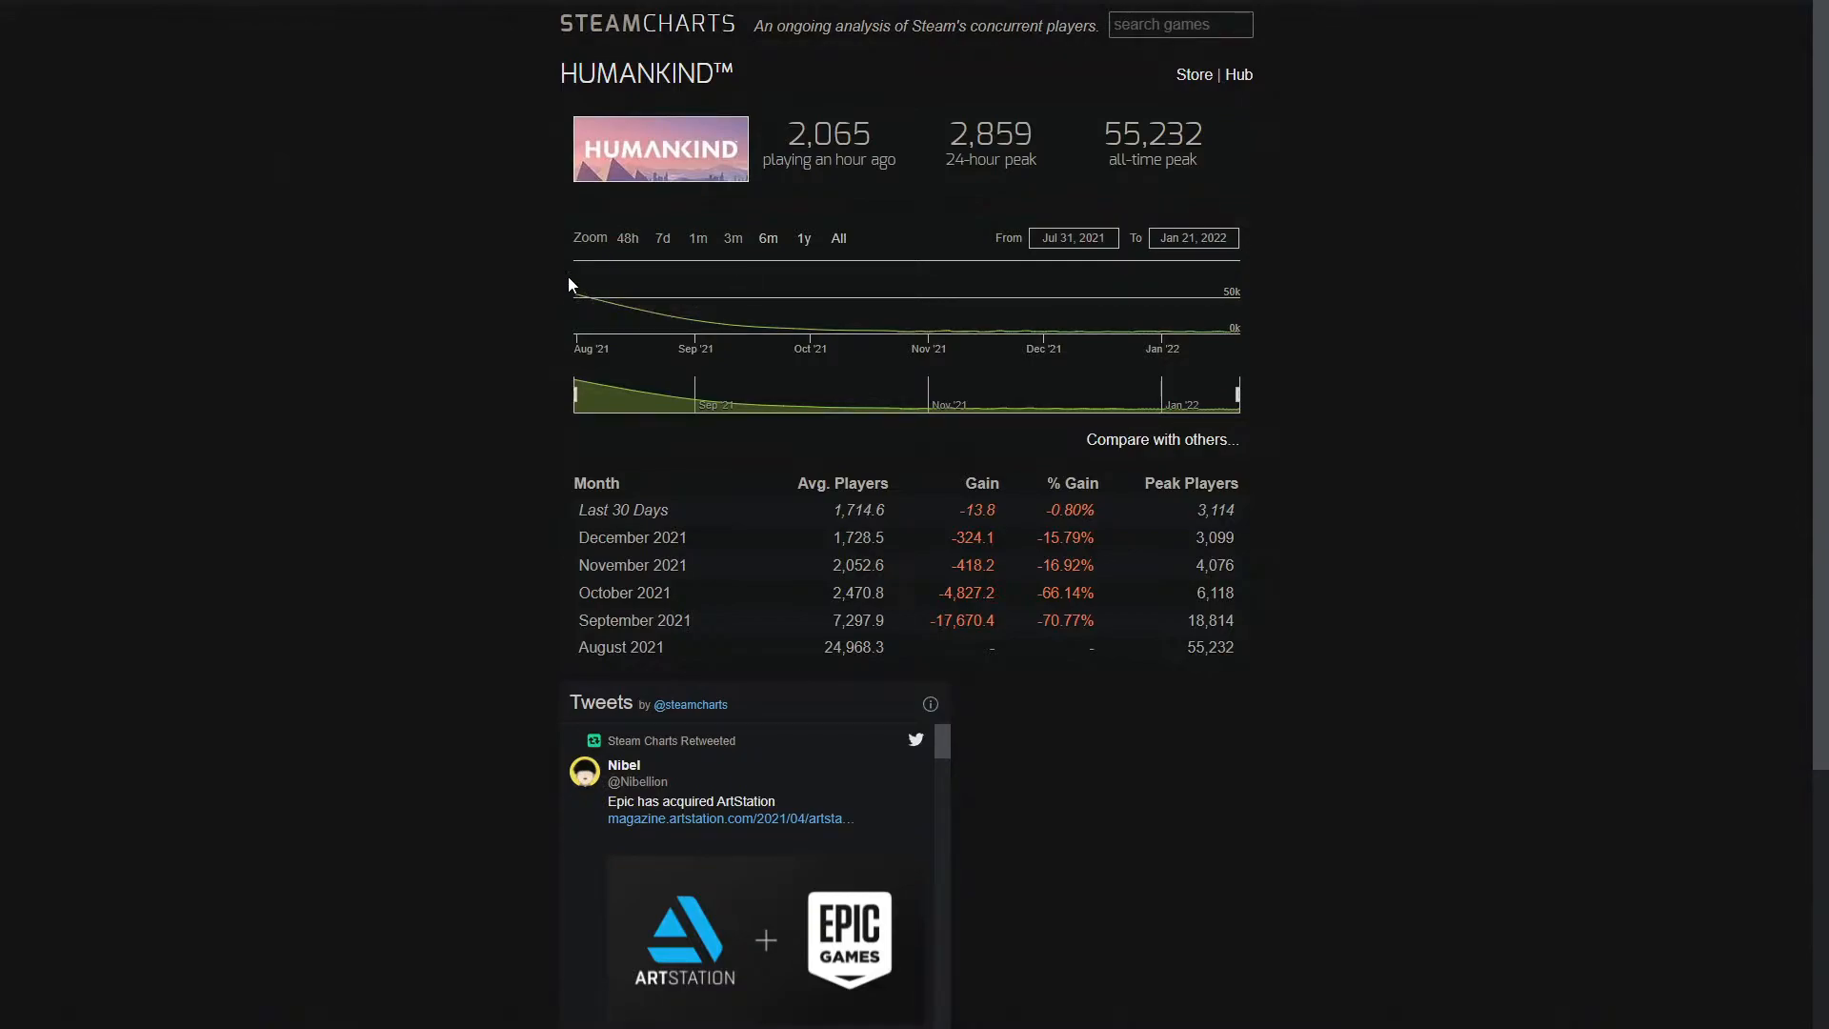
pyautogui.moveTo(576, 294)
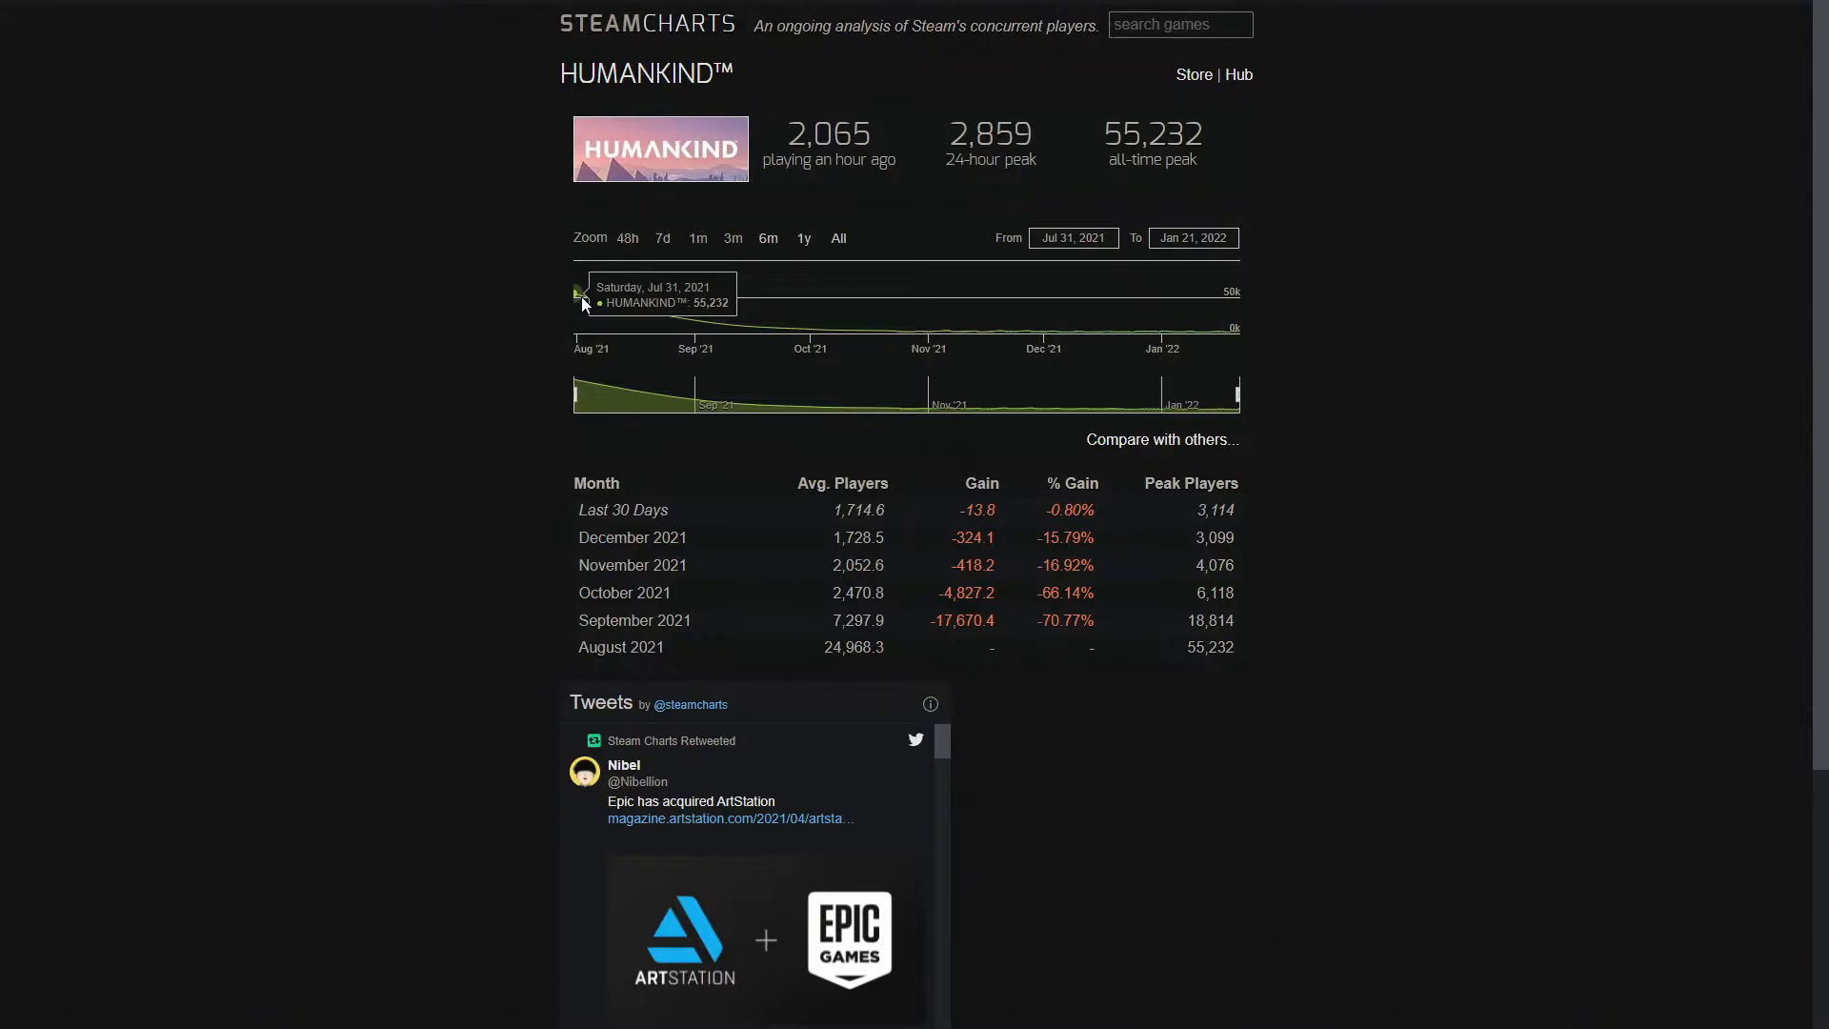
pyautogui.moveTo(692, 318)
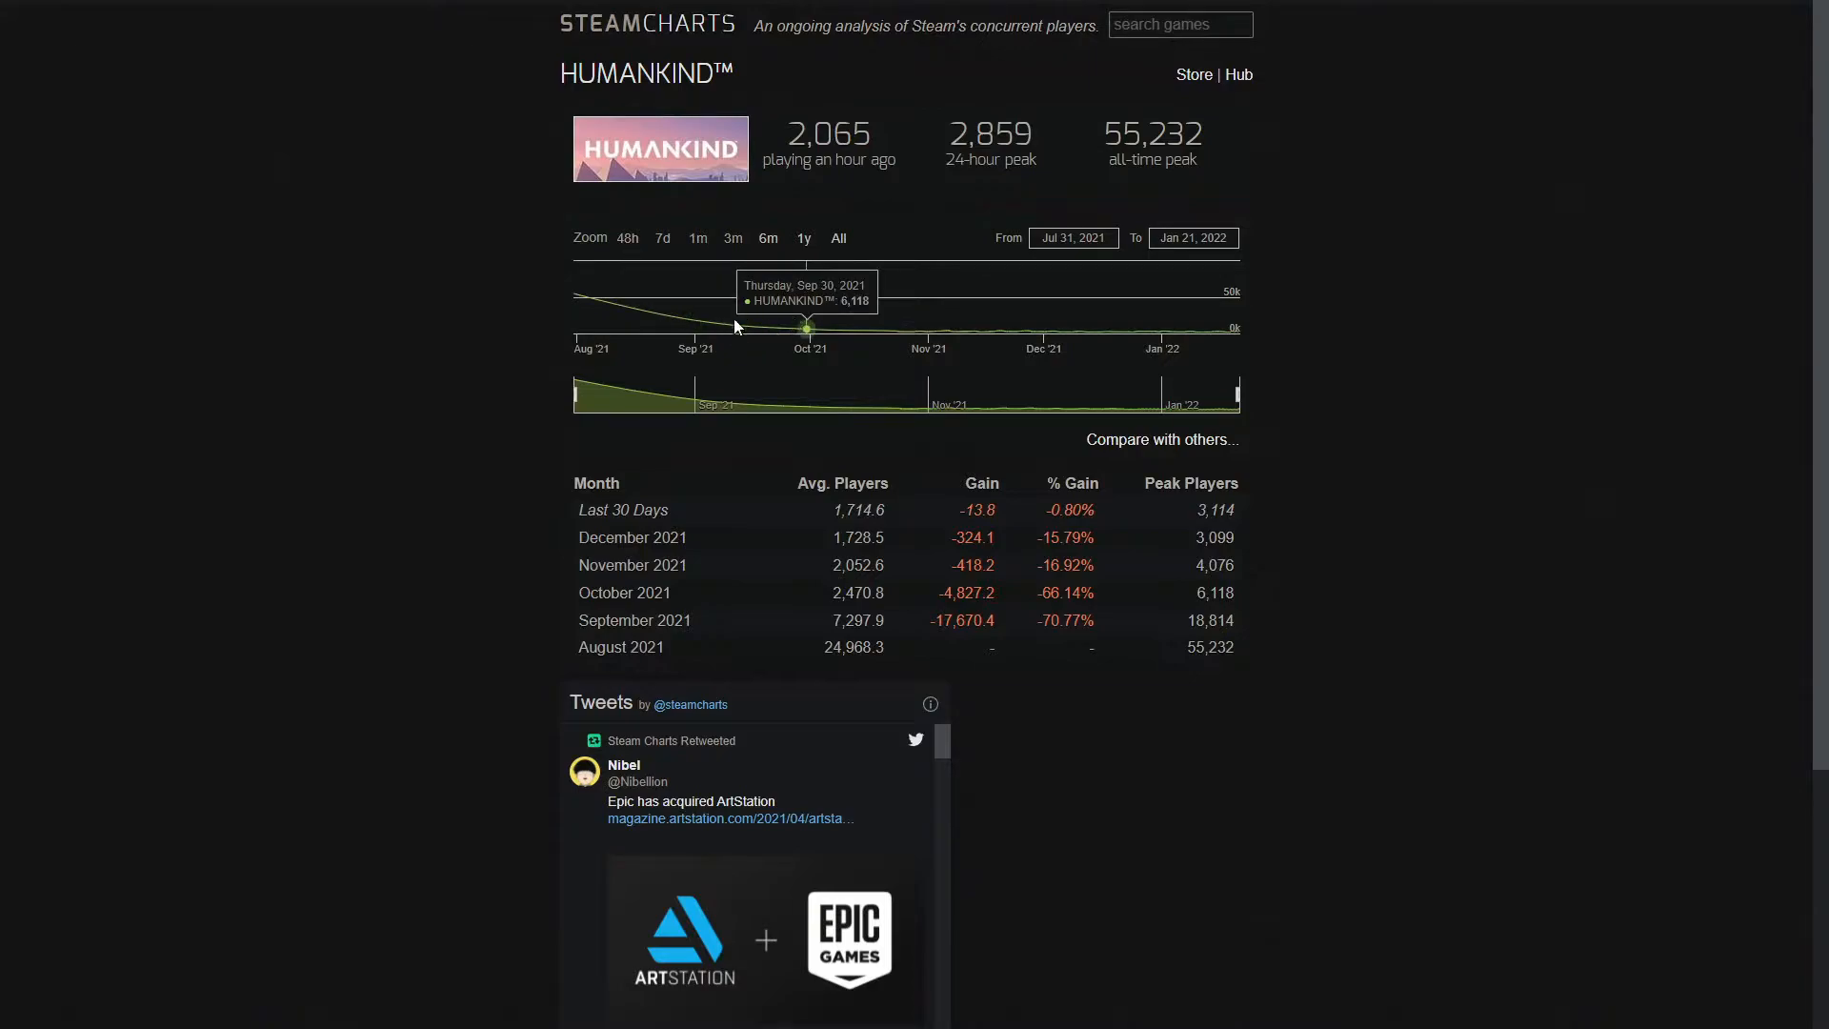
pyautogui.moveTo(695, 321)
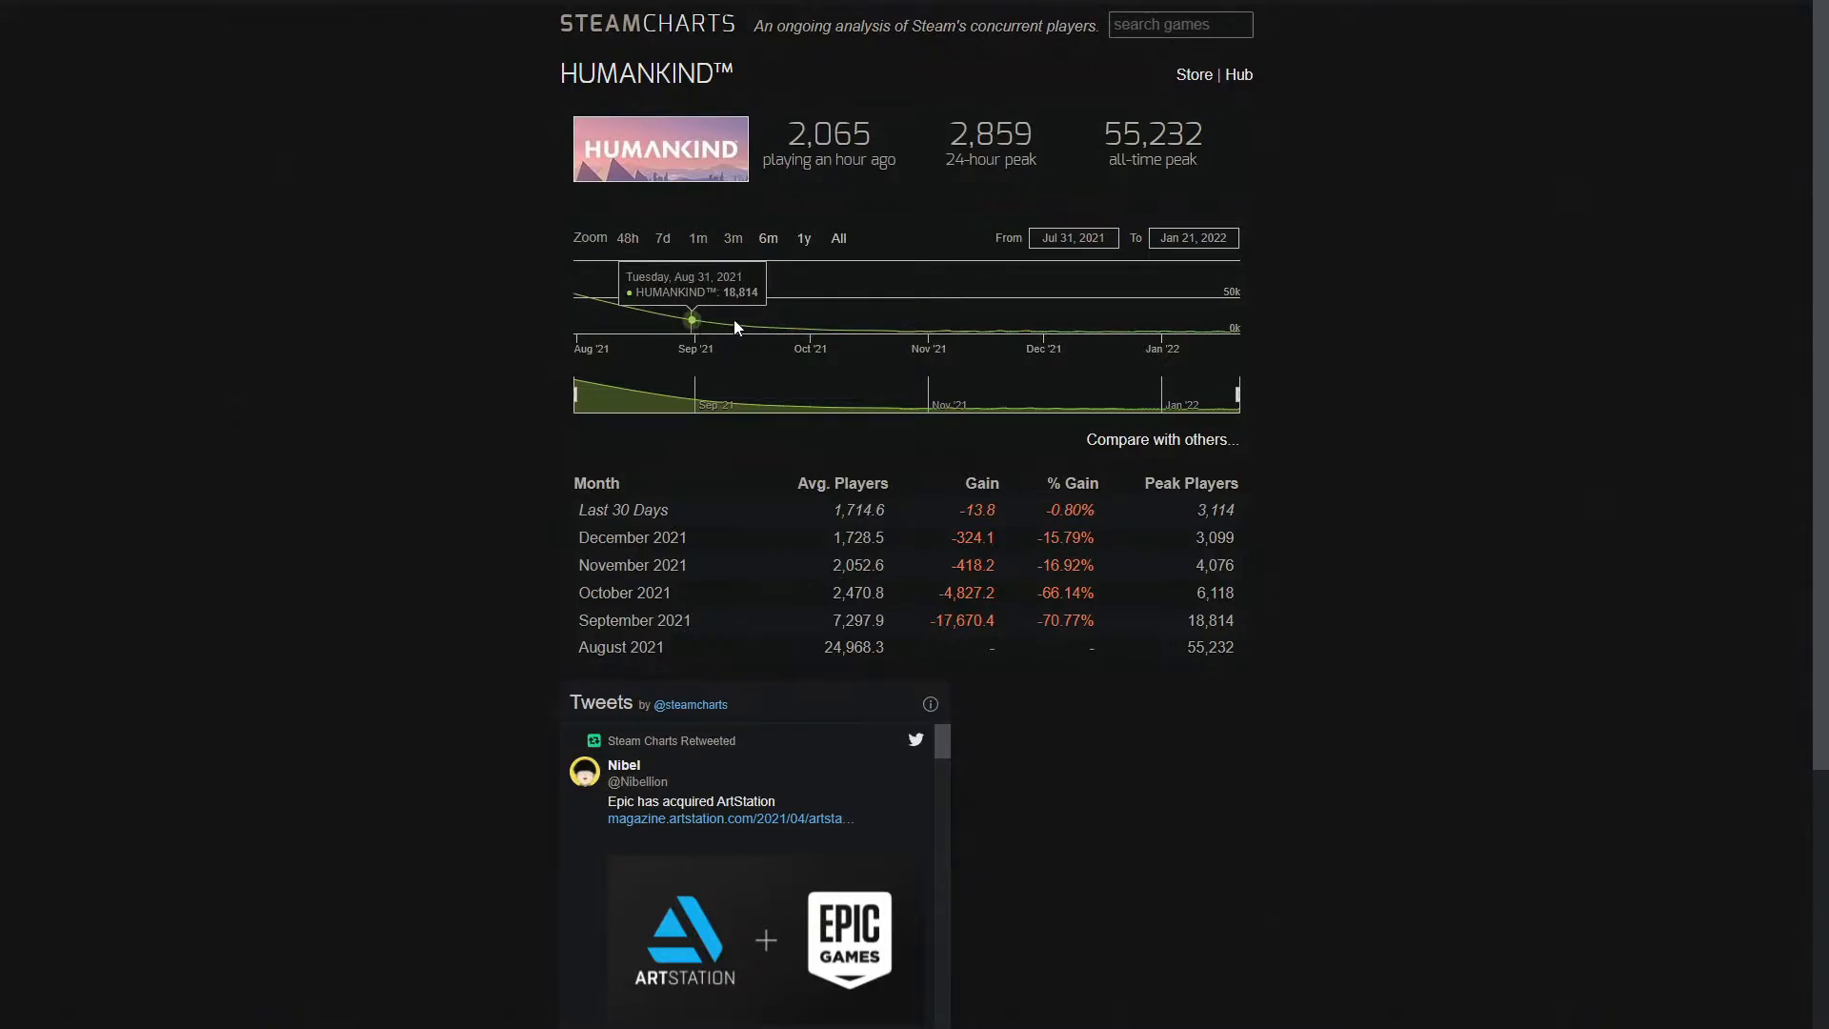
pyautogui.moveTo(717, 327)
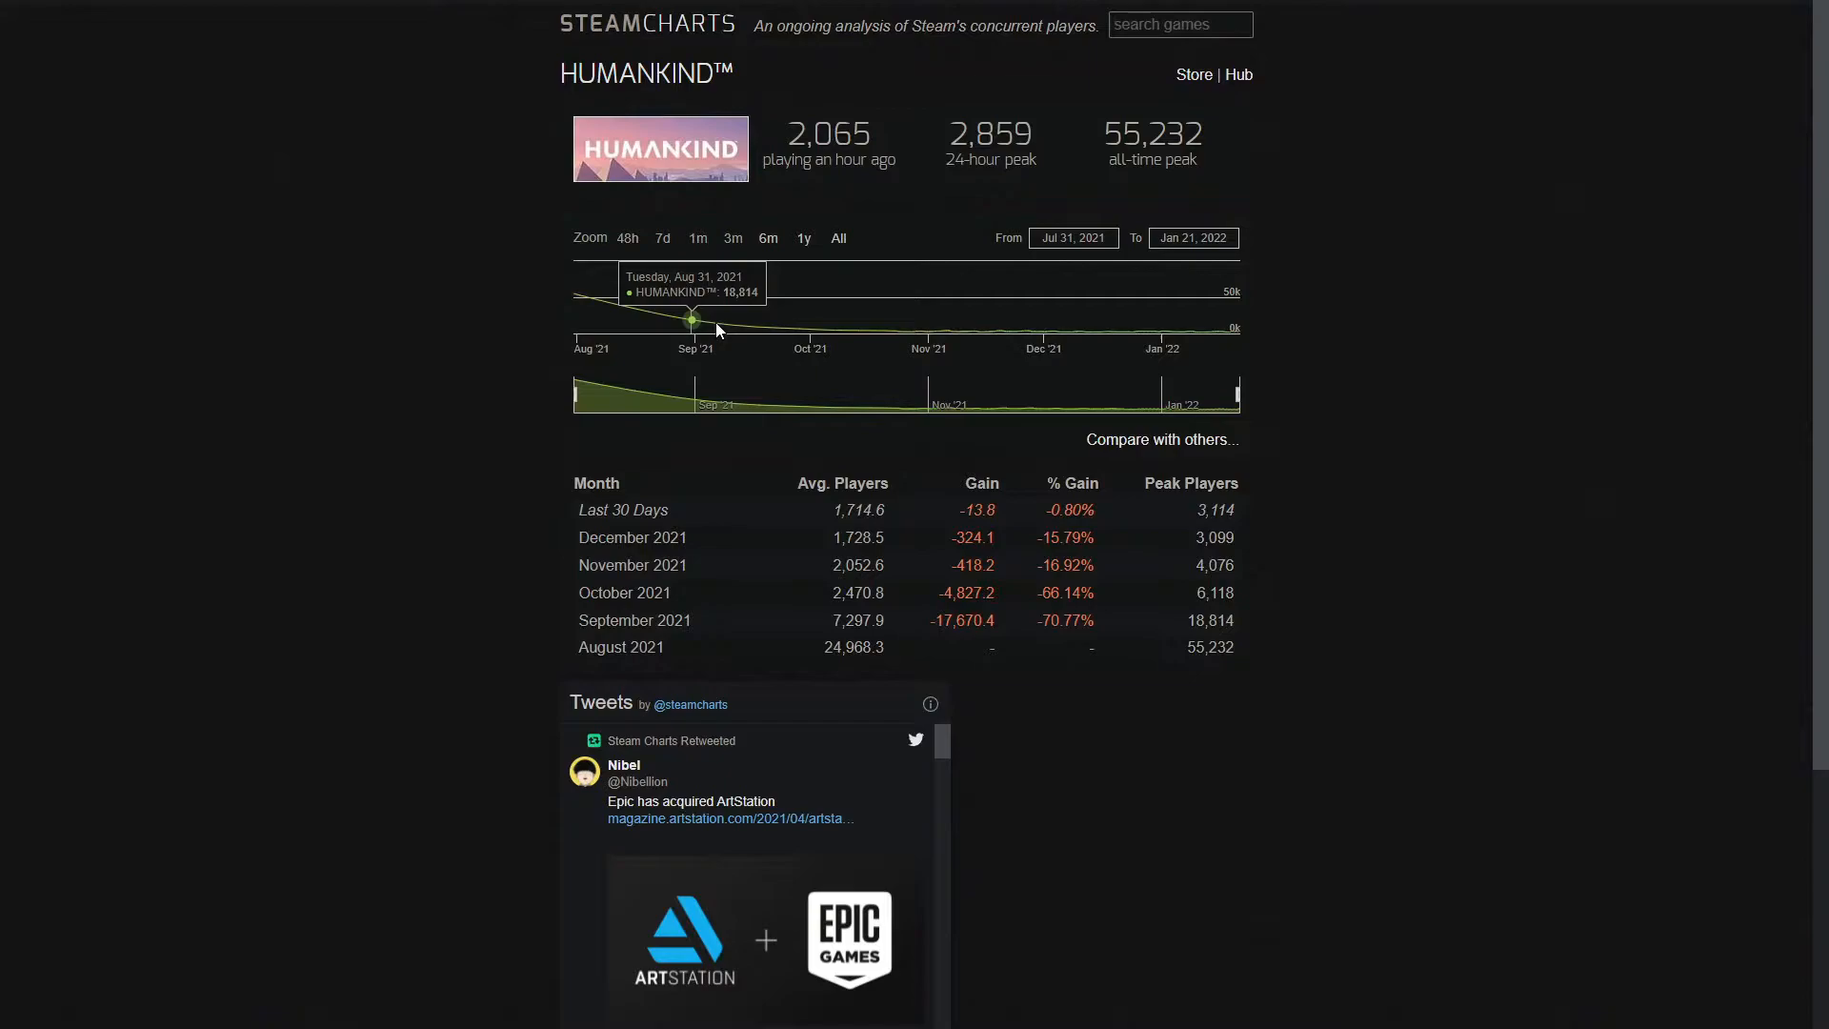
pyautogui.moveTo(770, 342)
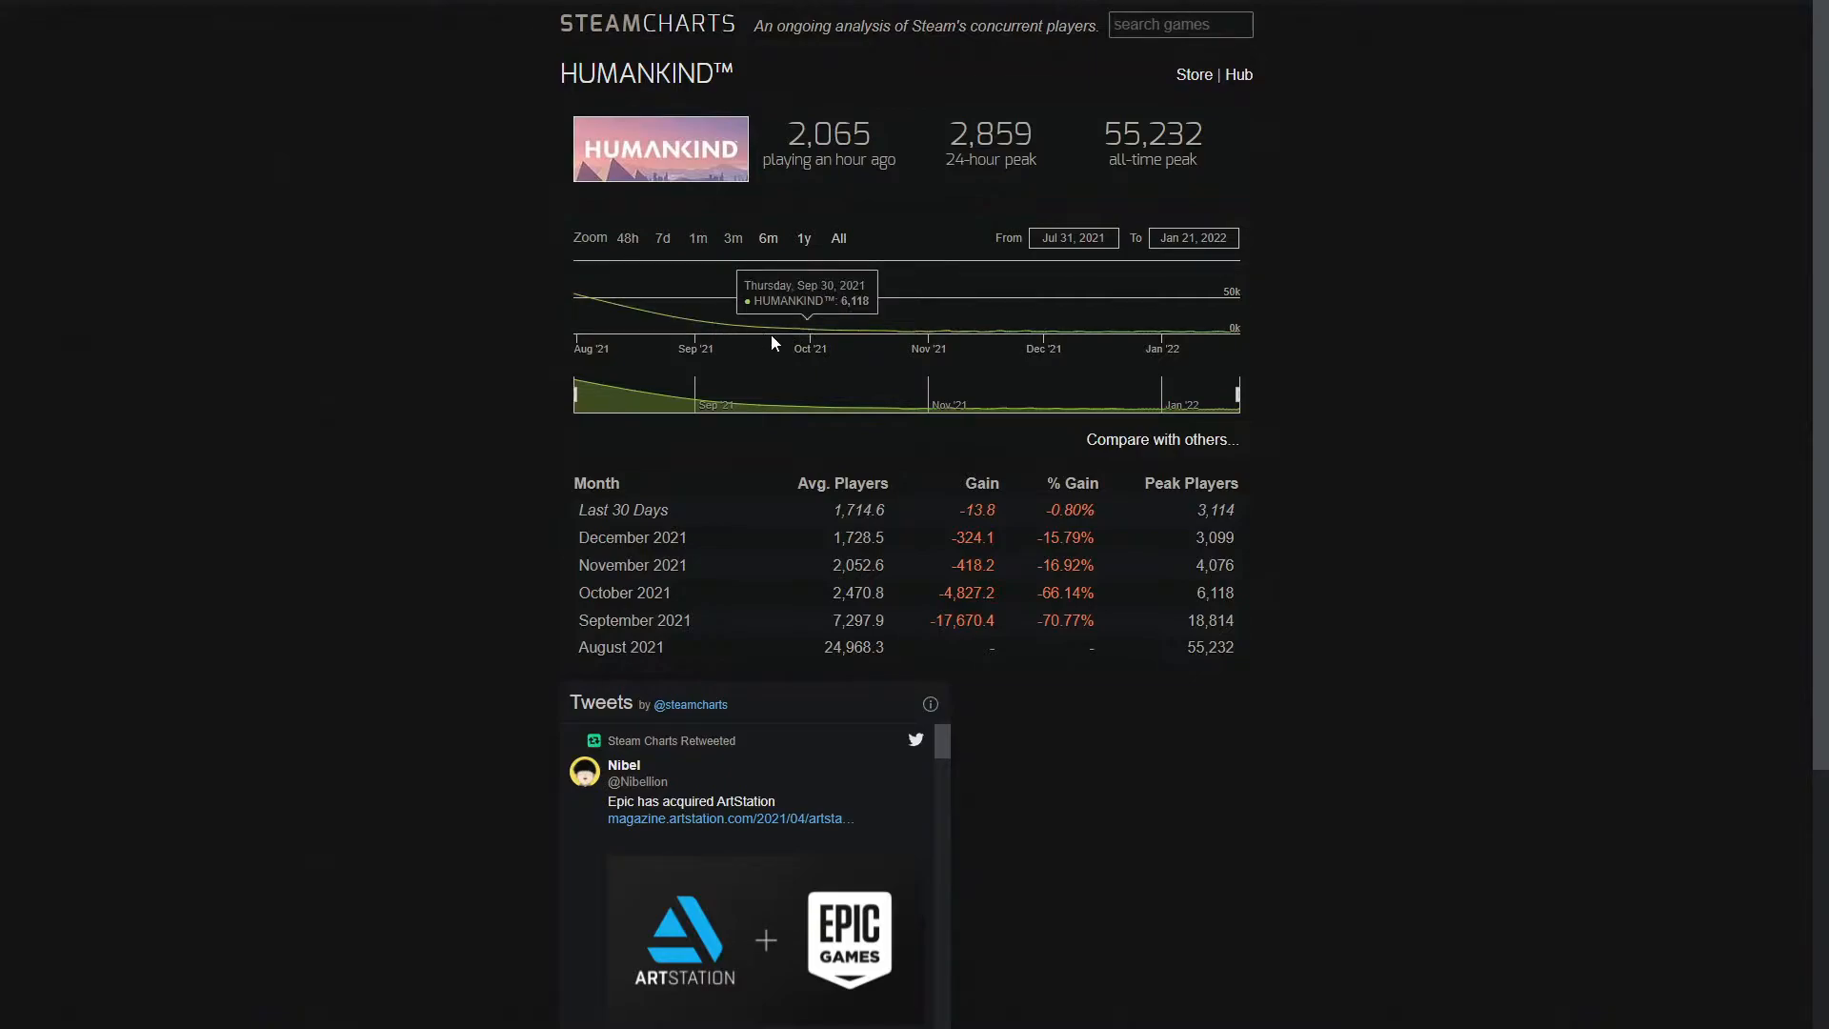
pyautogui.moveTo(892, 327)
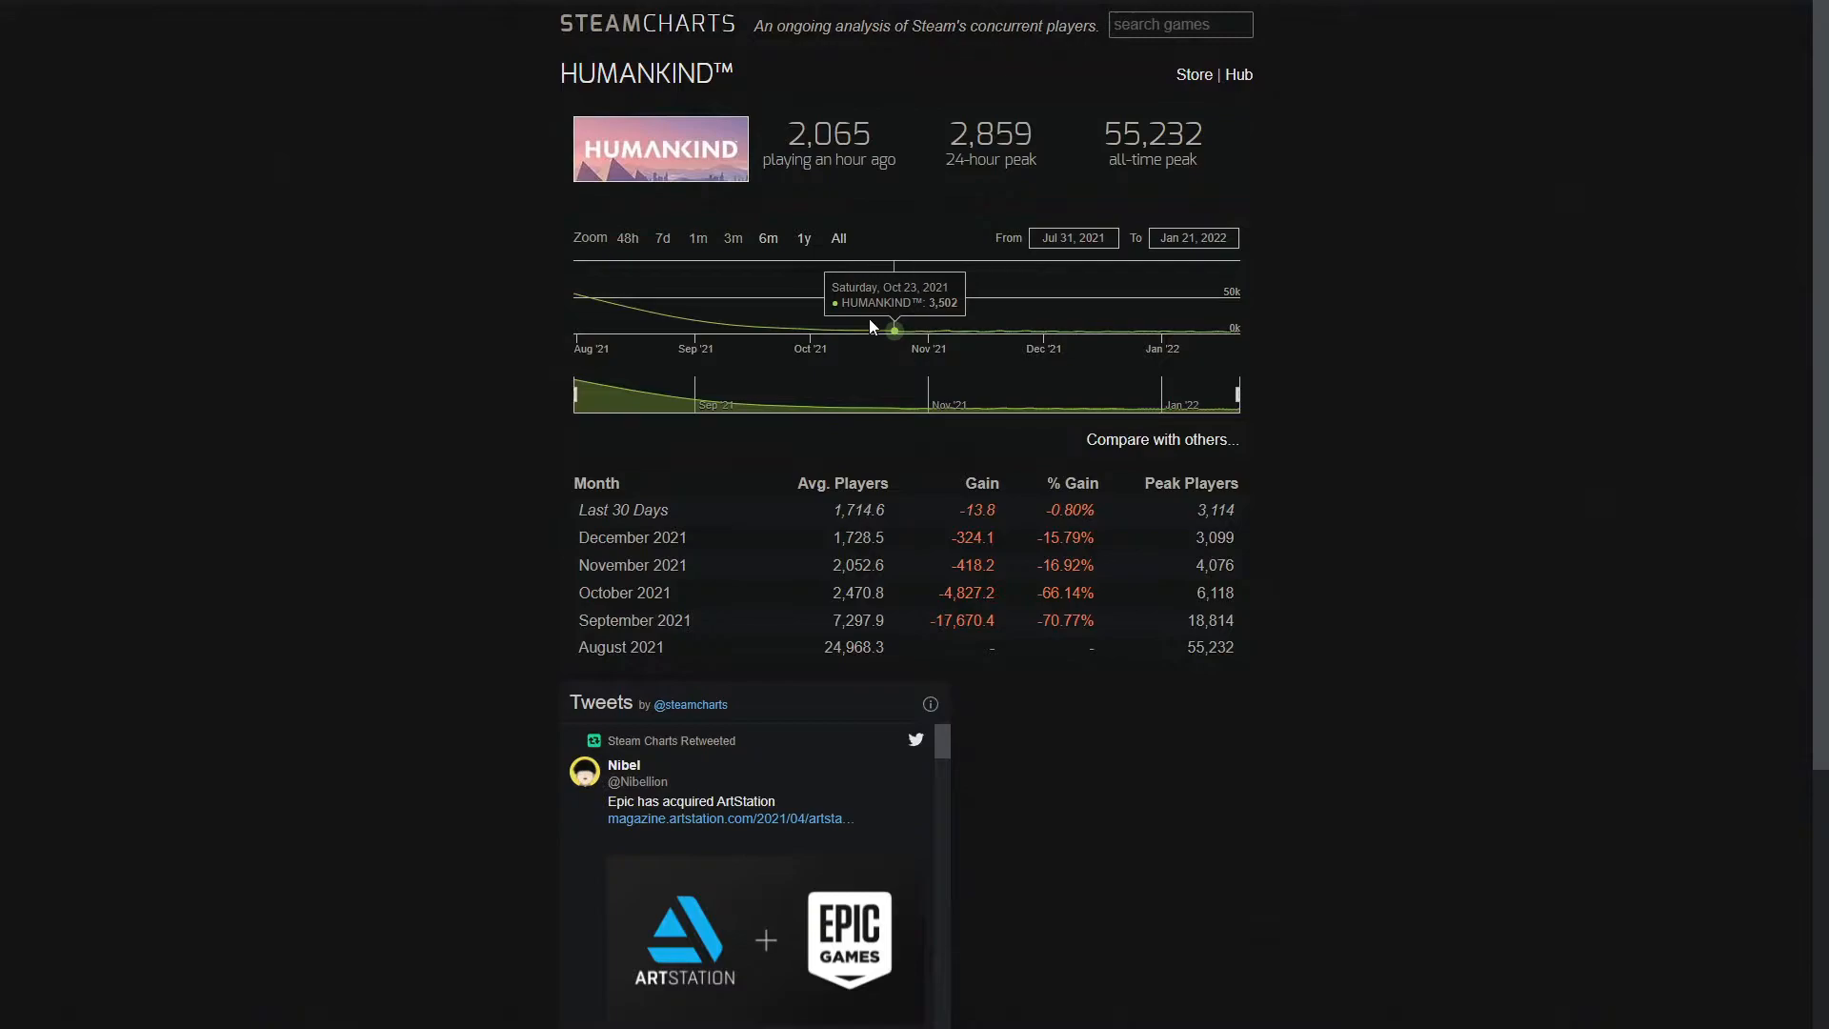
pyautogui.moveTo(968, 331)
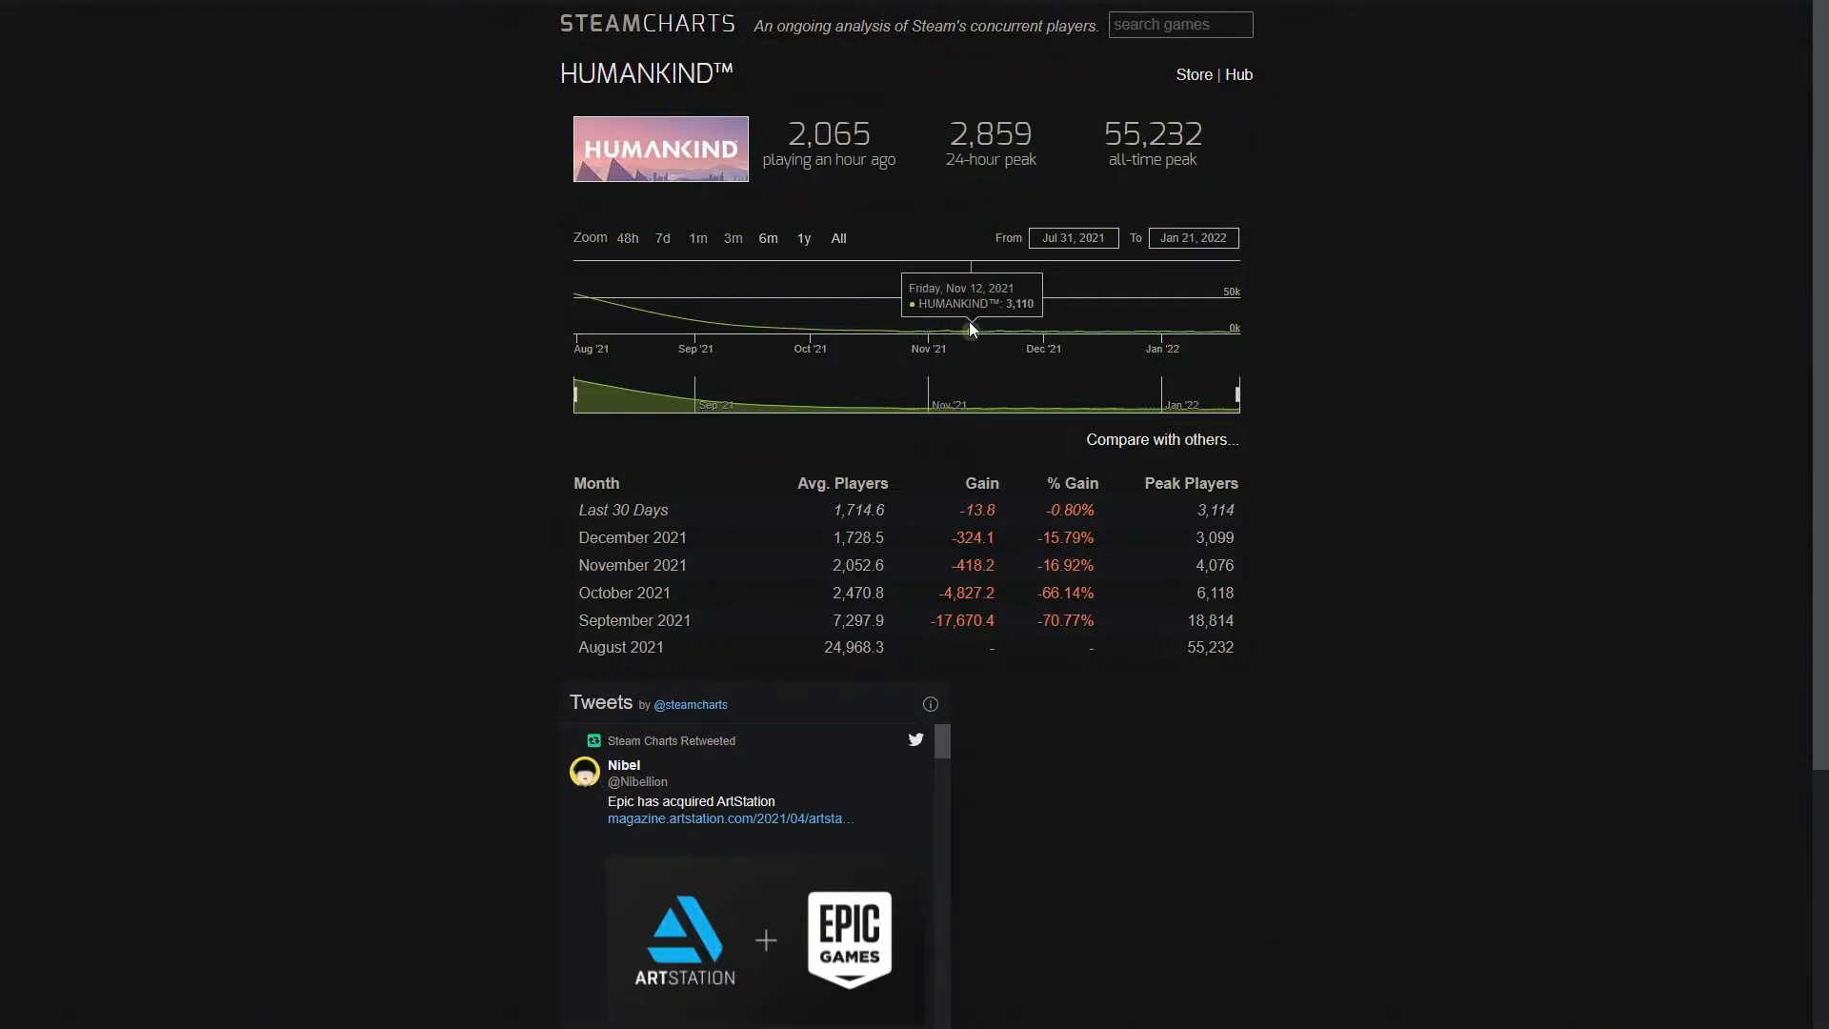
pyautogui.moveTo(1133, 329)
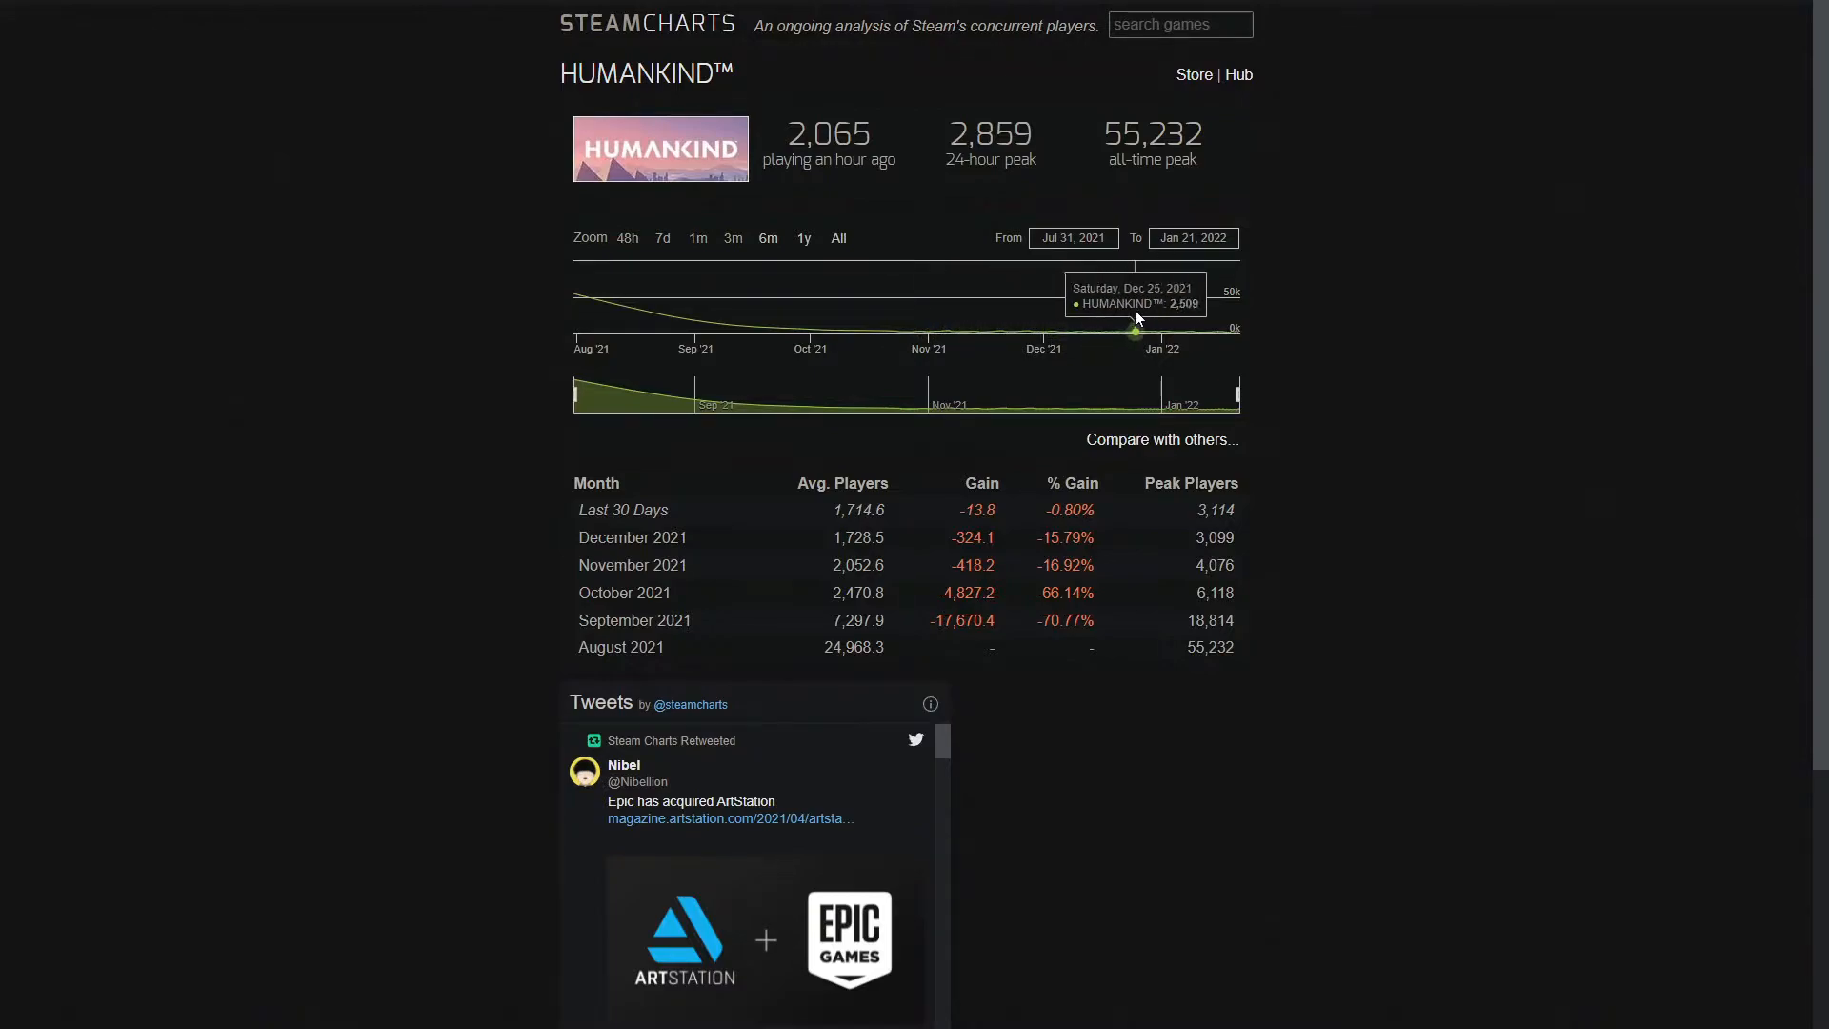
pyautogui.moveTo(1059, 347)
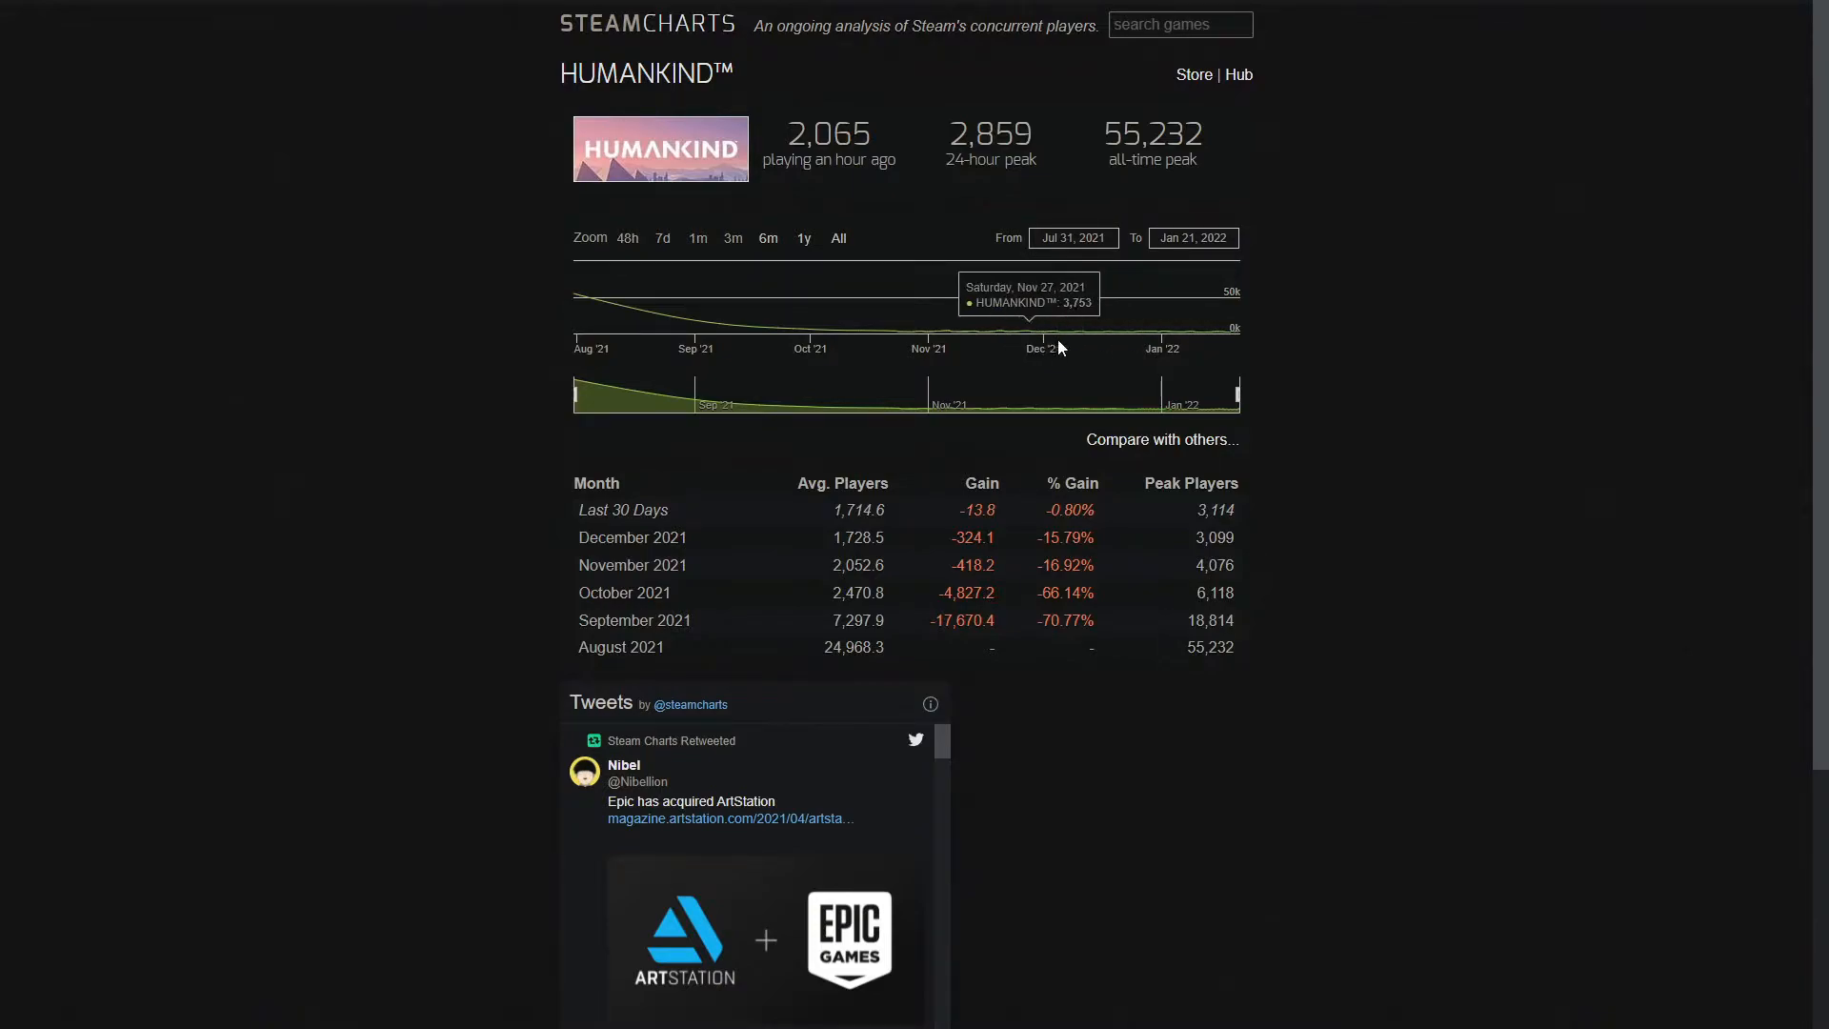
pyautogui.moveTo(852, 346)
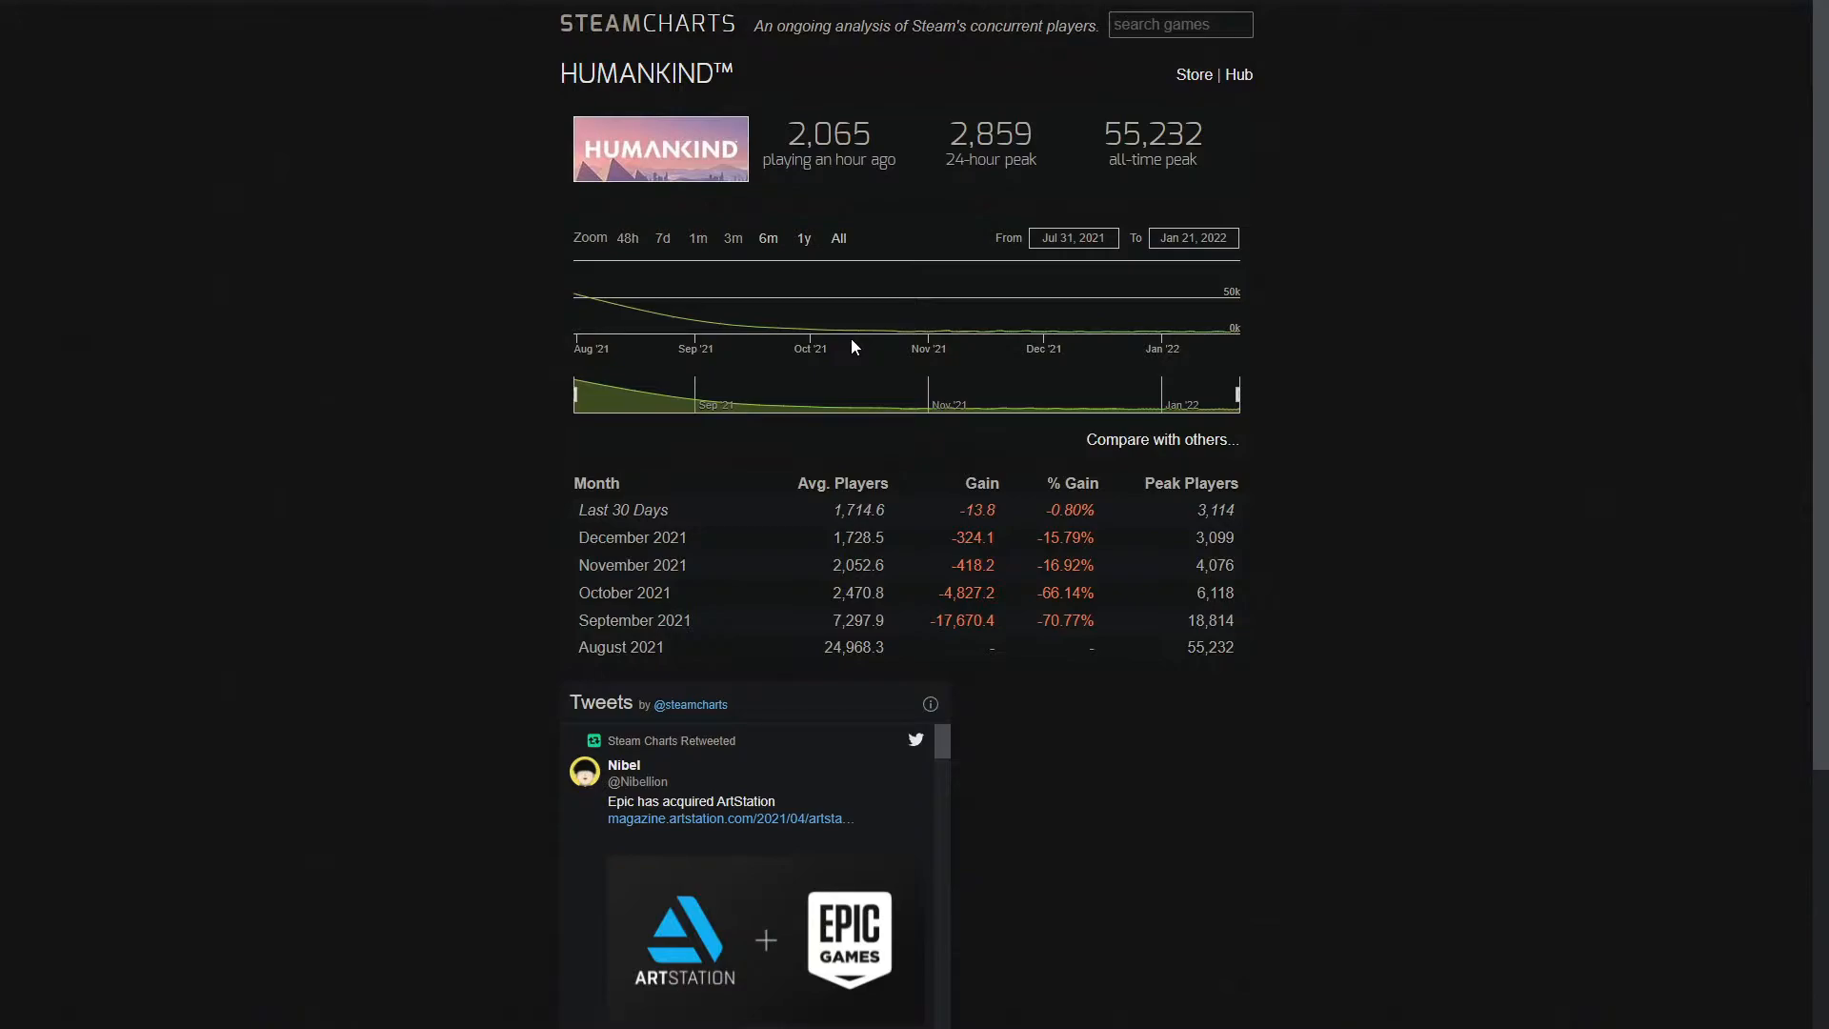
# Cycle the Humankind graph through 3-month, 1-month and 48-hour spans, ending on 7 days.
pyautogui.click(663, 239)
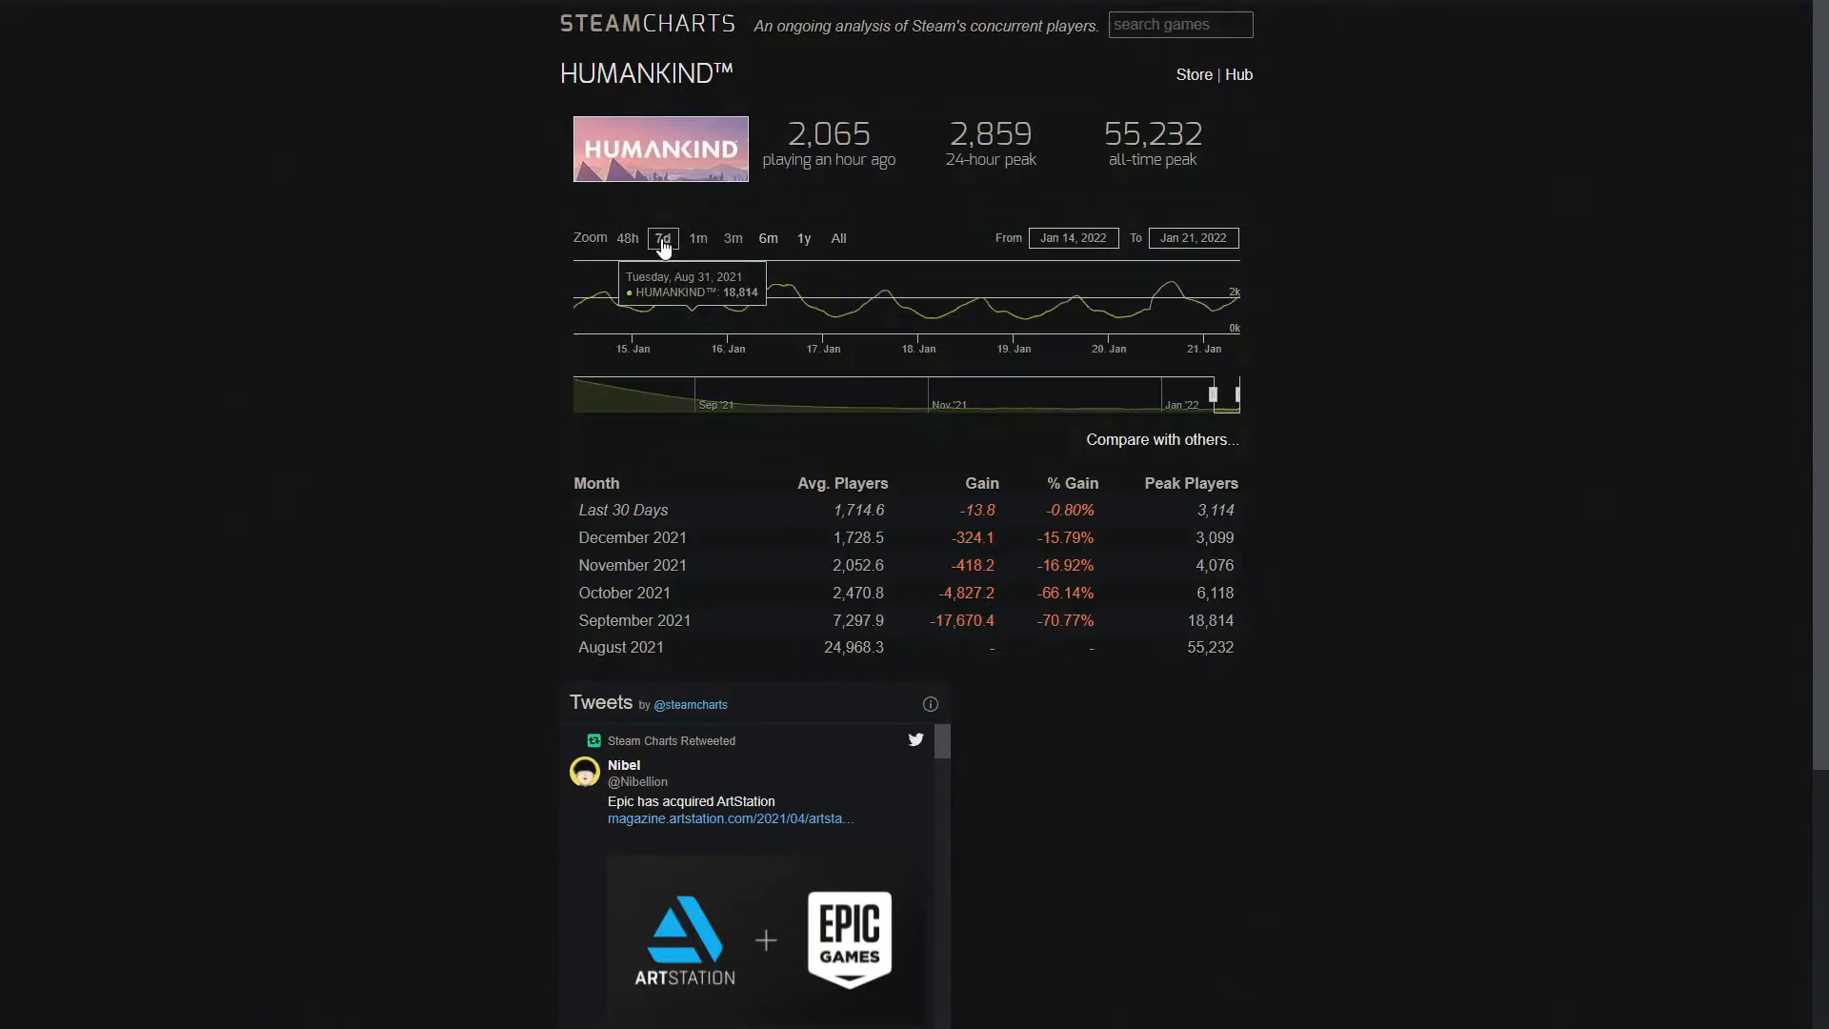
pyautogui.click(733, 238)
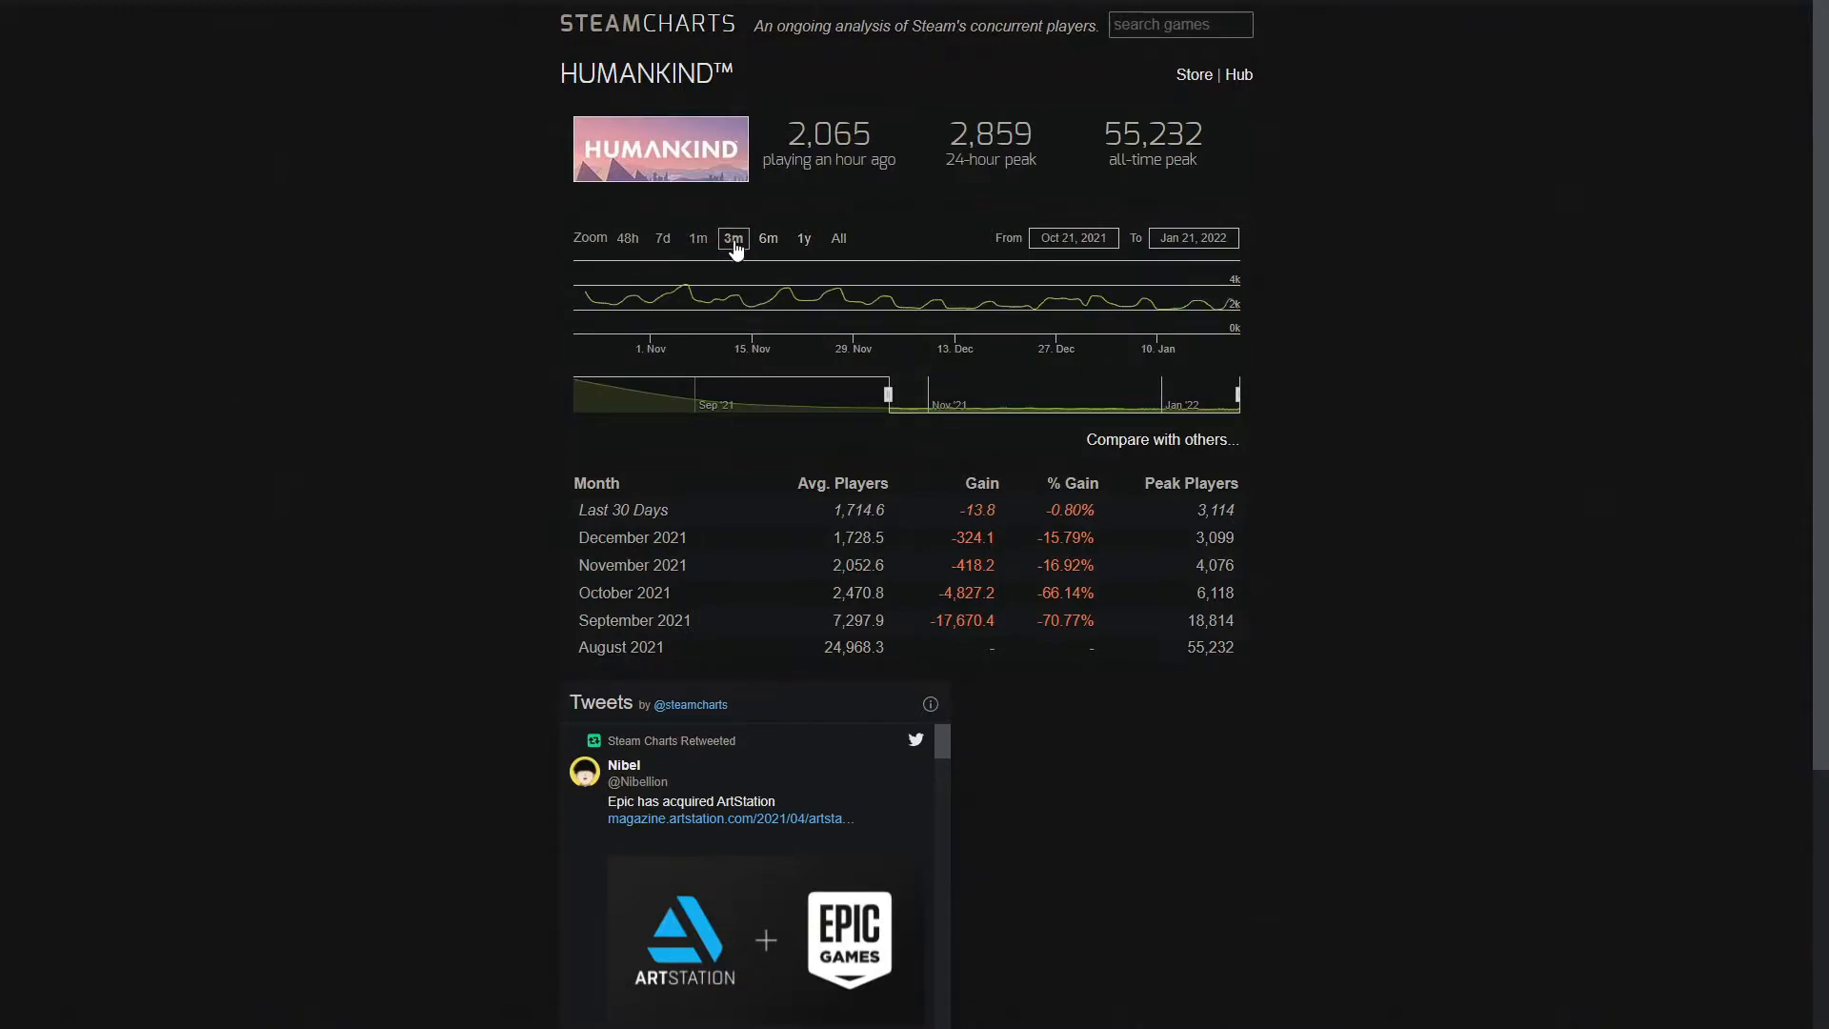
pyautogui.moveTo(766, 246)
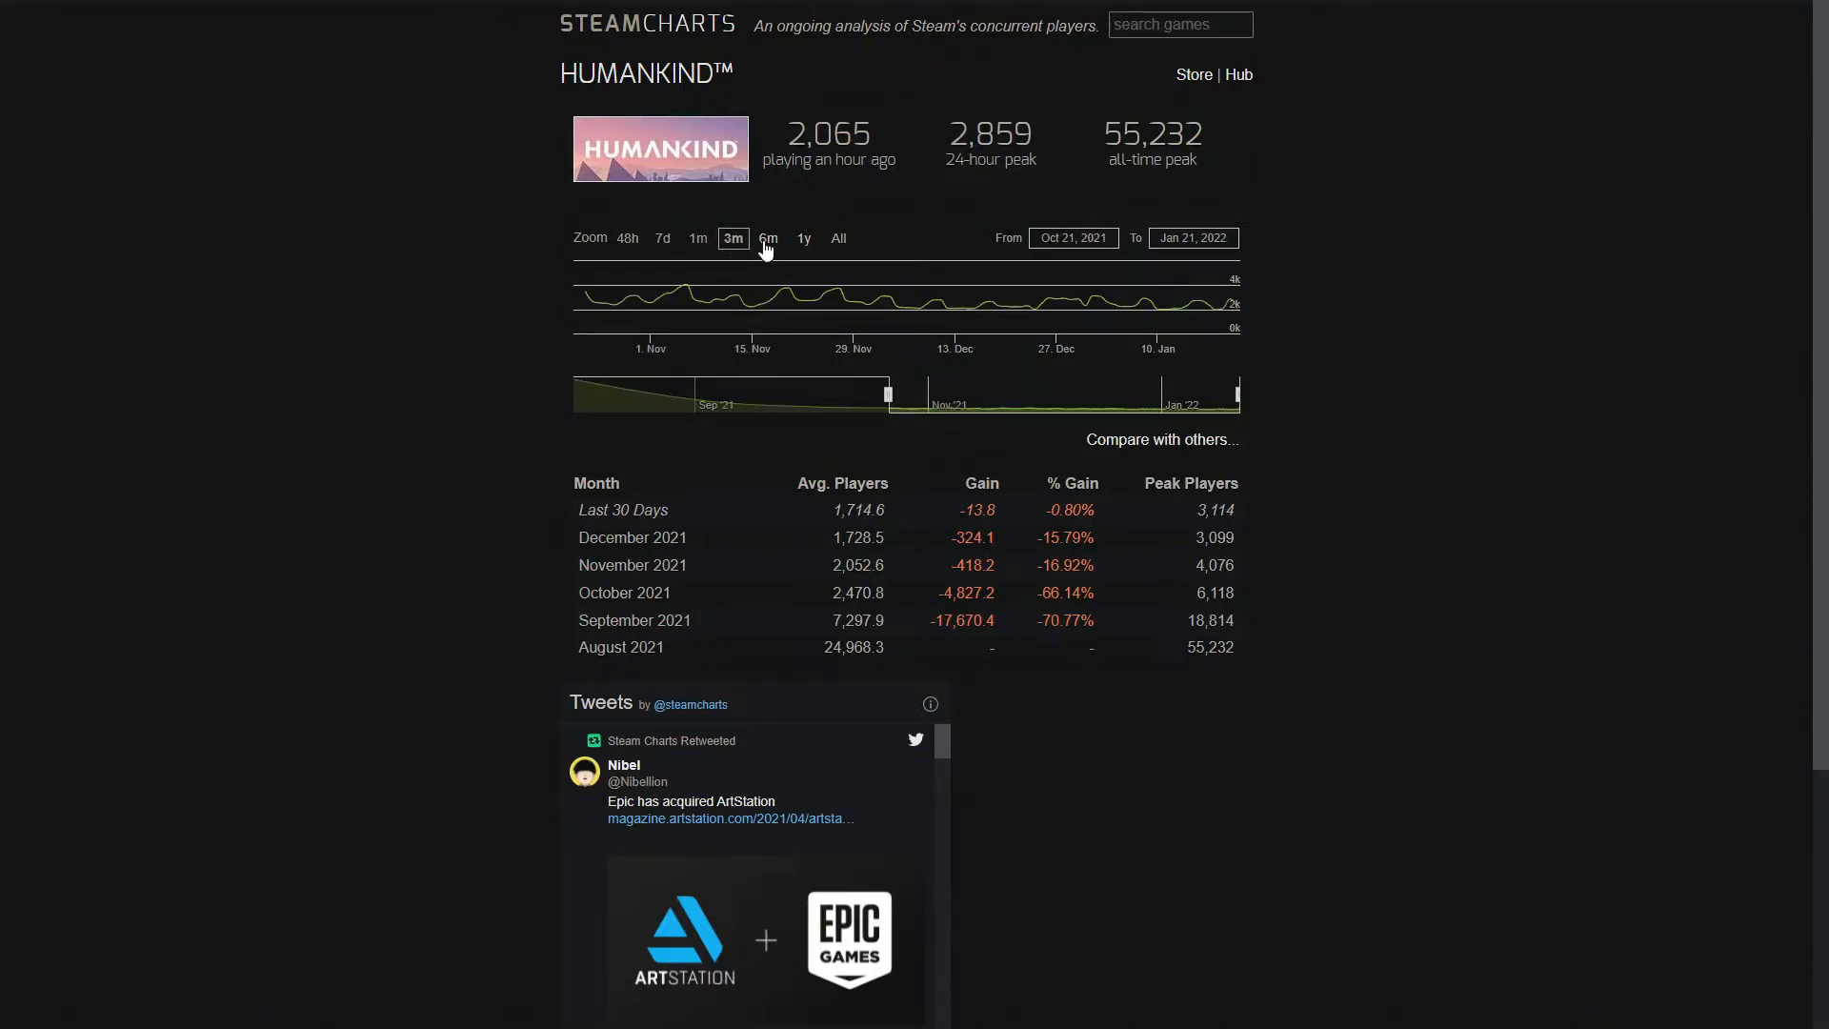
pyautogui.moveTo(801, 245)
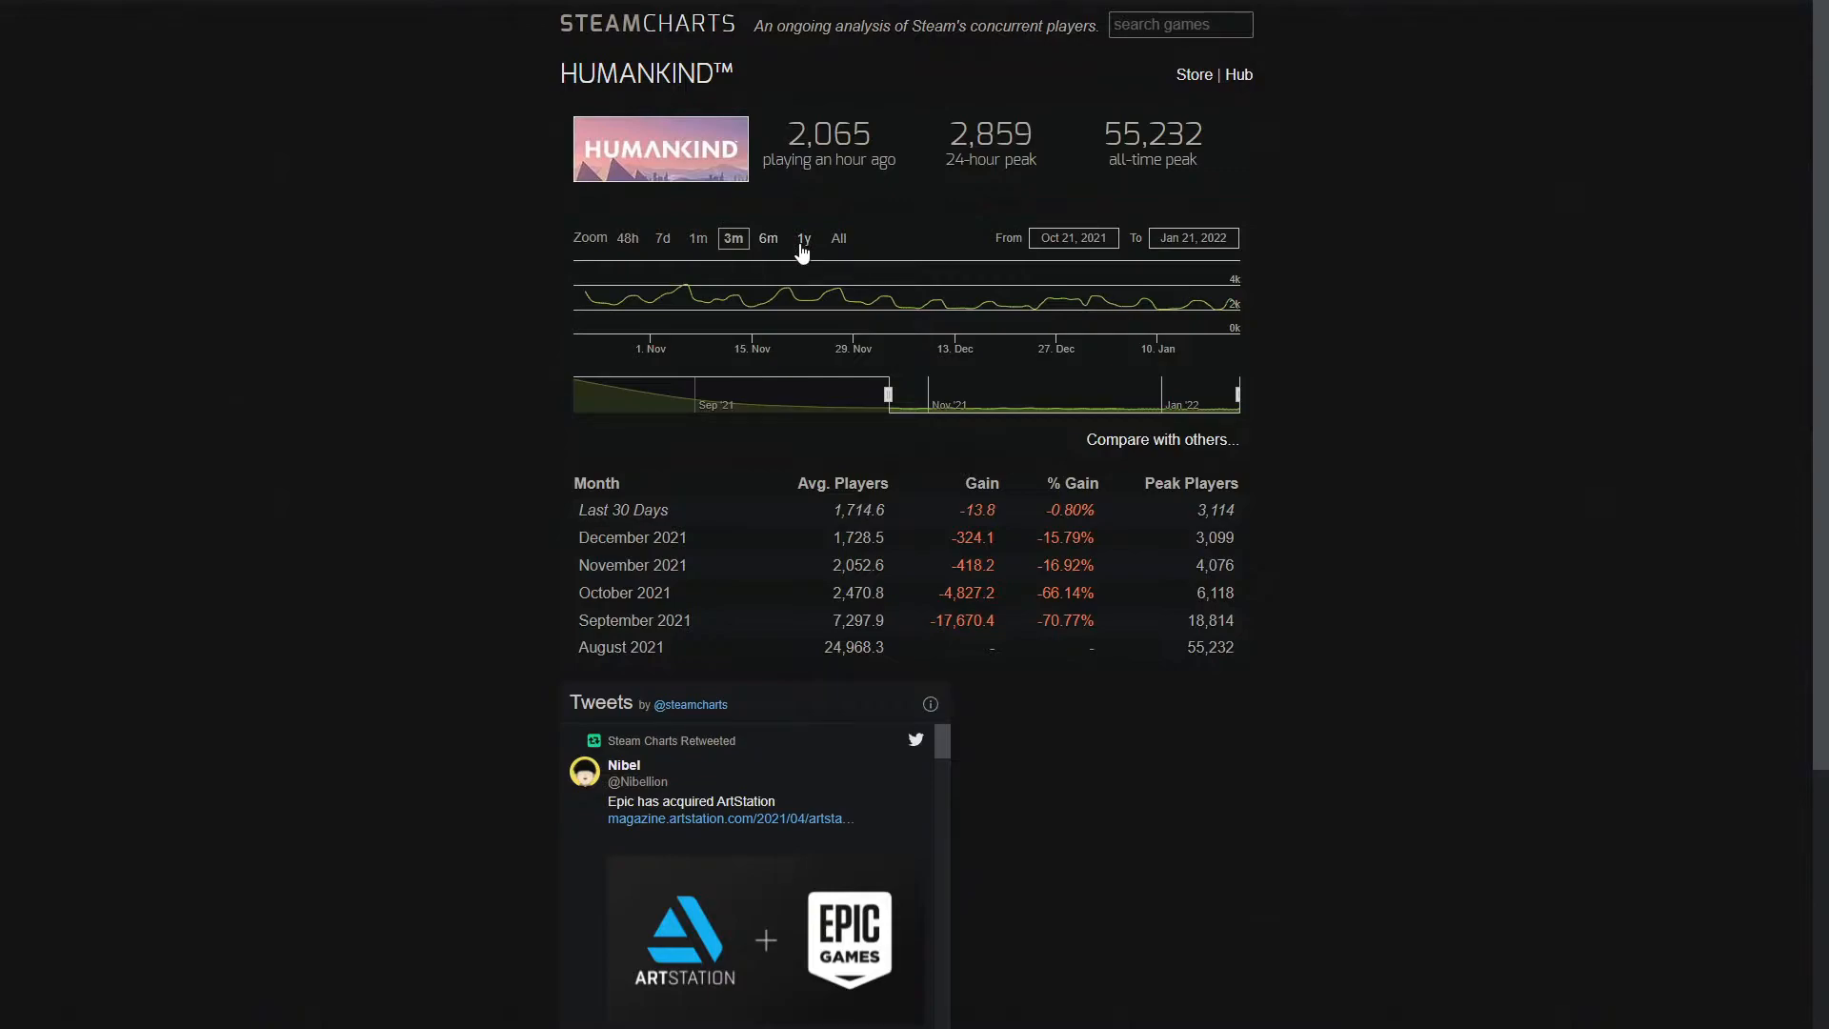
pyautogui.moveTo(695, 235)
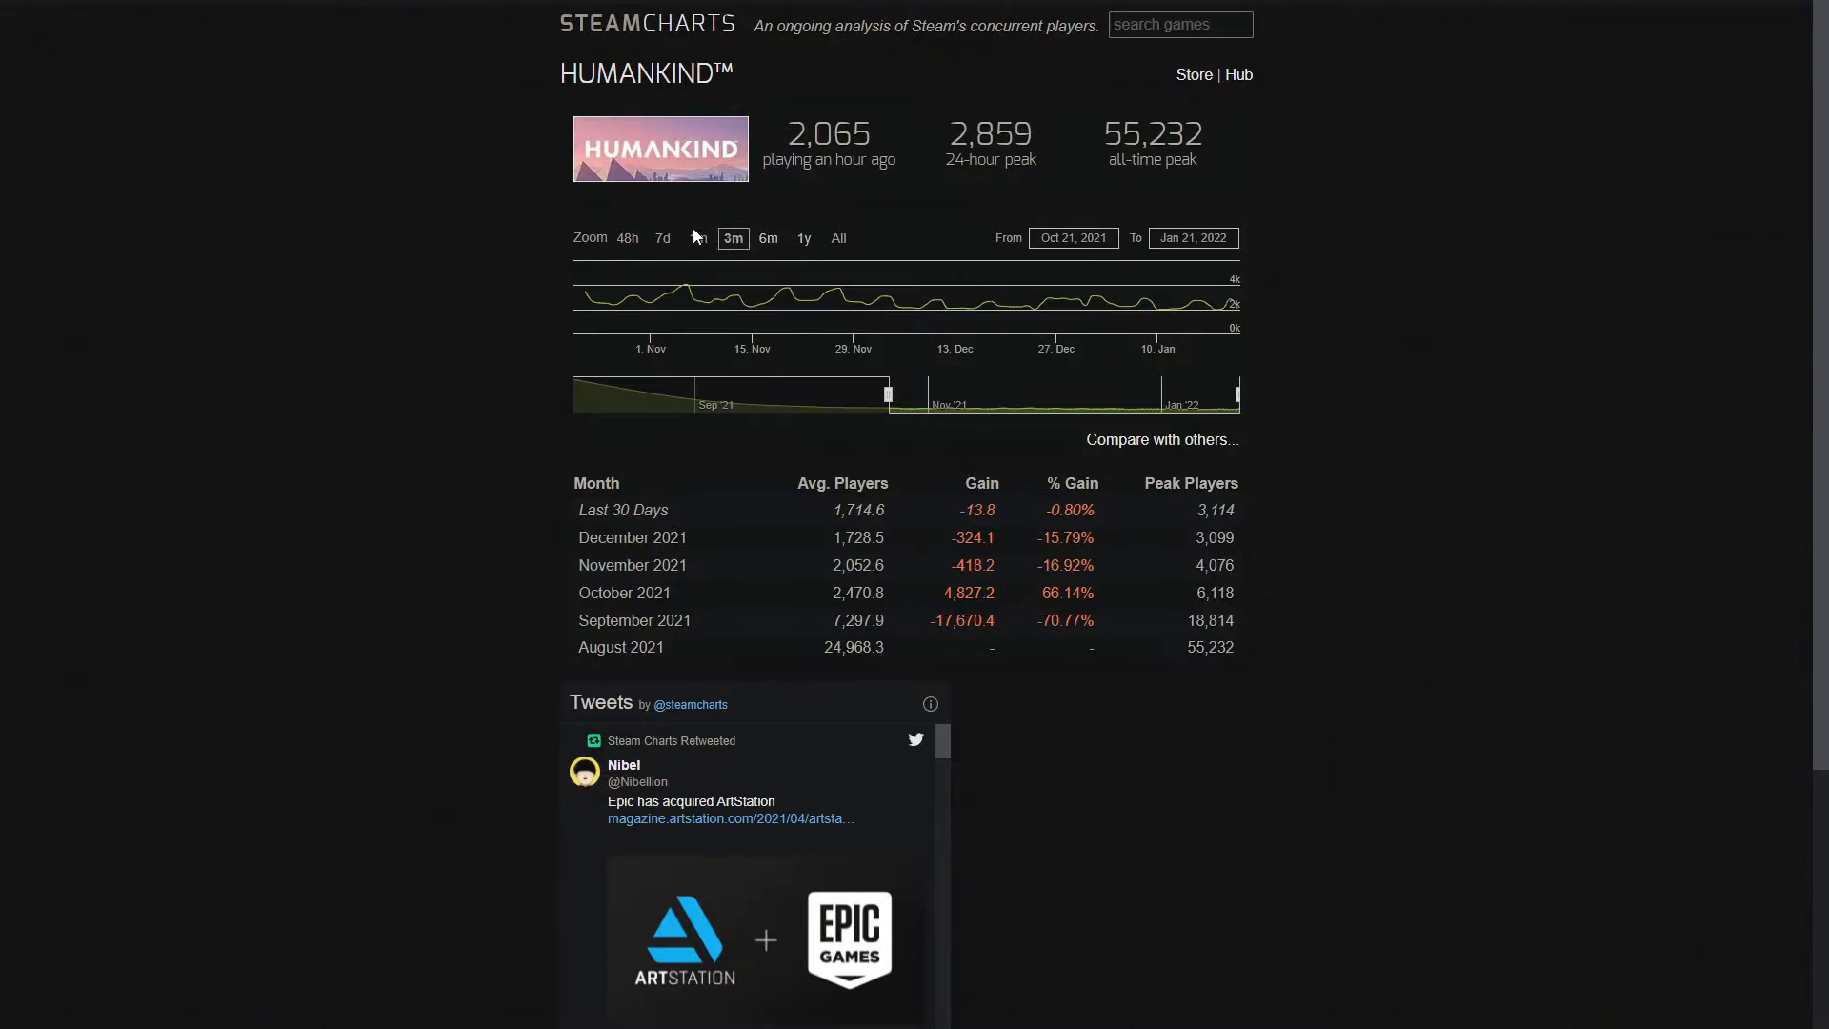
pyautogui.click(697, 238)
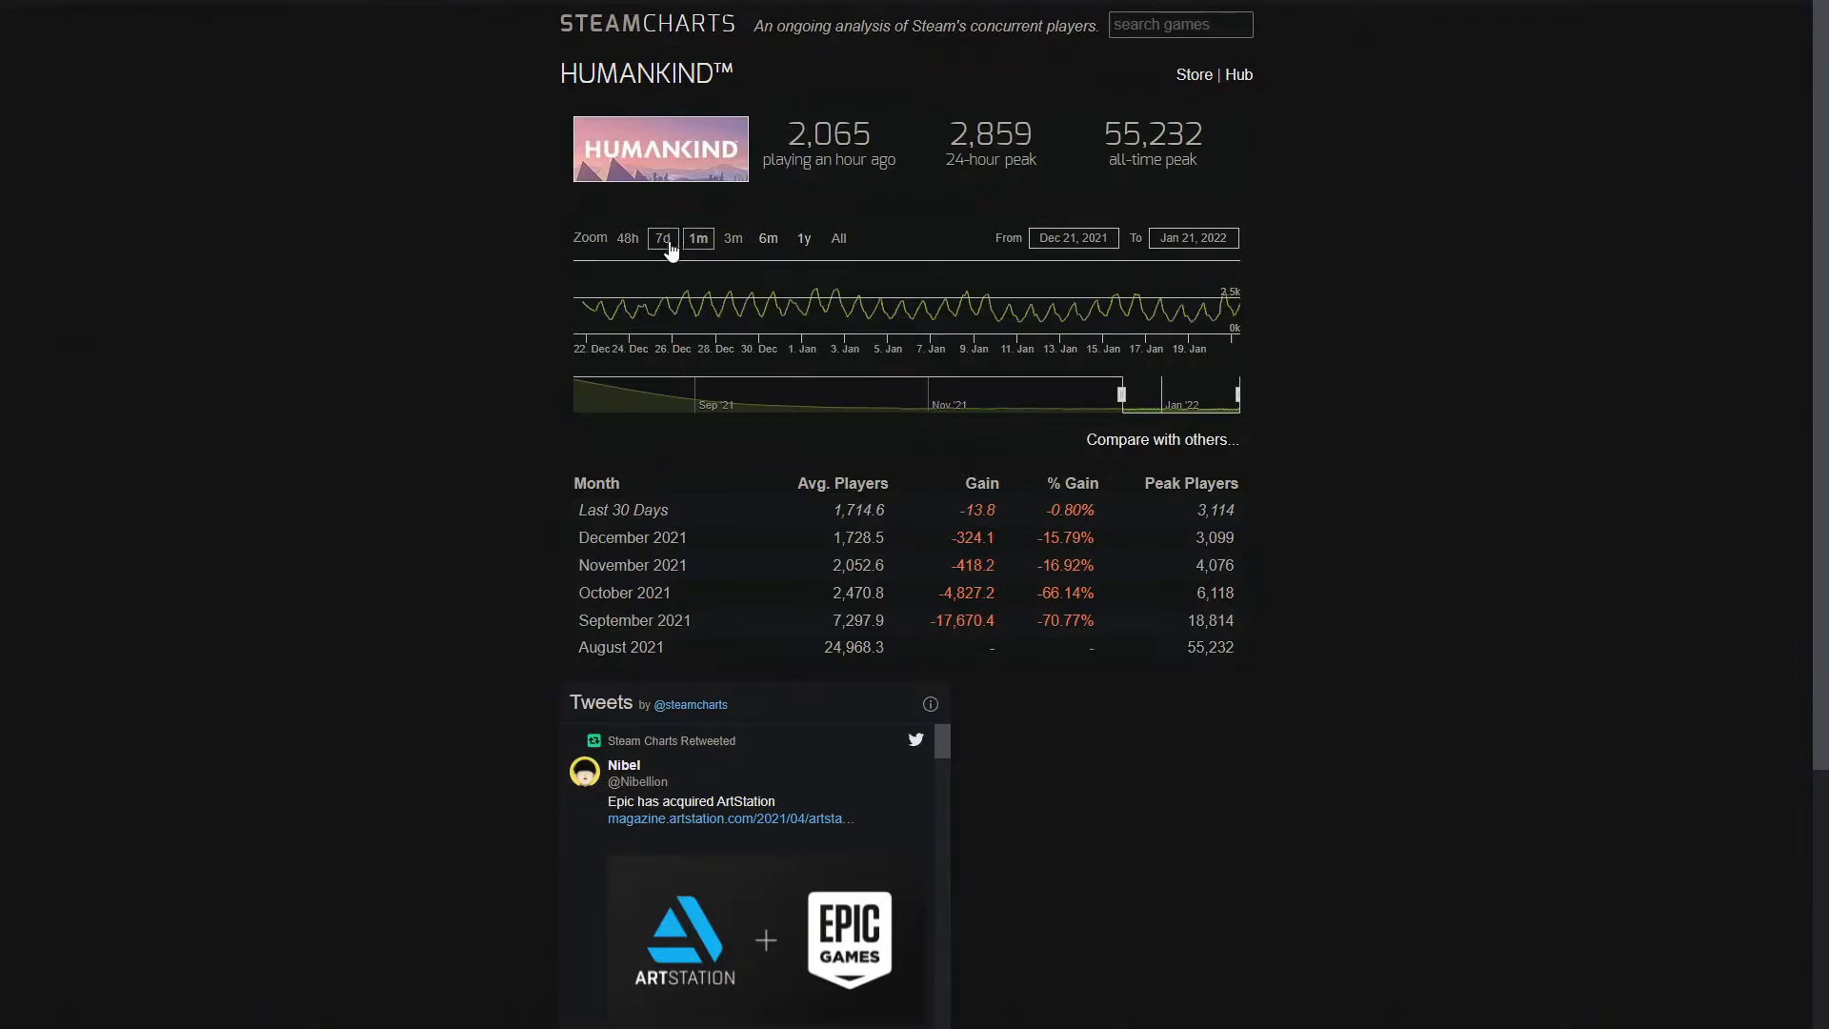
pyautogui.click(663, 238)
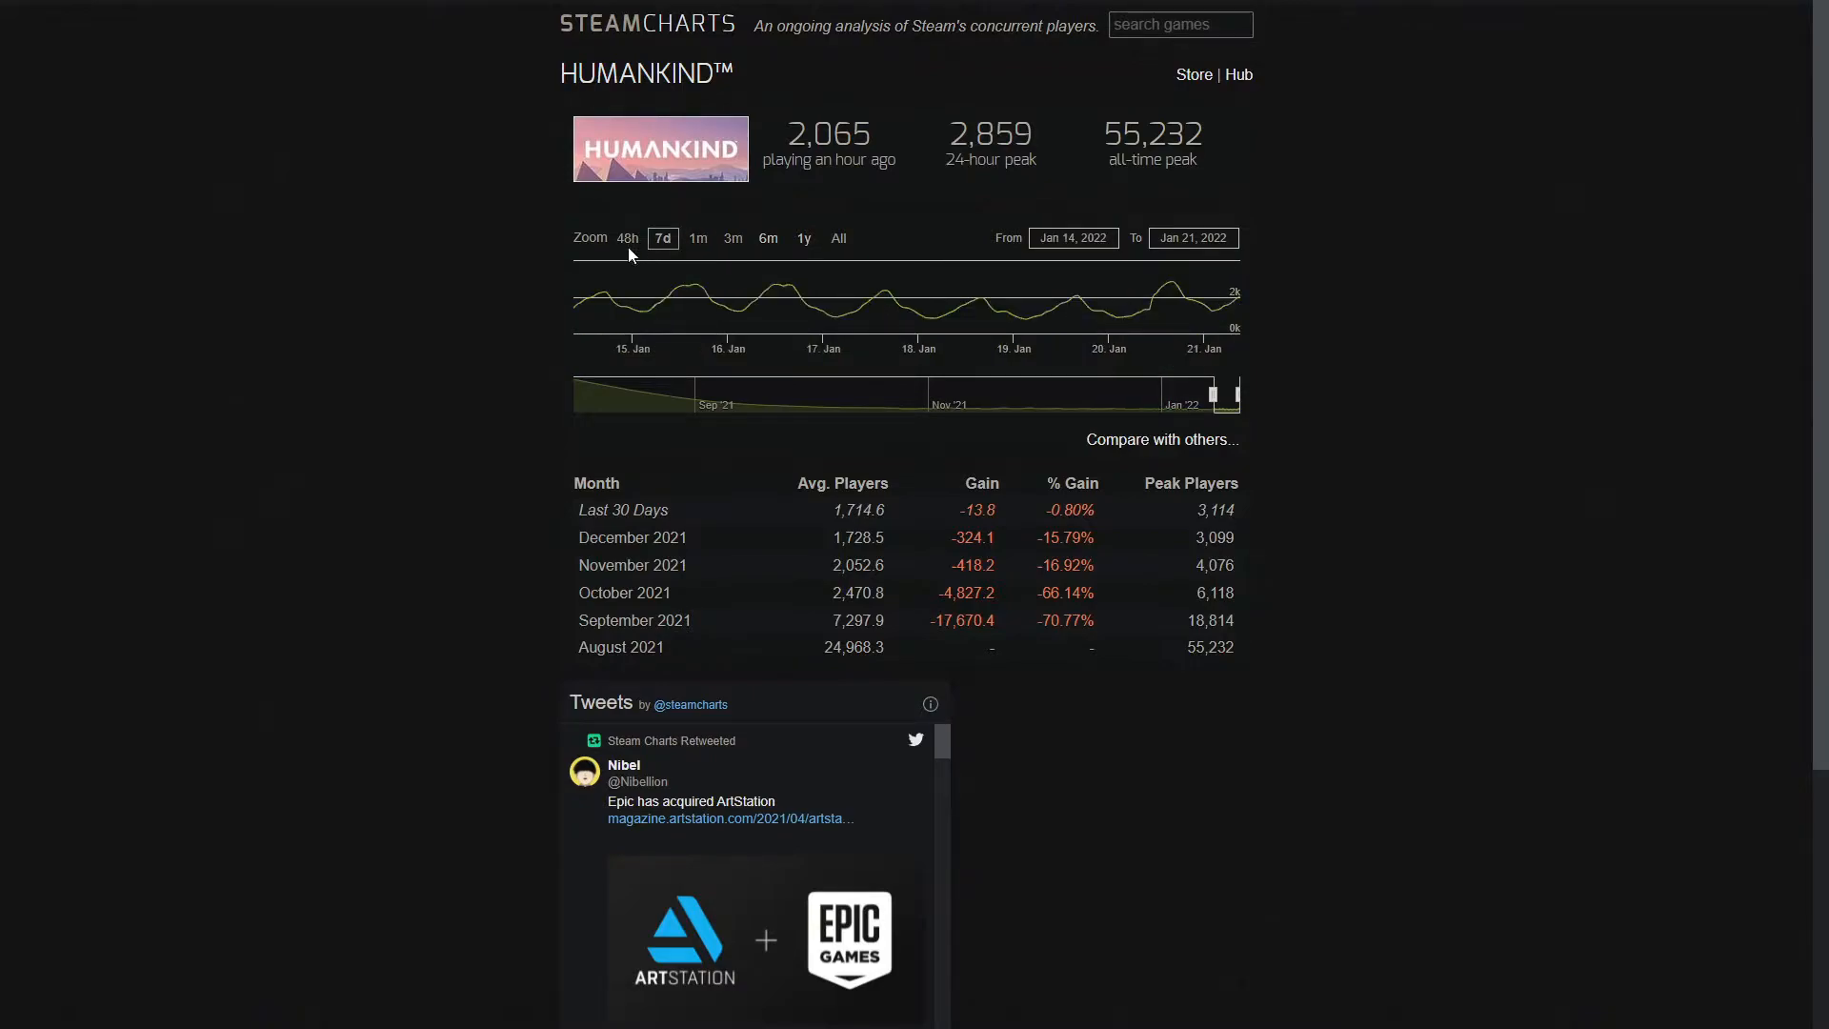
pyautogui.click(627, 238)
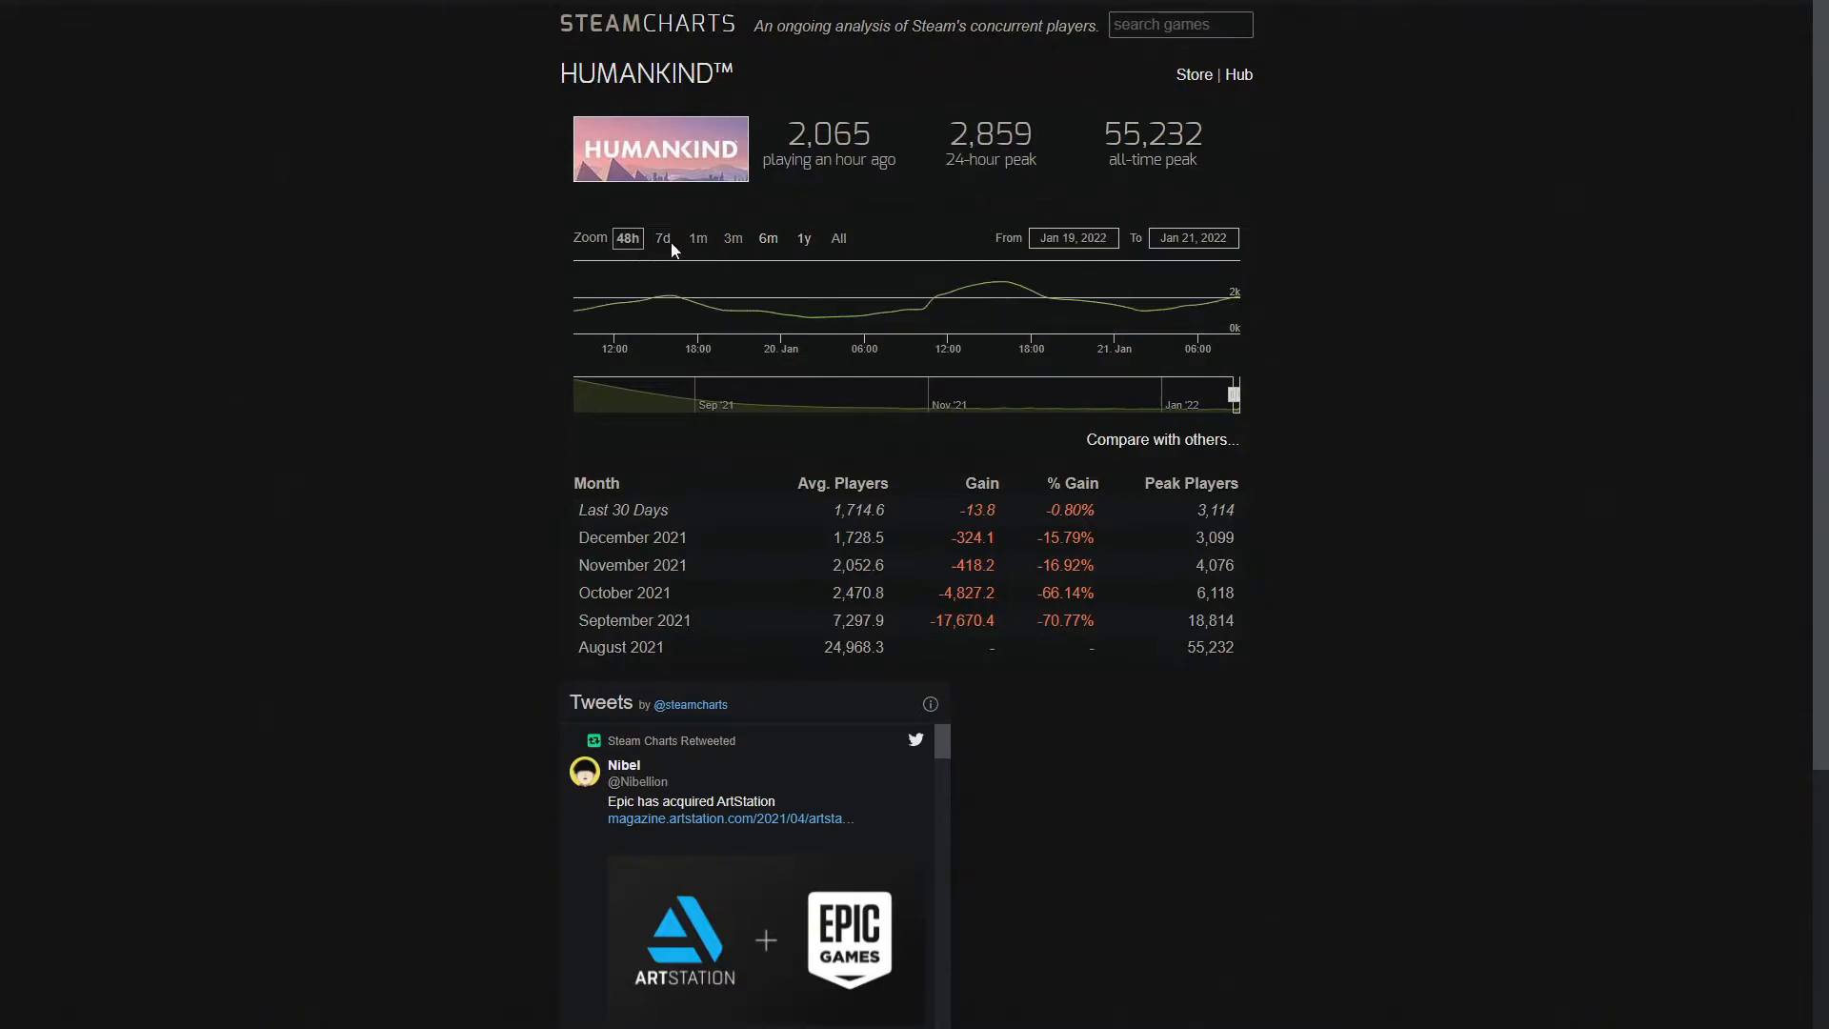
pyautogui.moveTo(663, 238)
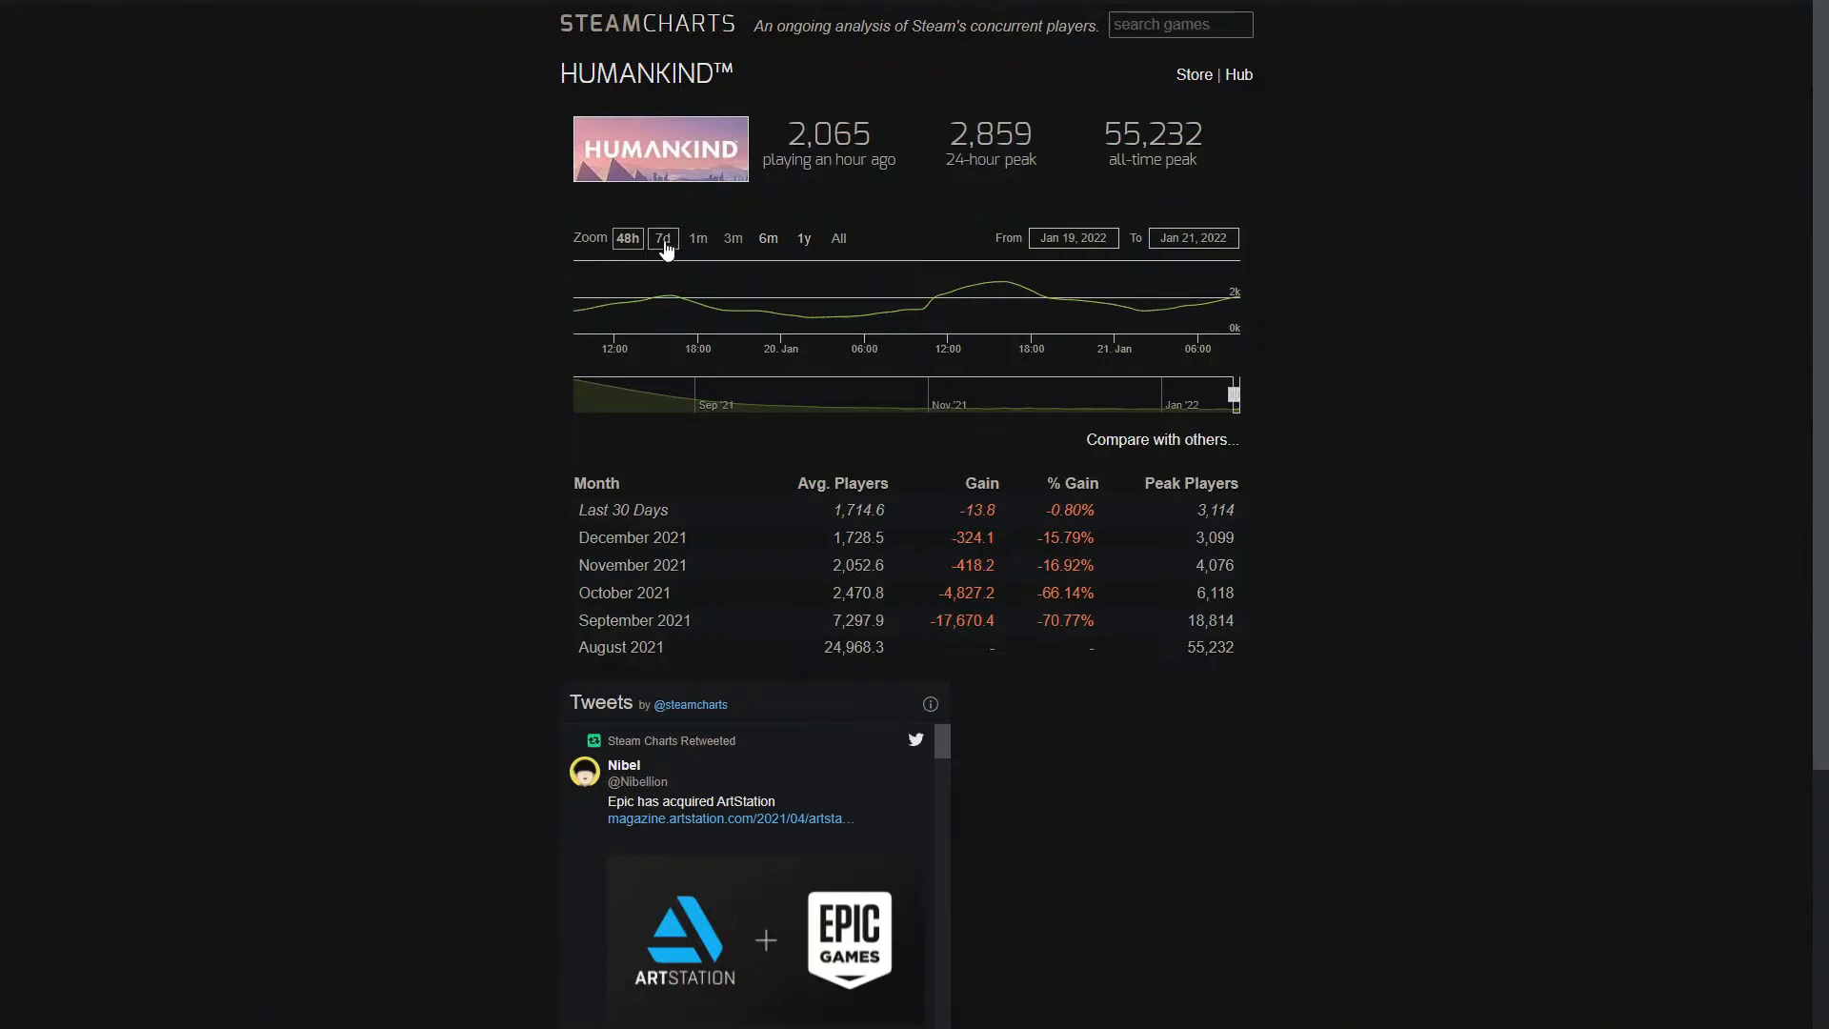
pyautogui.click(661, 238)
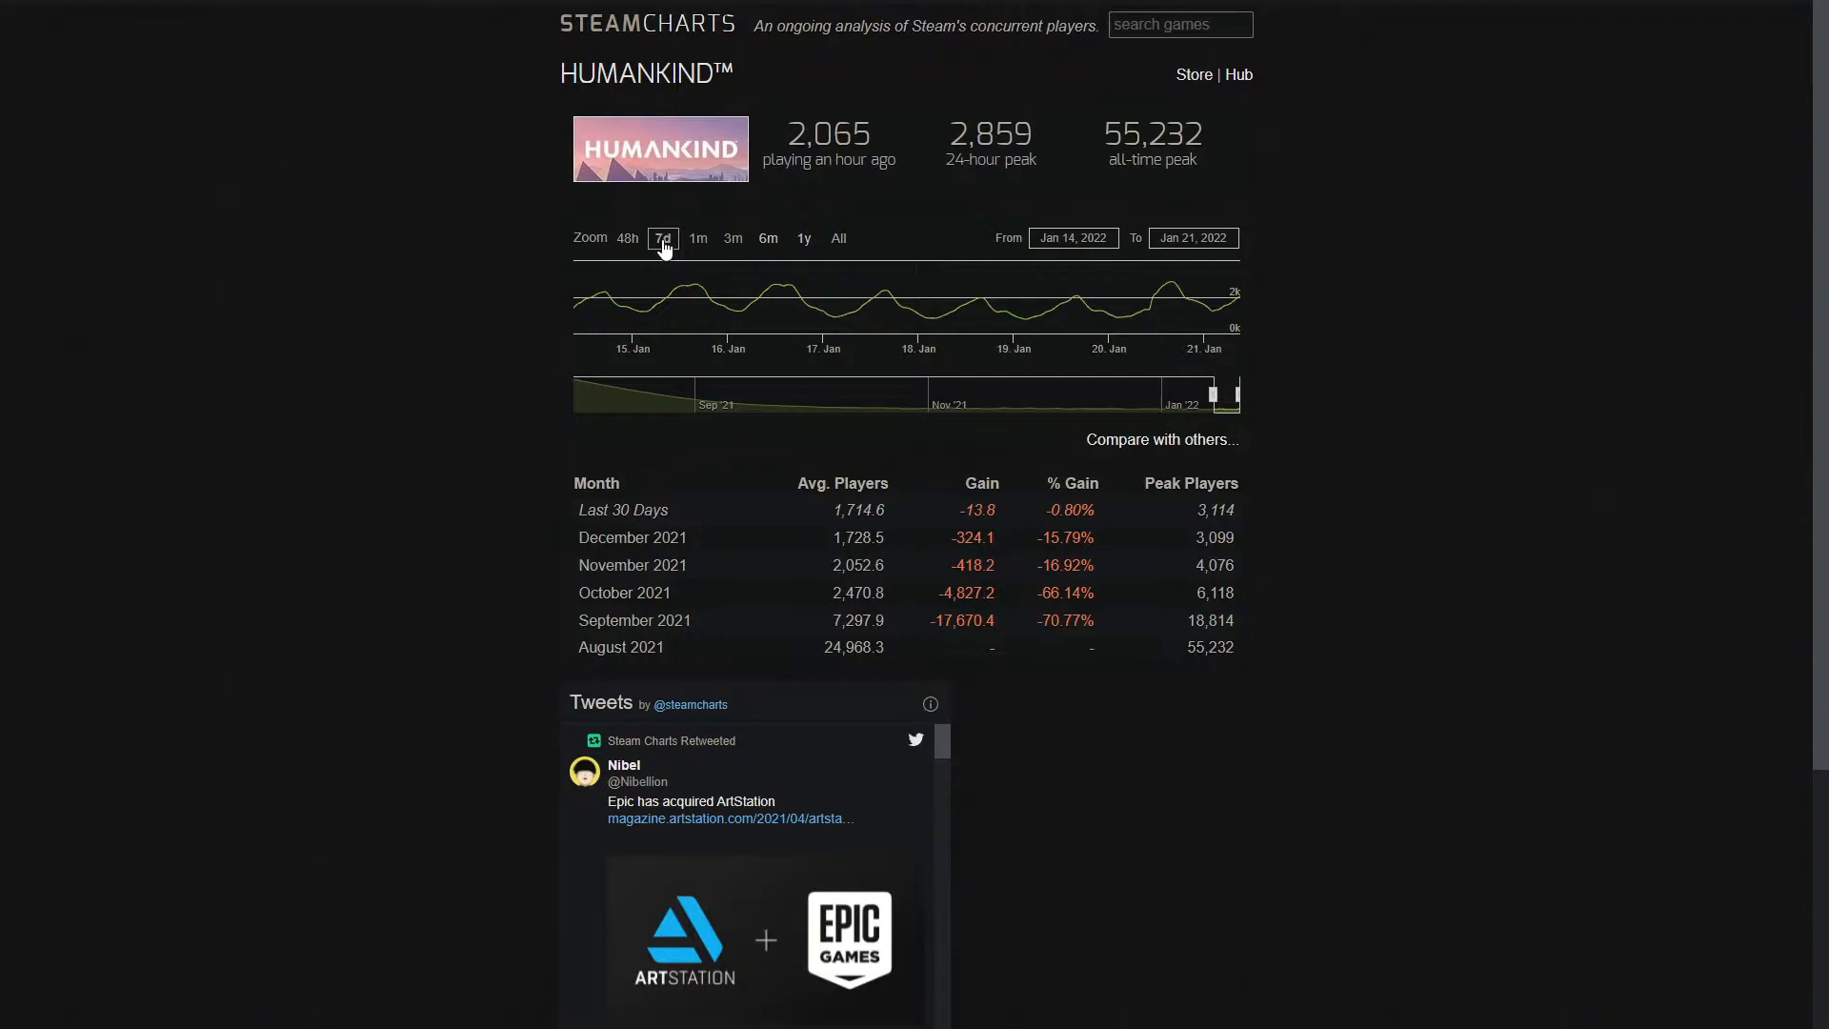
pyautogui.moveTo(803, 297)
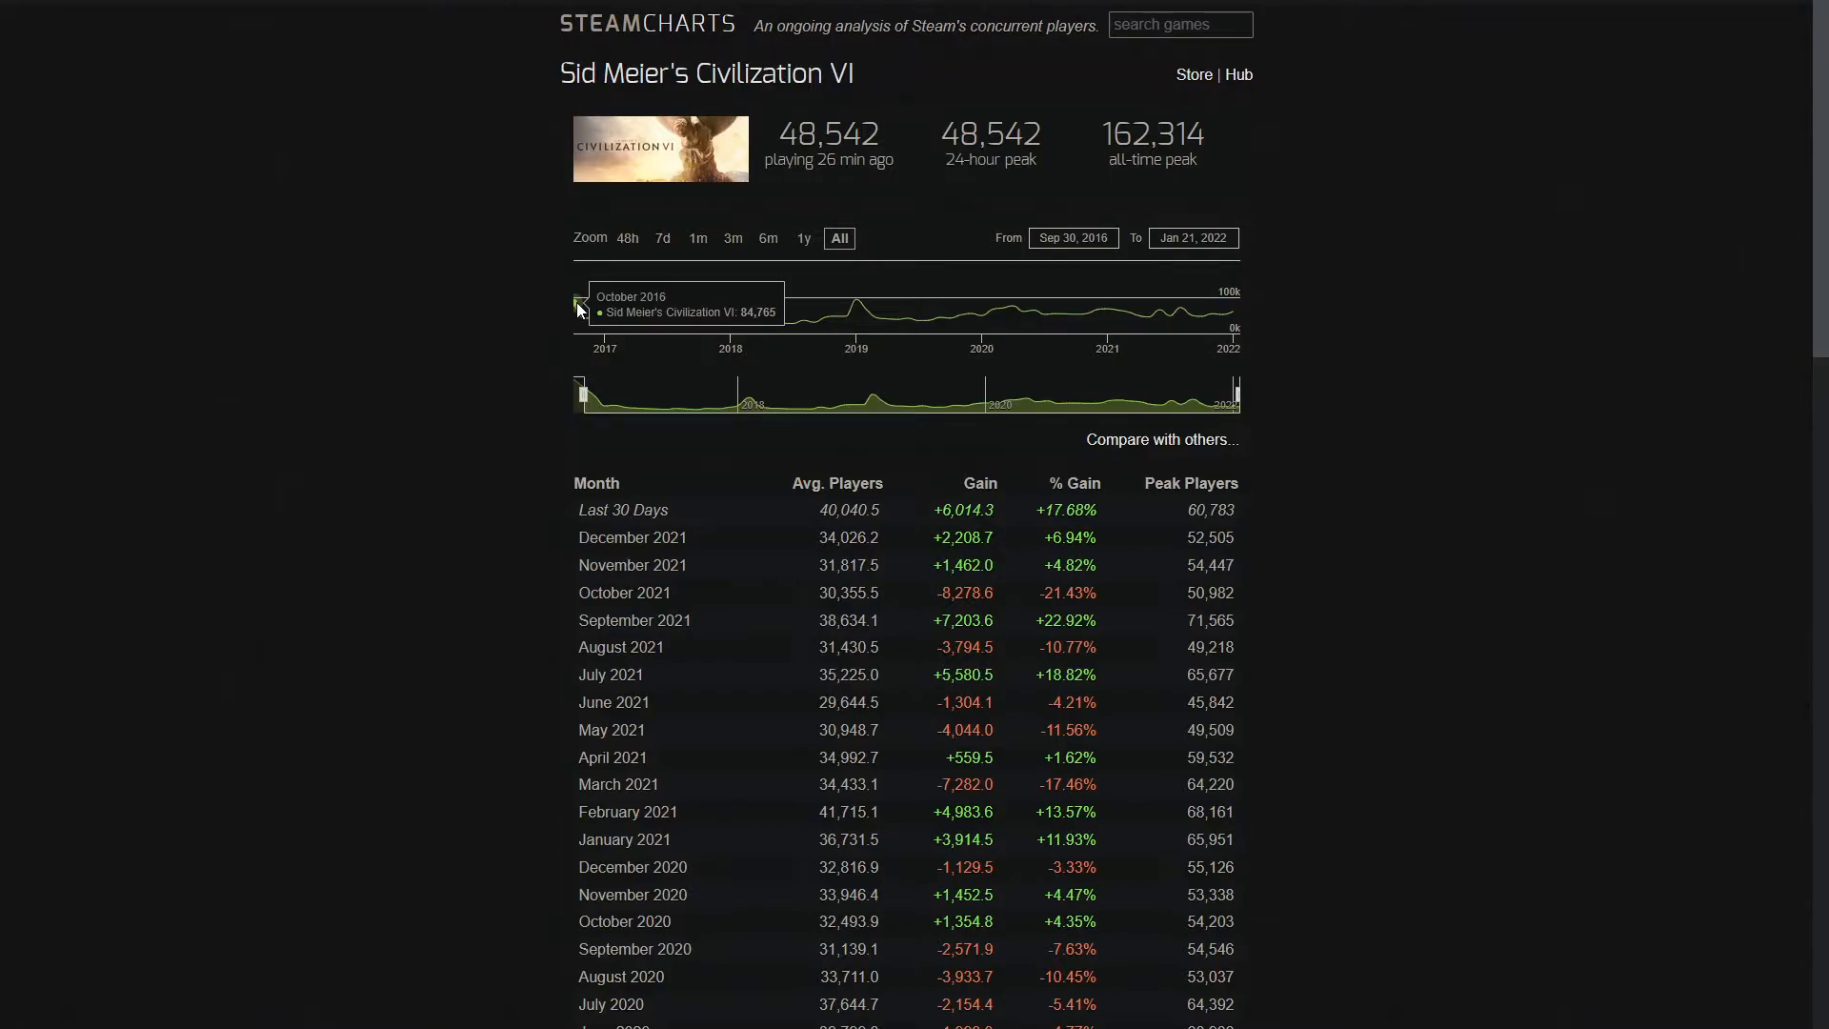
pyautogui.moveTo(583, 317)
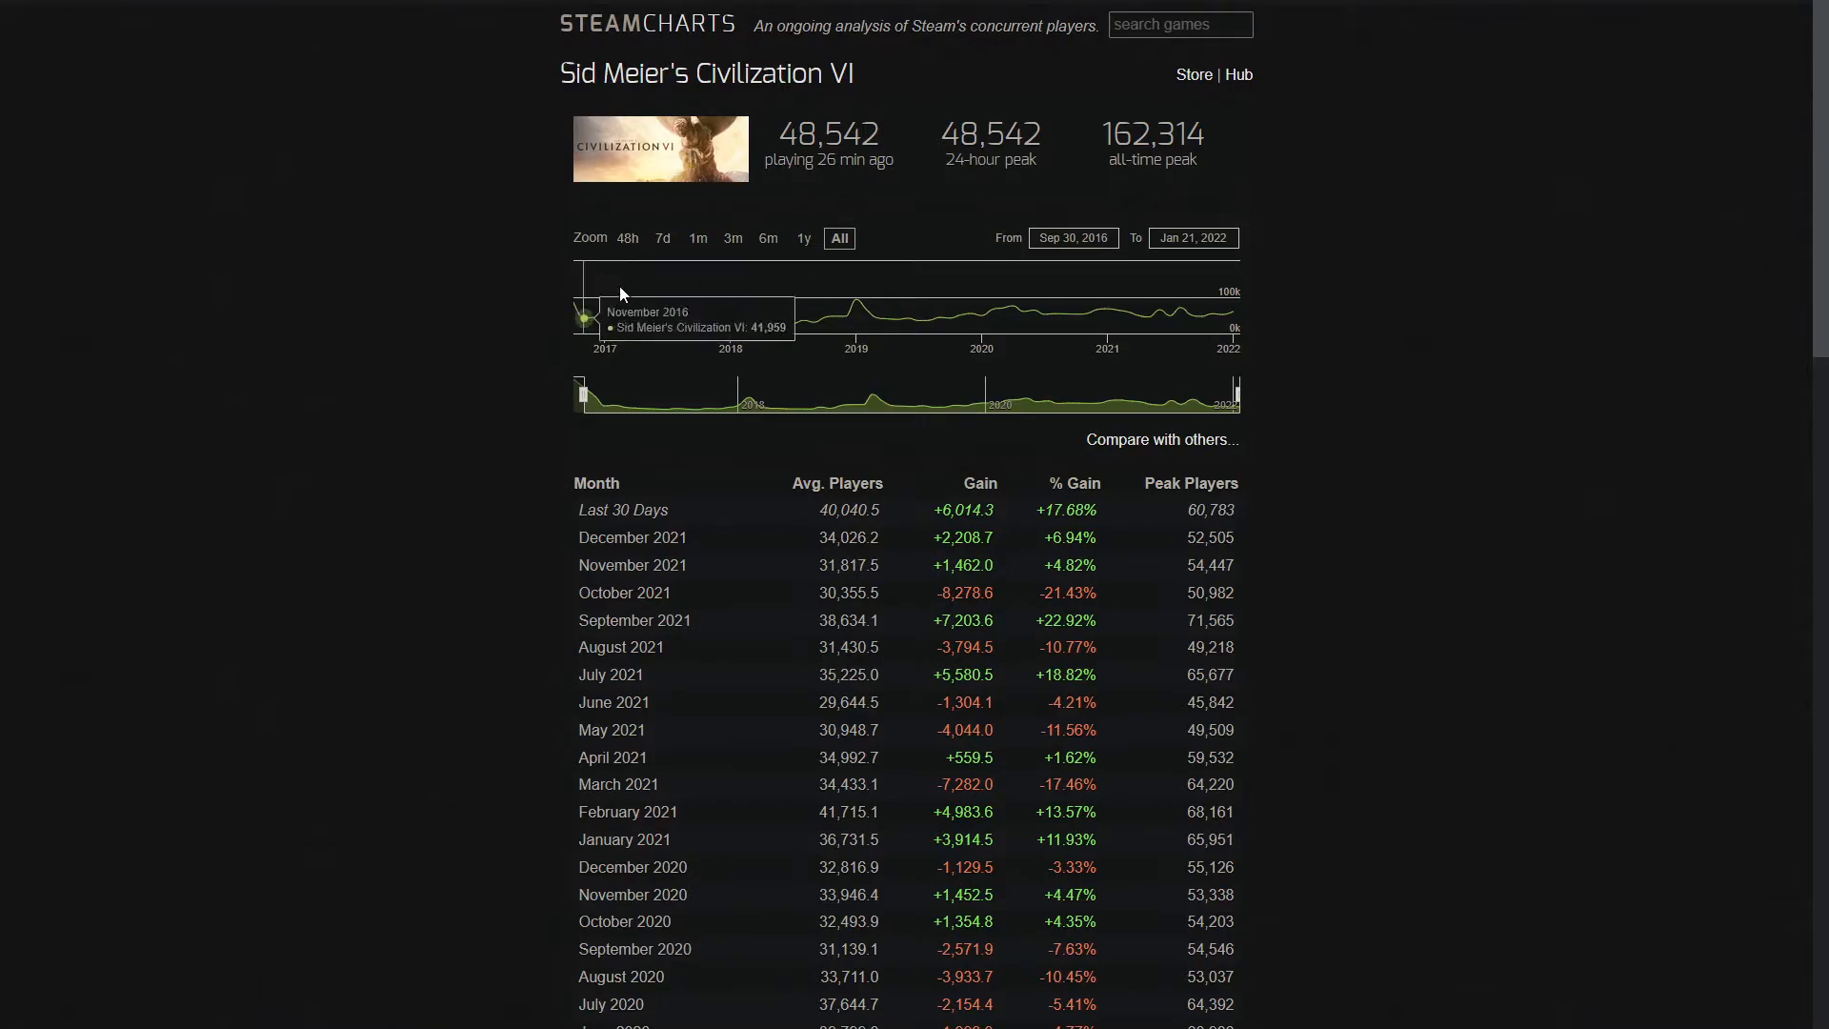
pyautogui.moveTo(614, 322)
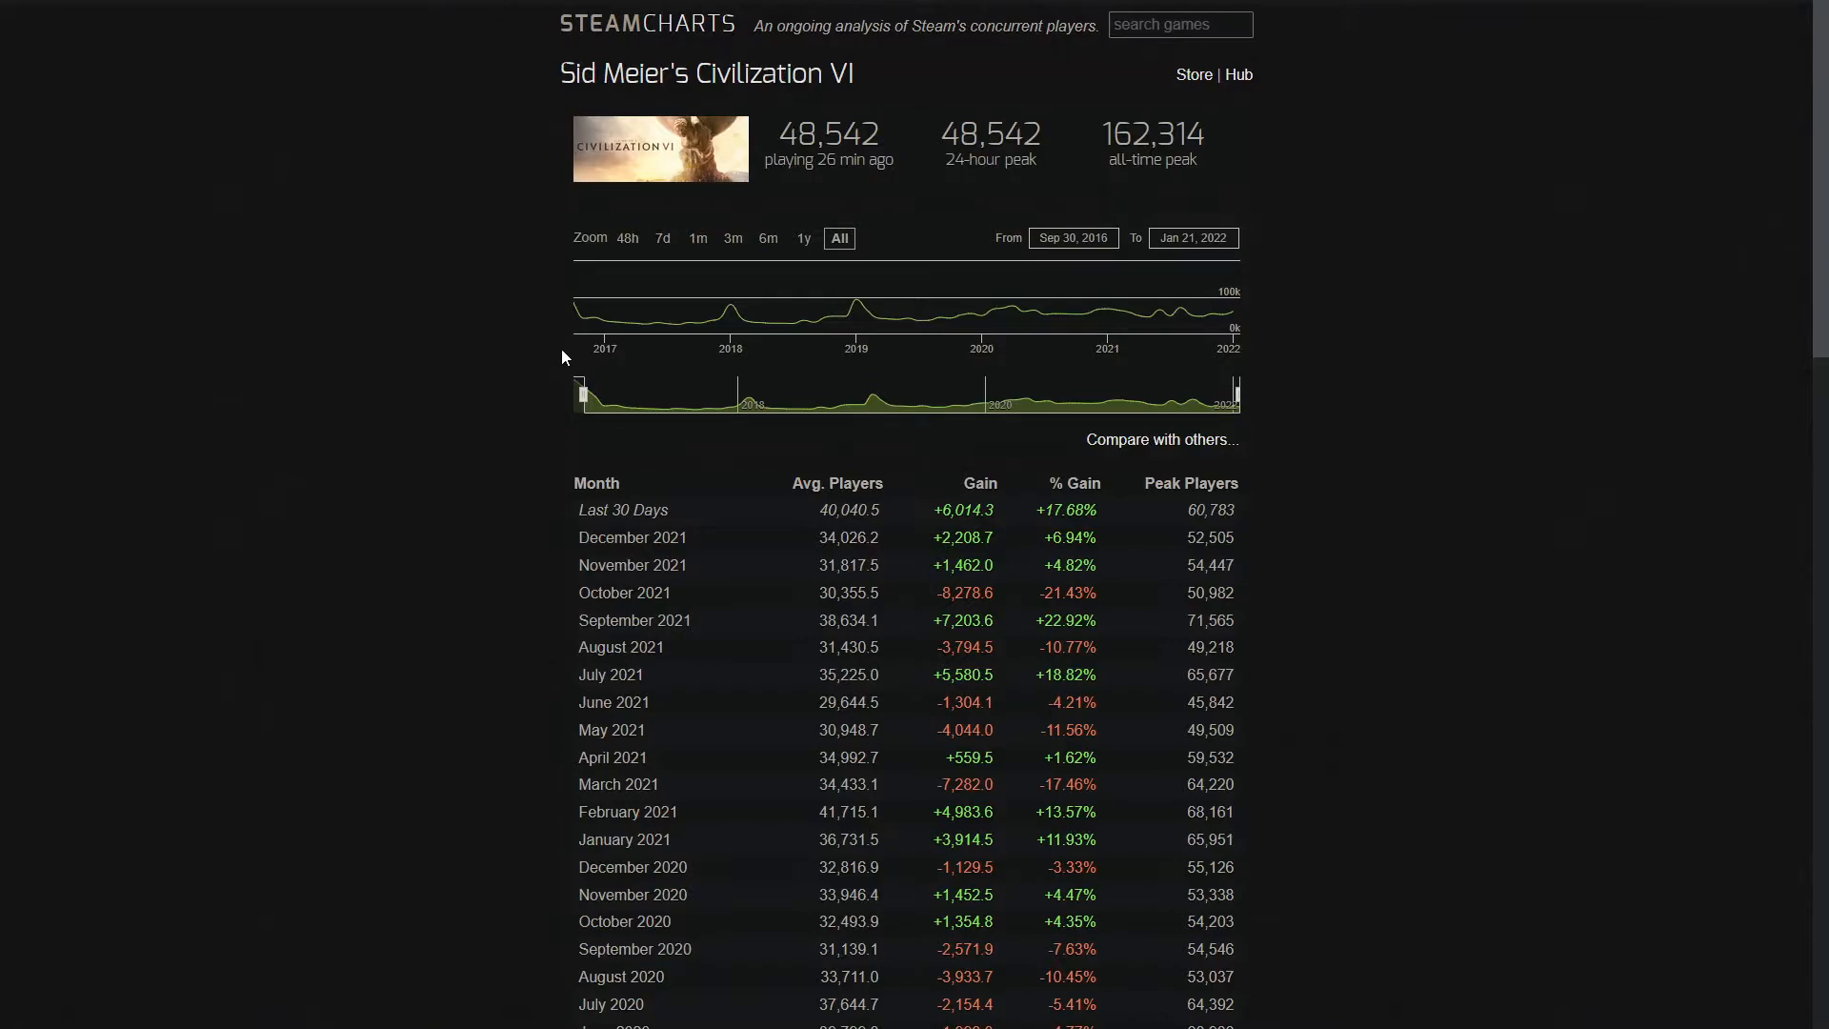
pyautogui.moveTo(595, 323)
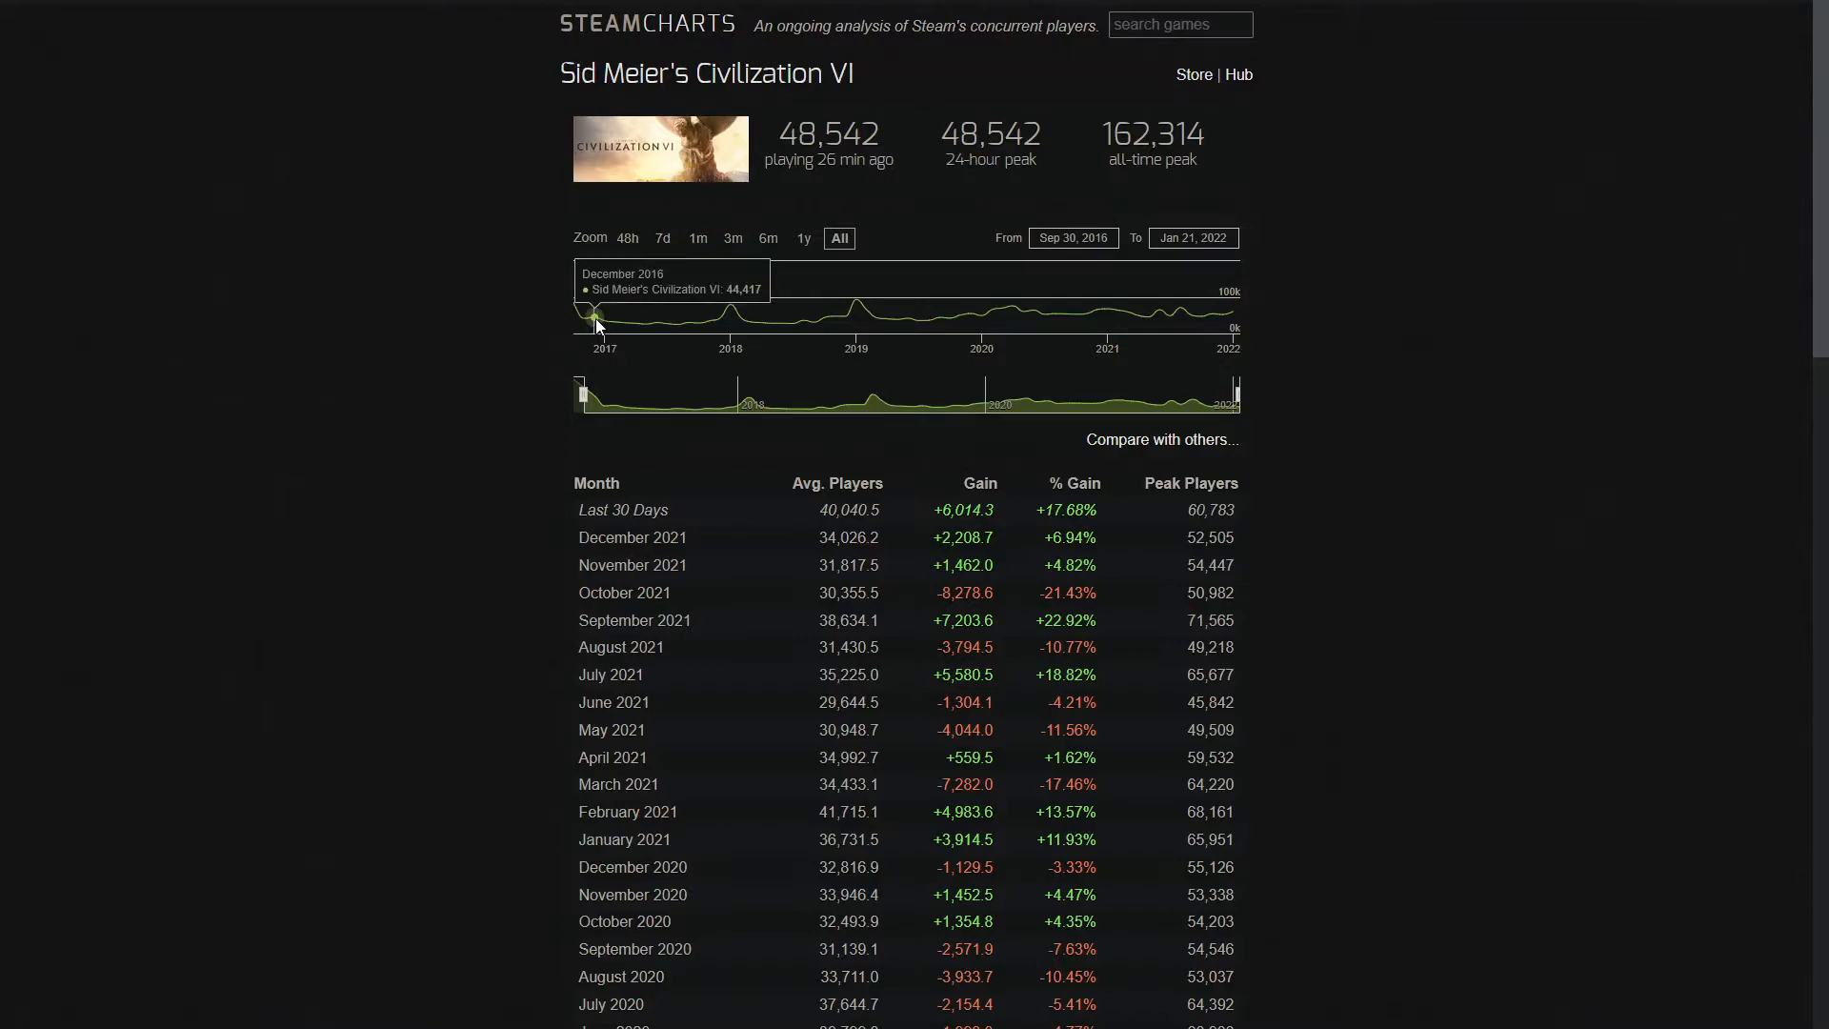
pyautogui.moveTo(601, 327)
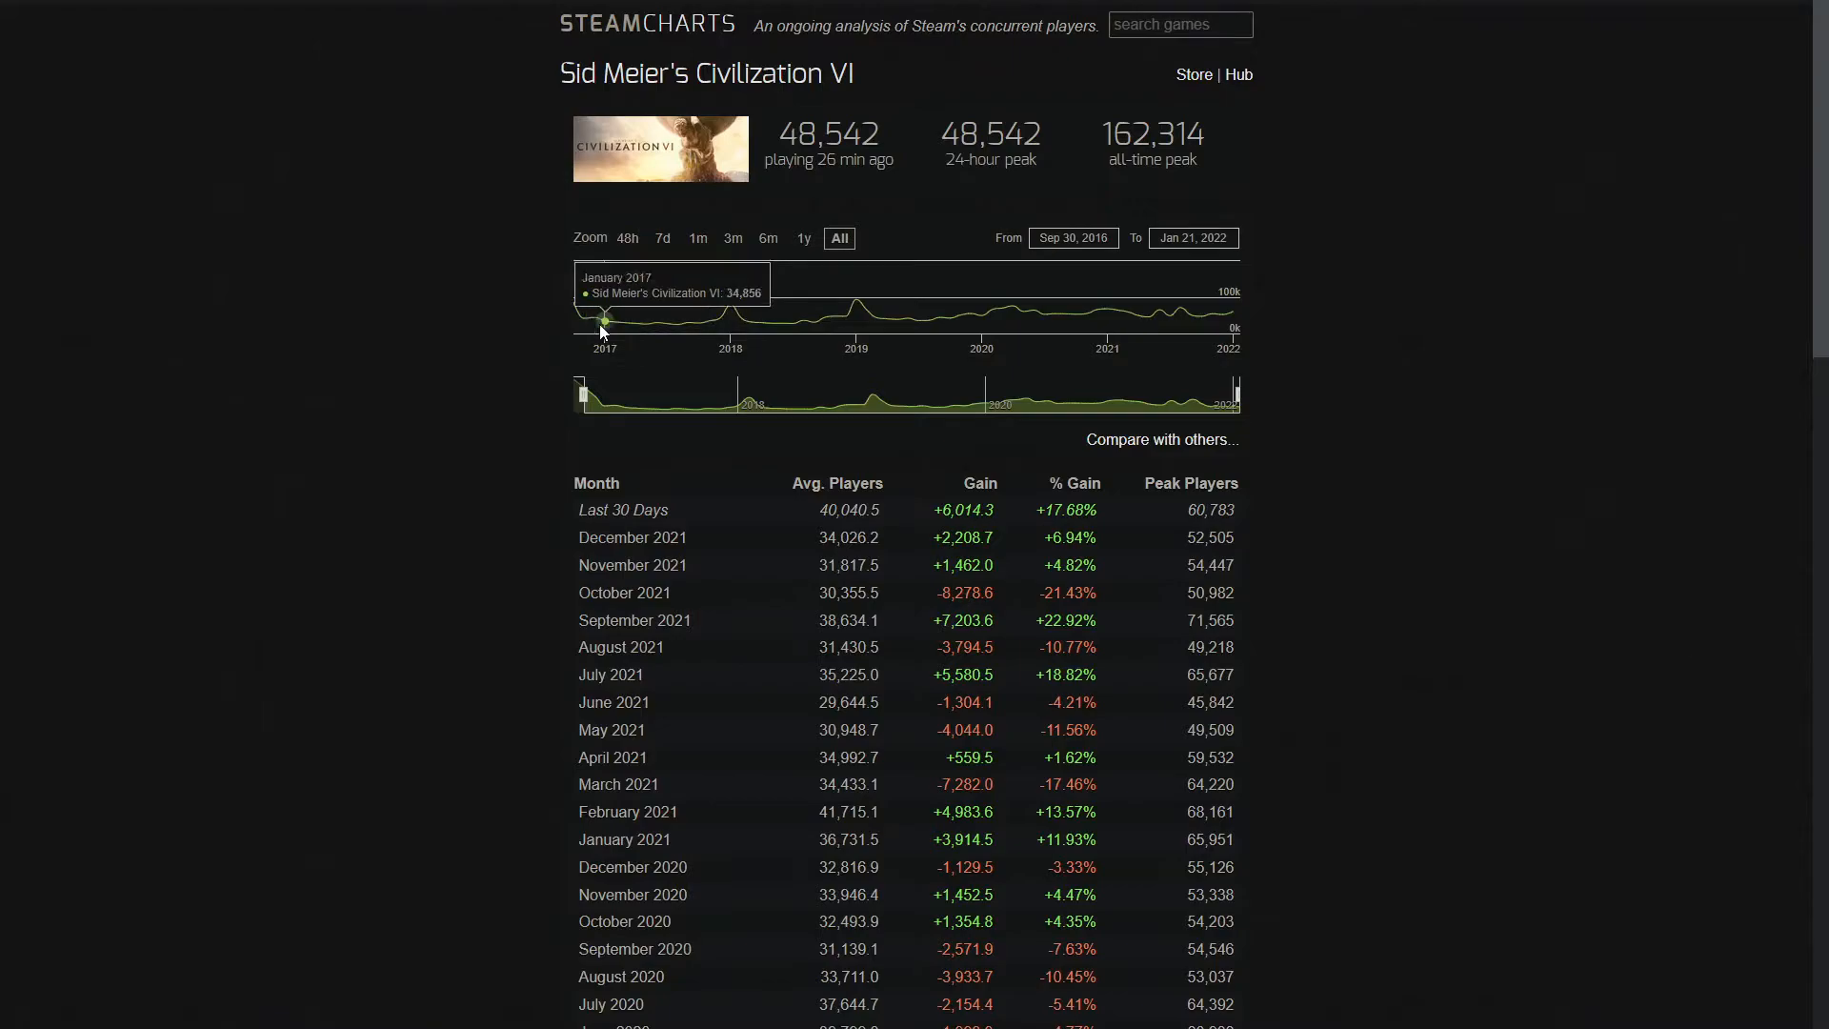
pyautogui.moveTo(624, 323)
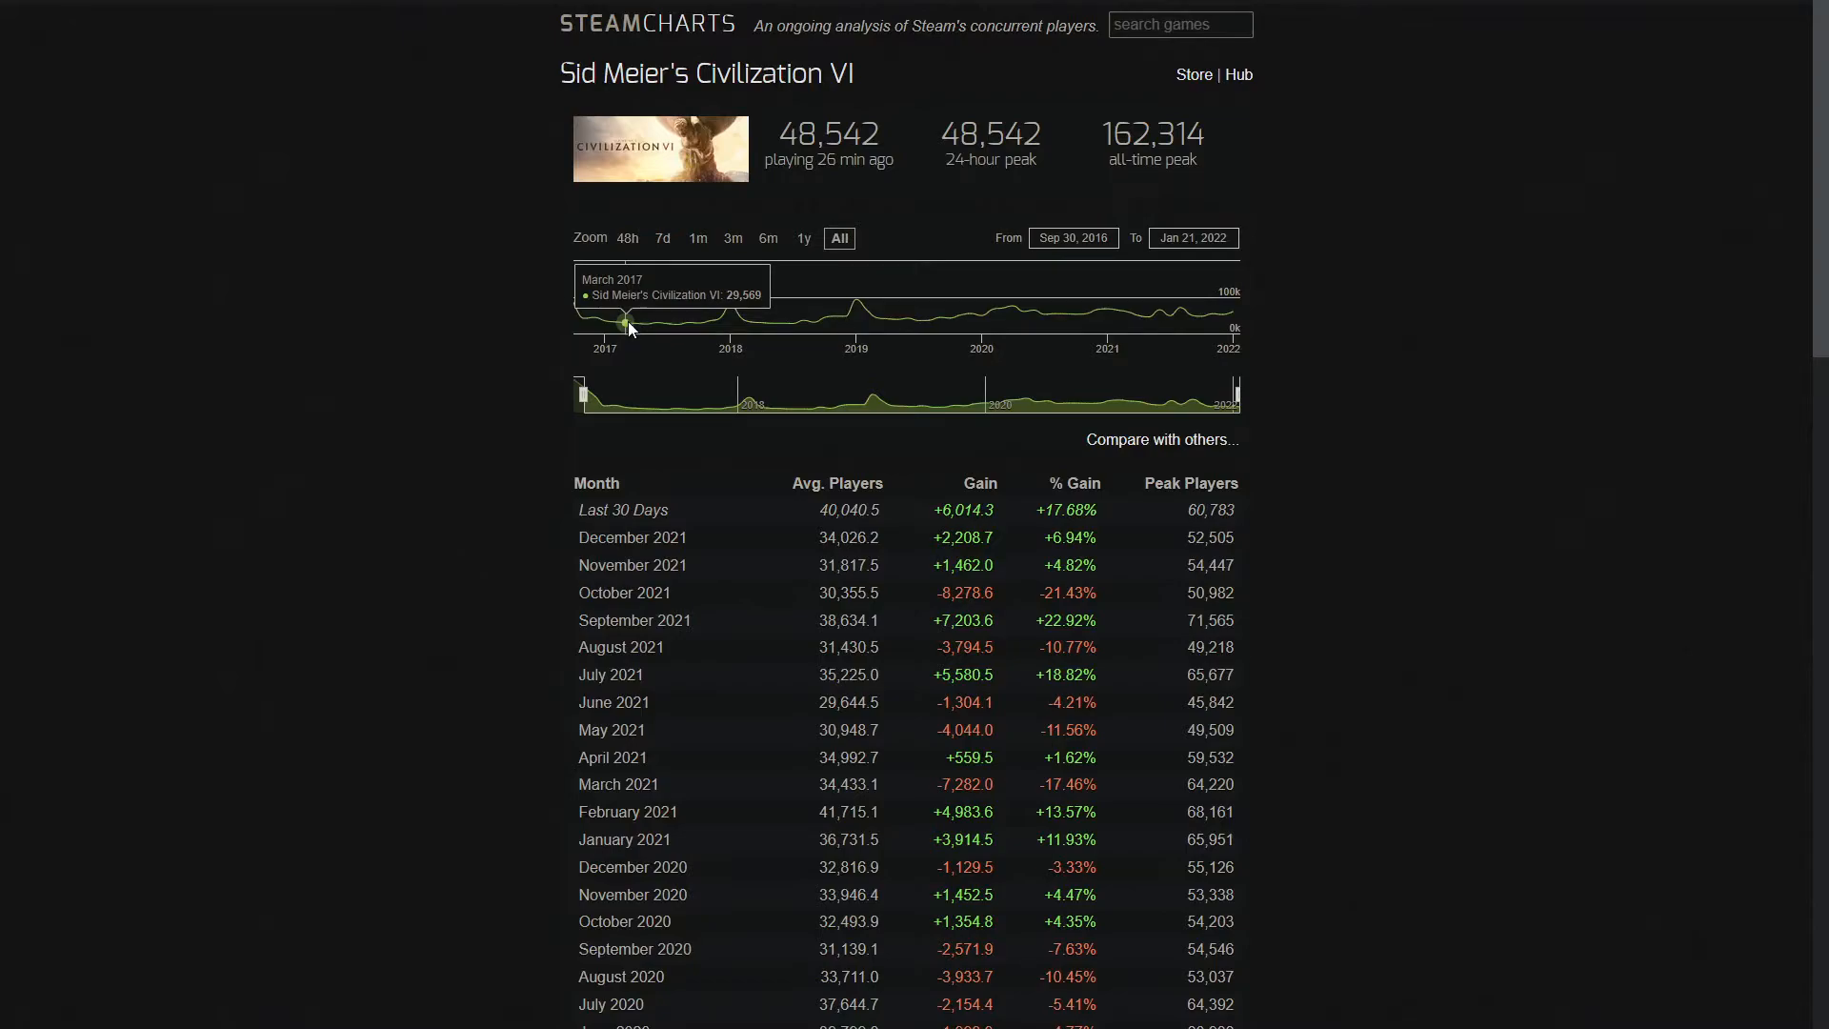
pyautogui.moveTo(707, 324)
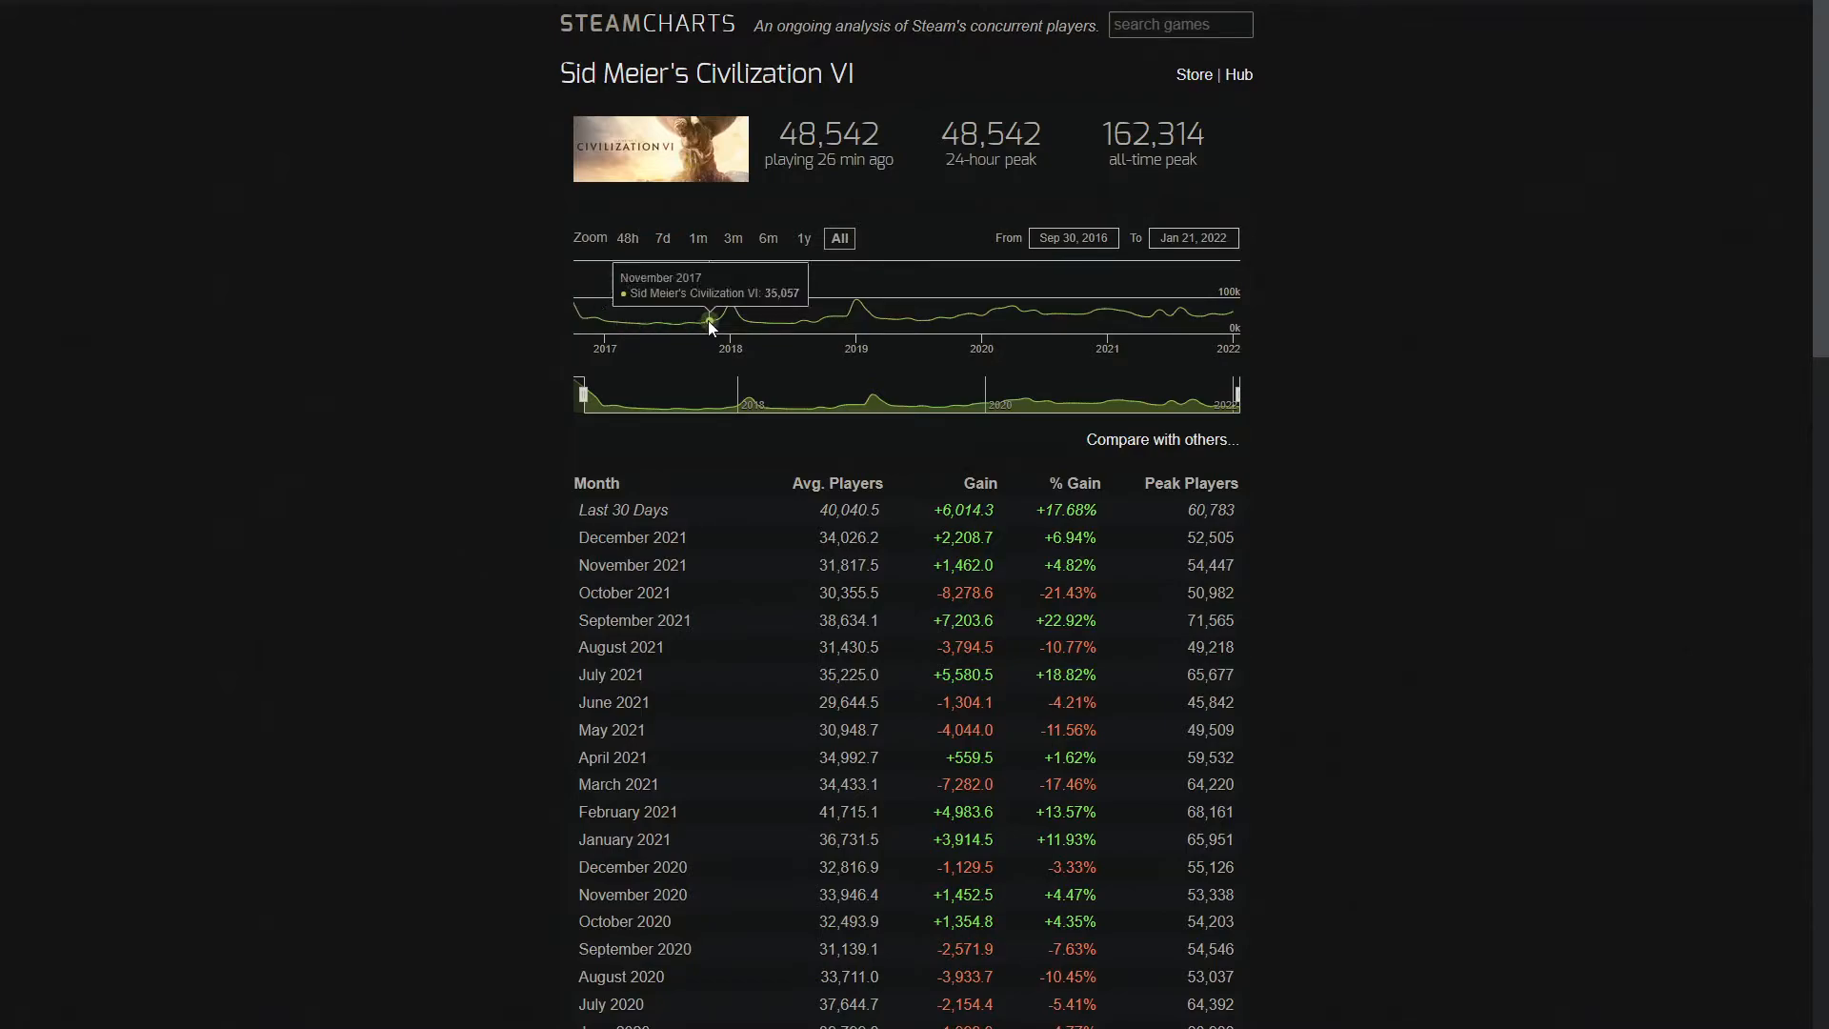
pyautogui.moveTo(723, 321)
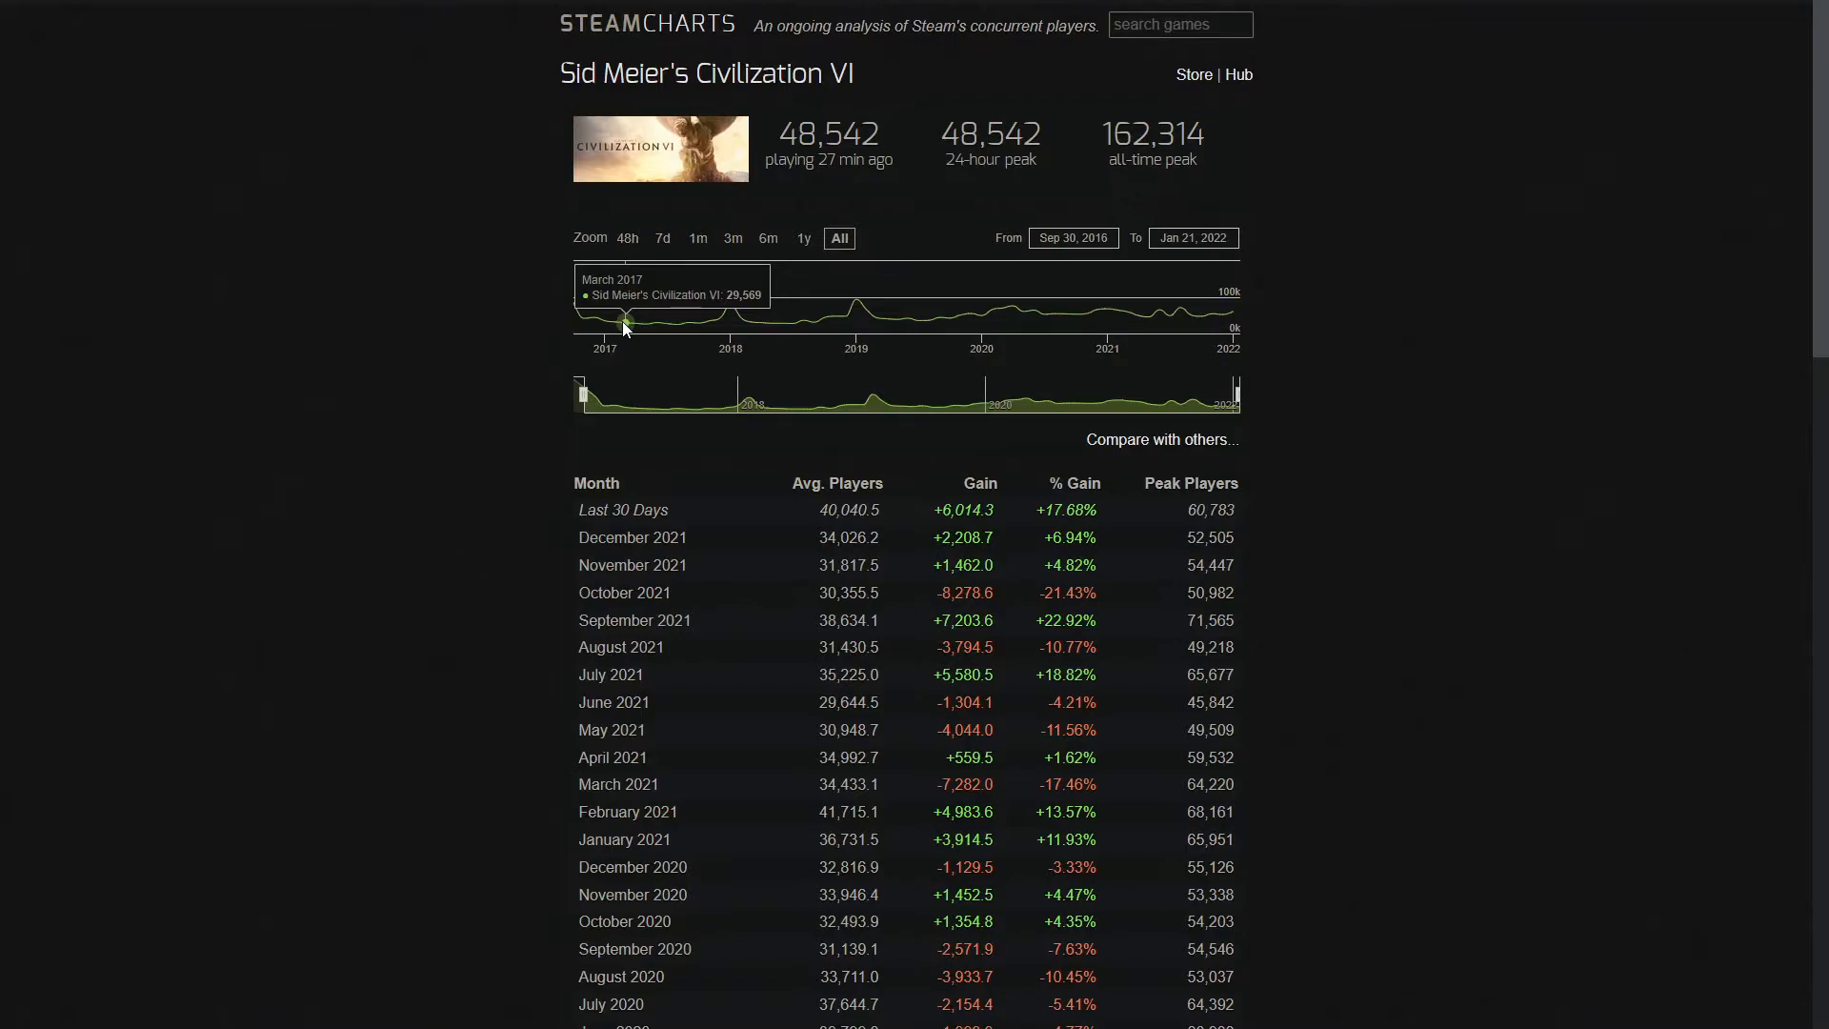
pyautogui.moveTo(617, 331)
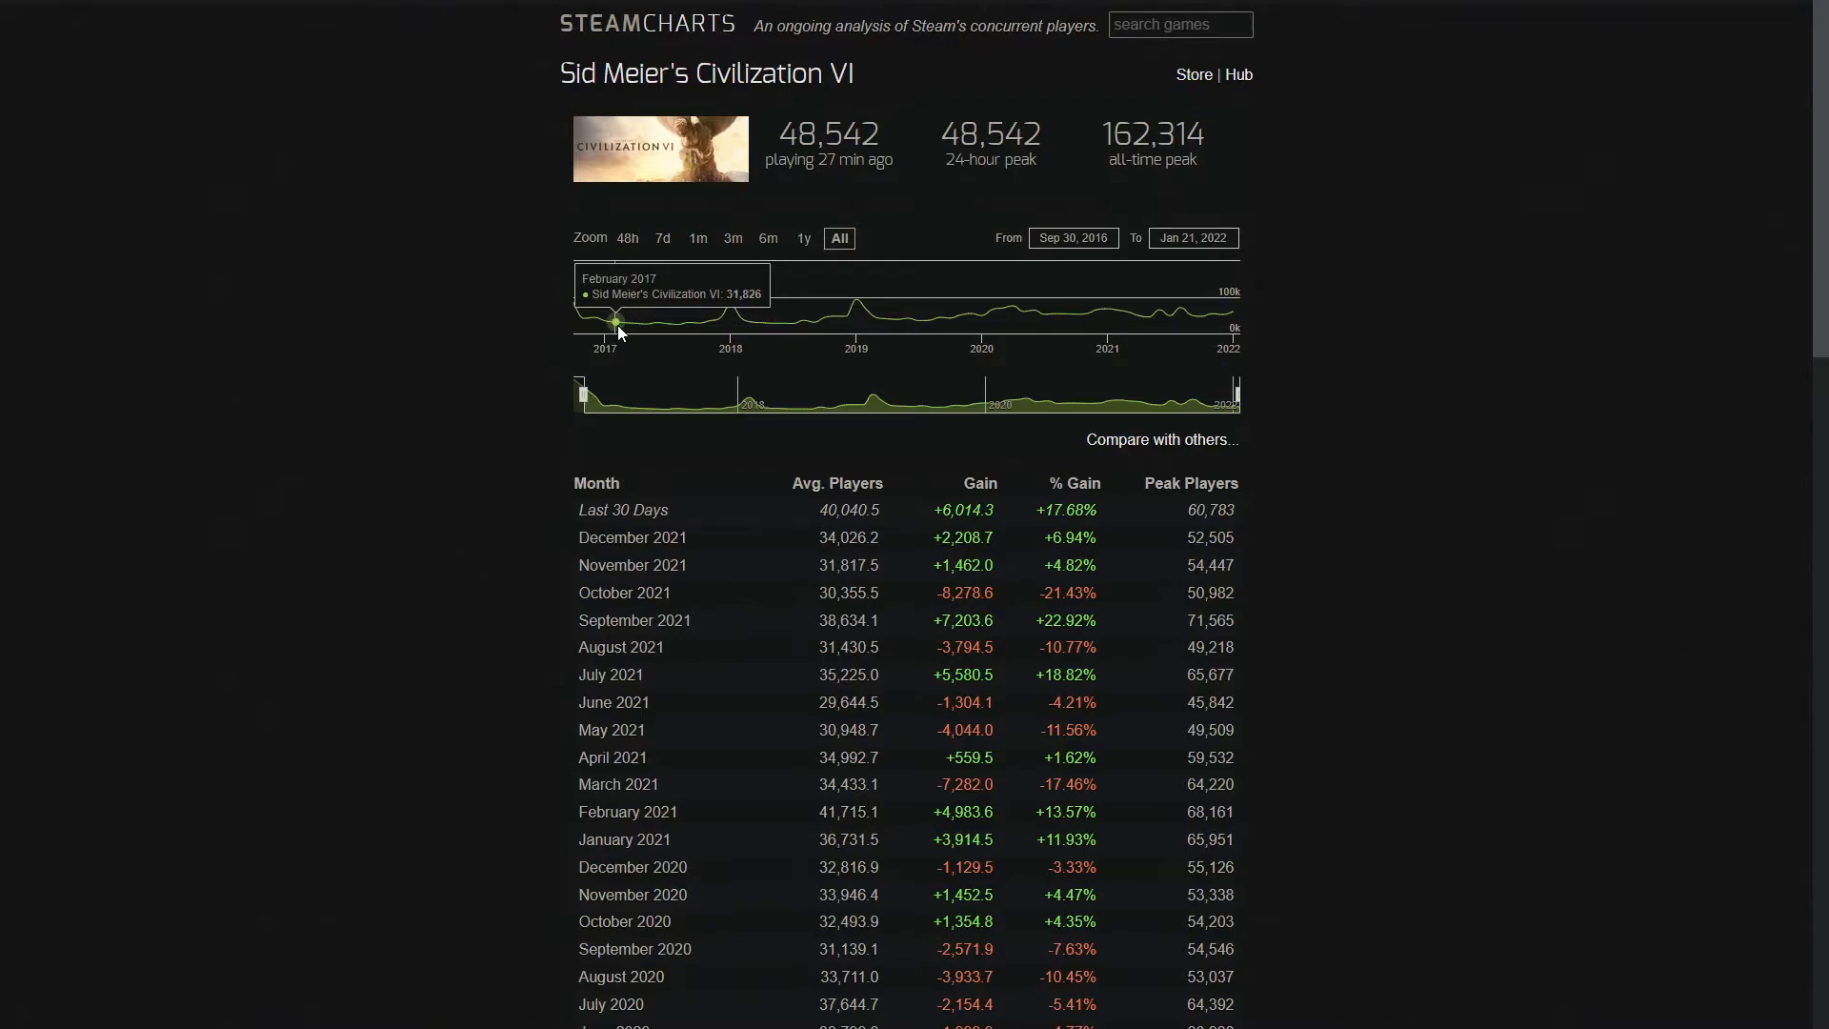
pyautogui.moveTo(656, 338)
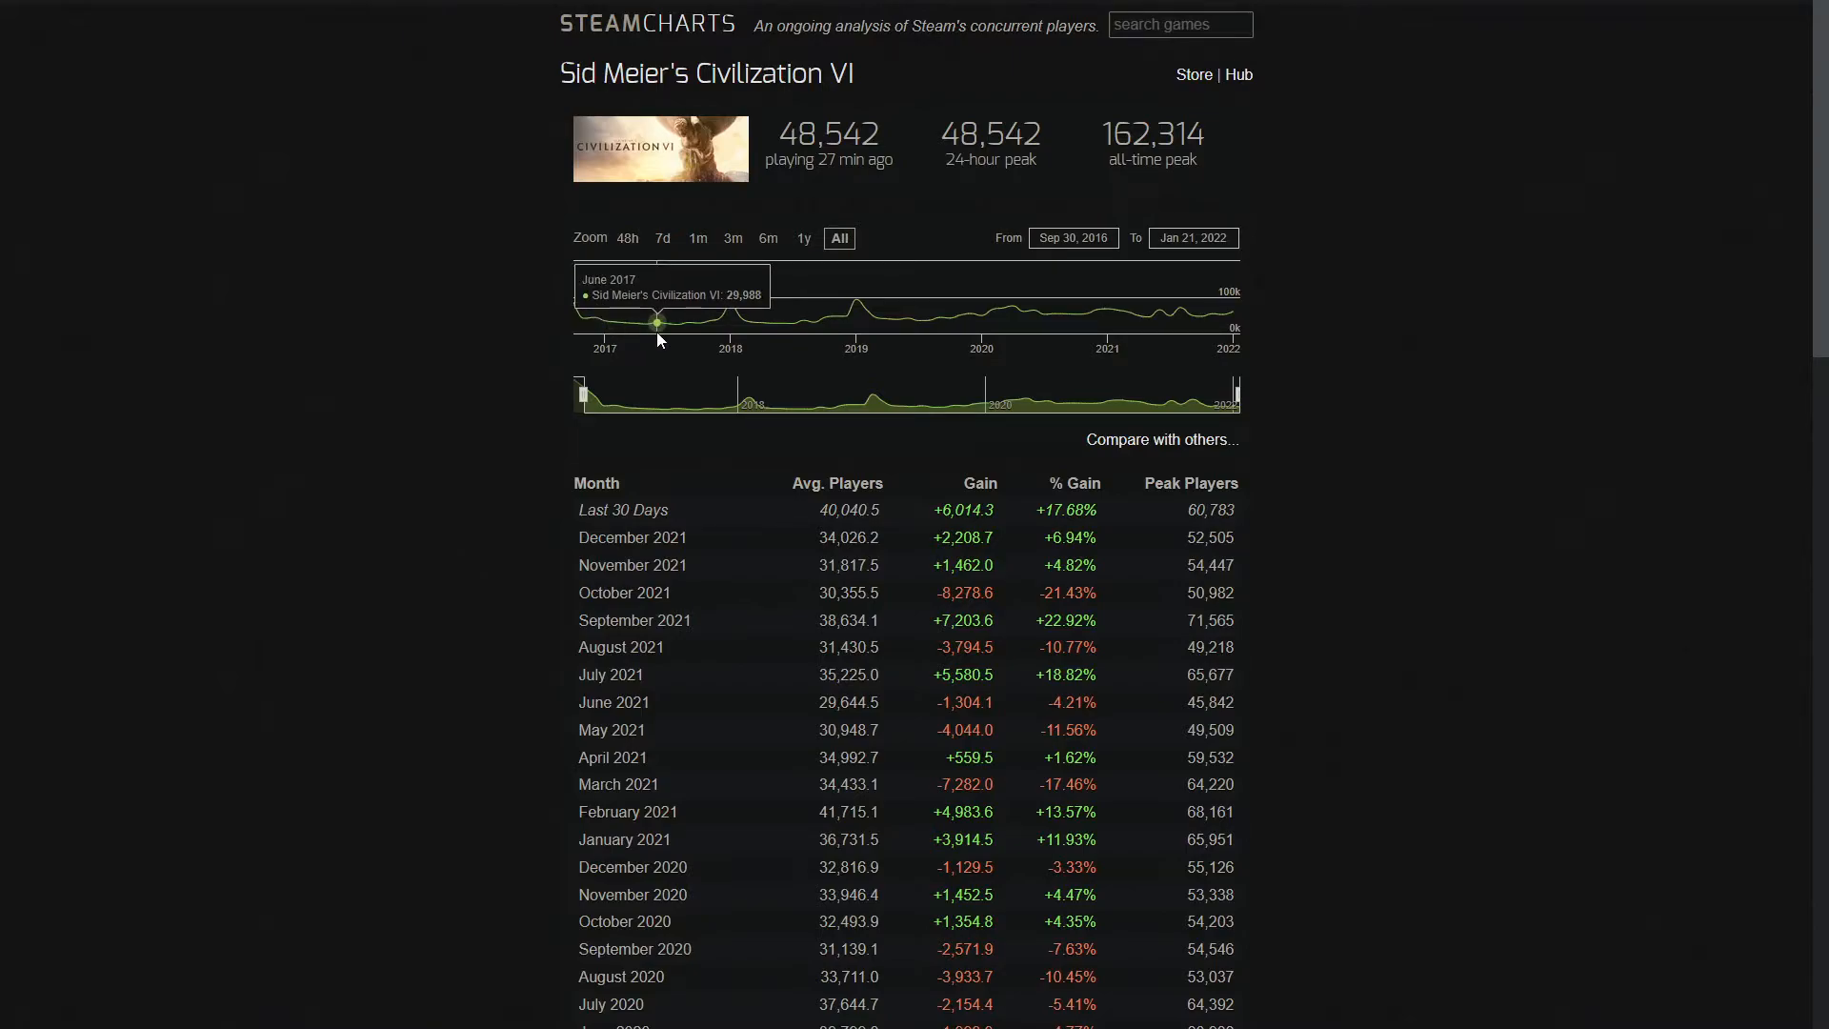
pyautogui.moveTo(663, 323)
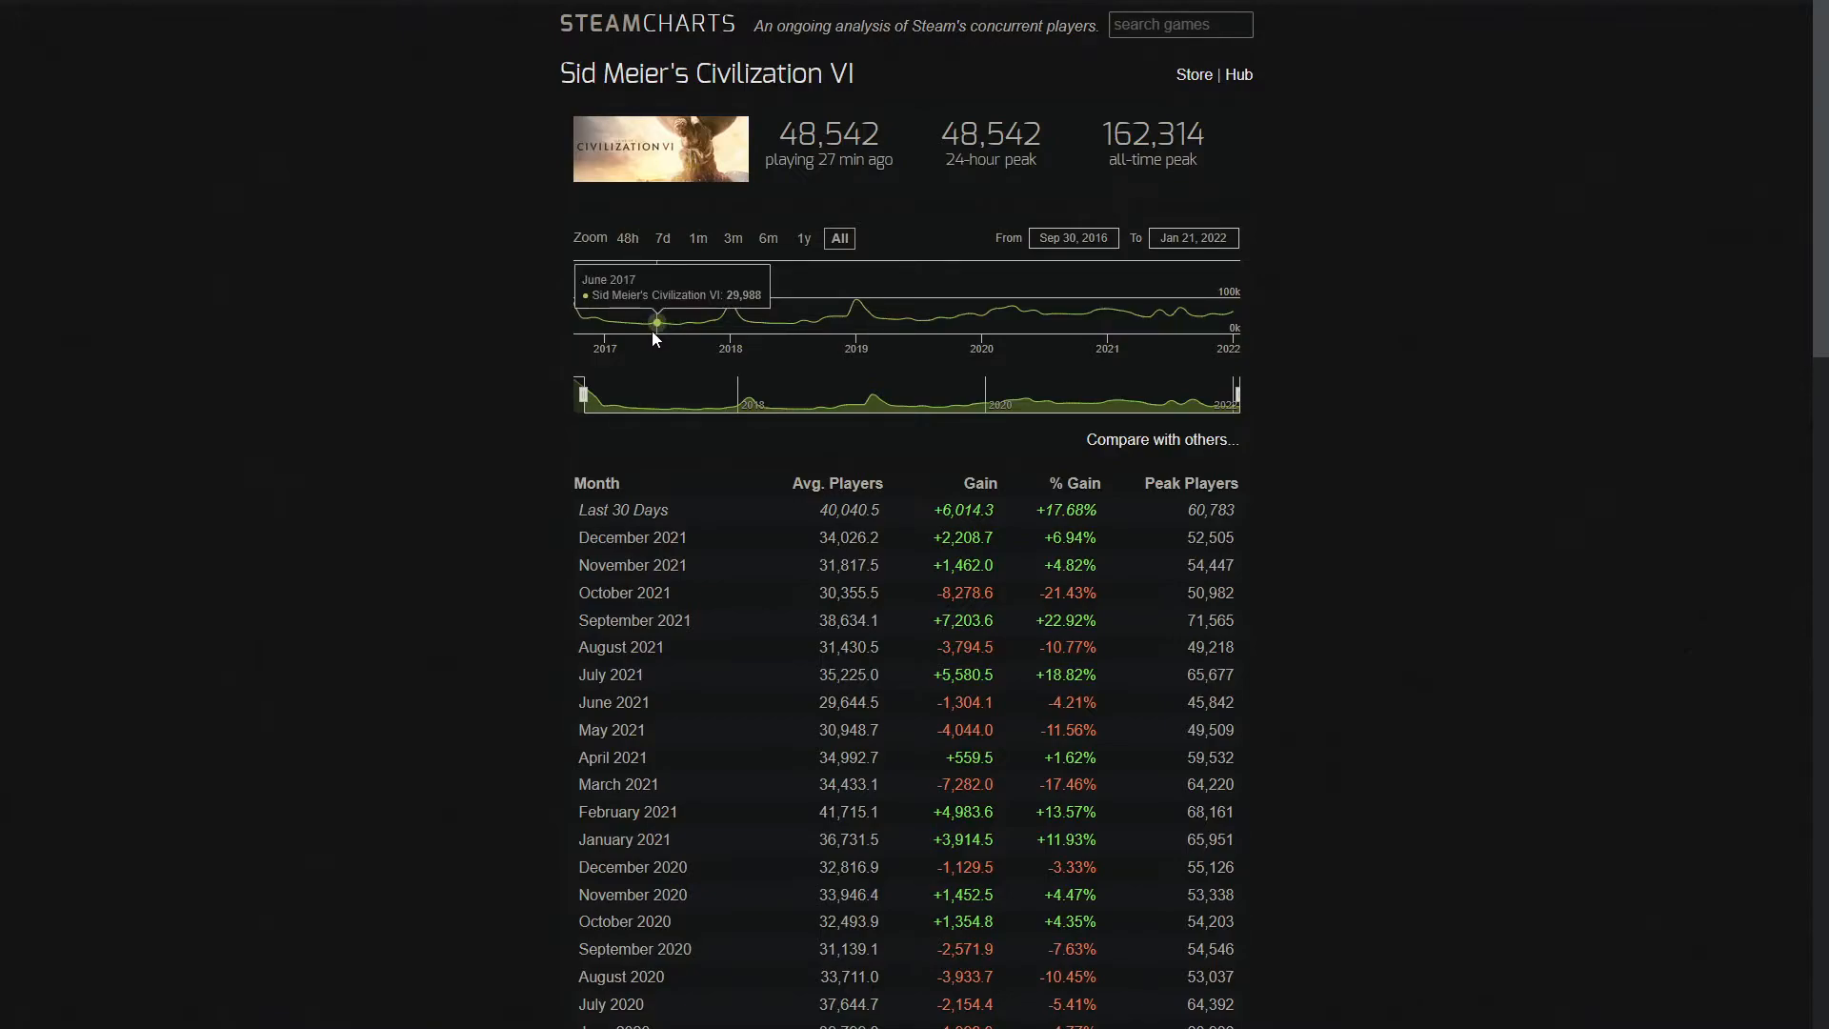
pyautogui.moveTo(596, 335)
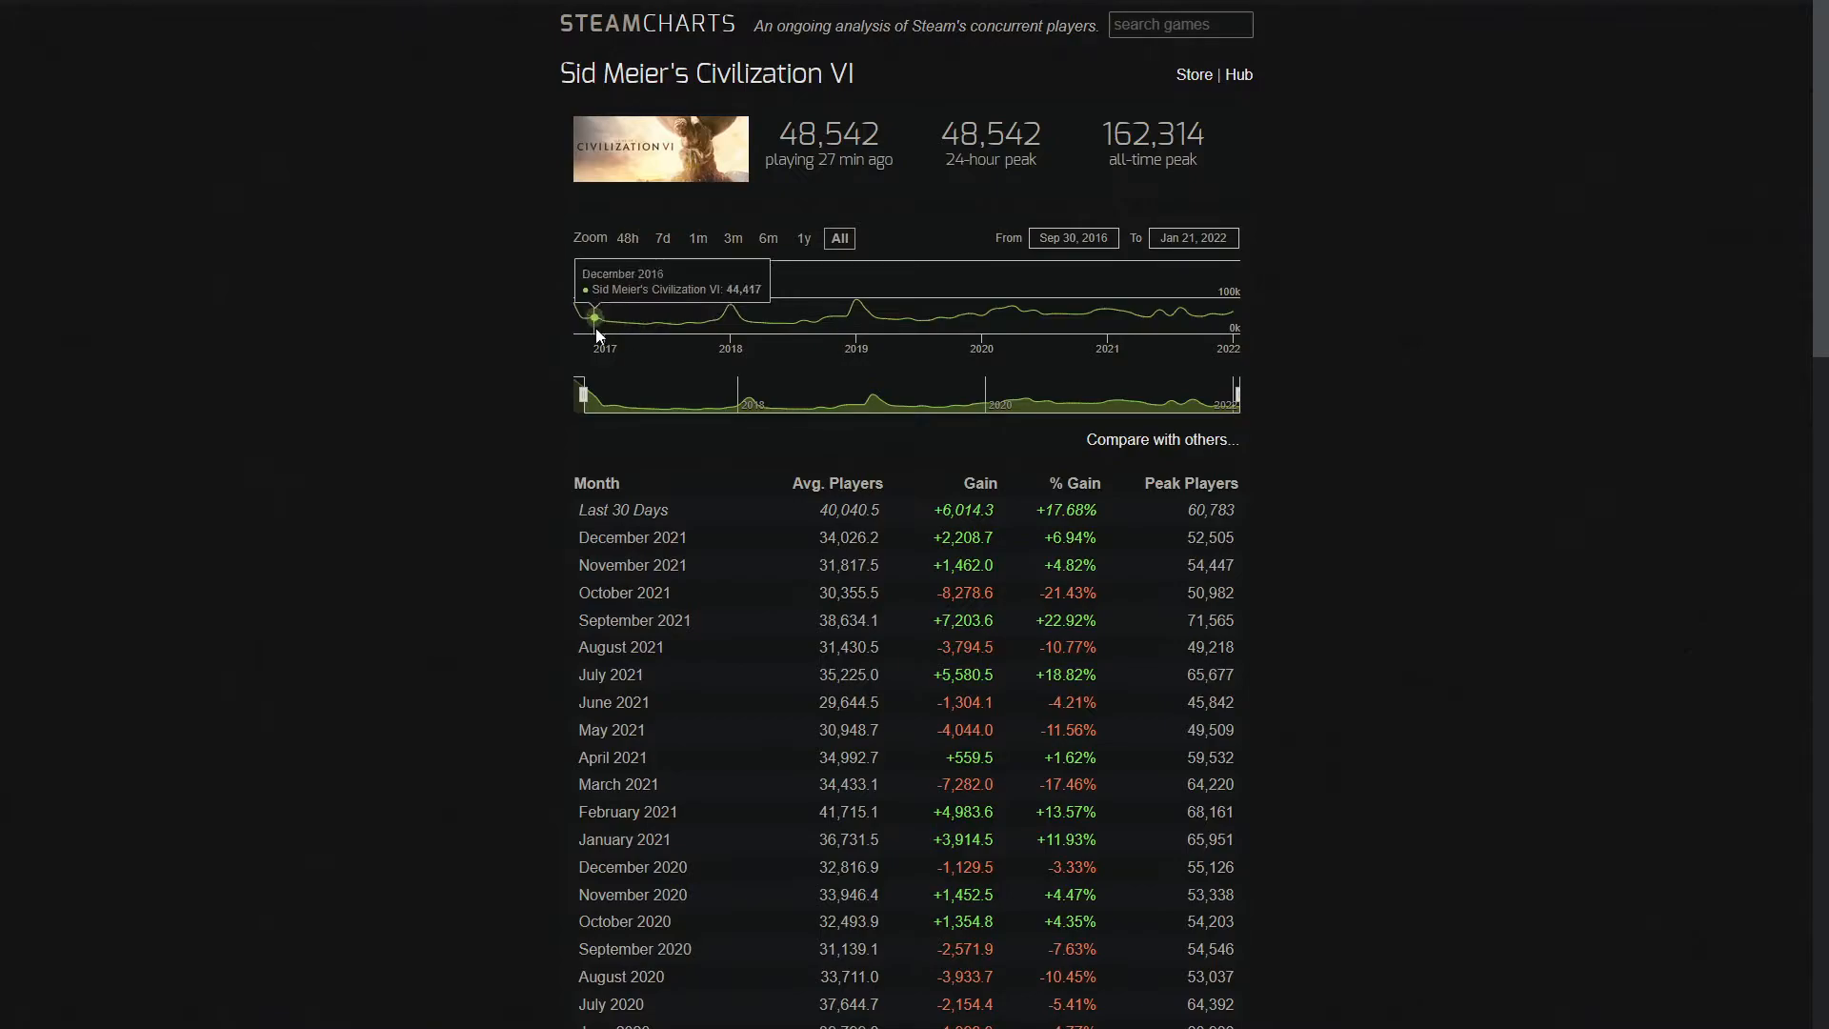
pyautogui.moveTo(650, 324)
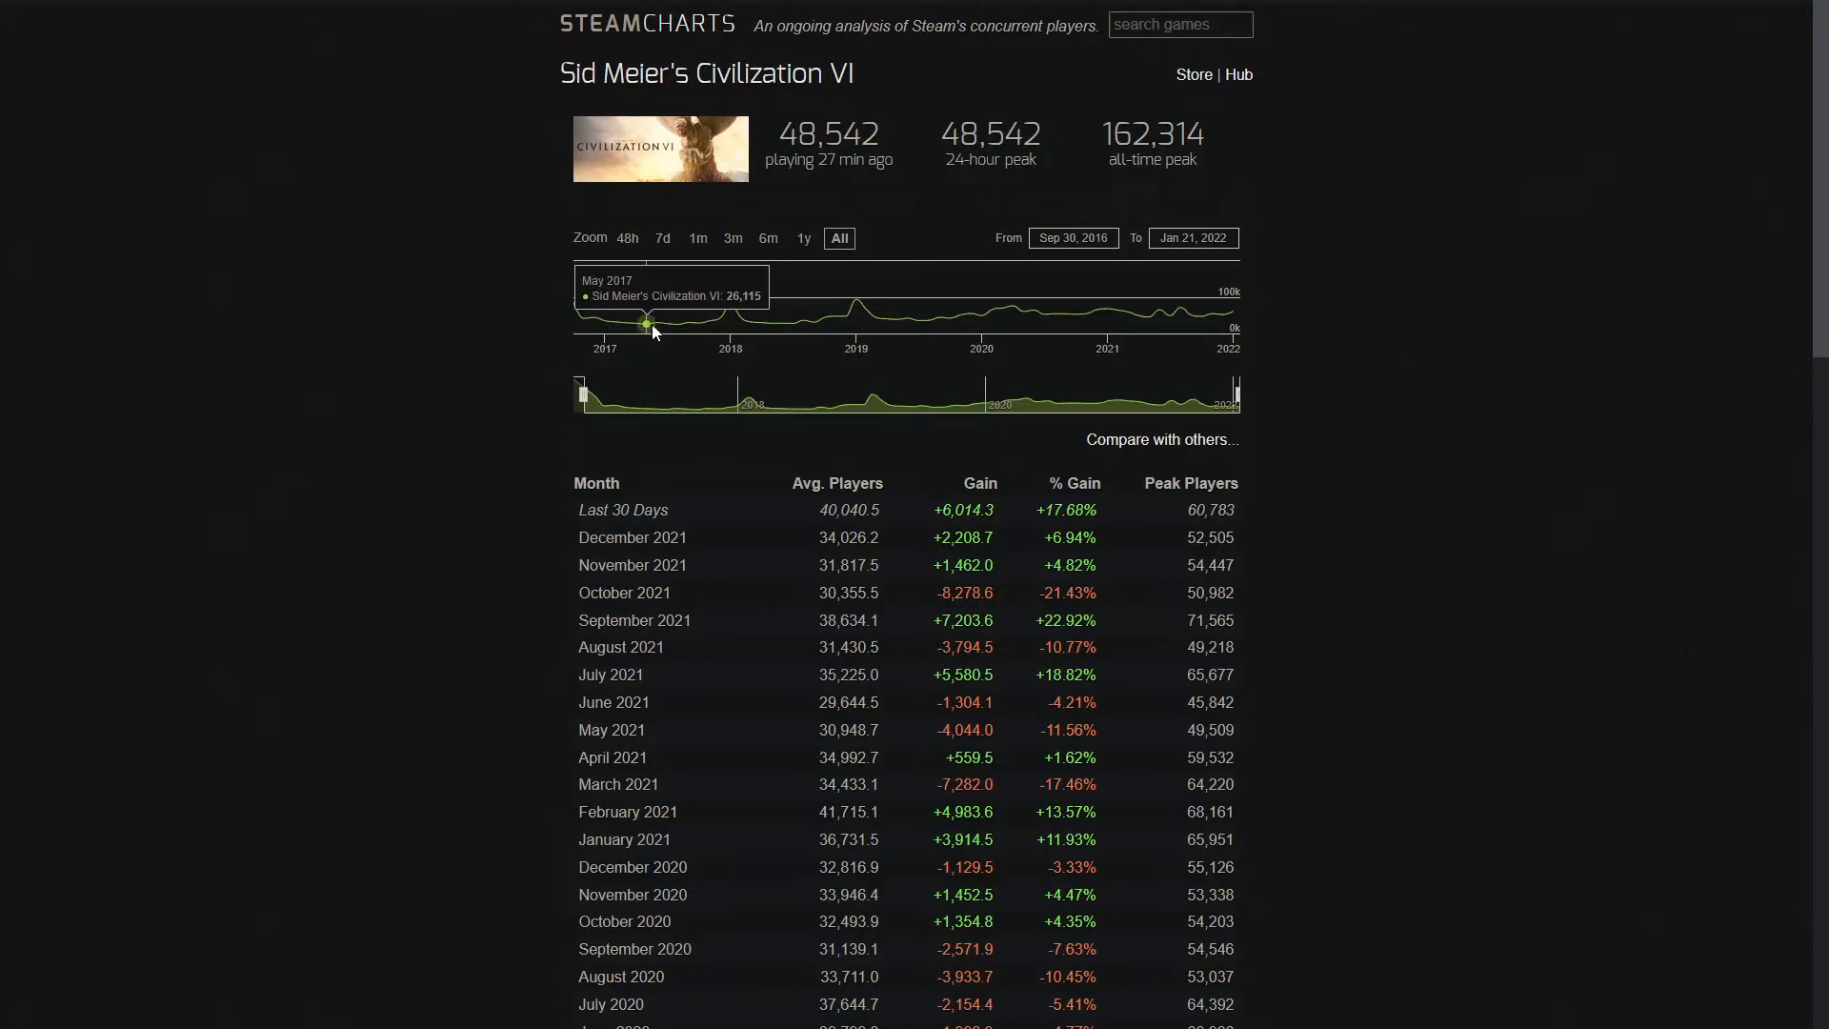
pyautogui.moveTo(673, 318)
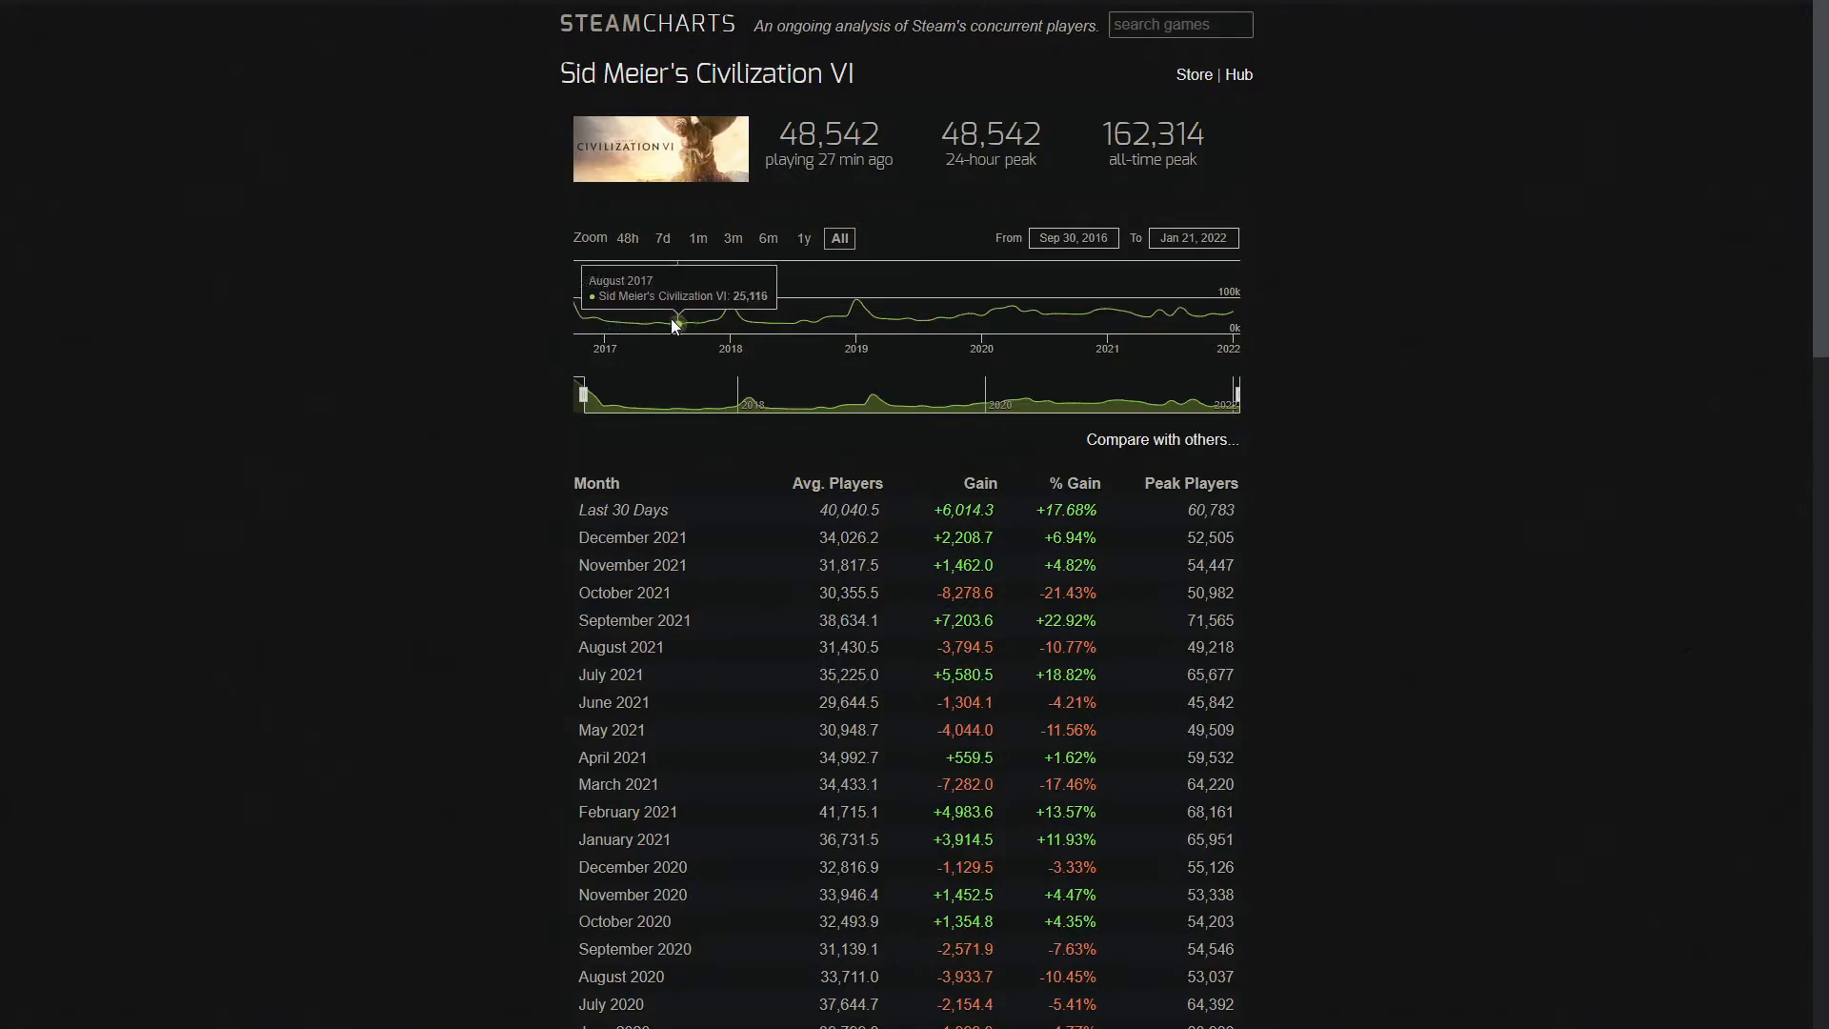
pyautogui.moveTo(644, 324)
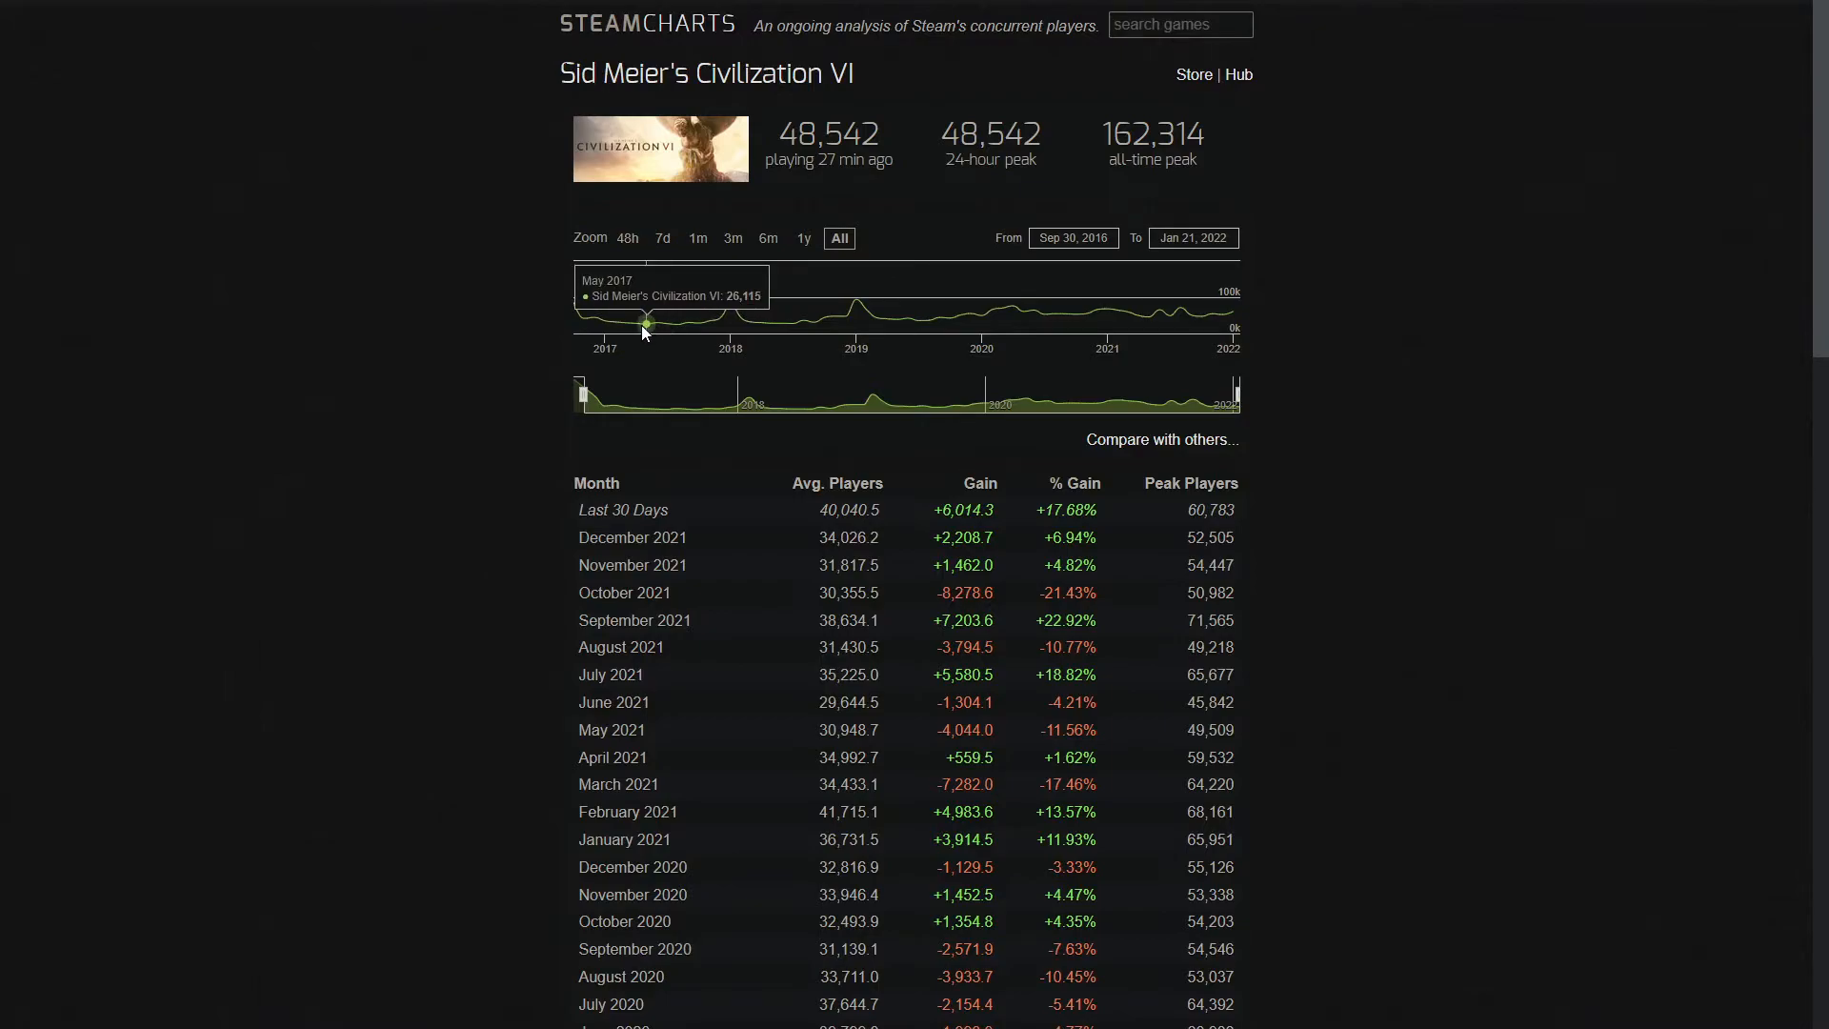
pyautogui.moveTo(691, 324)
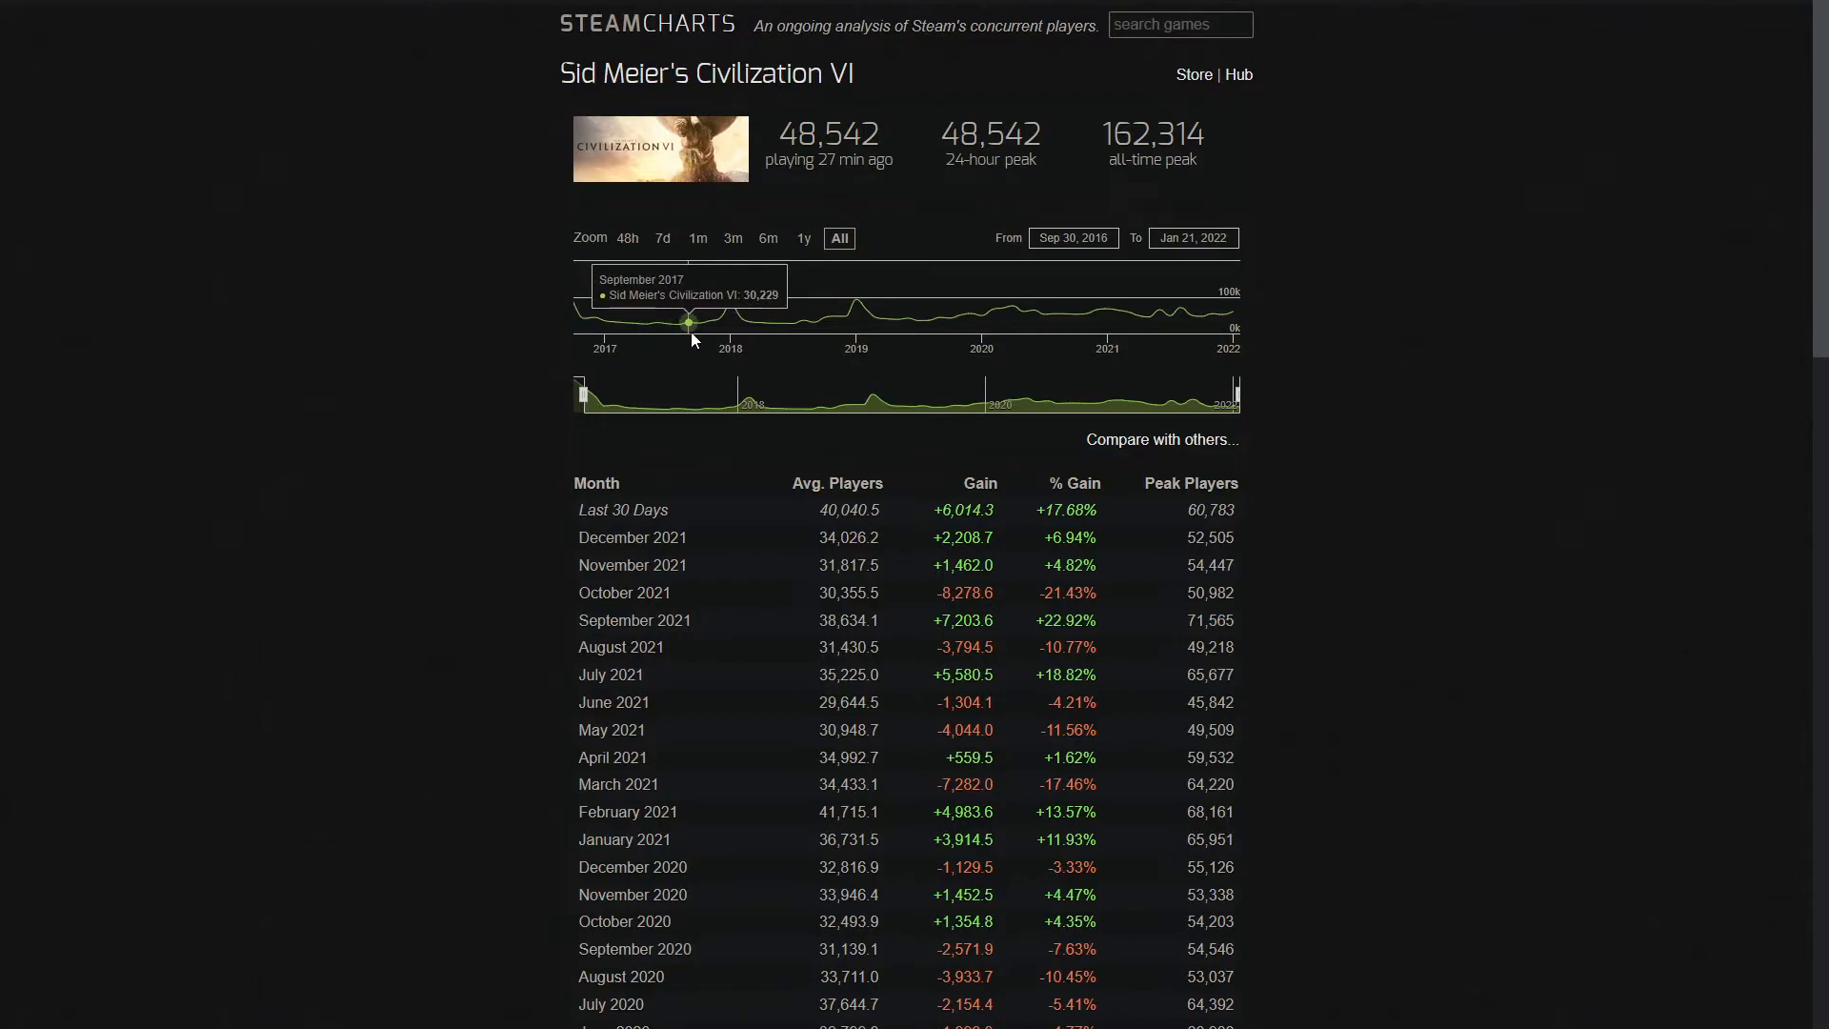
pyautogui.moveTo(722, 317)
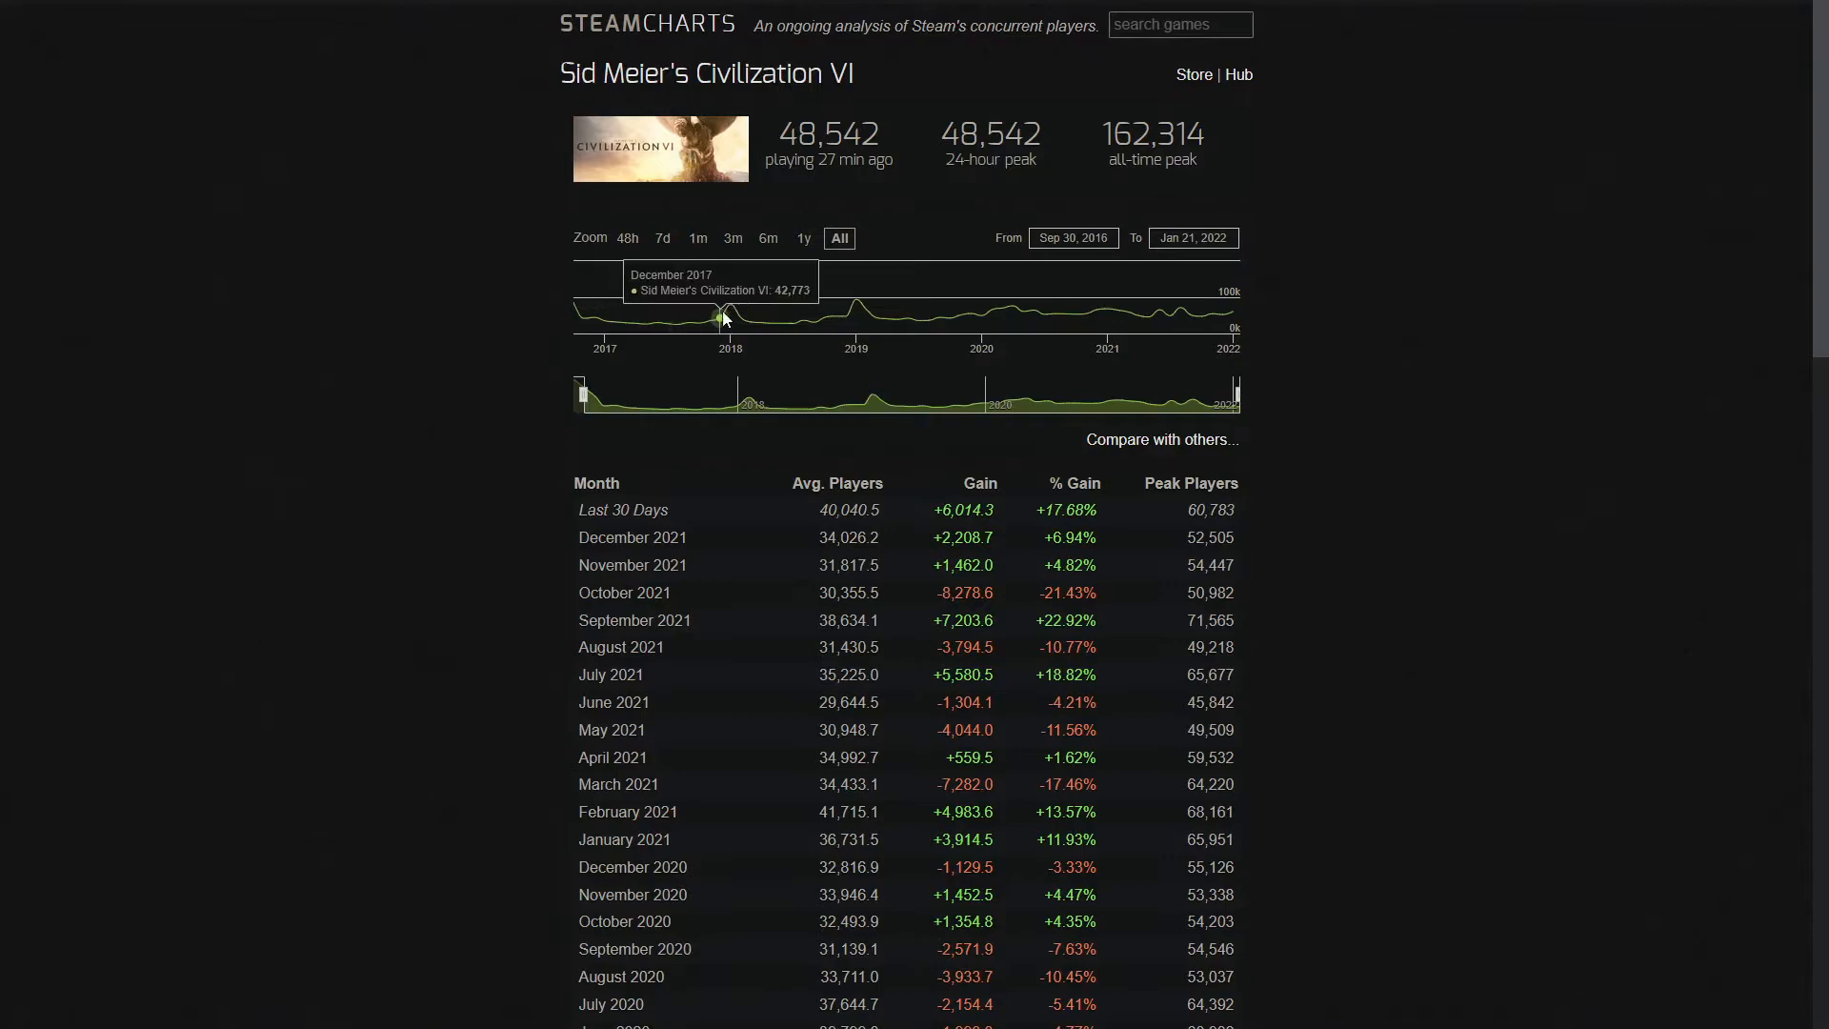
pyautogui.moveTo(719, 331)
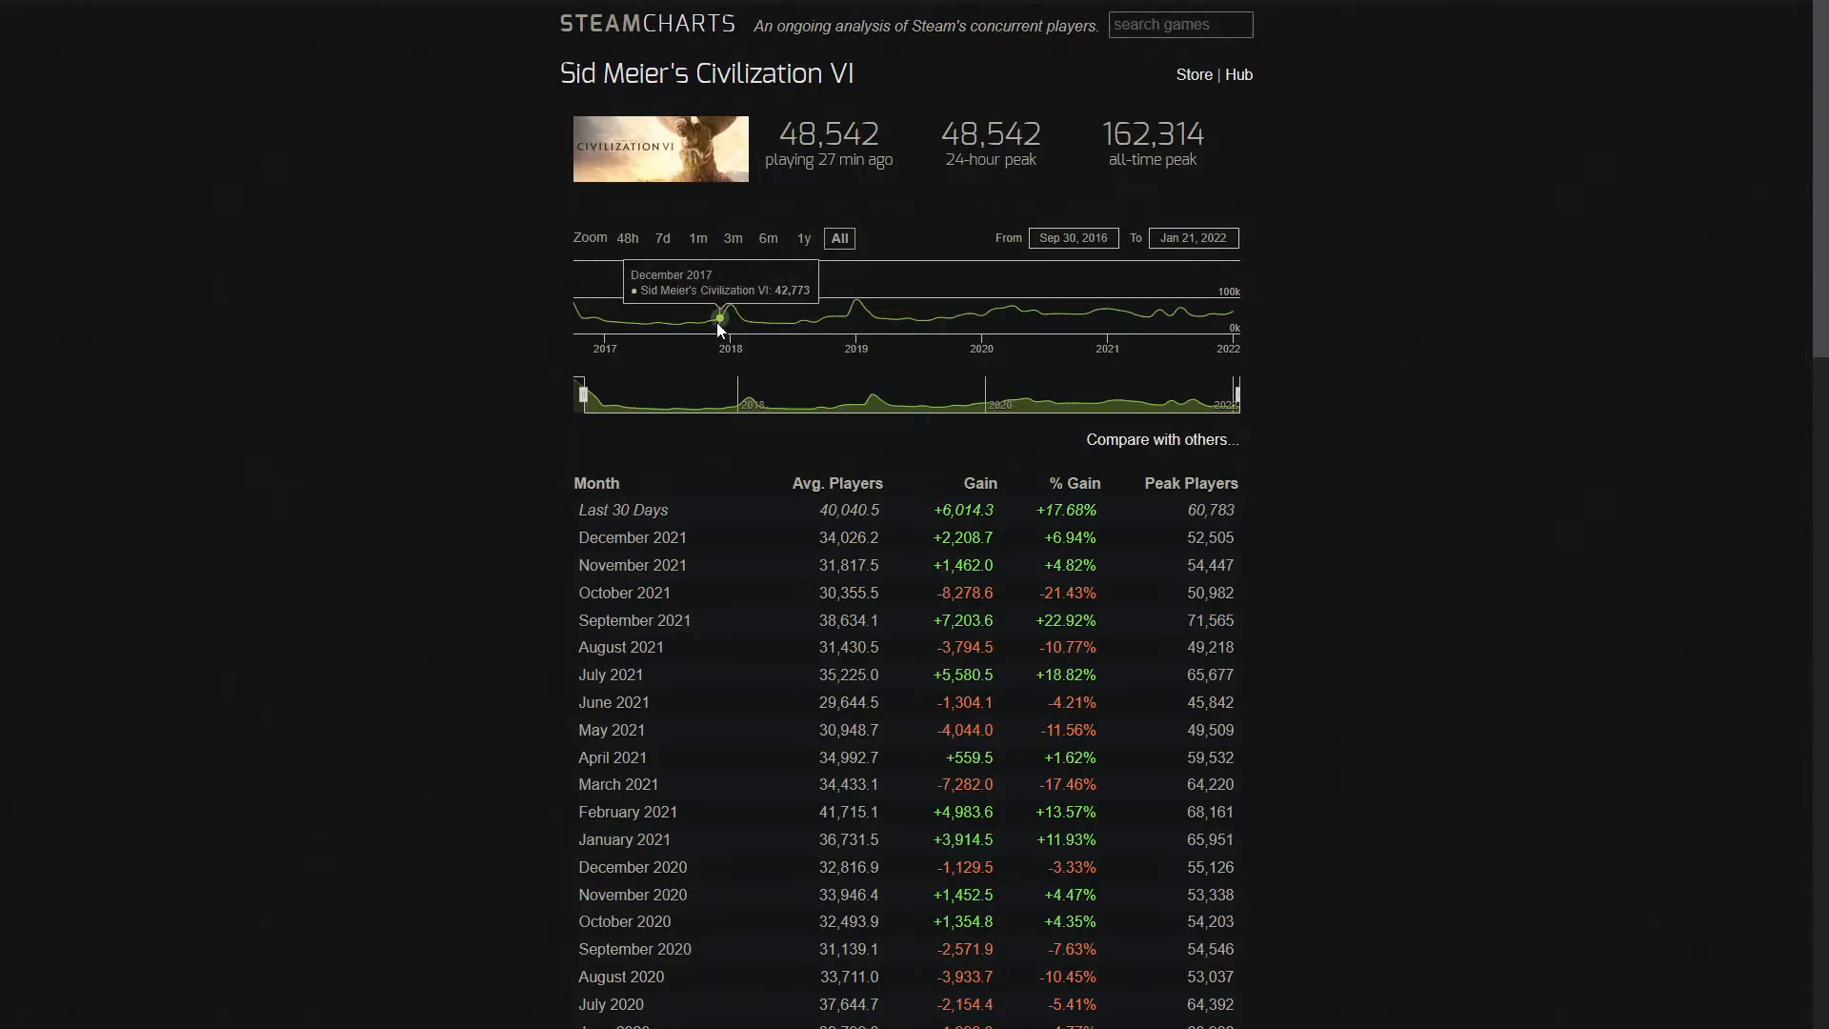
pyautogui.moveTo(728, 309)
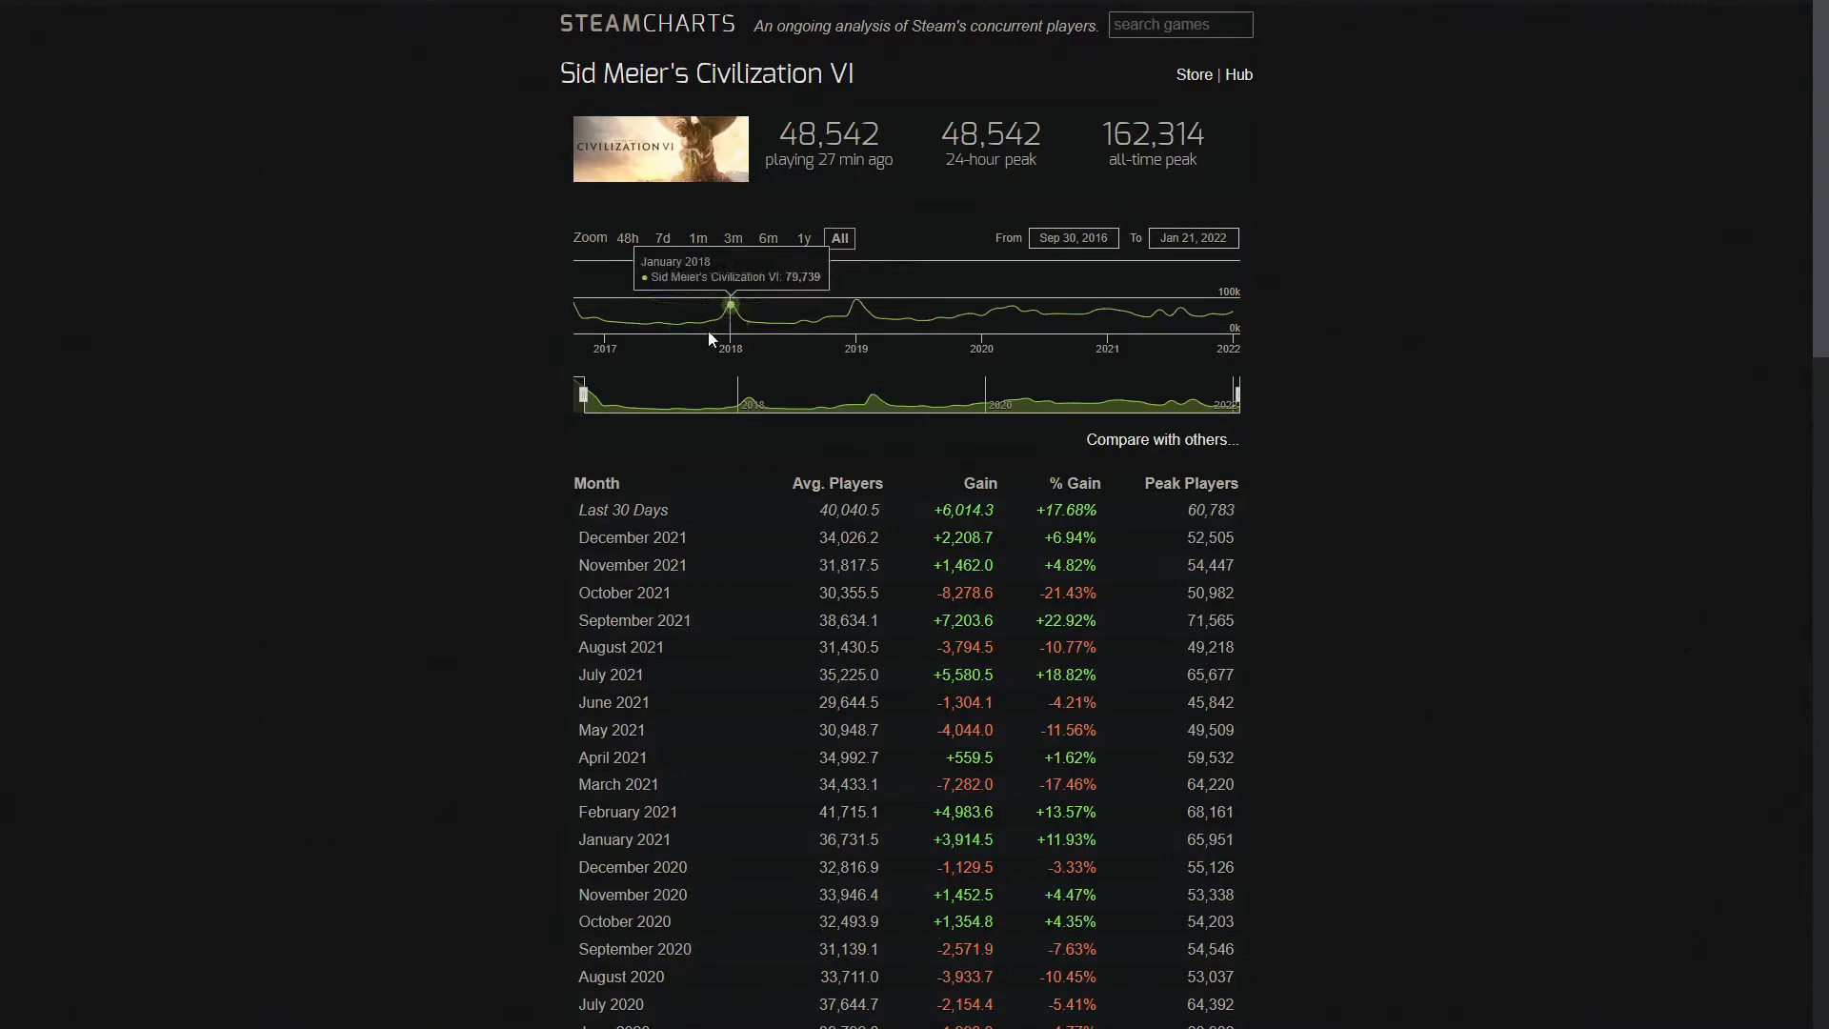
pyautogui.moveTo(799, 324)
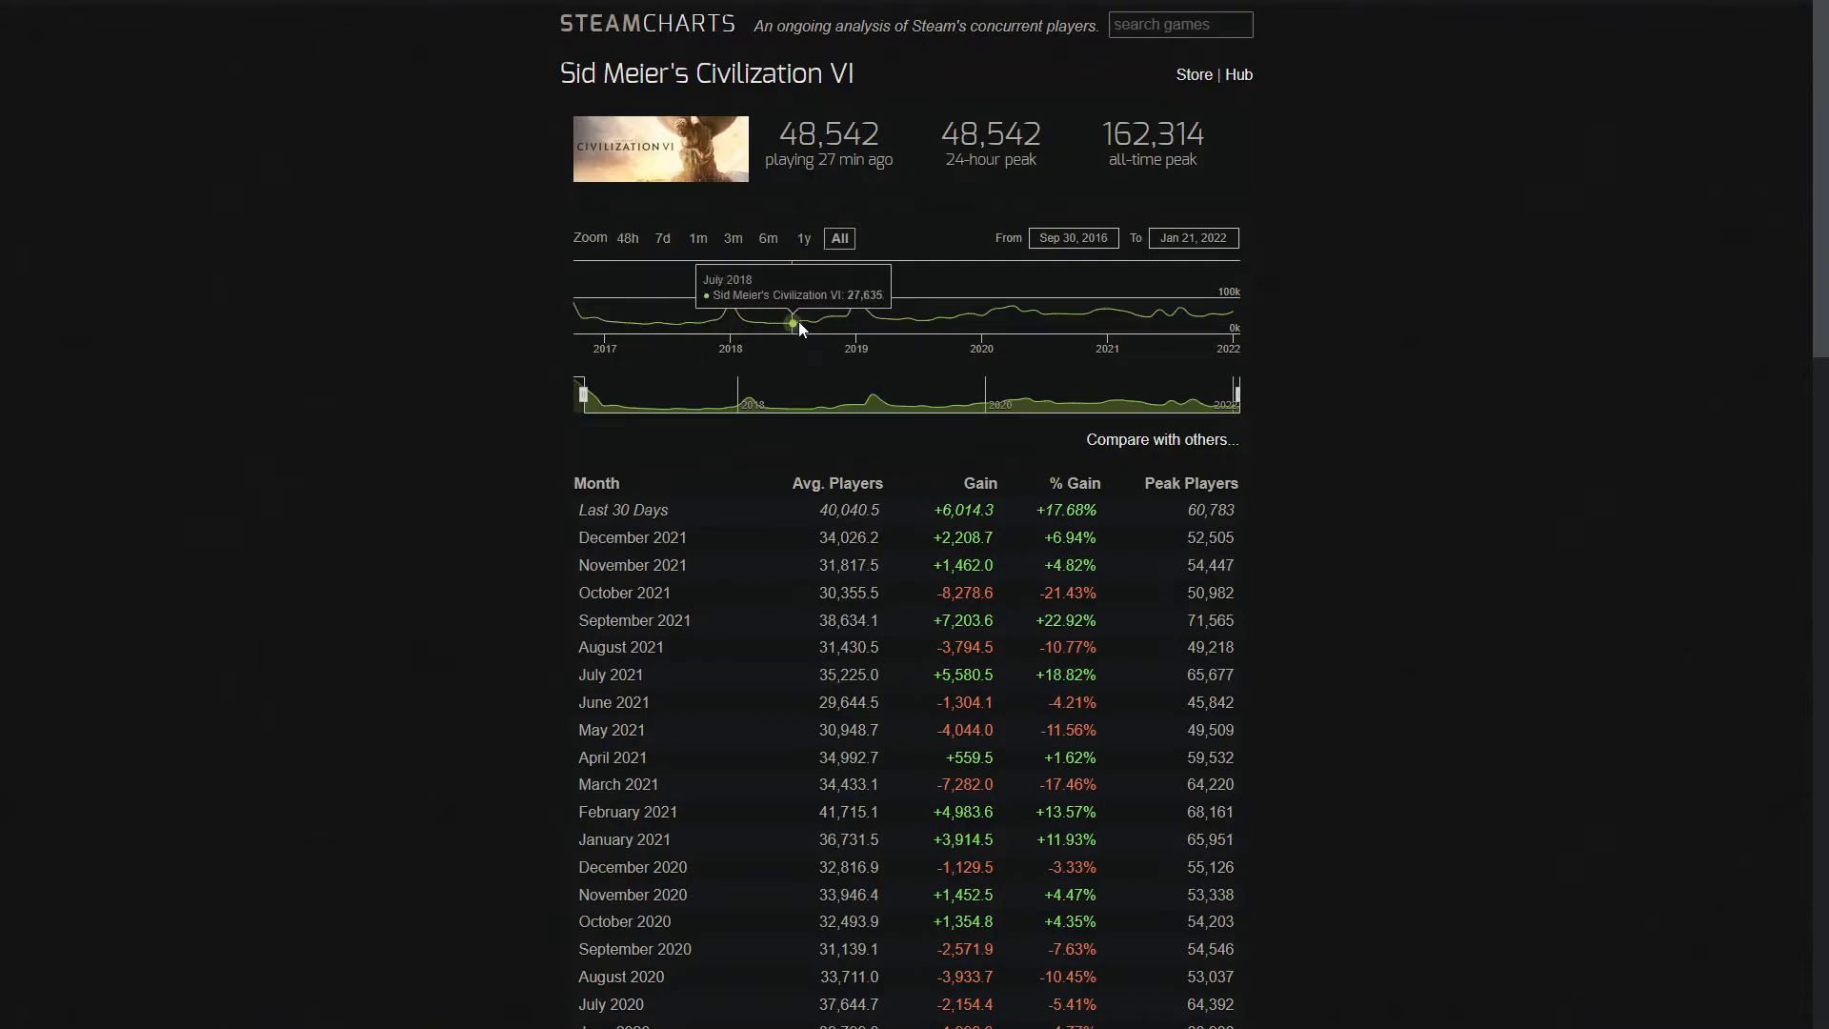
pyautogui.moveTo(1012, 312)
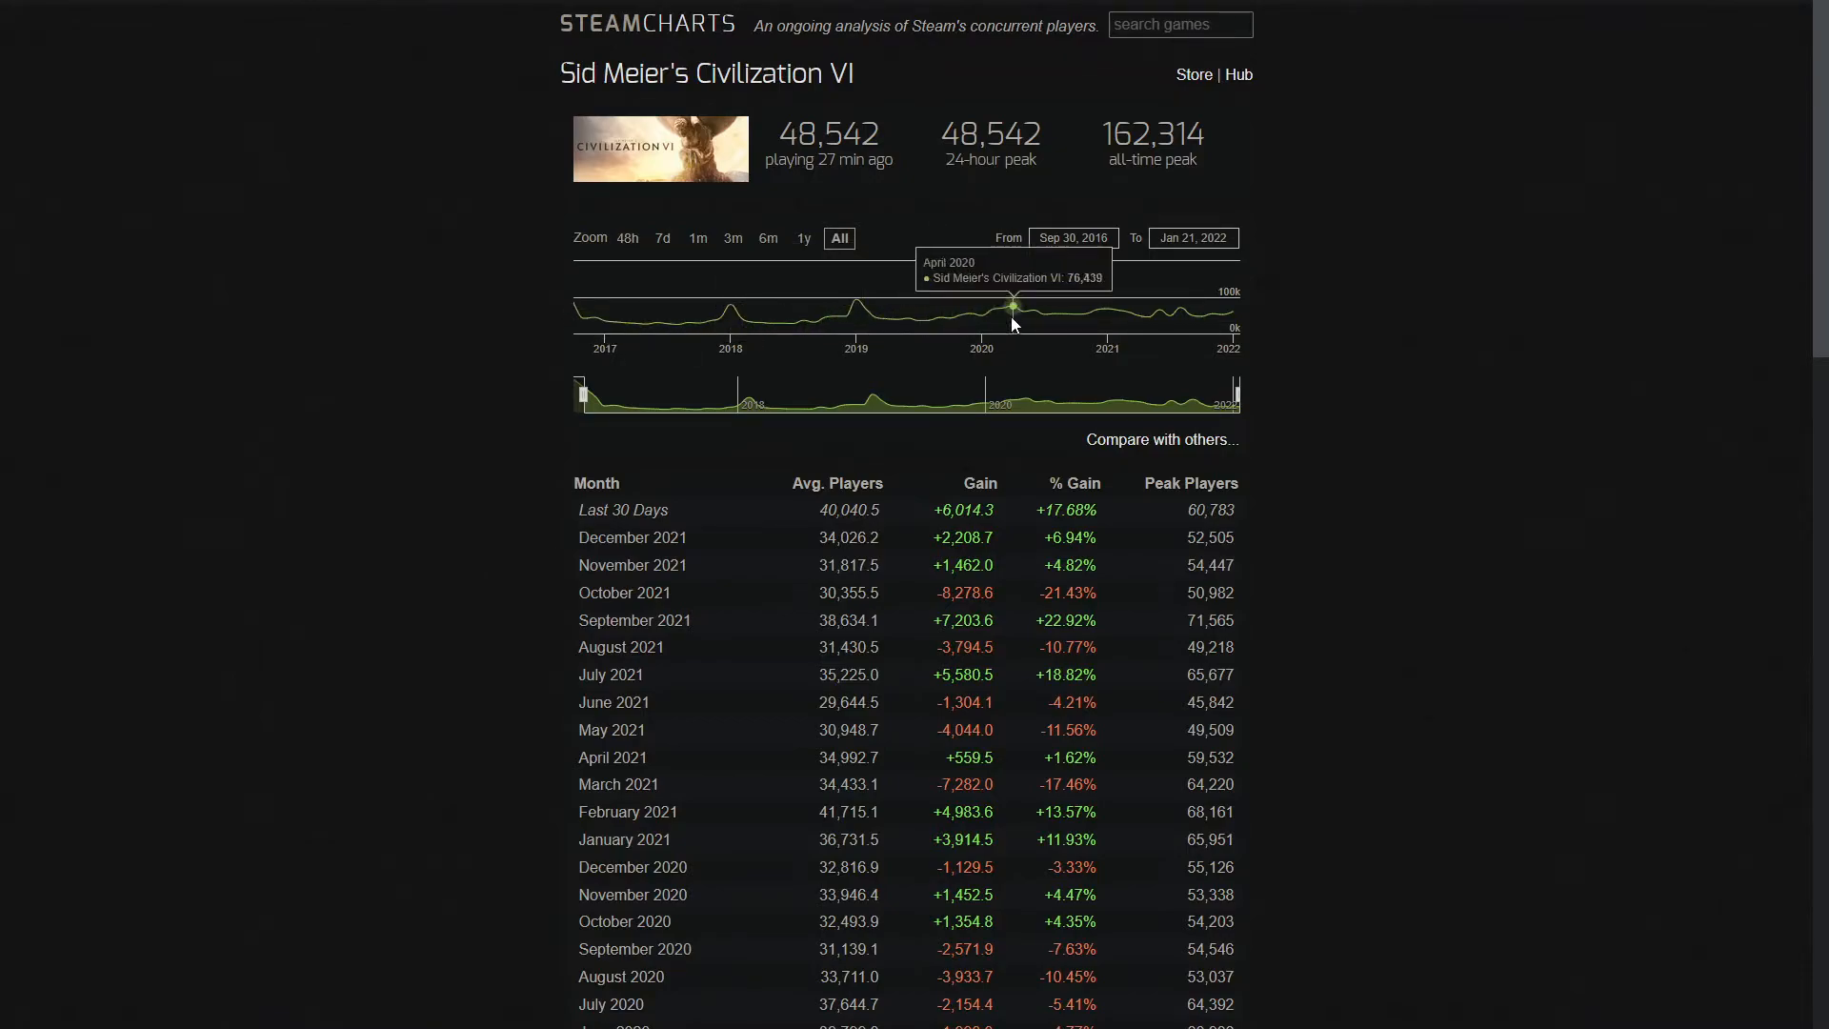
pyautogui.moveTo(1019, 318)
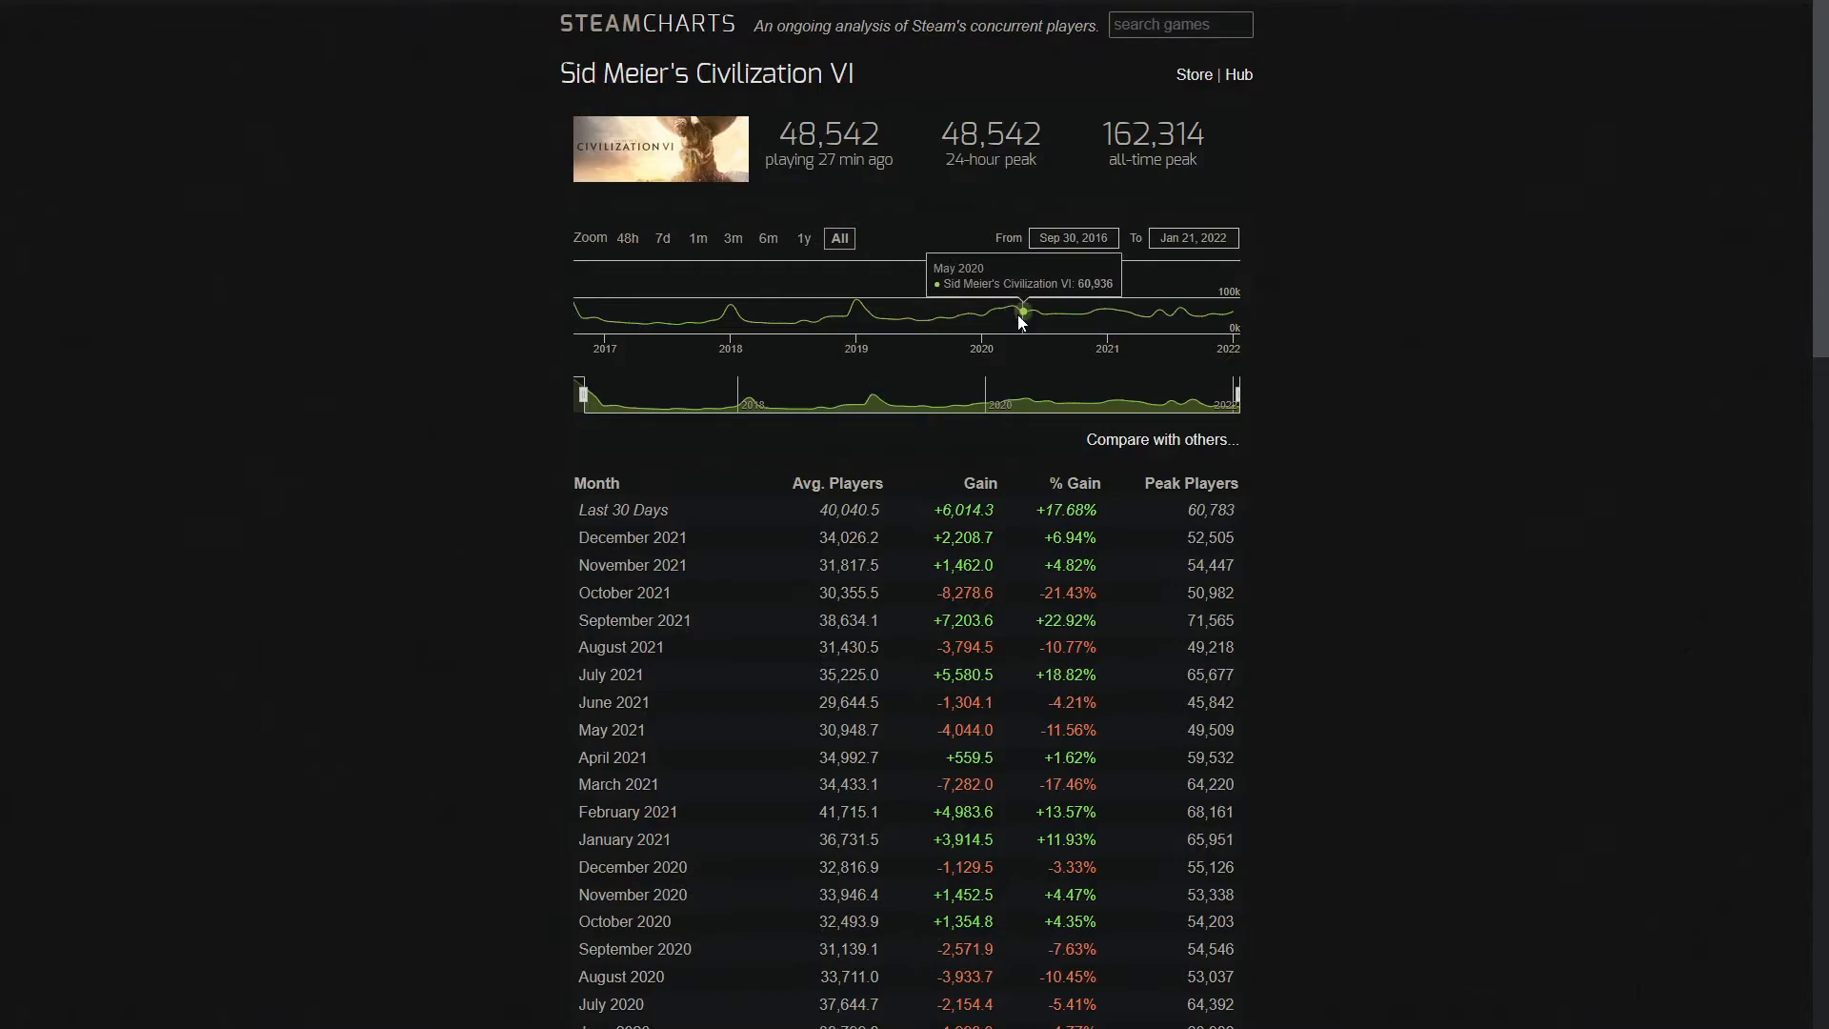
pyautogui.moveTo(1099, 318)
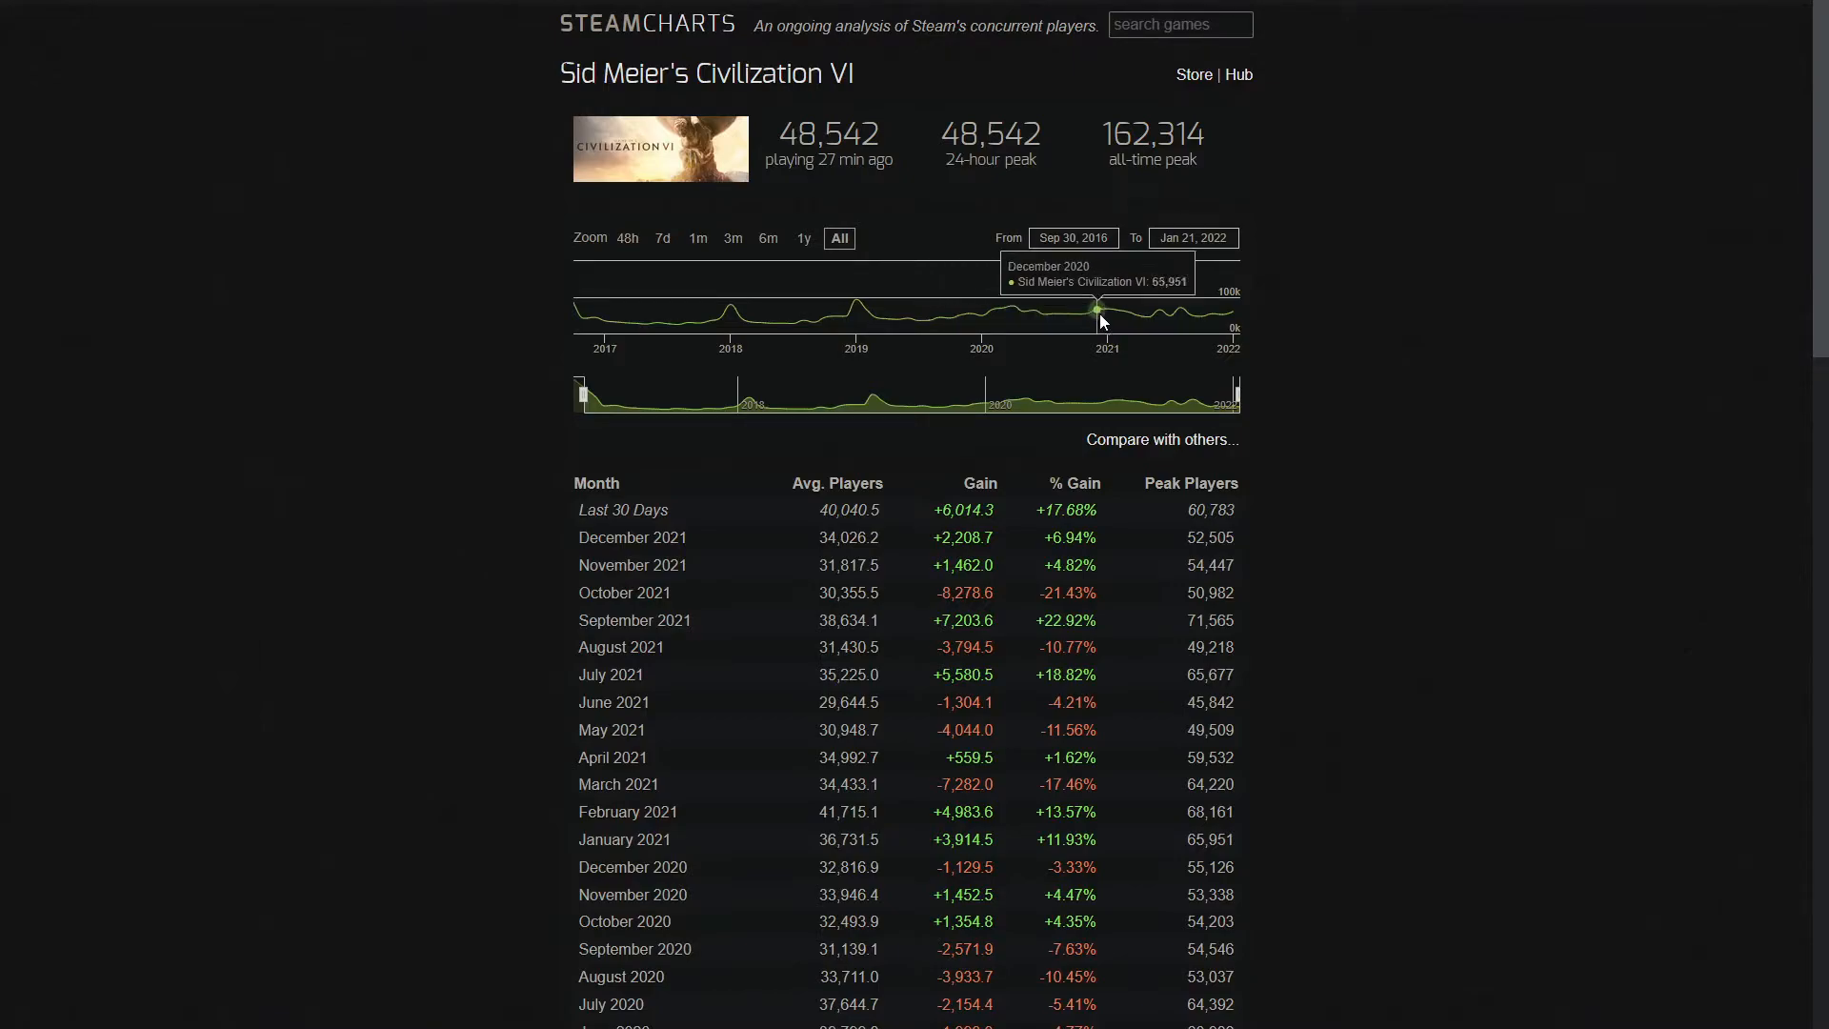
pyautogui.moveTo(1137, 317)
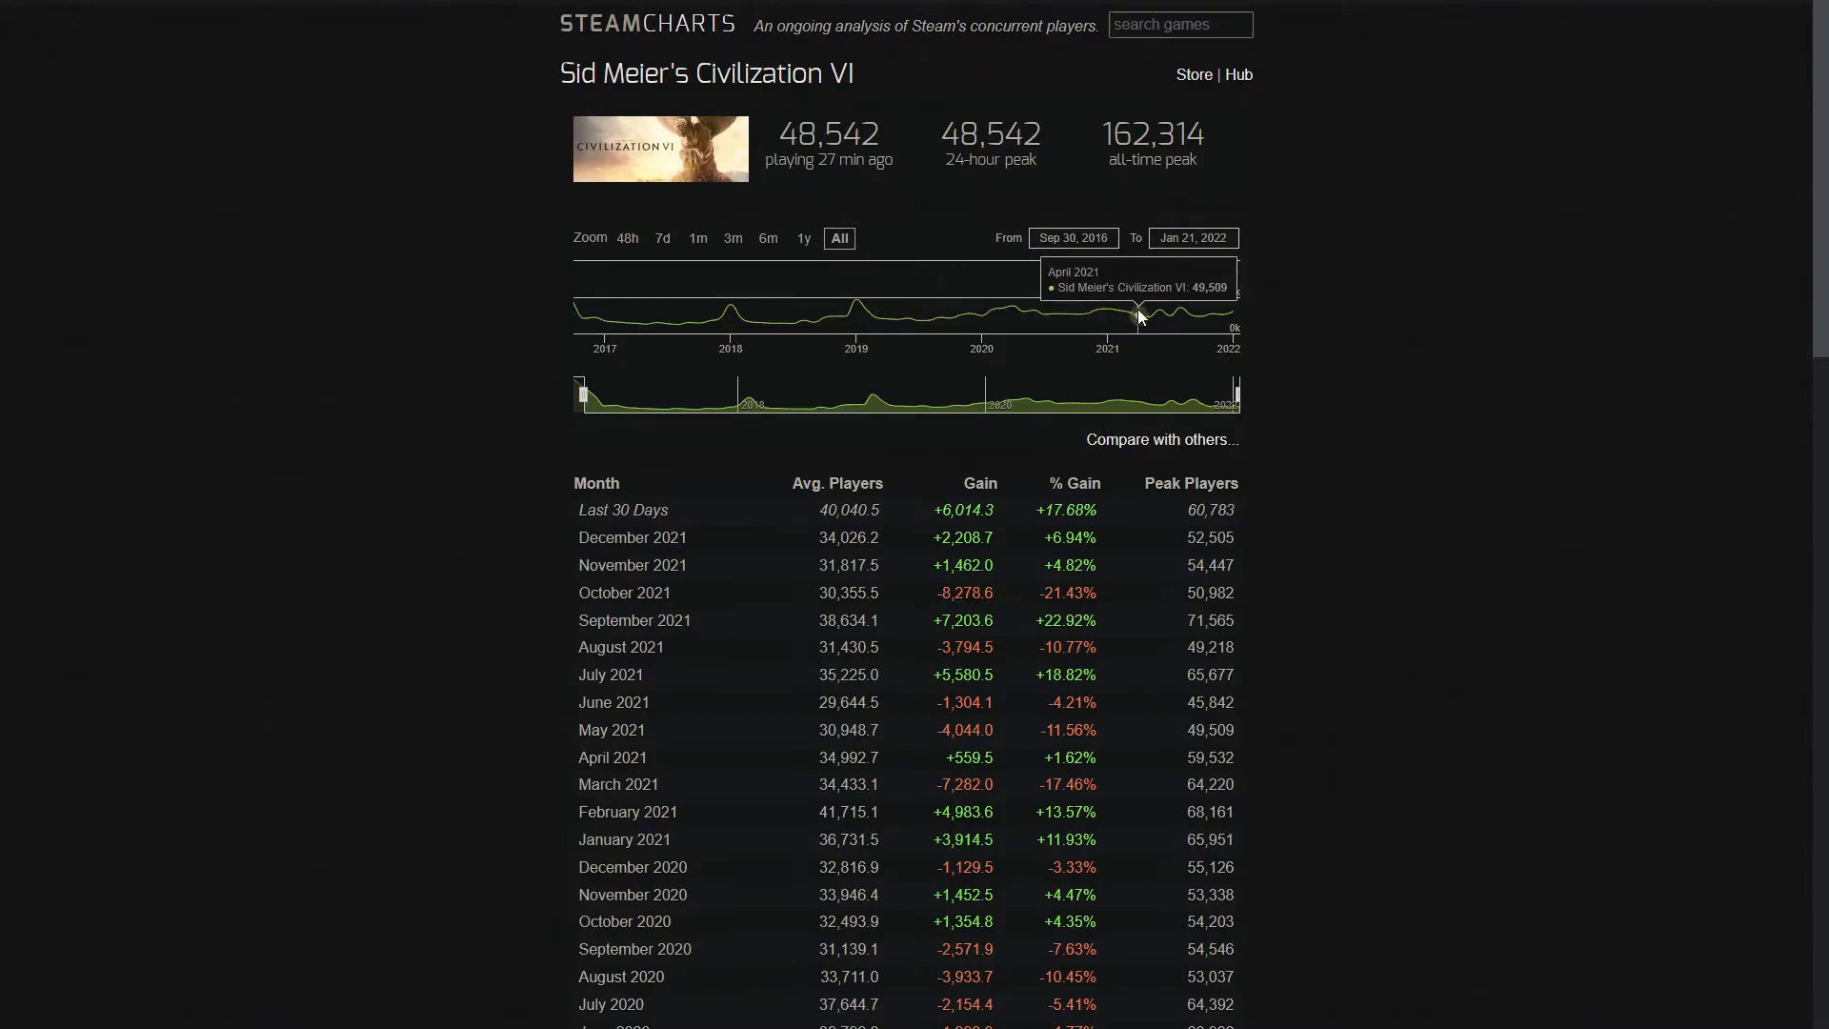
pyautogui.moveTo(861, 316)
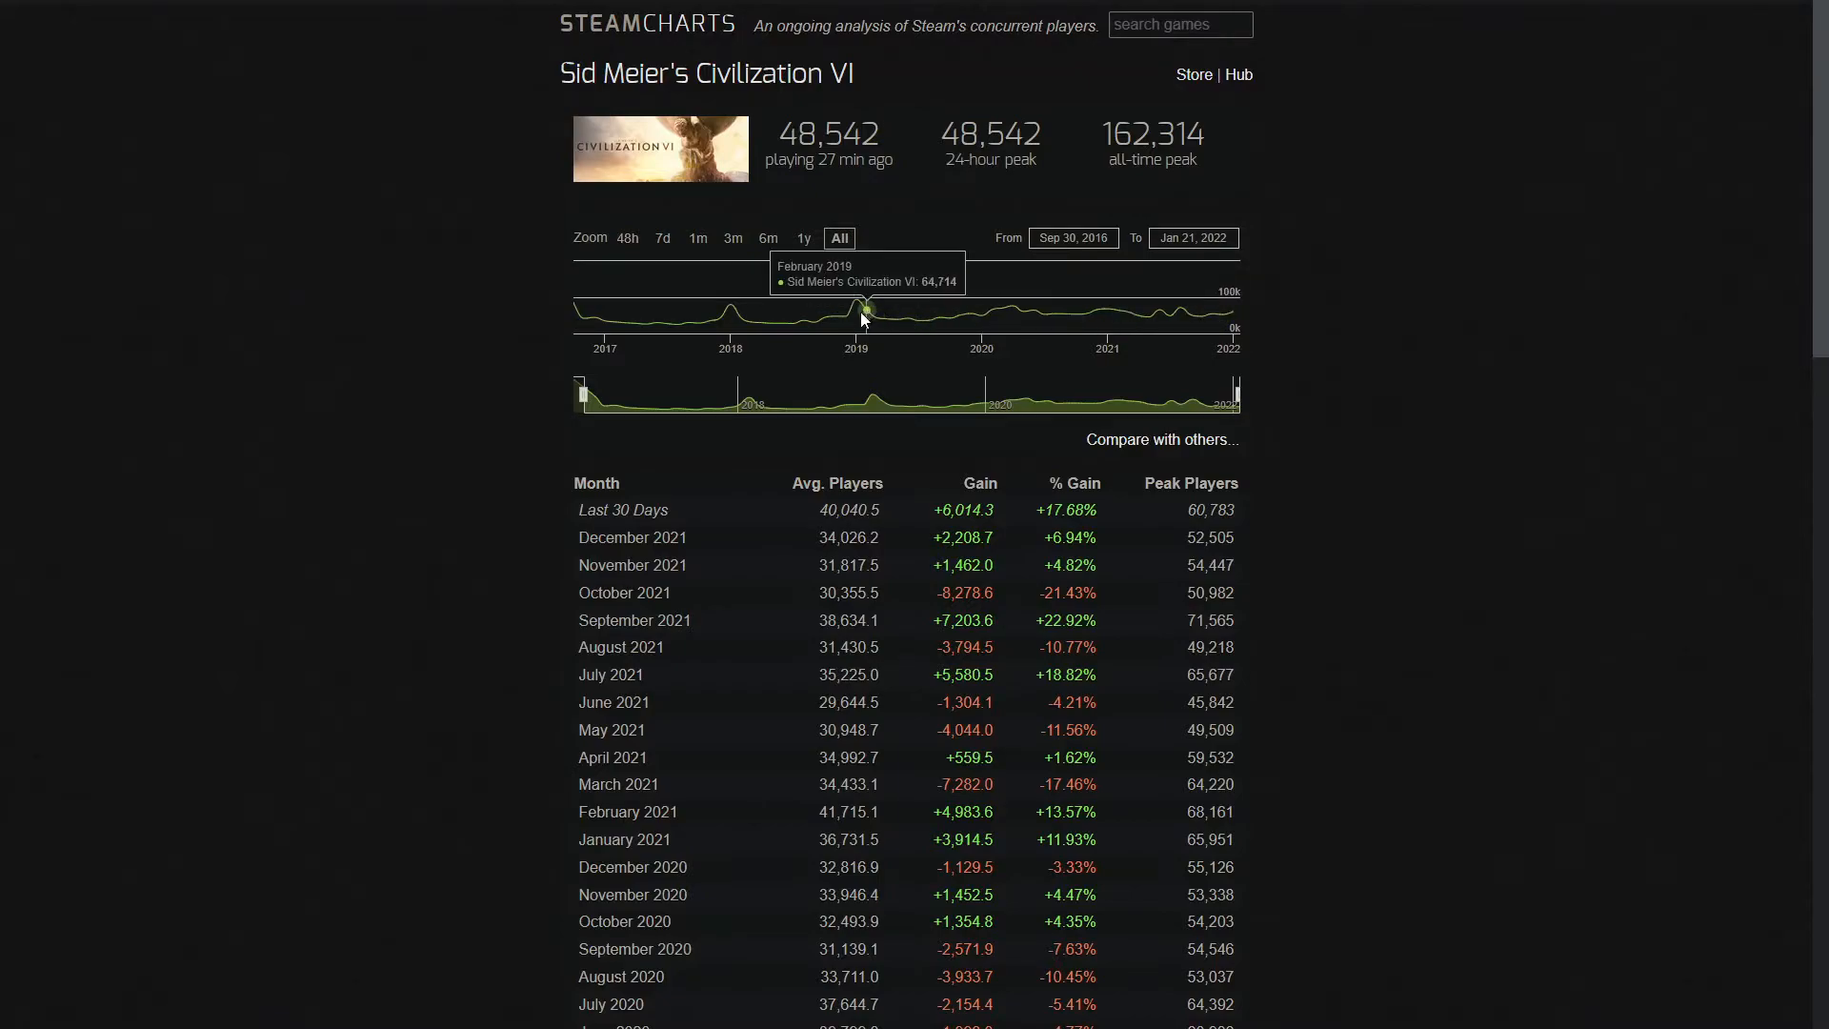
pyautogui.moveTo(1044, 317)
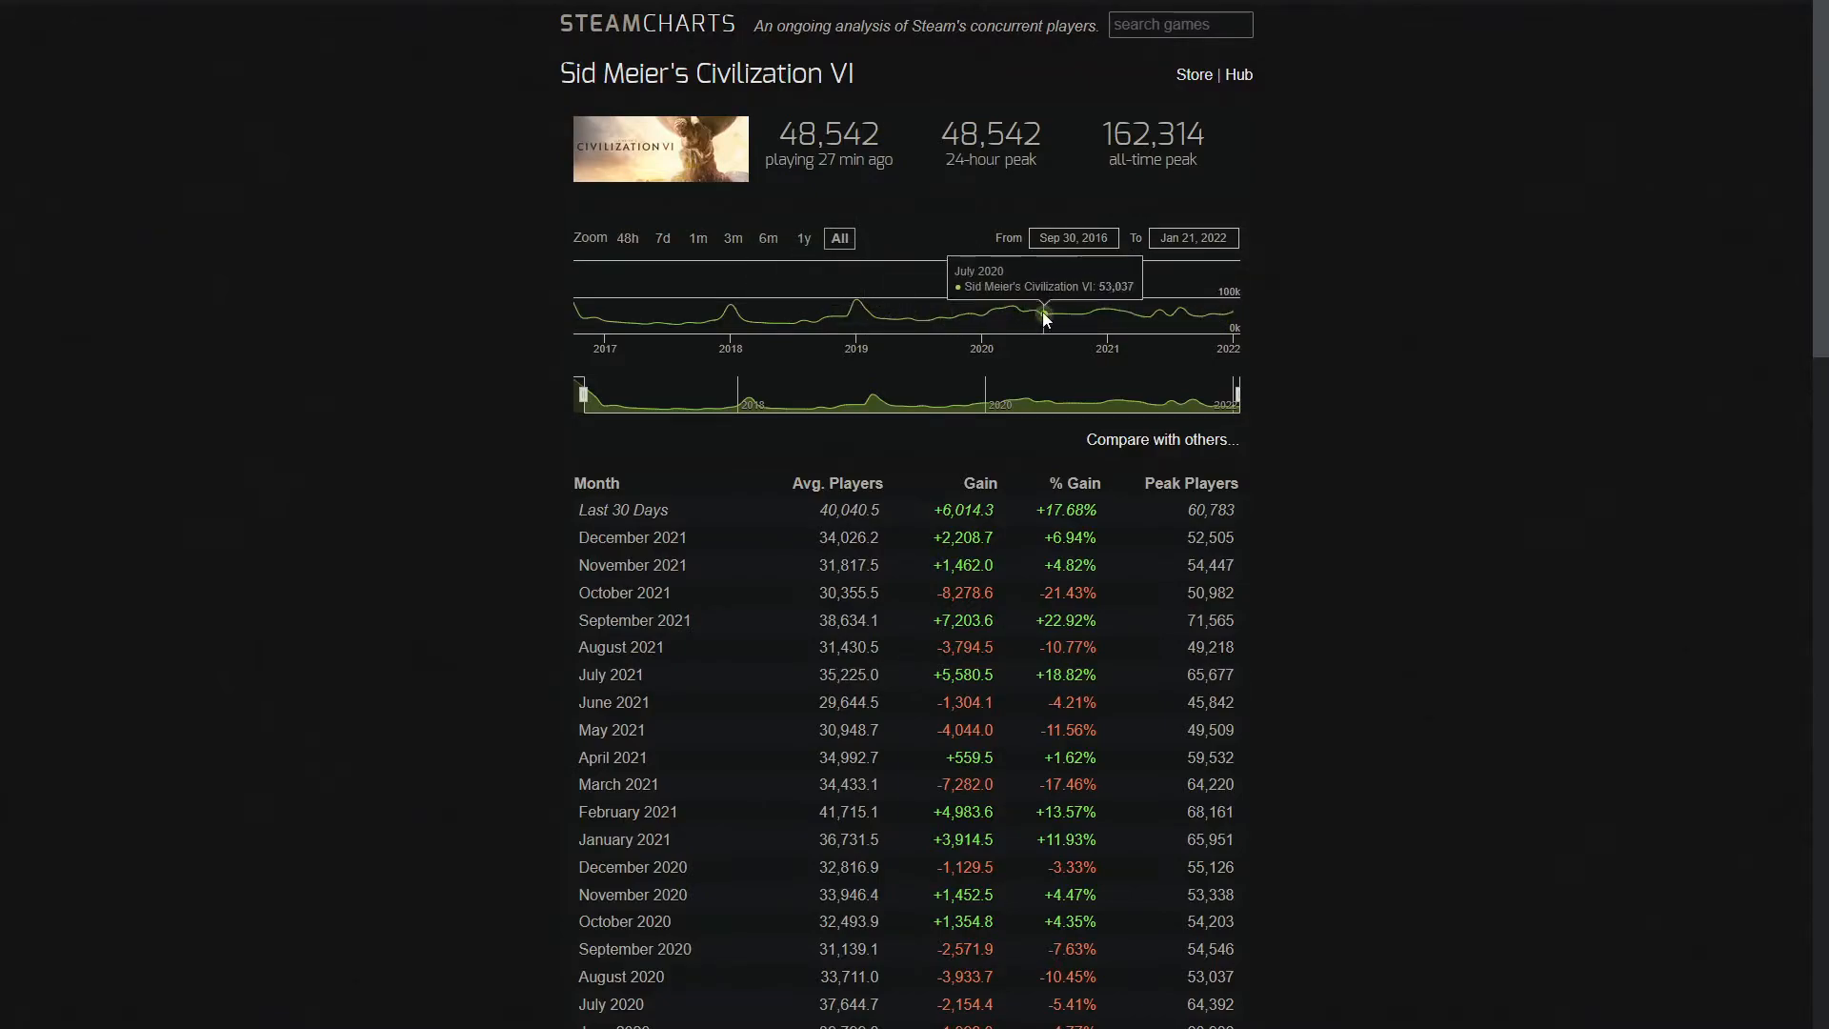
pyautogui.moveTo(1094, 315)
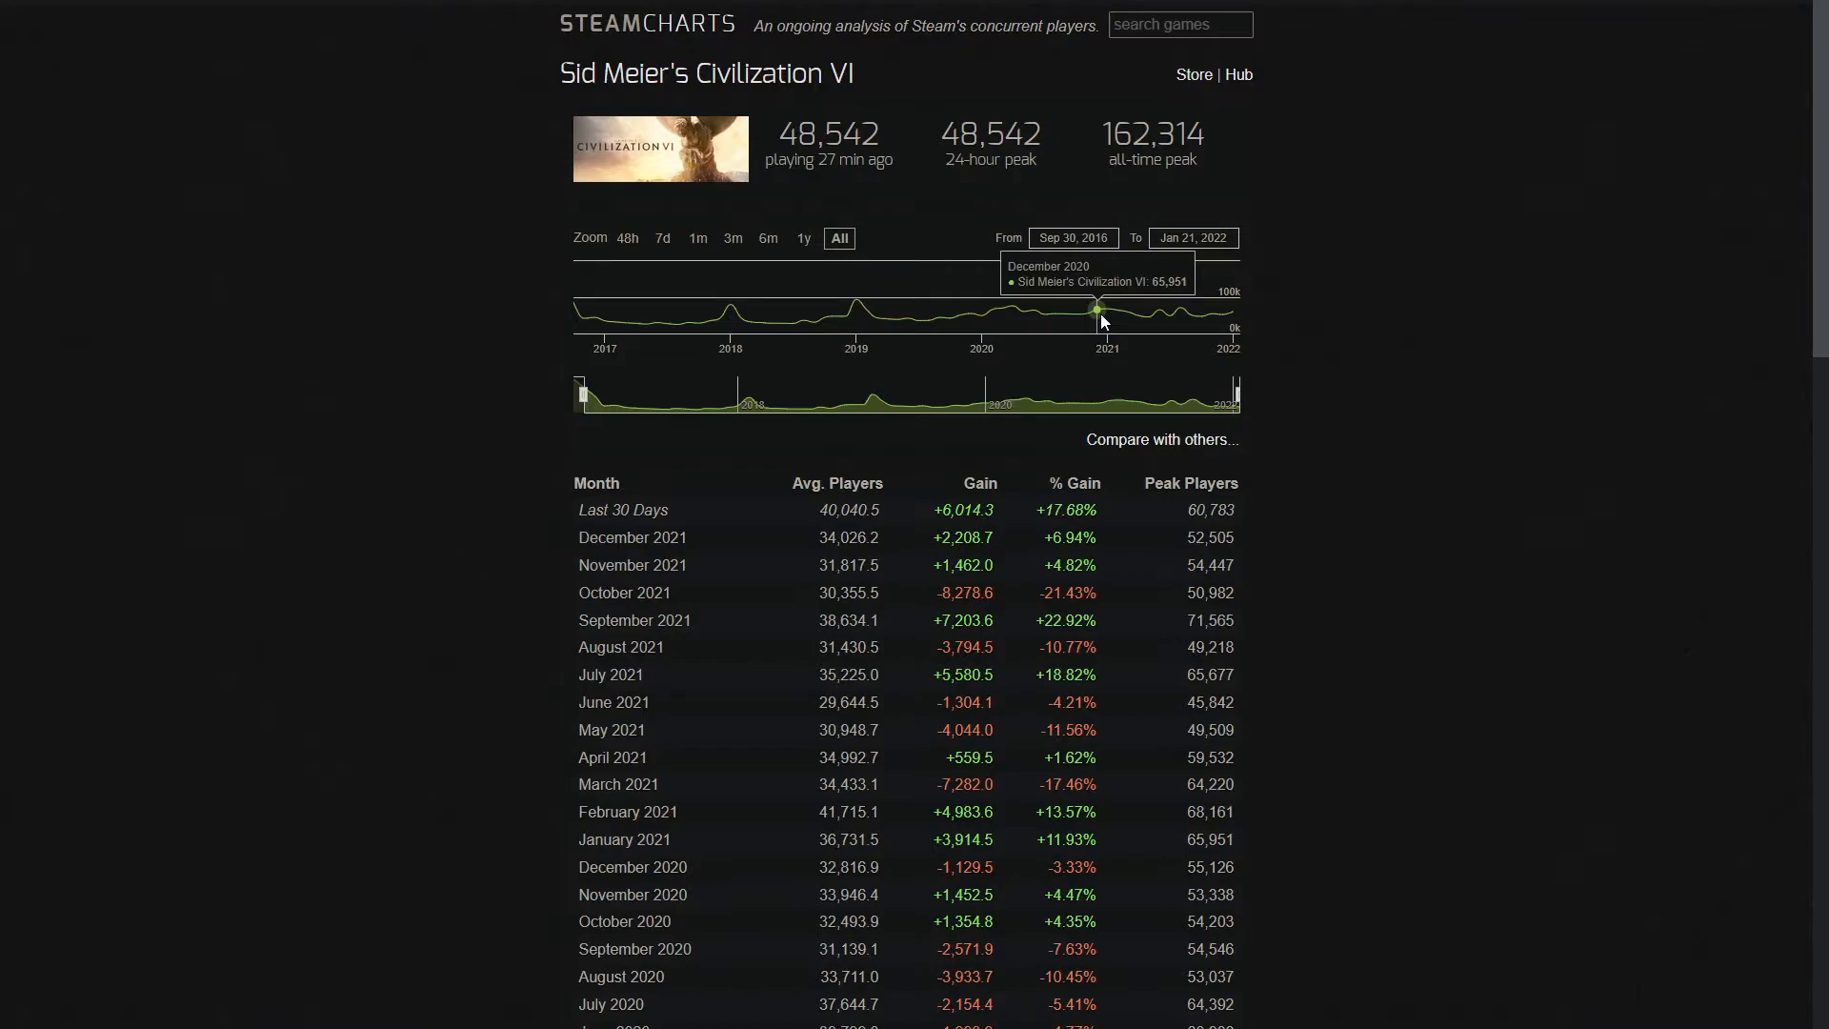
pyautogui.moveTo(1168, 317)
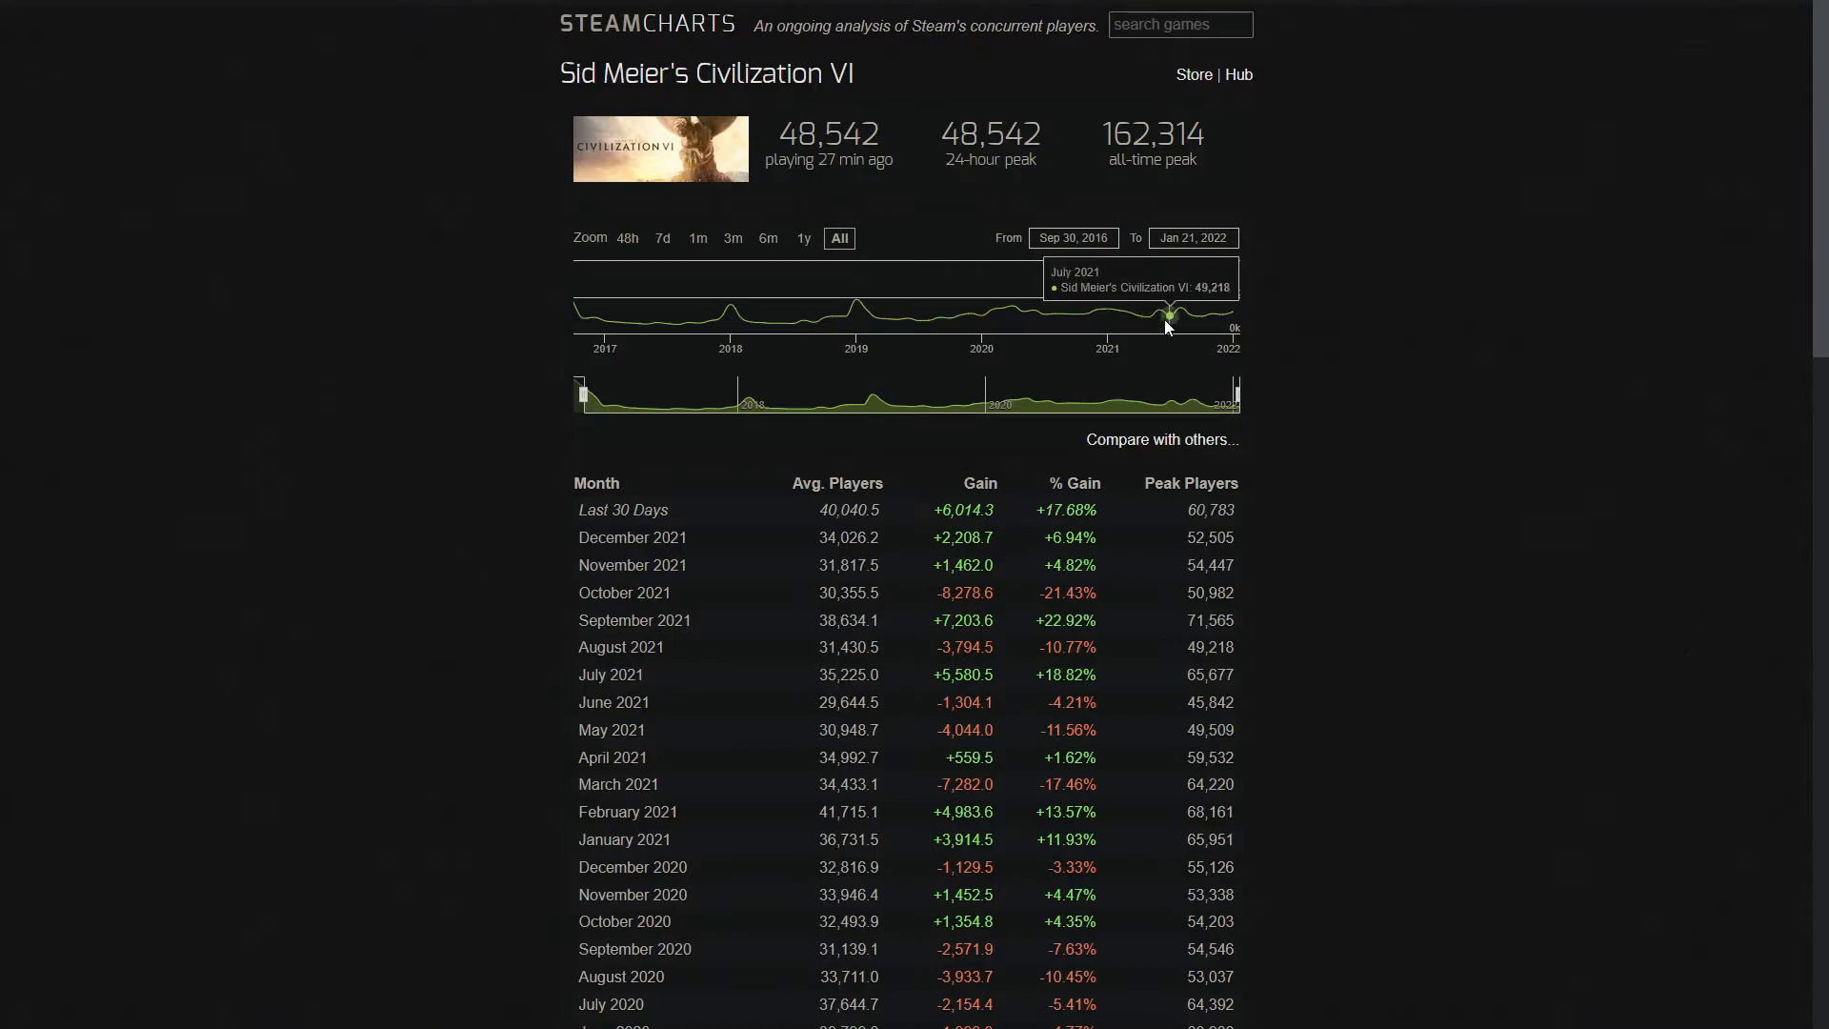
pyautogui.moveTo(1160, 311)
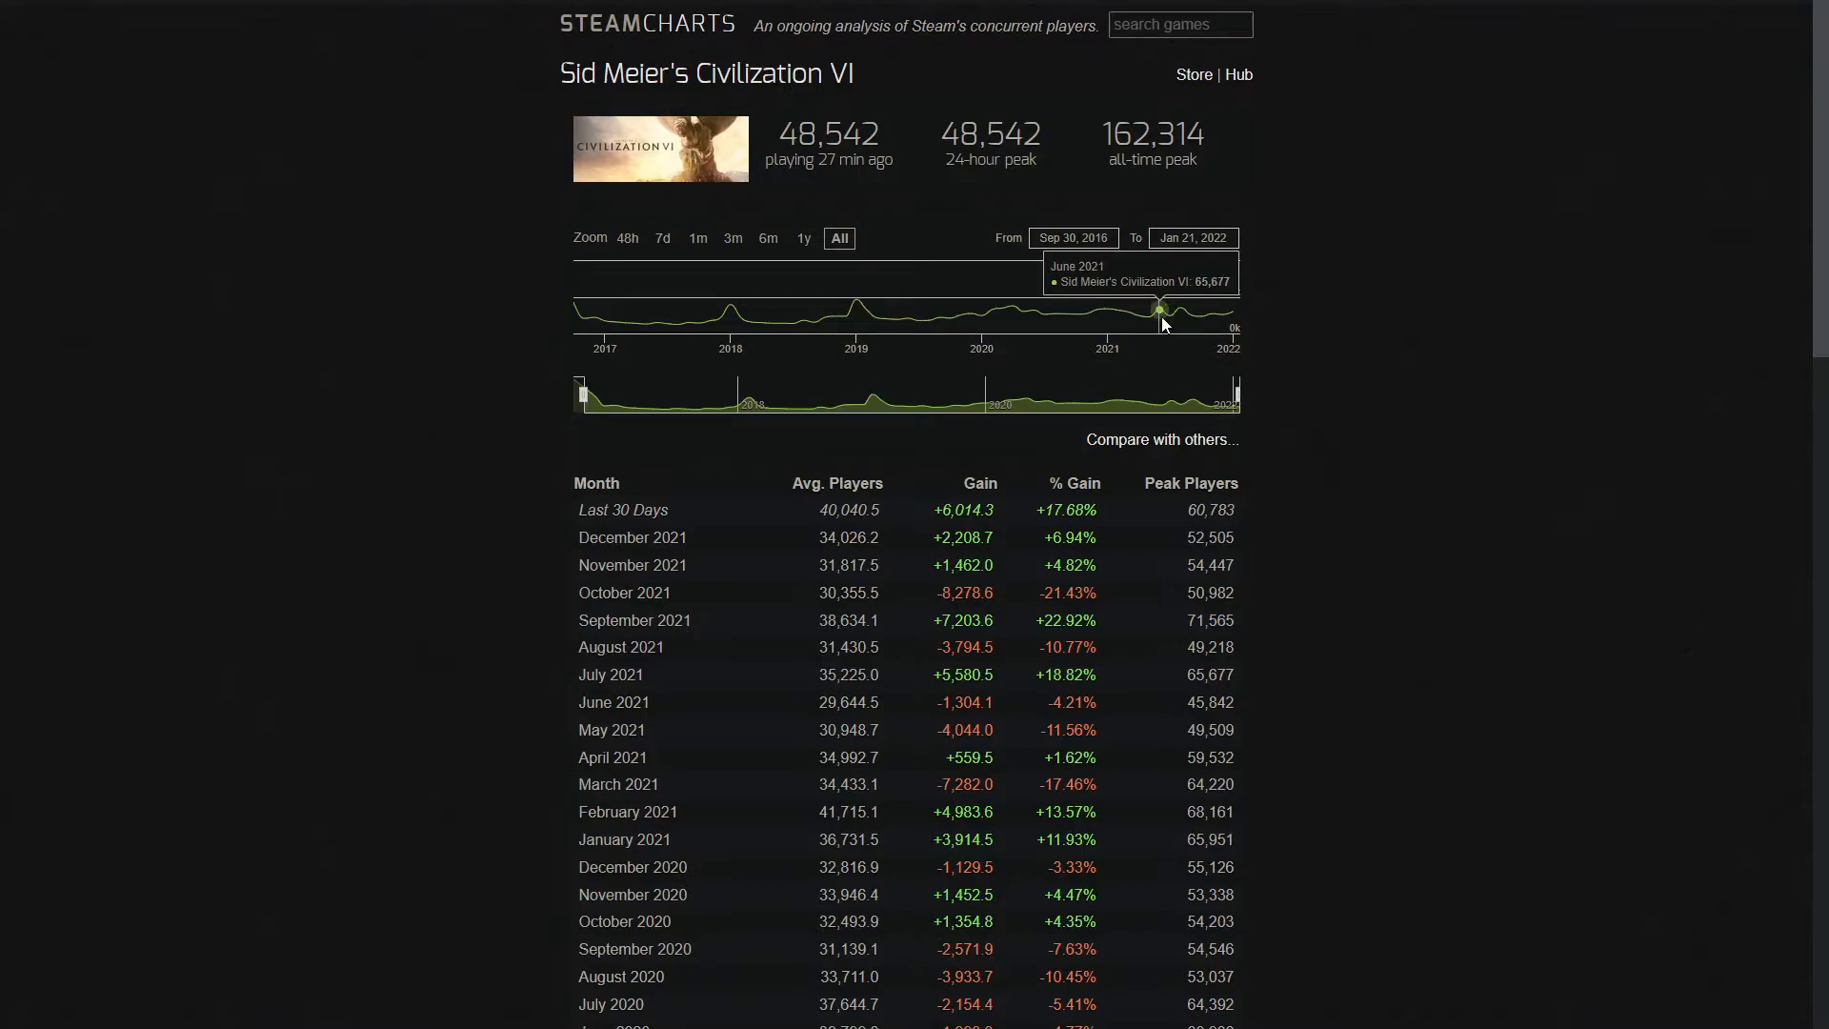
pyautogui.moveTo(1181, 322)
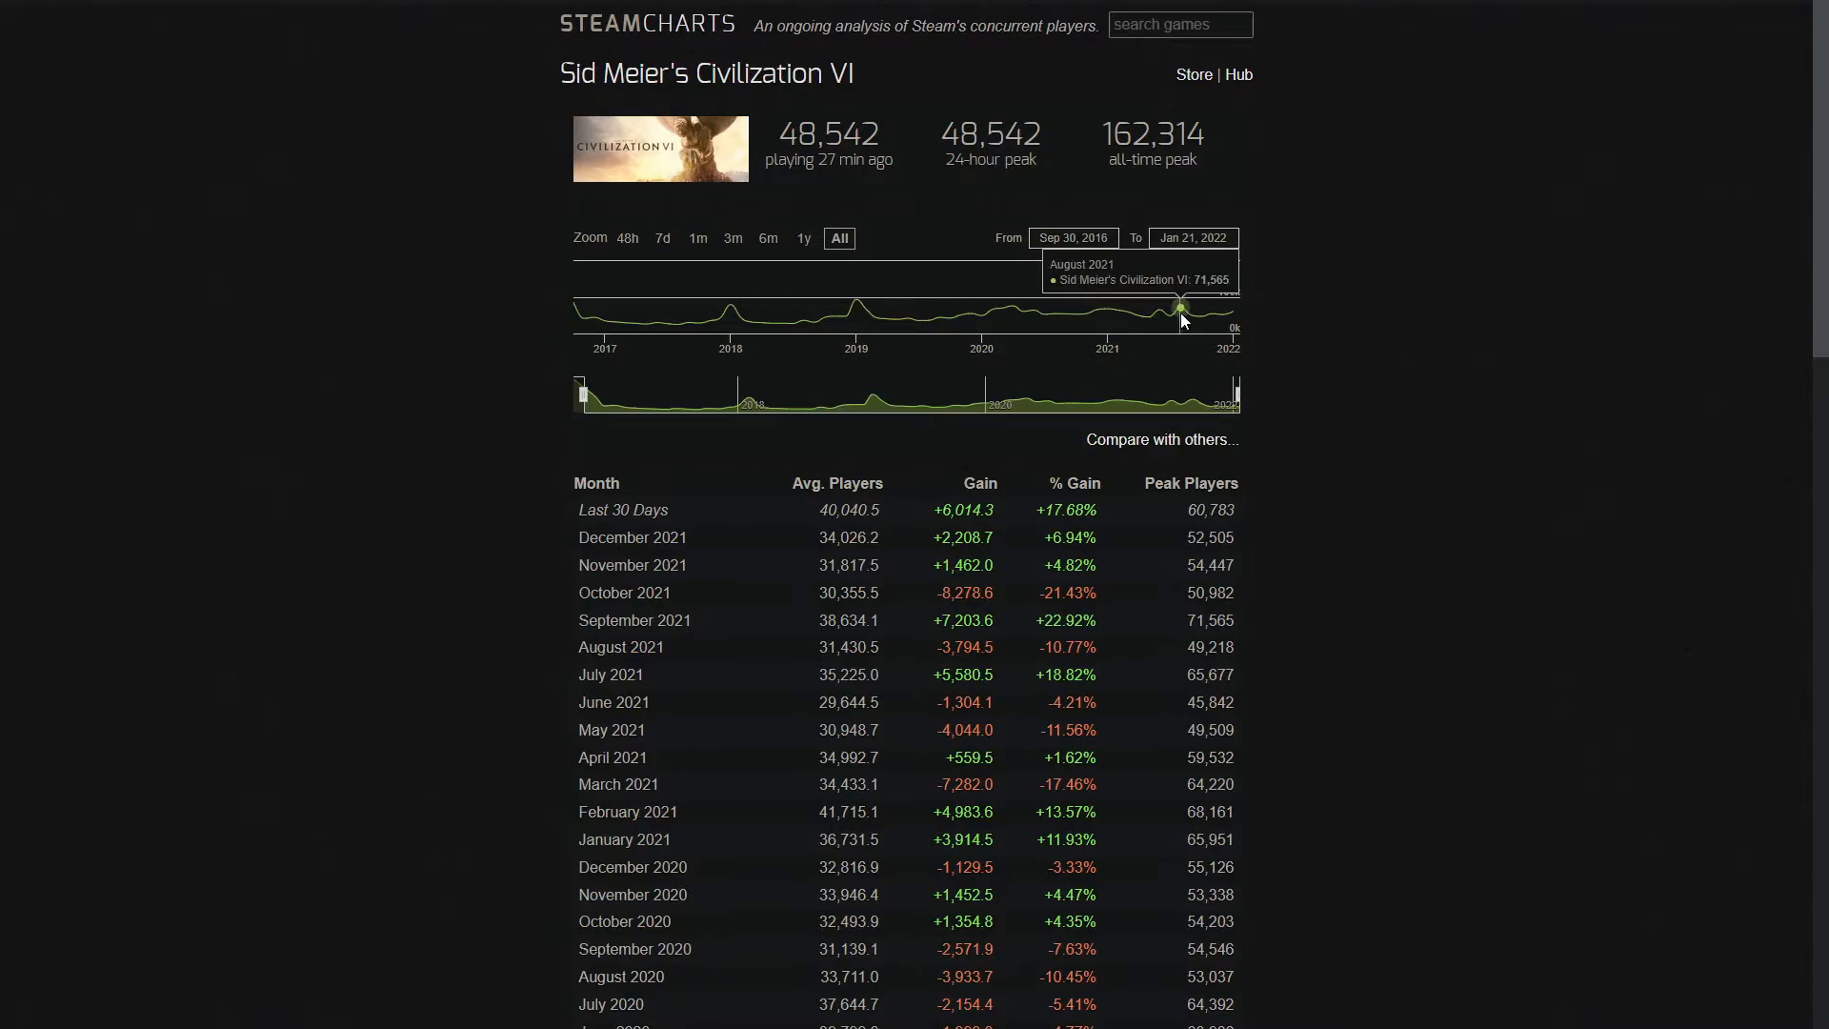
pyautogui.moveTo(1031, 305)
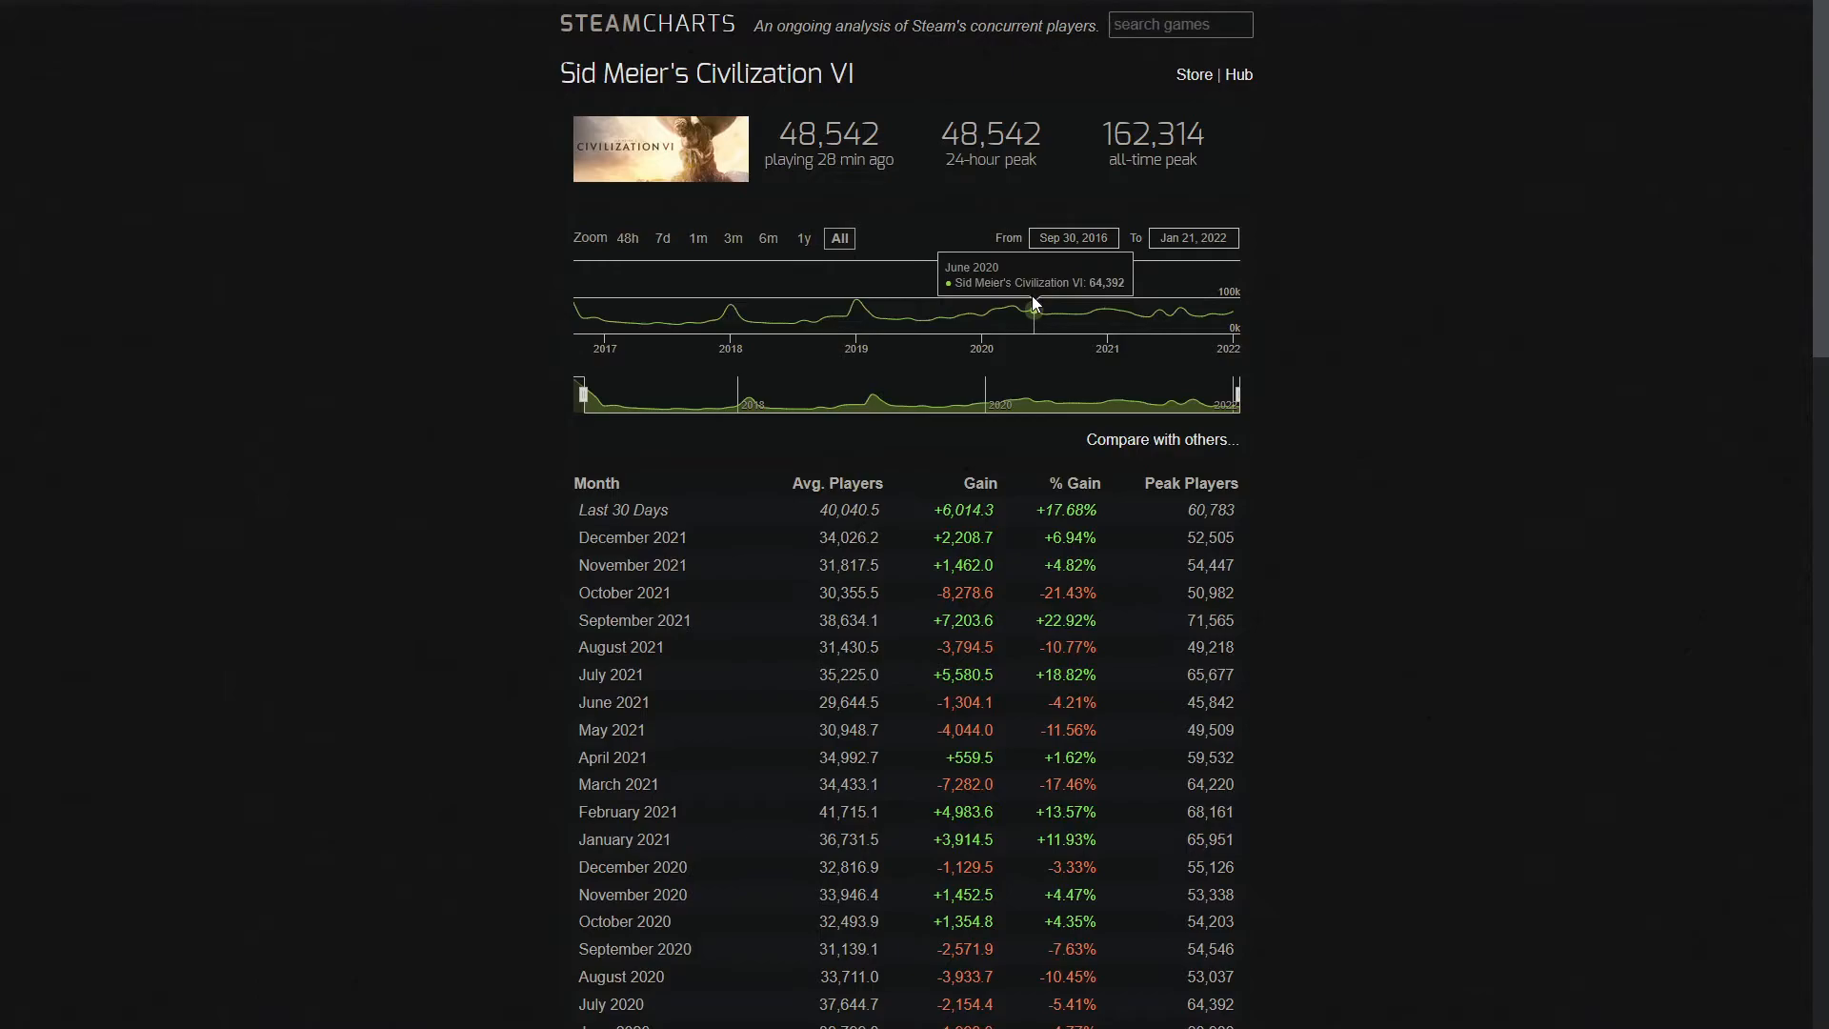
pyautogui.moveTo(1161, 301)
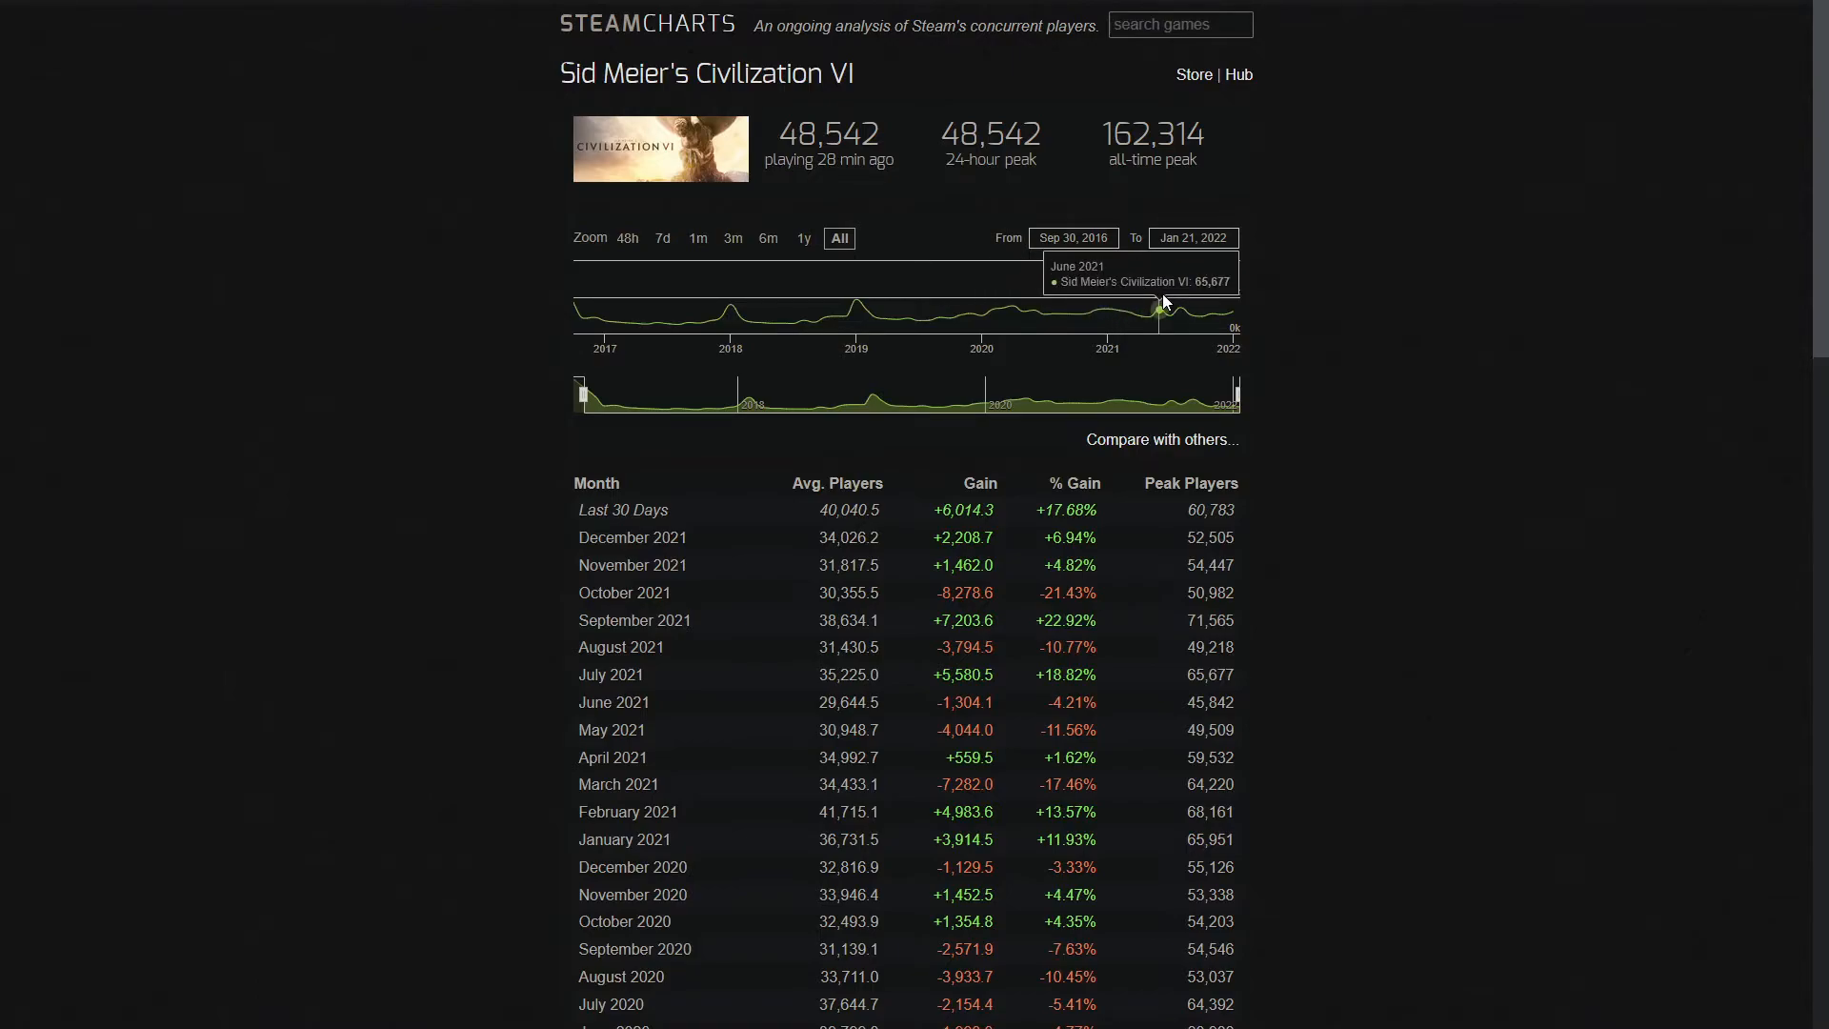
pyautogui.moveTo(1149, 309)
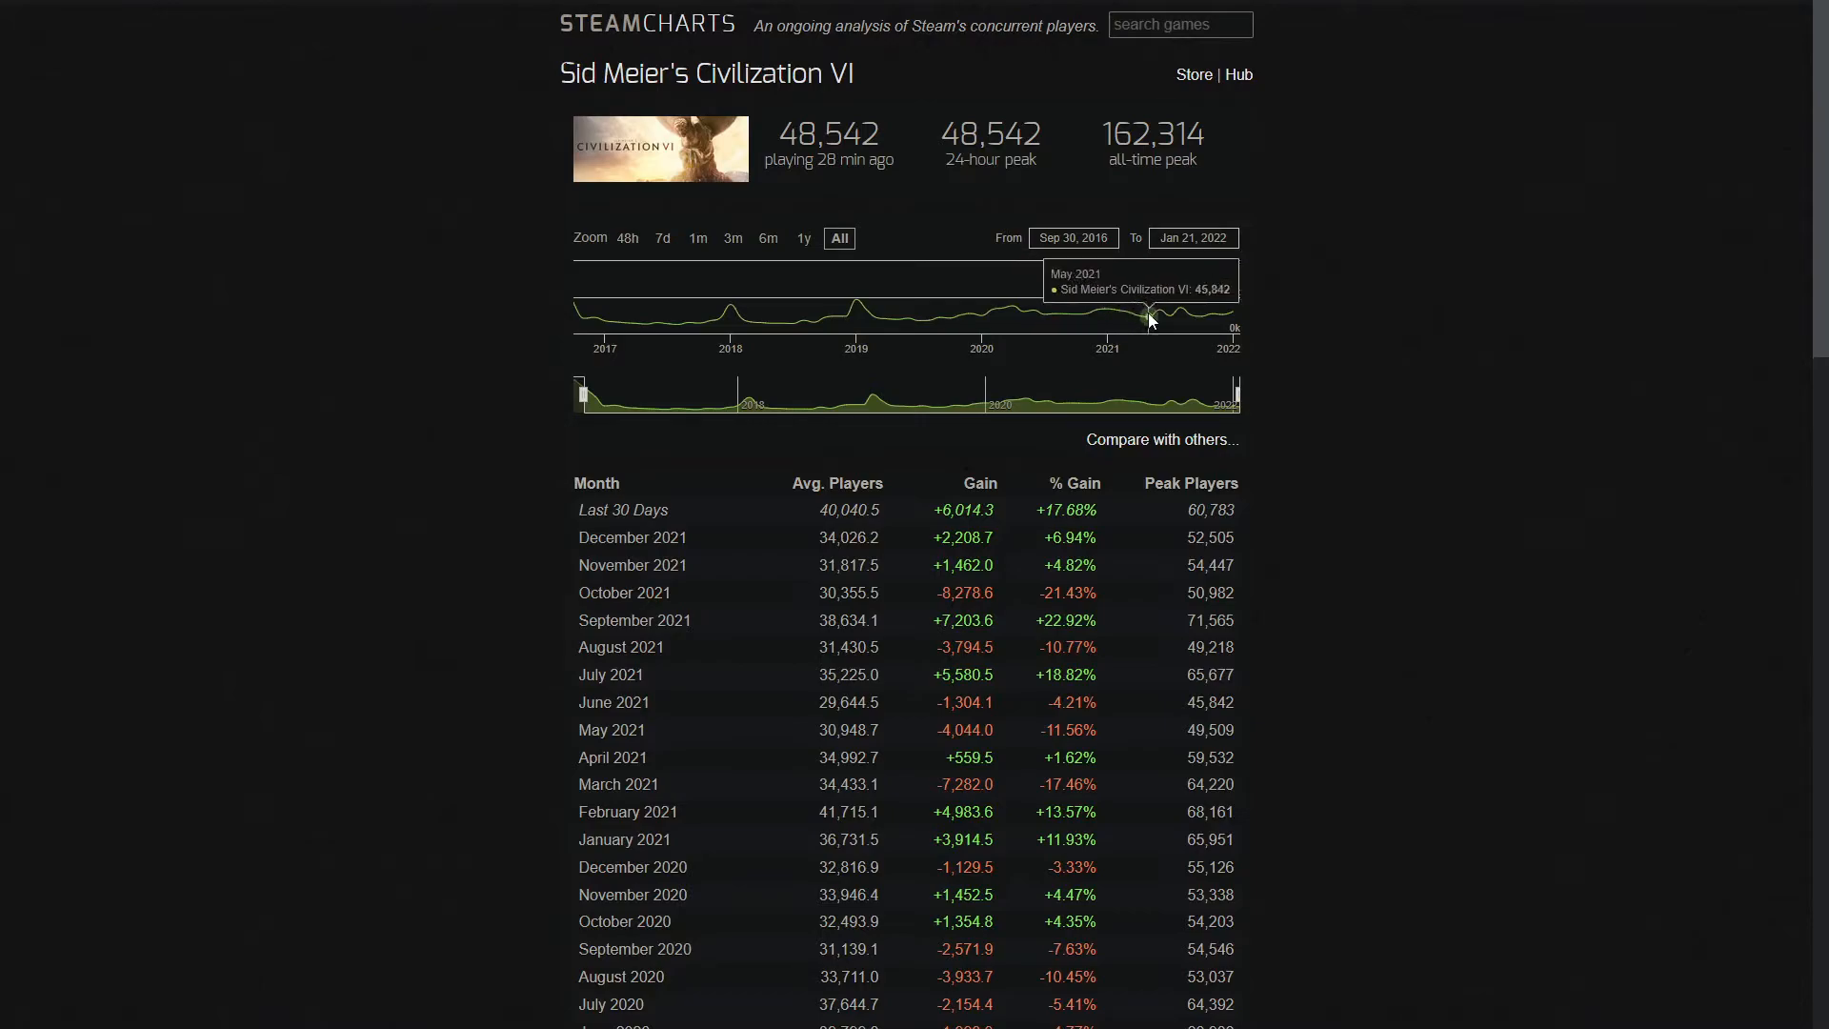
pyautogui.moveTo(1128, 316)
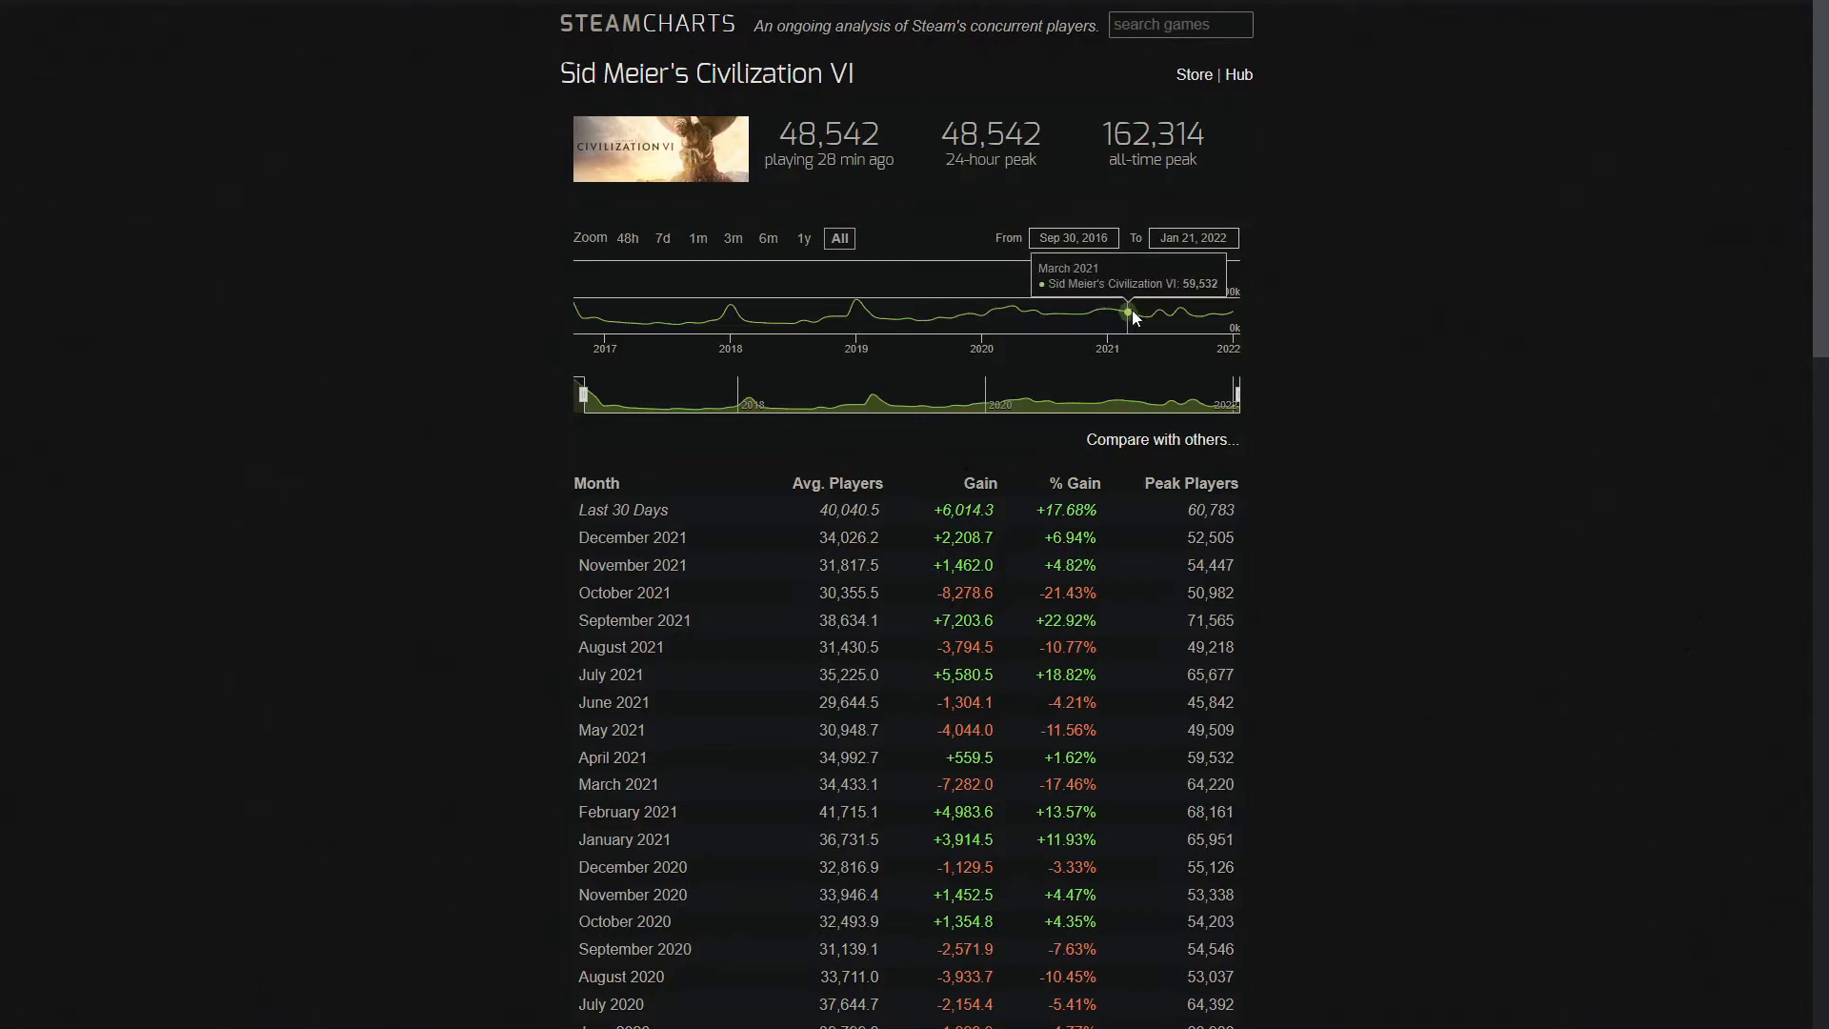
pyautogui.moveTo(782, 324)
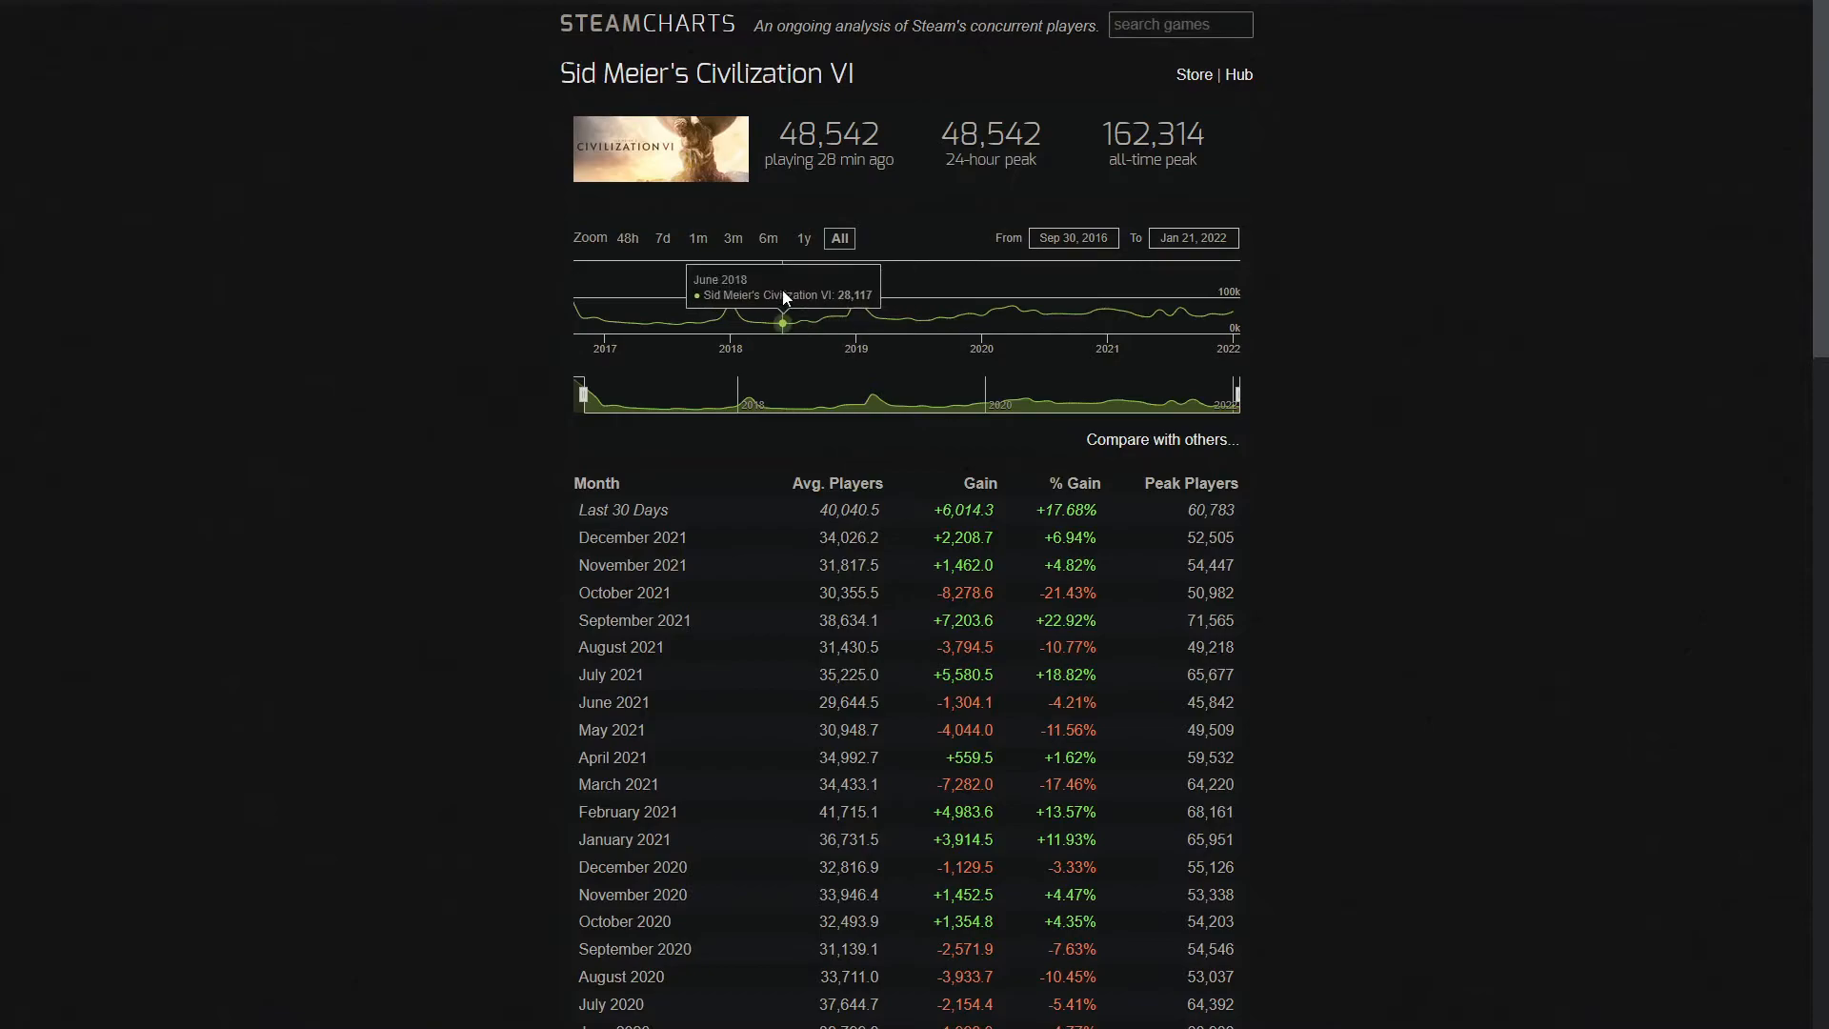
pyautogui.moveTo(606, 324)
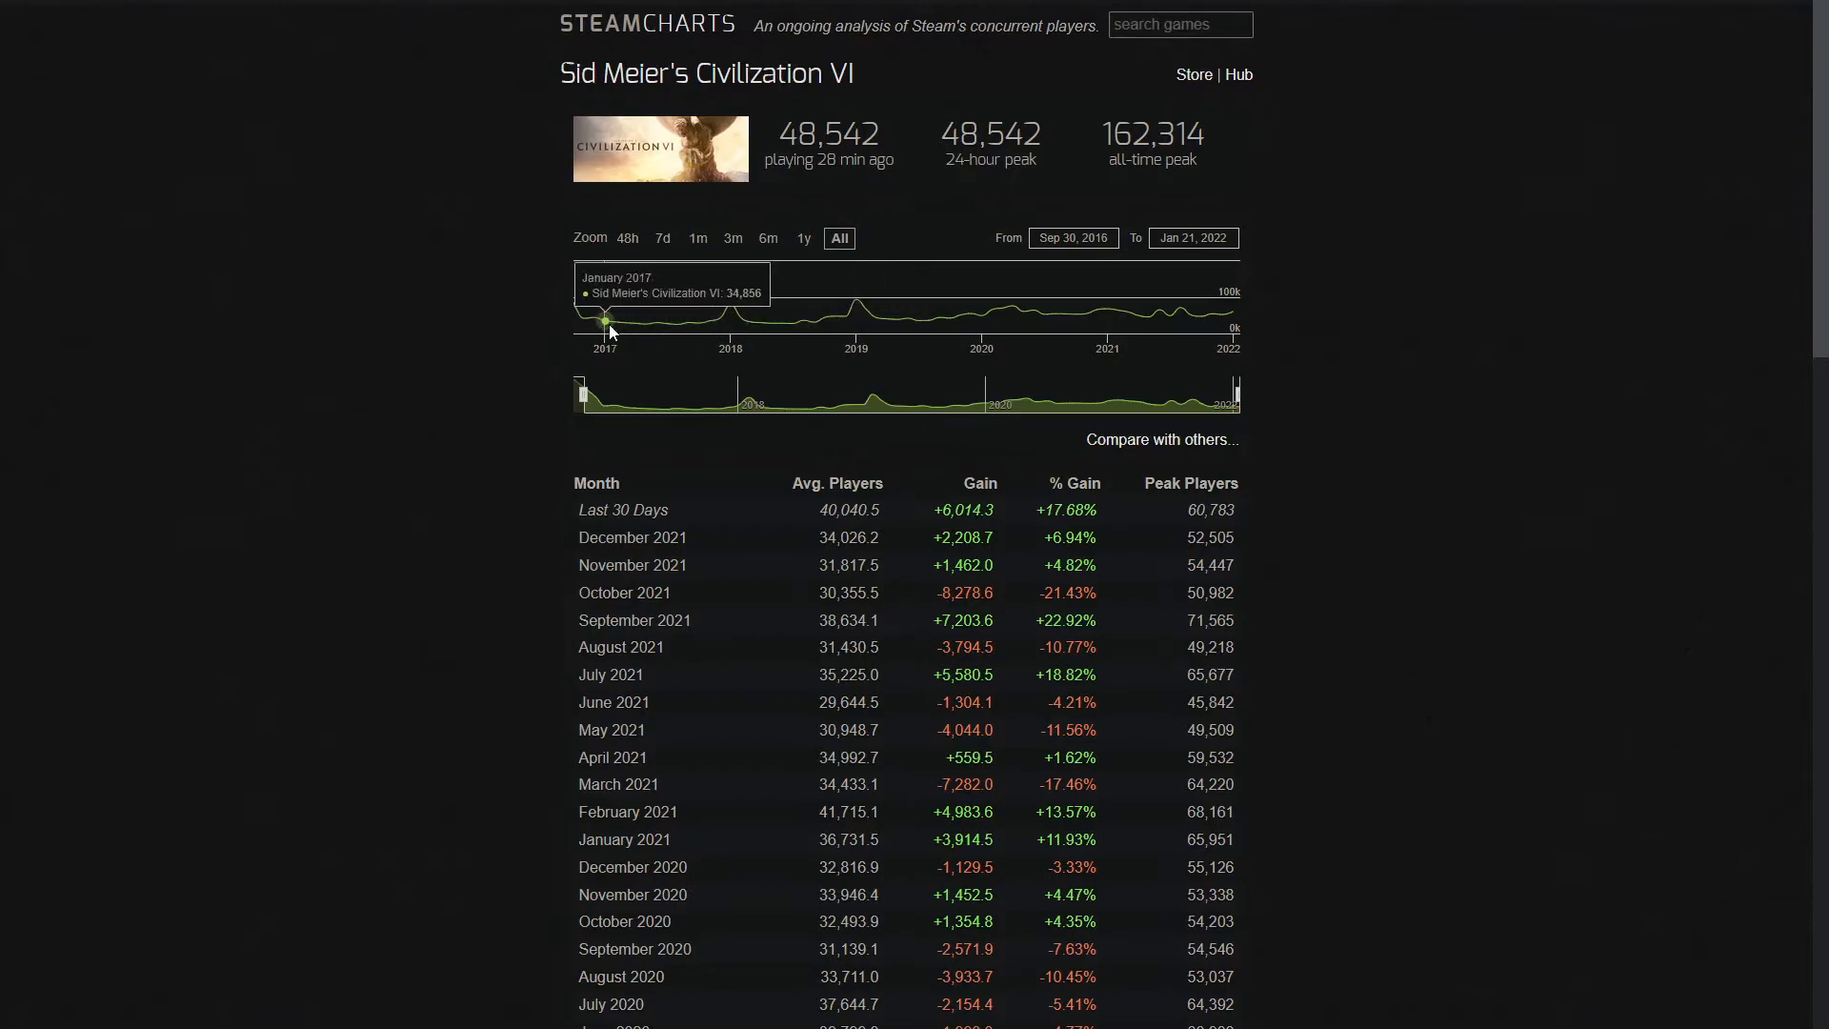
pyautogui.moveTo(637, 324)
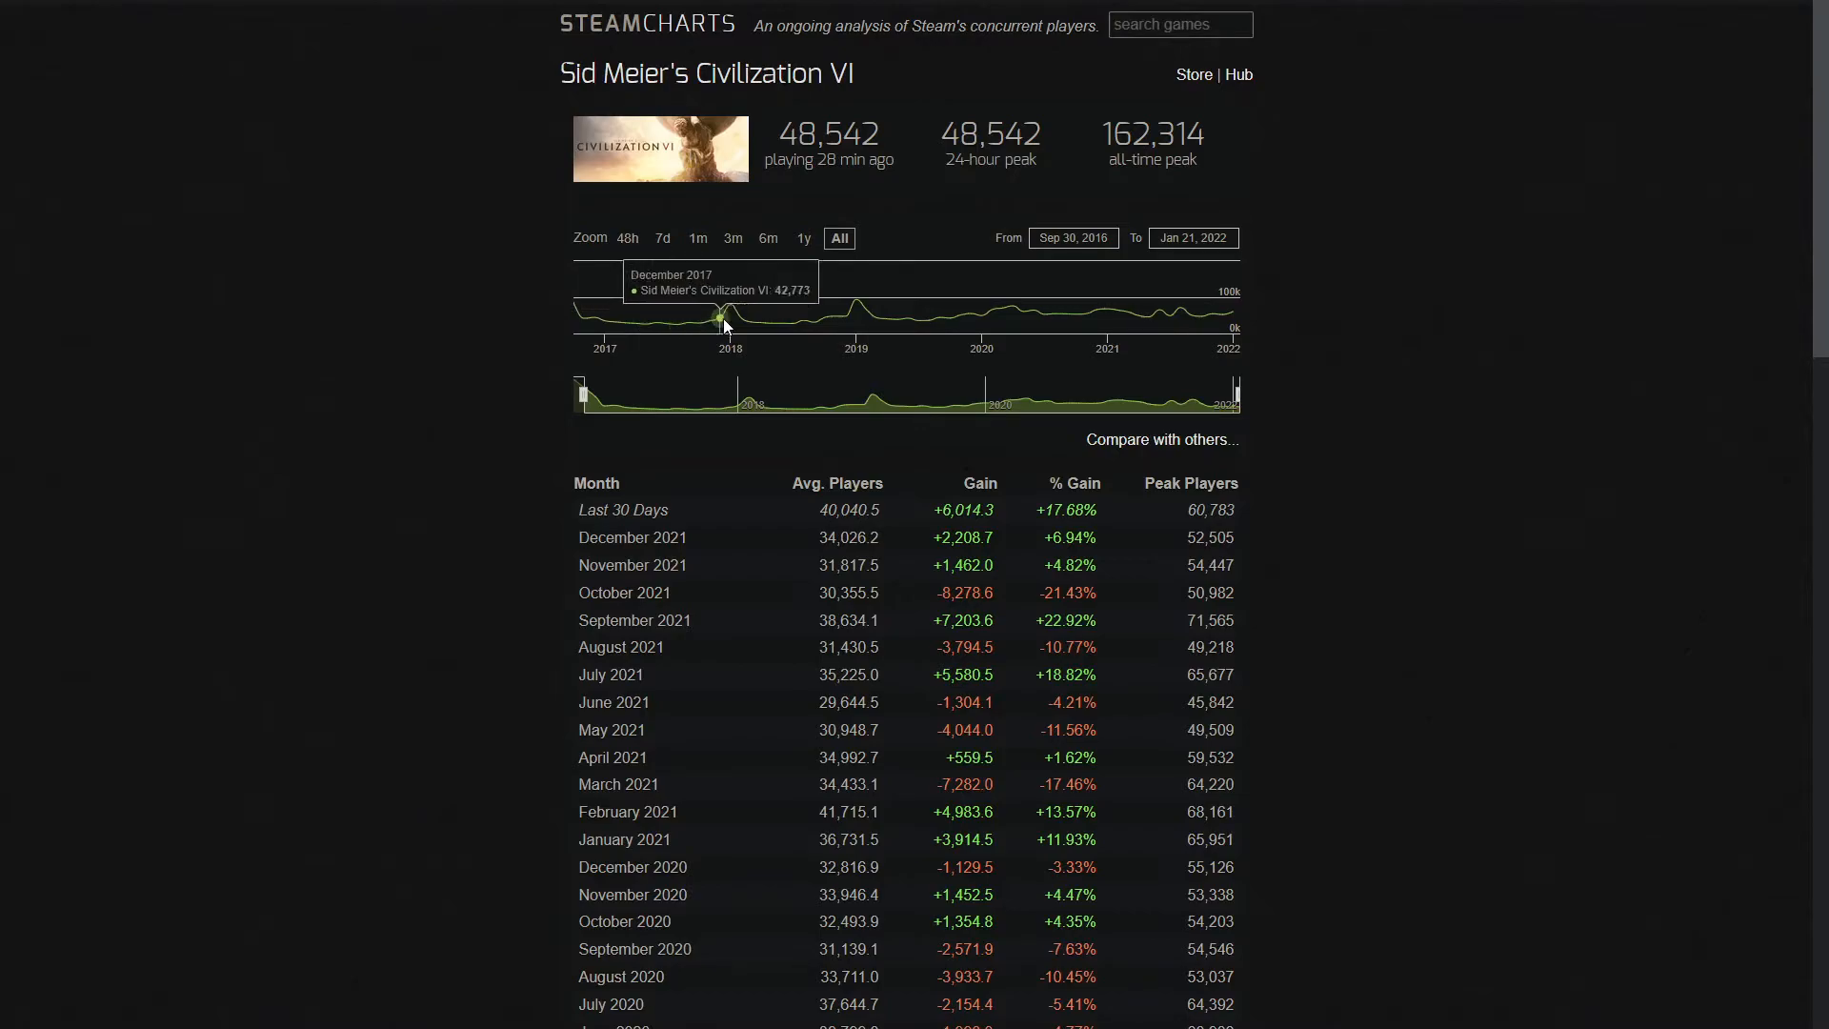
pyautogui.moveTo(733, 311)
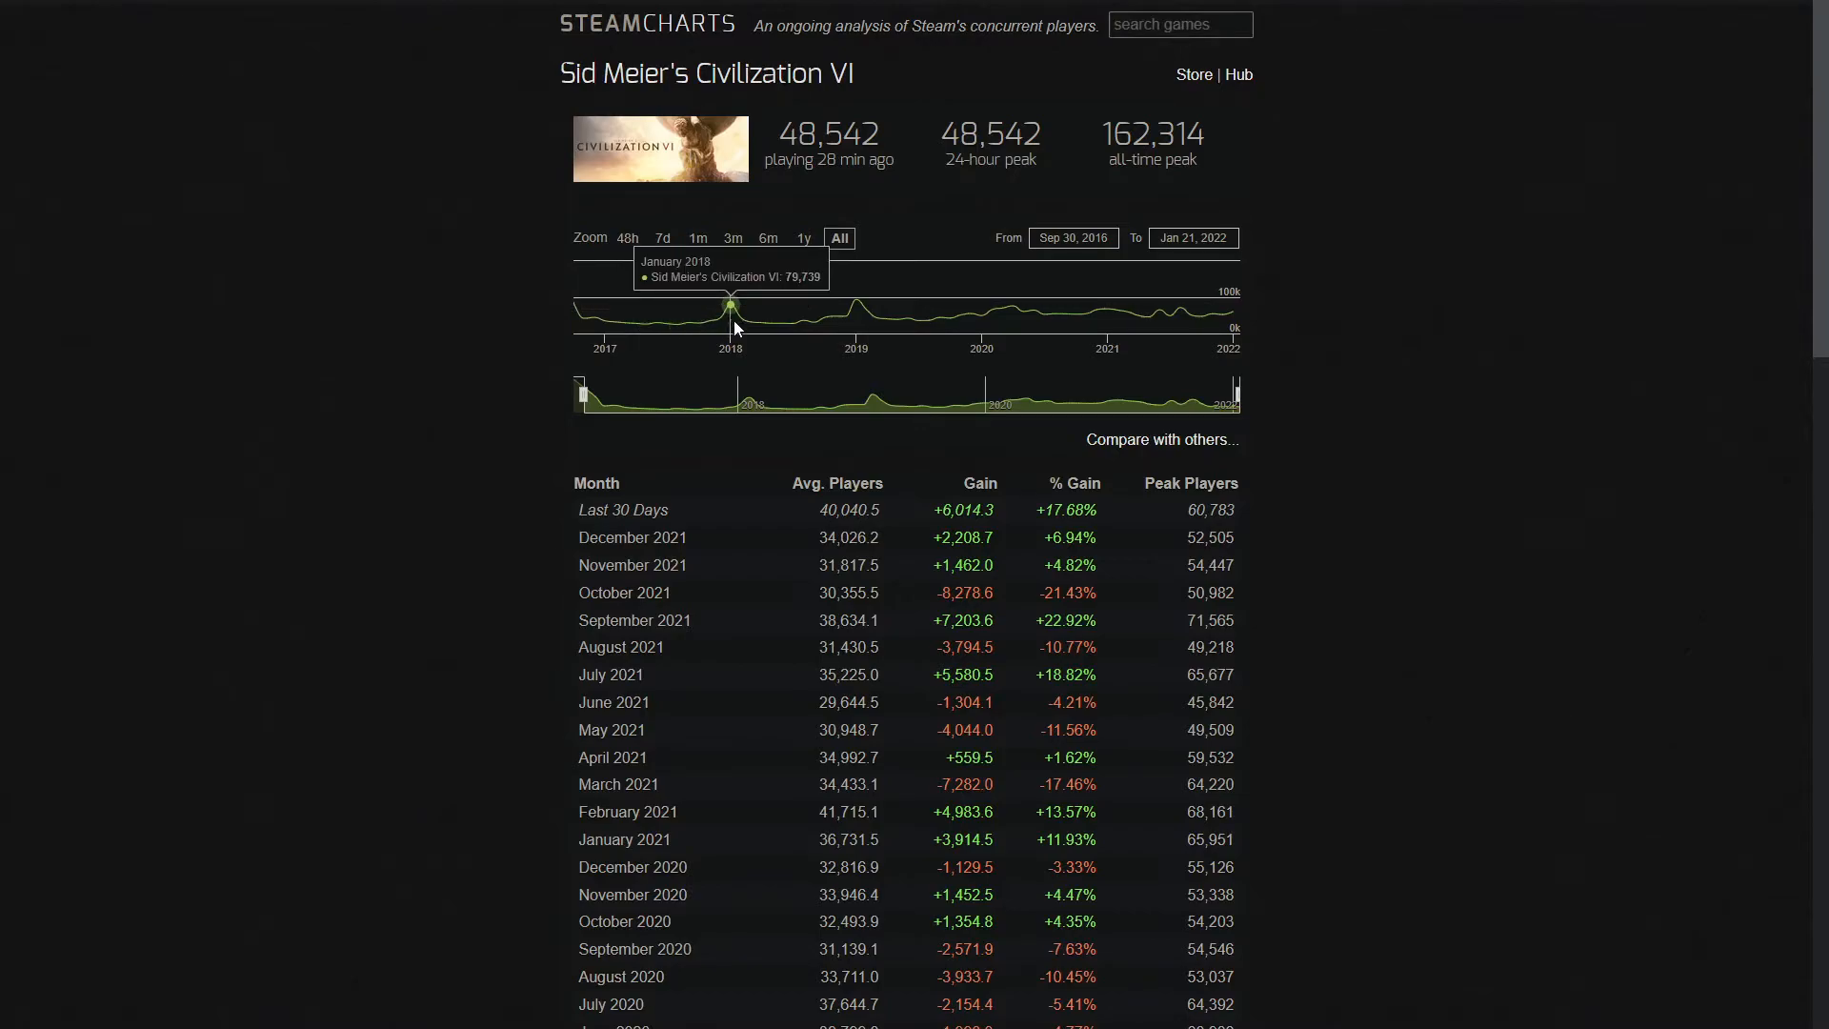
pyautogui.moveTo(724, 333)
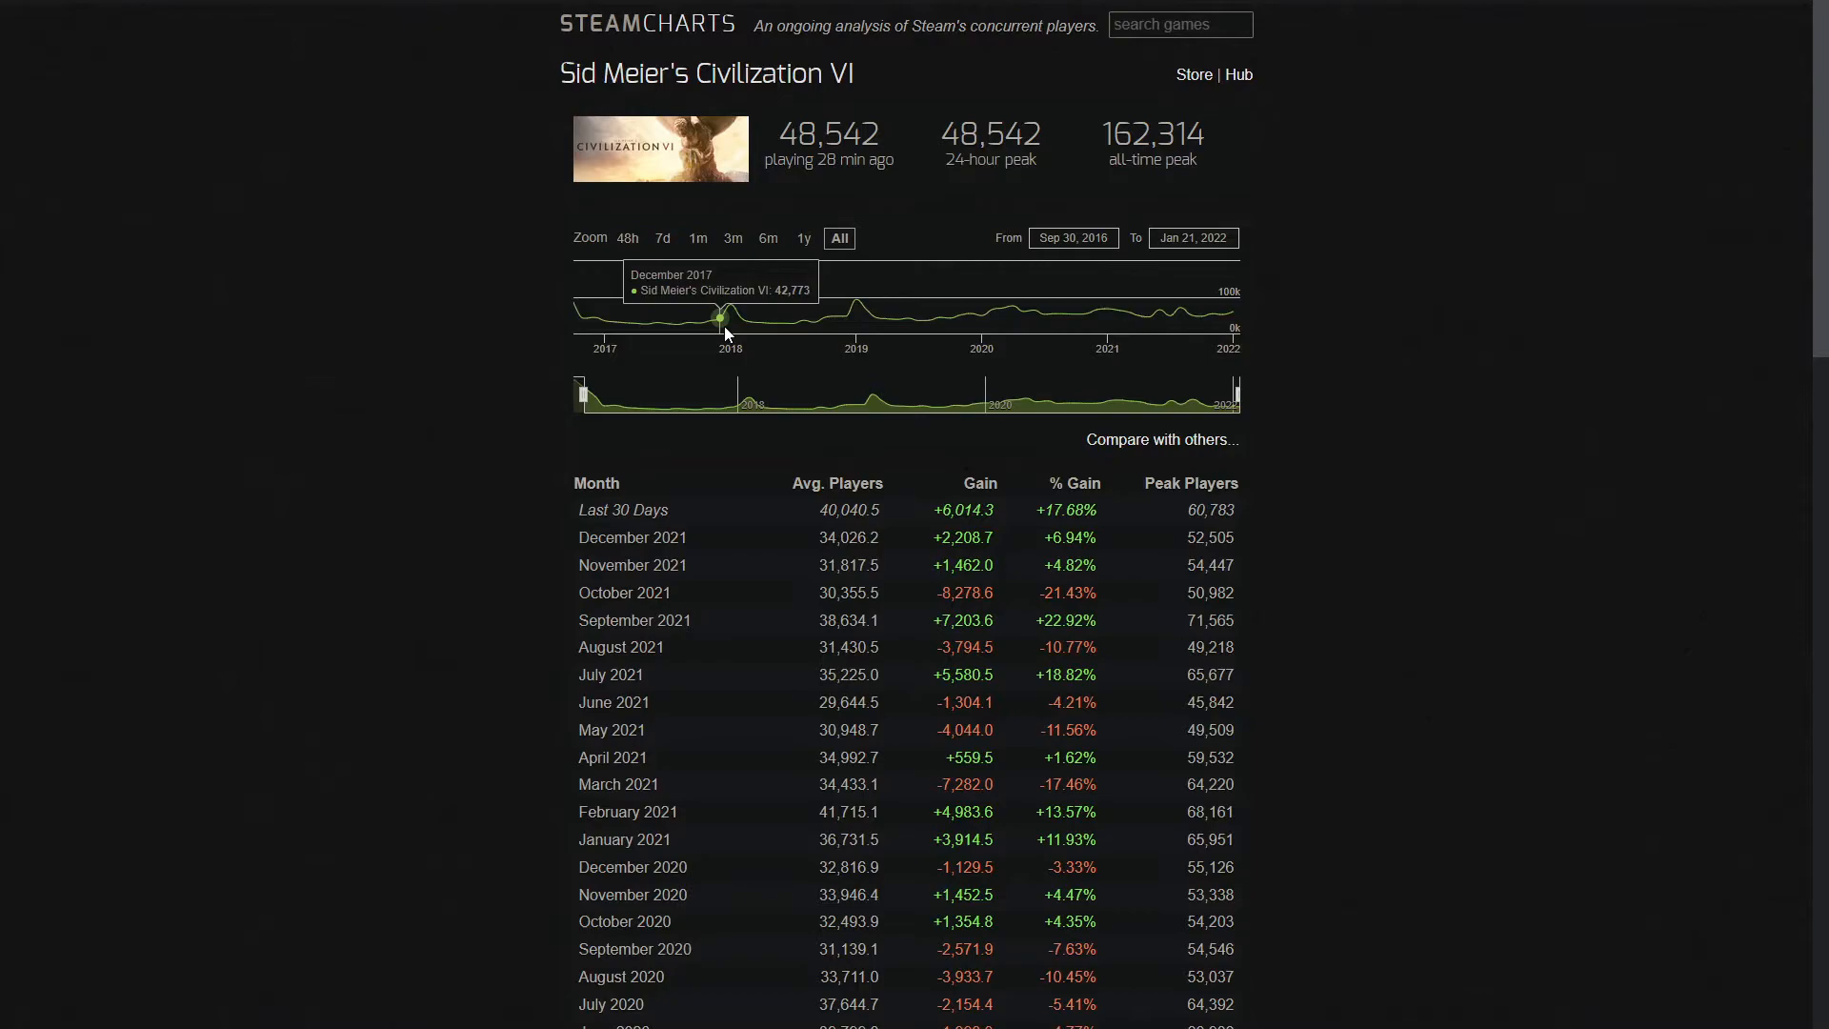
pyautogui.moveTo(662, 349)
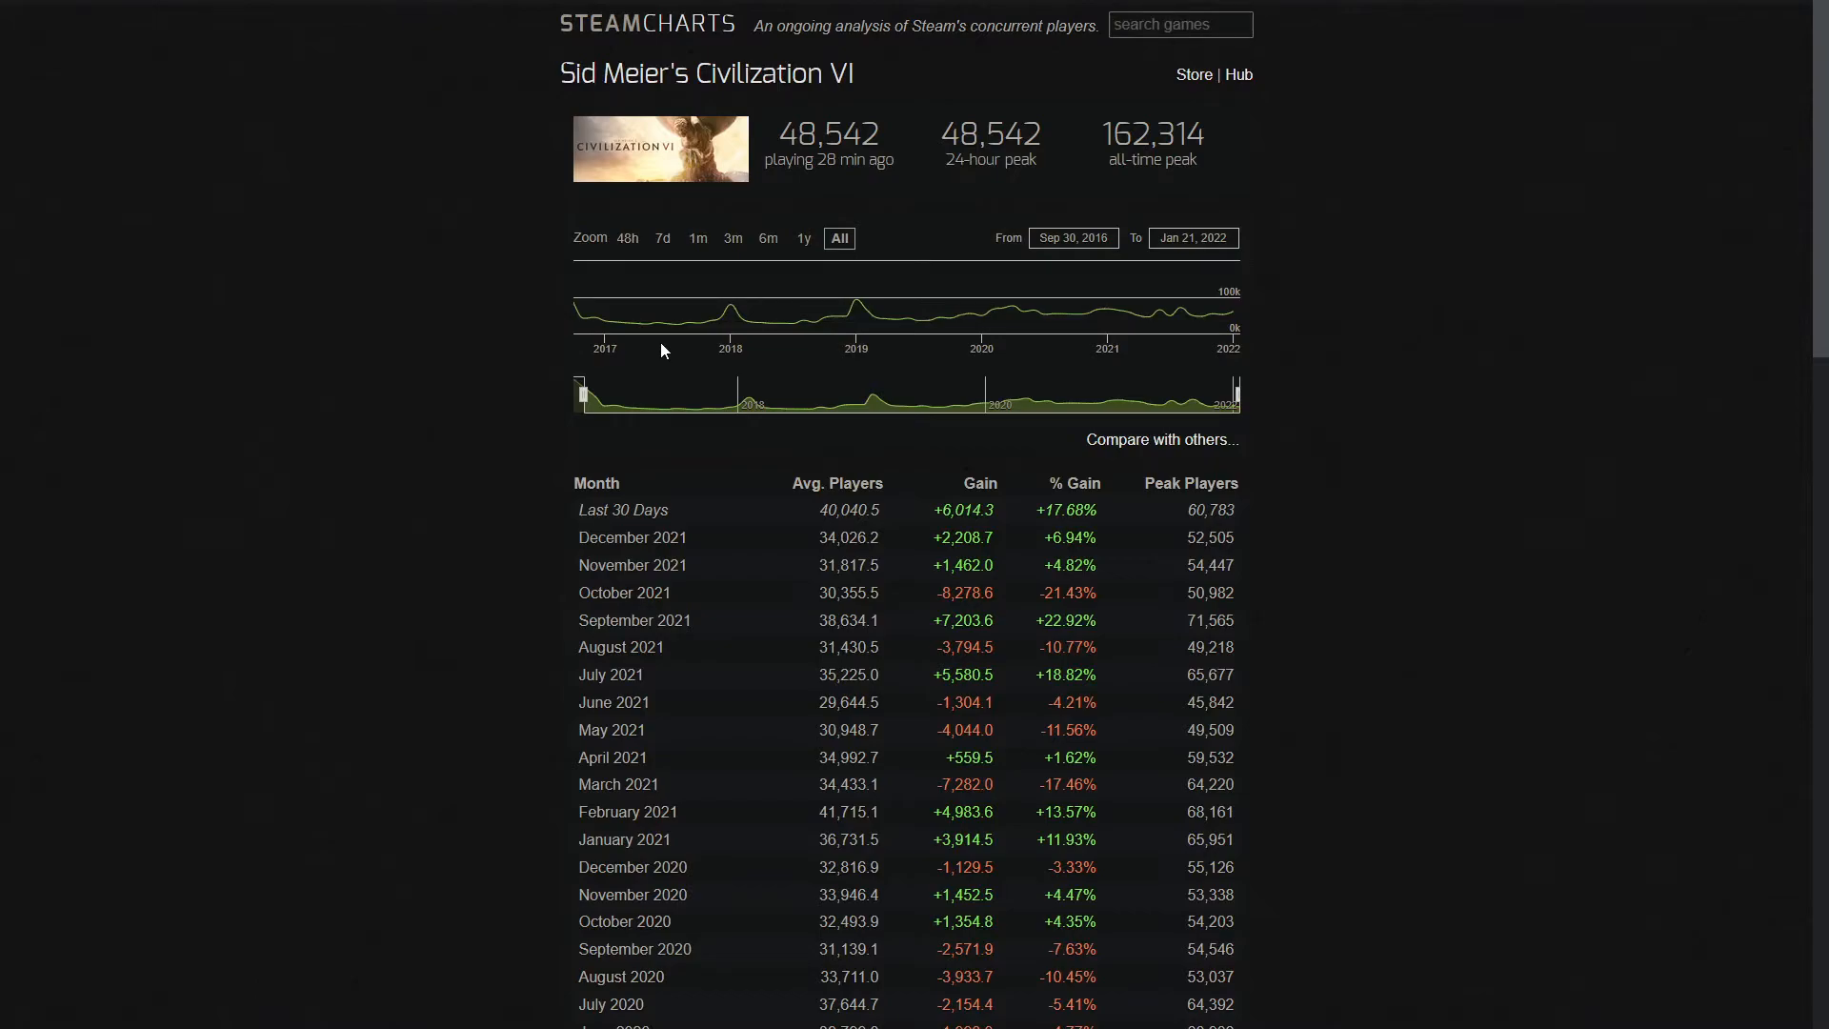
pyautogui.moveTo(732, 310)
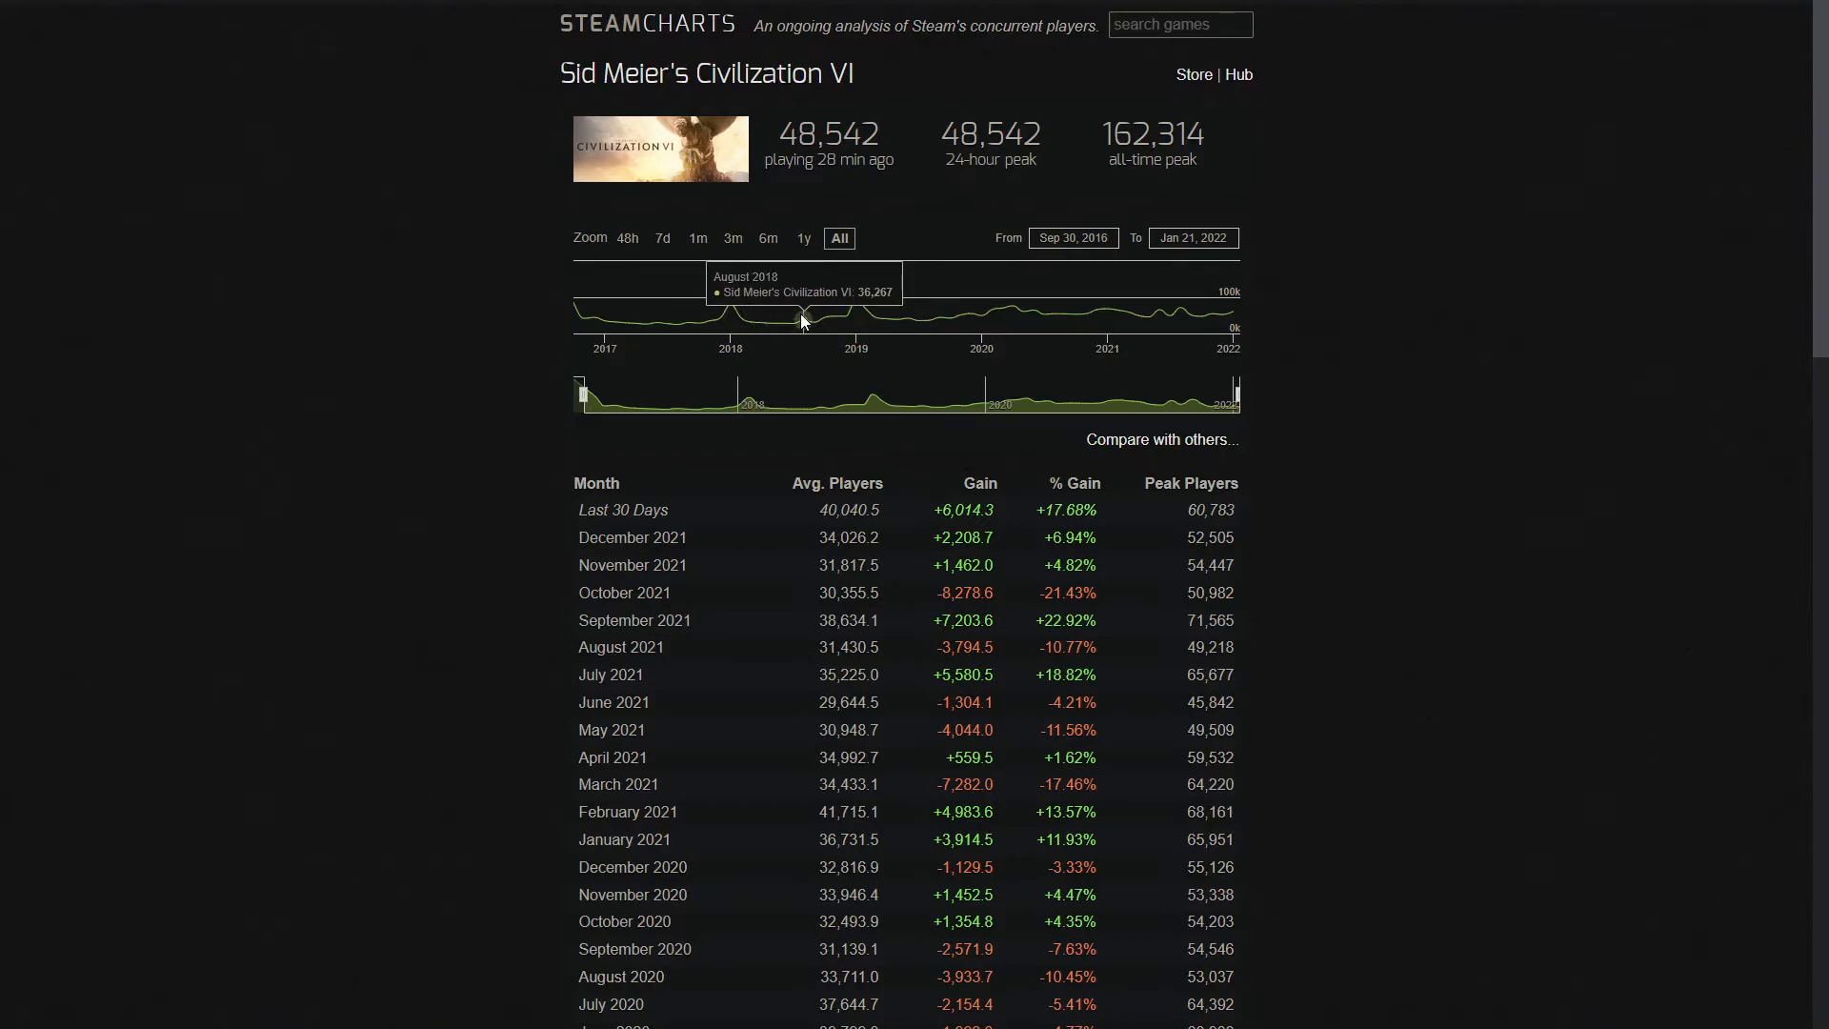
pyautogui.moveTo(822, 323)
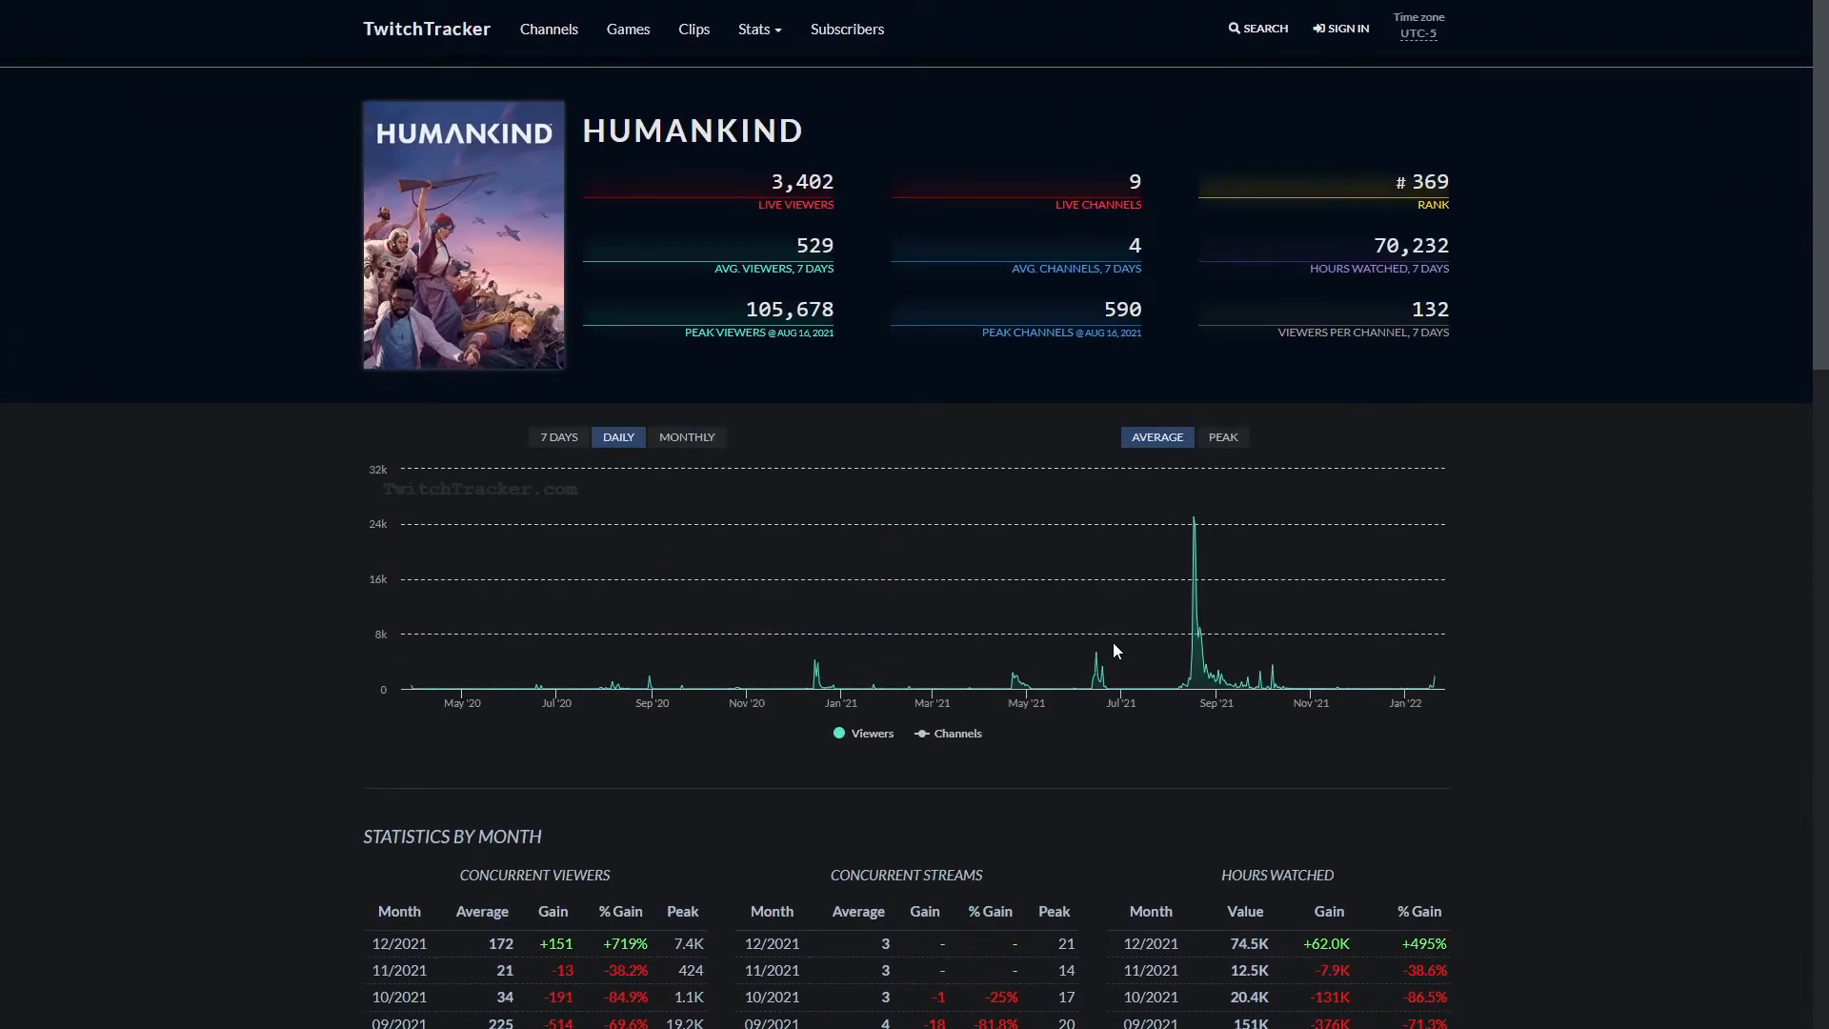
pyautogui.moveTo(1196, 612)
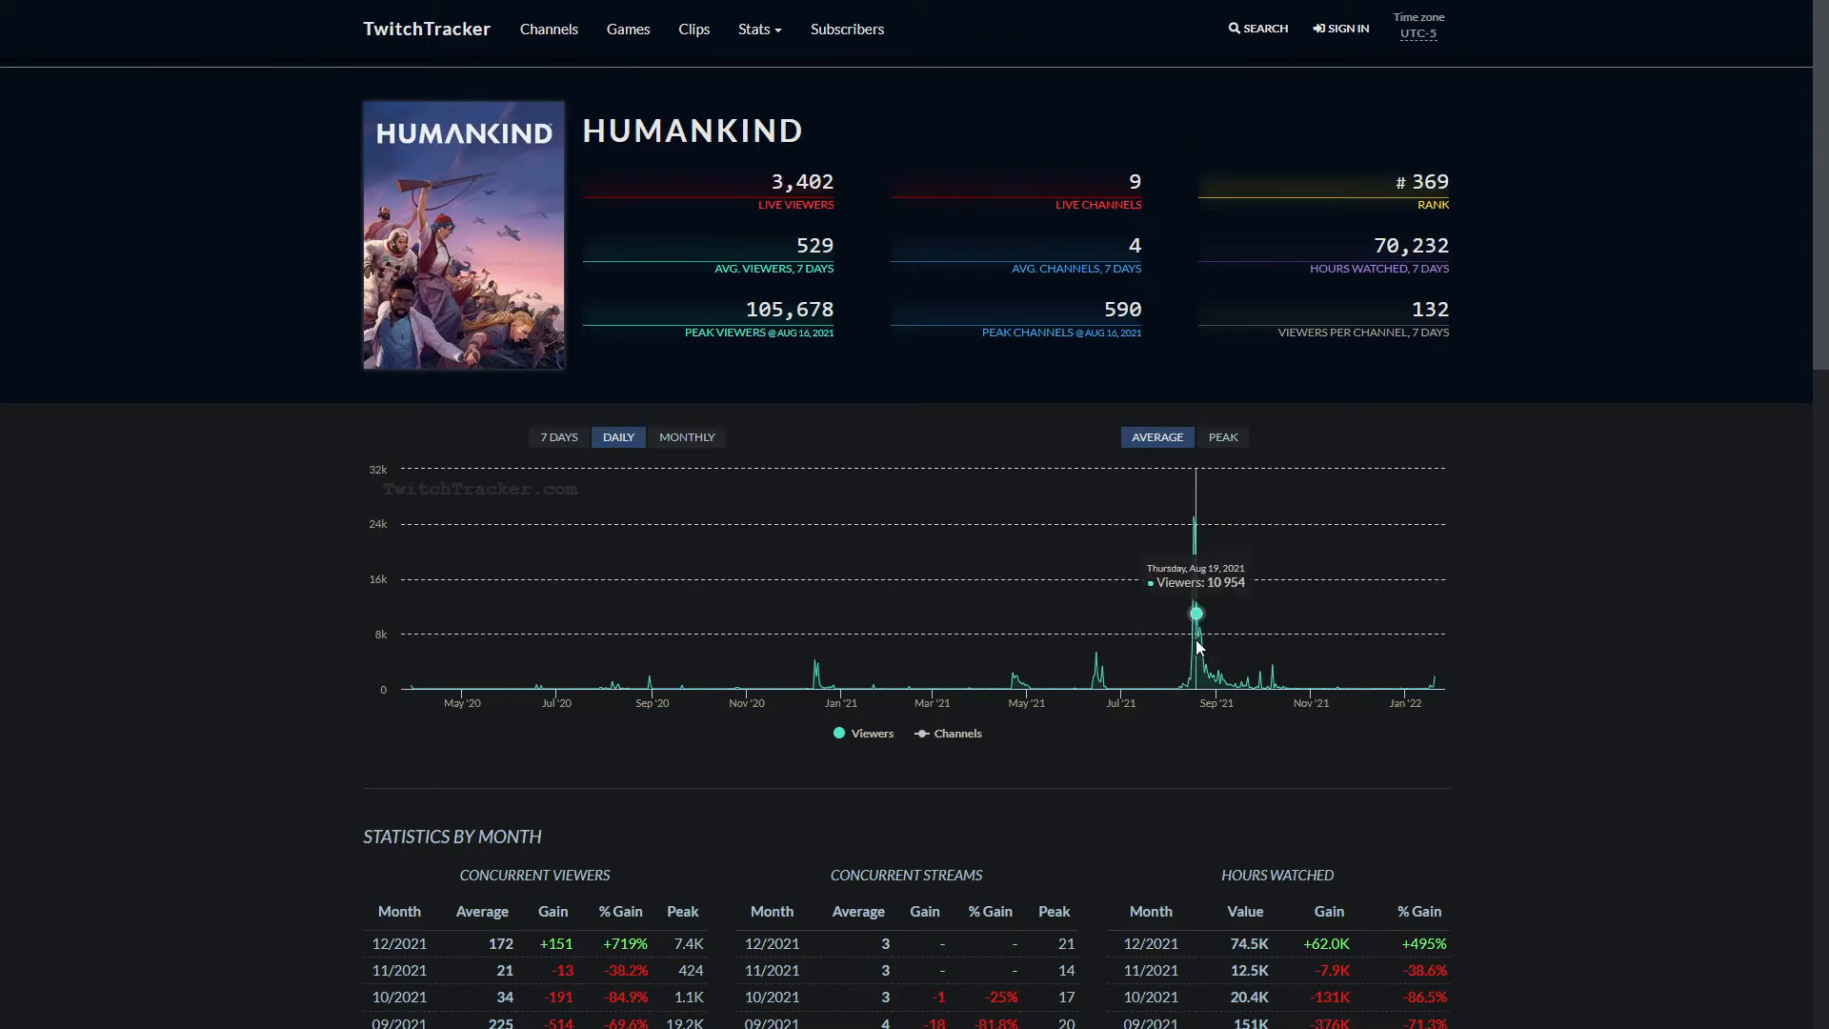
pyautogui.moveTo(1198, 660)
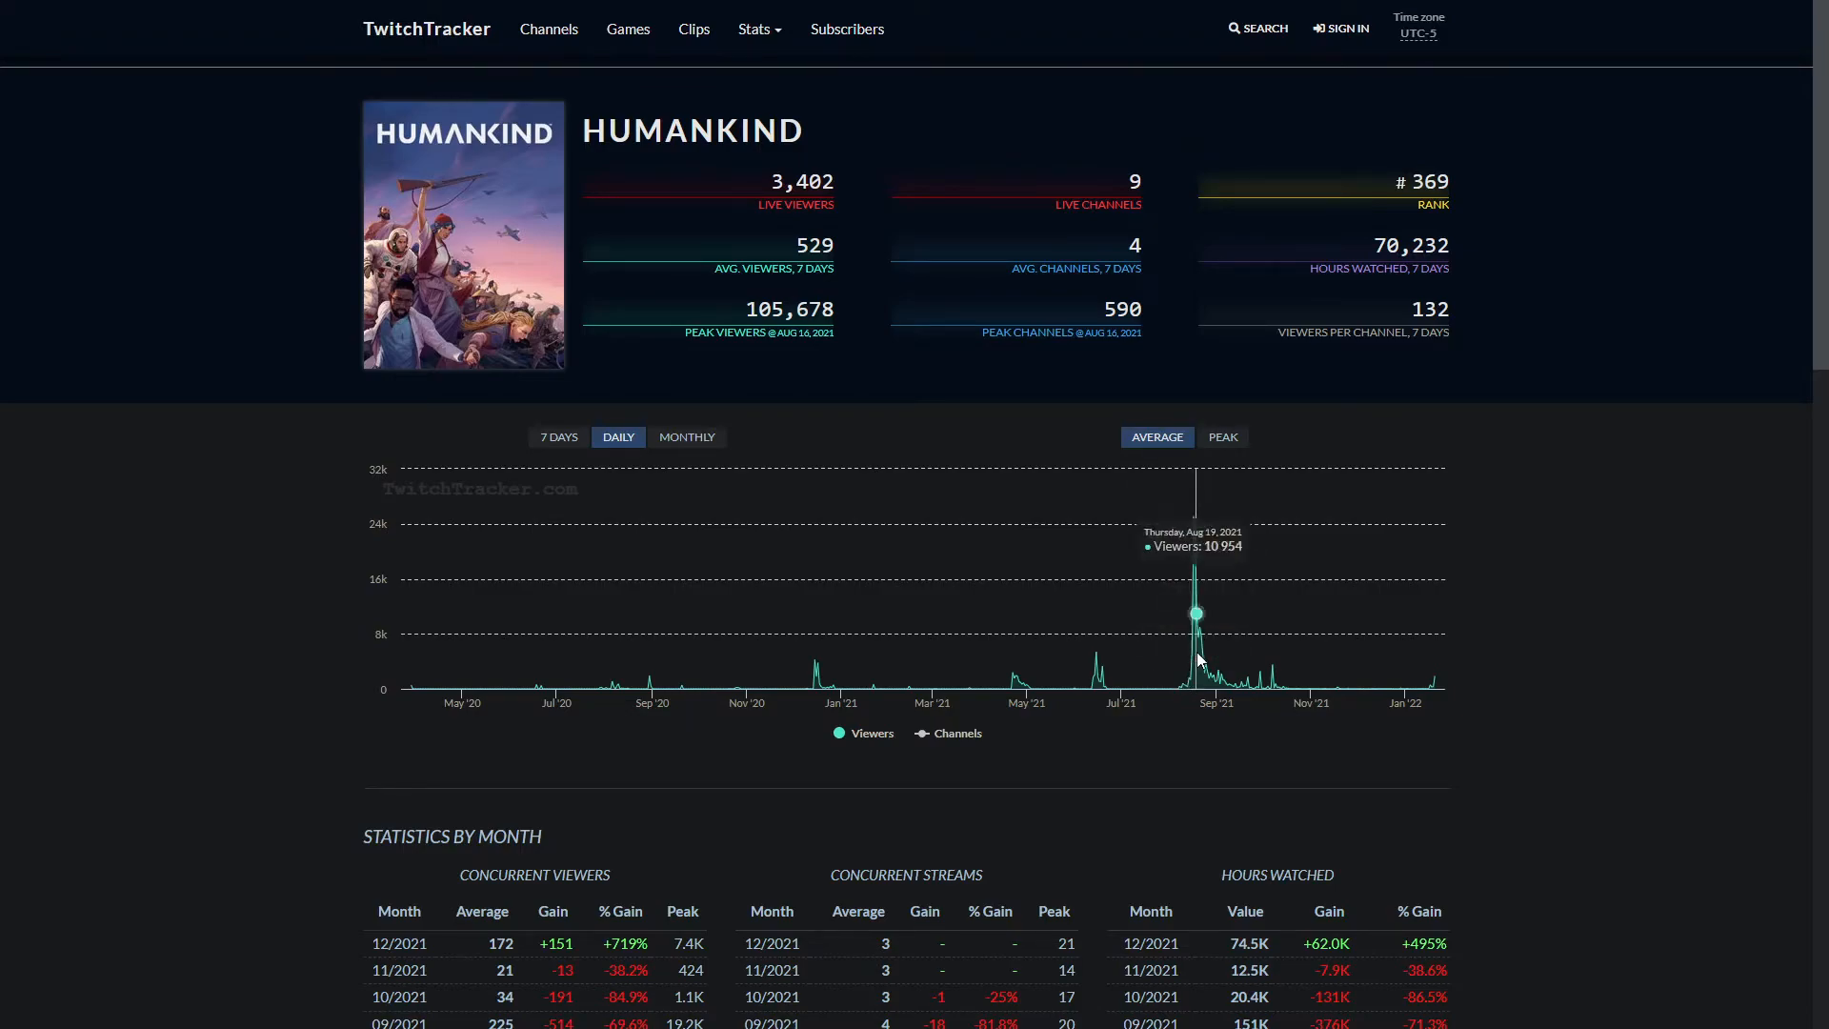
pyautogui.moveTo(1210, 666)
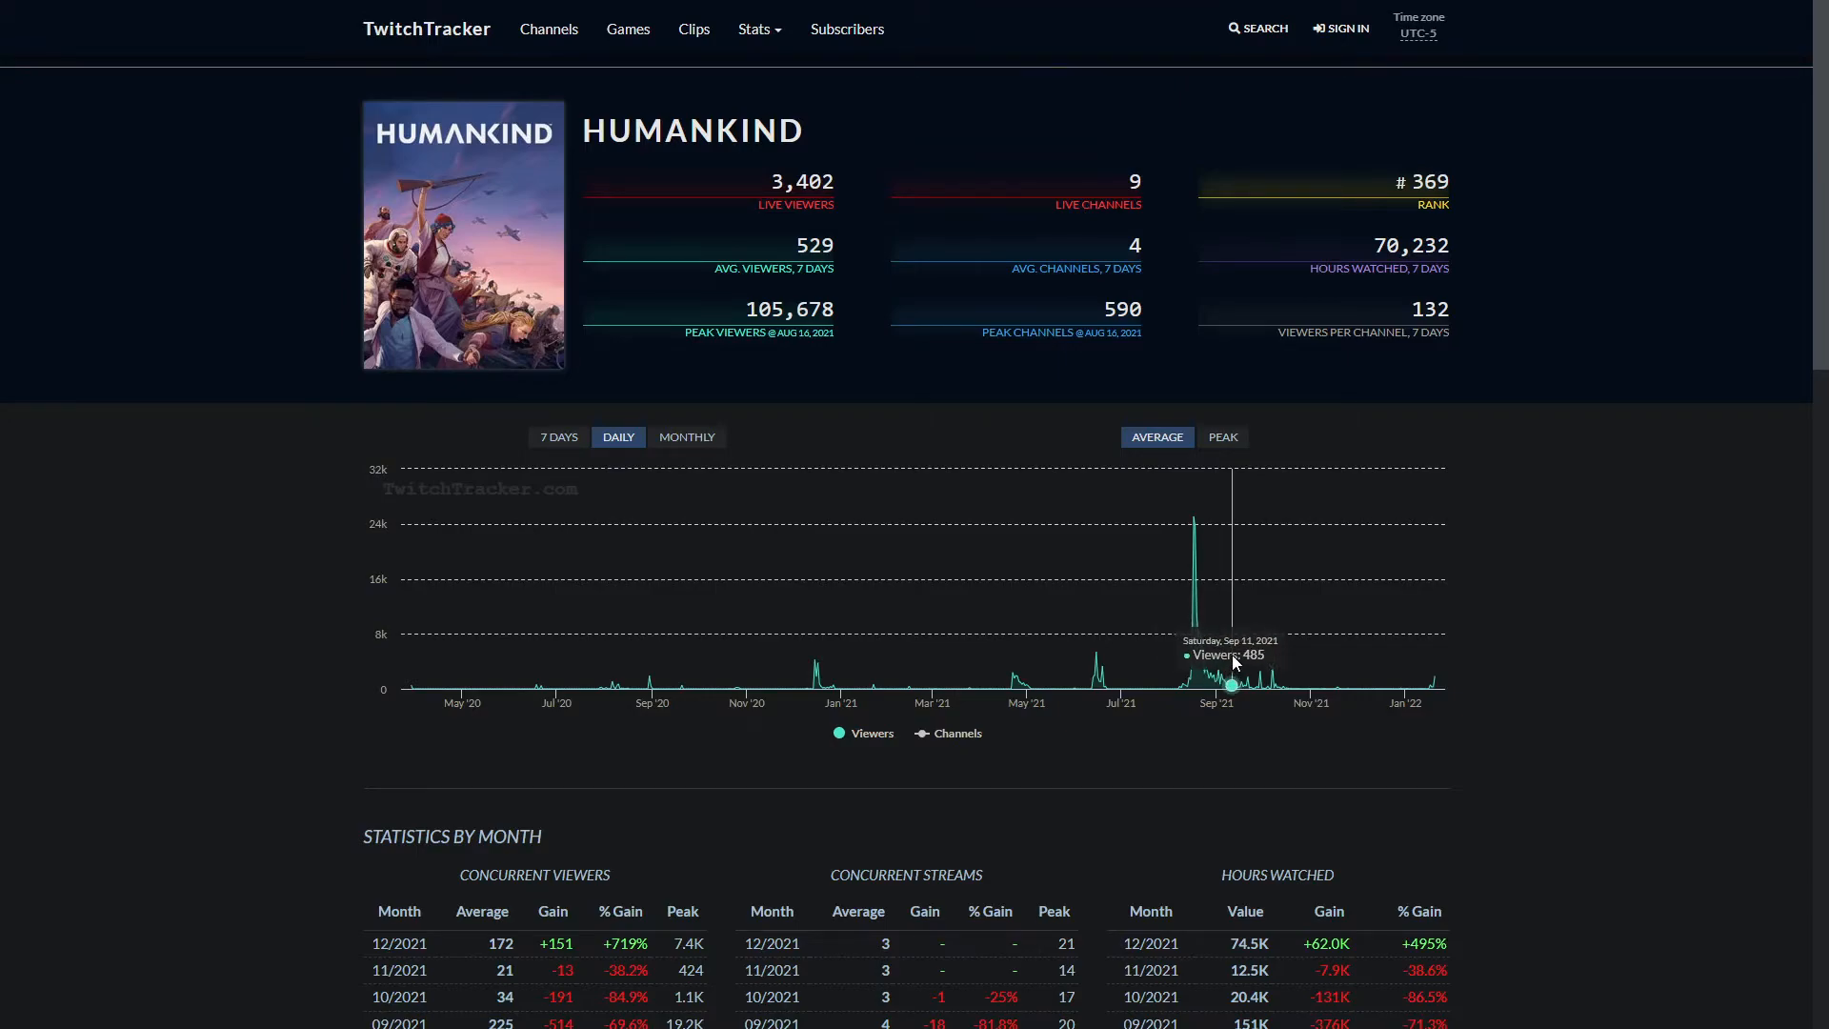
pyautogui.moveTo(1298, 671)
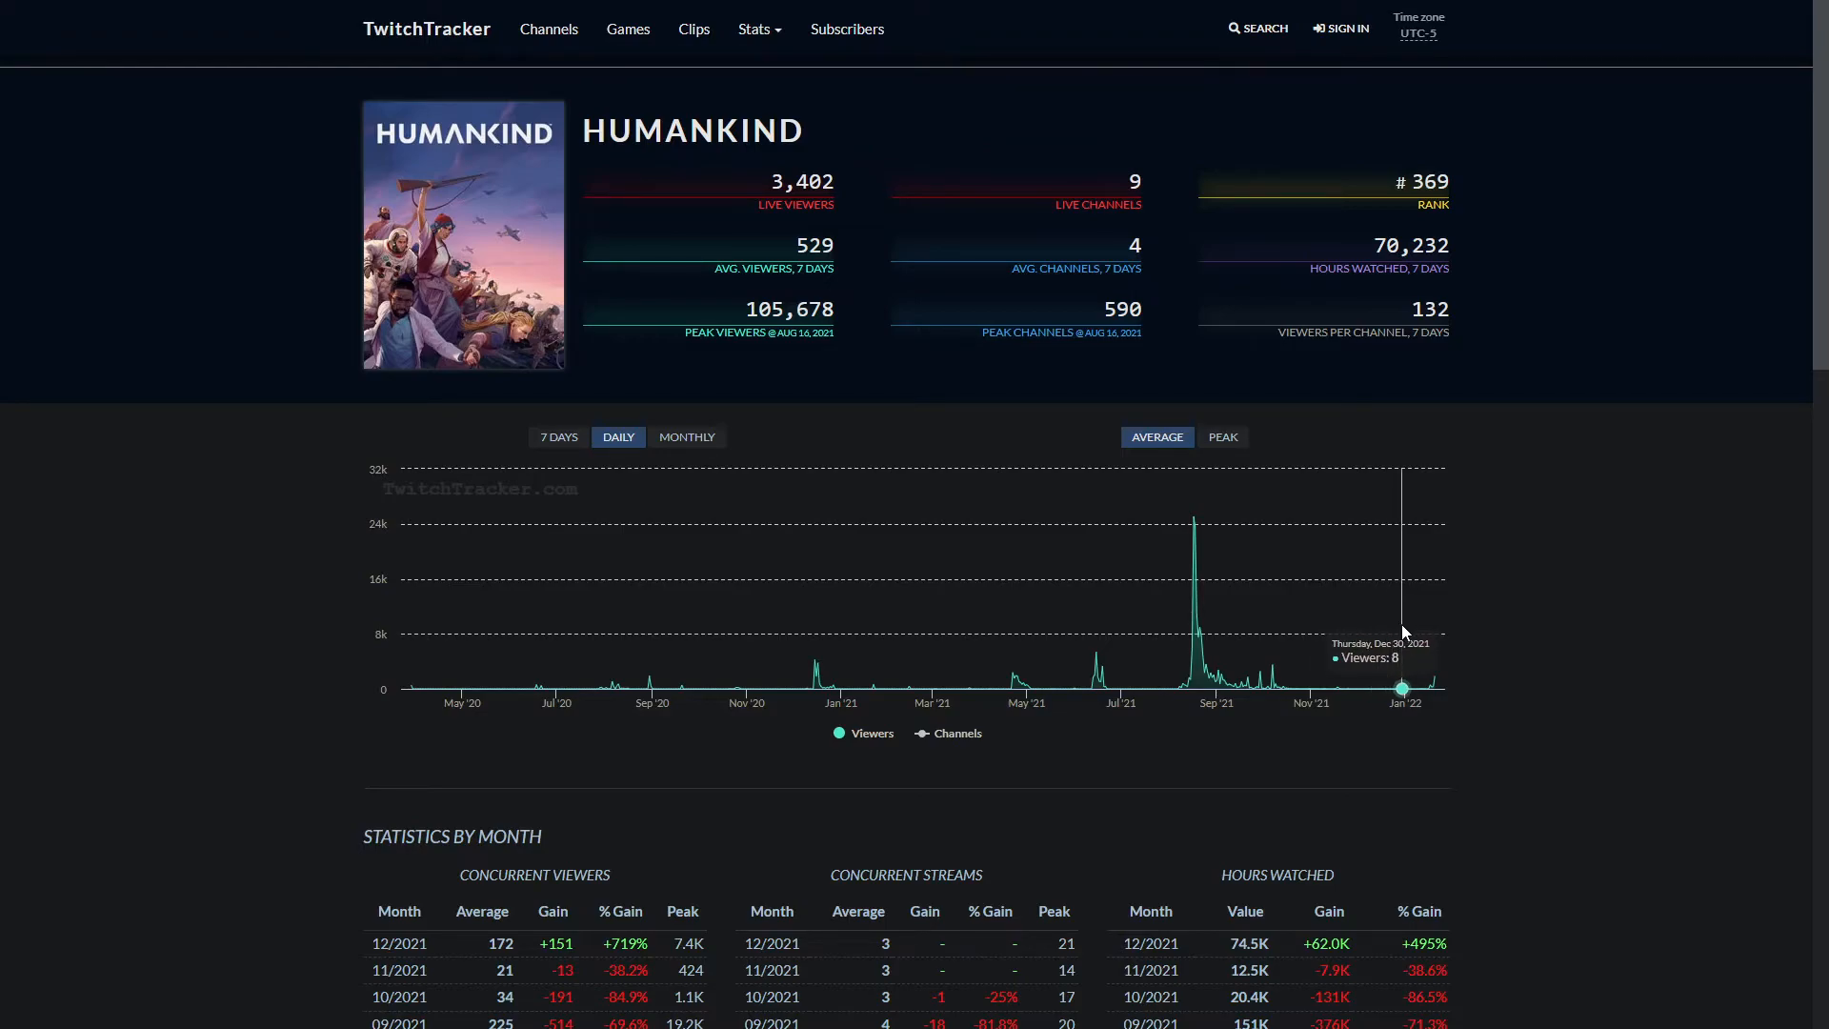
pyautogui.moveTo(1421, 686)
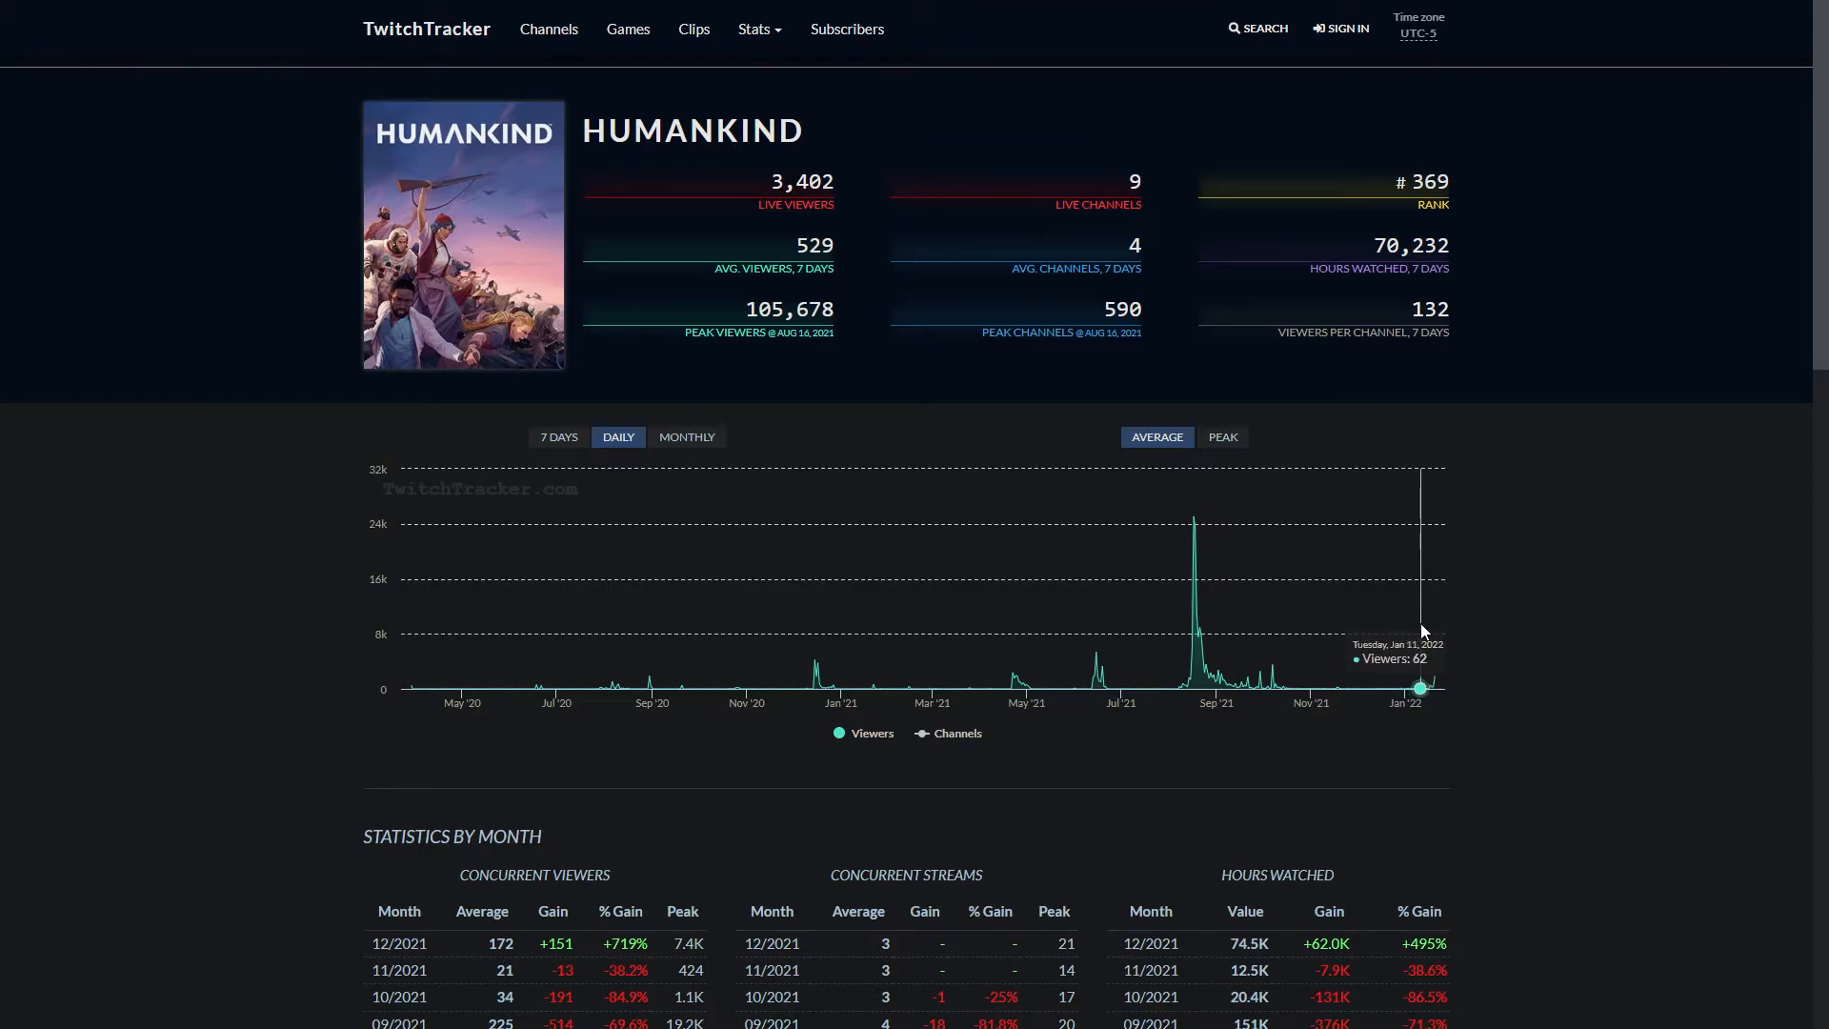
pyautogui.moveTo(1469, 631)
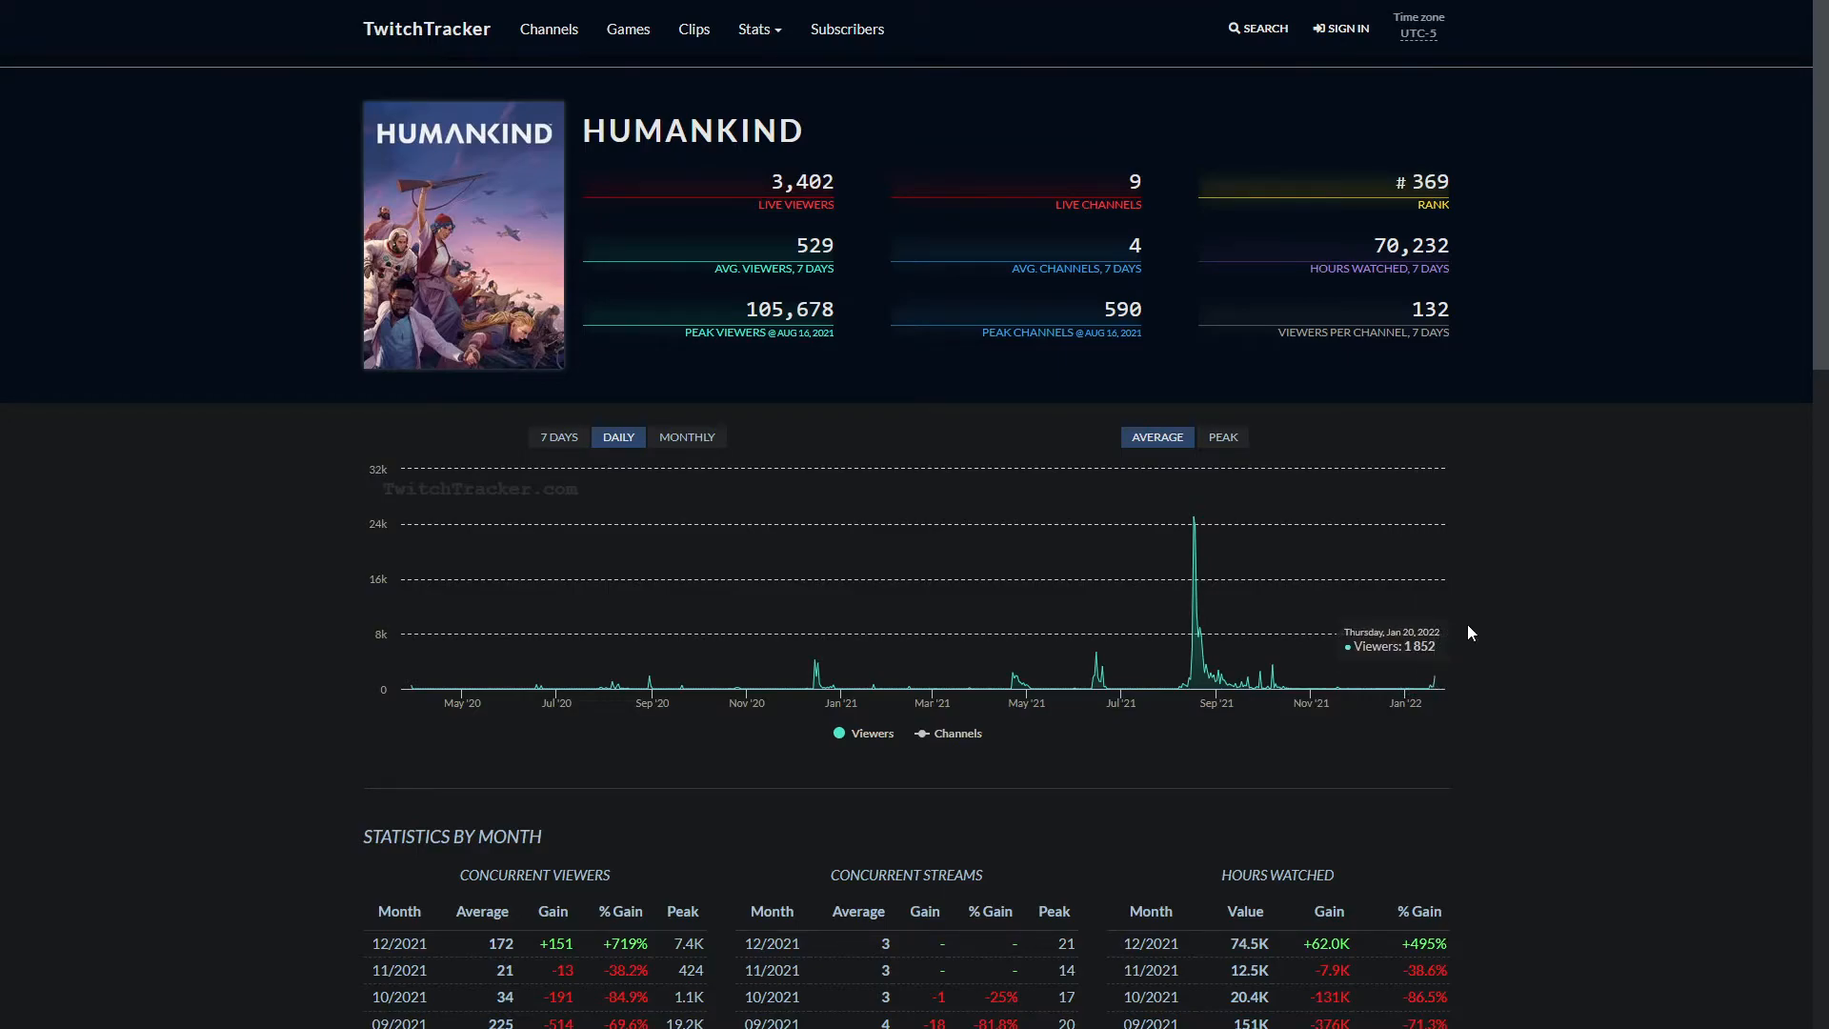
pyautogui.moveTo(1305, 619)
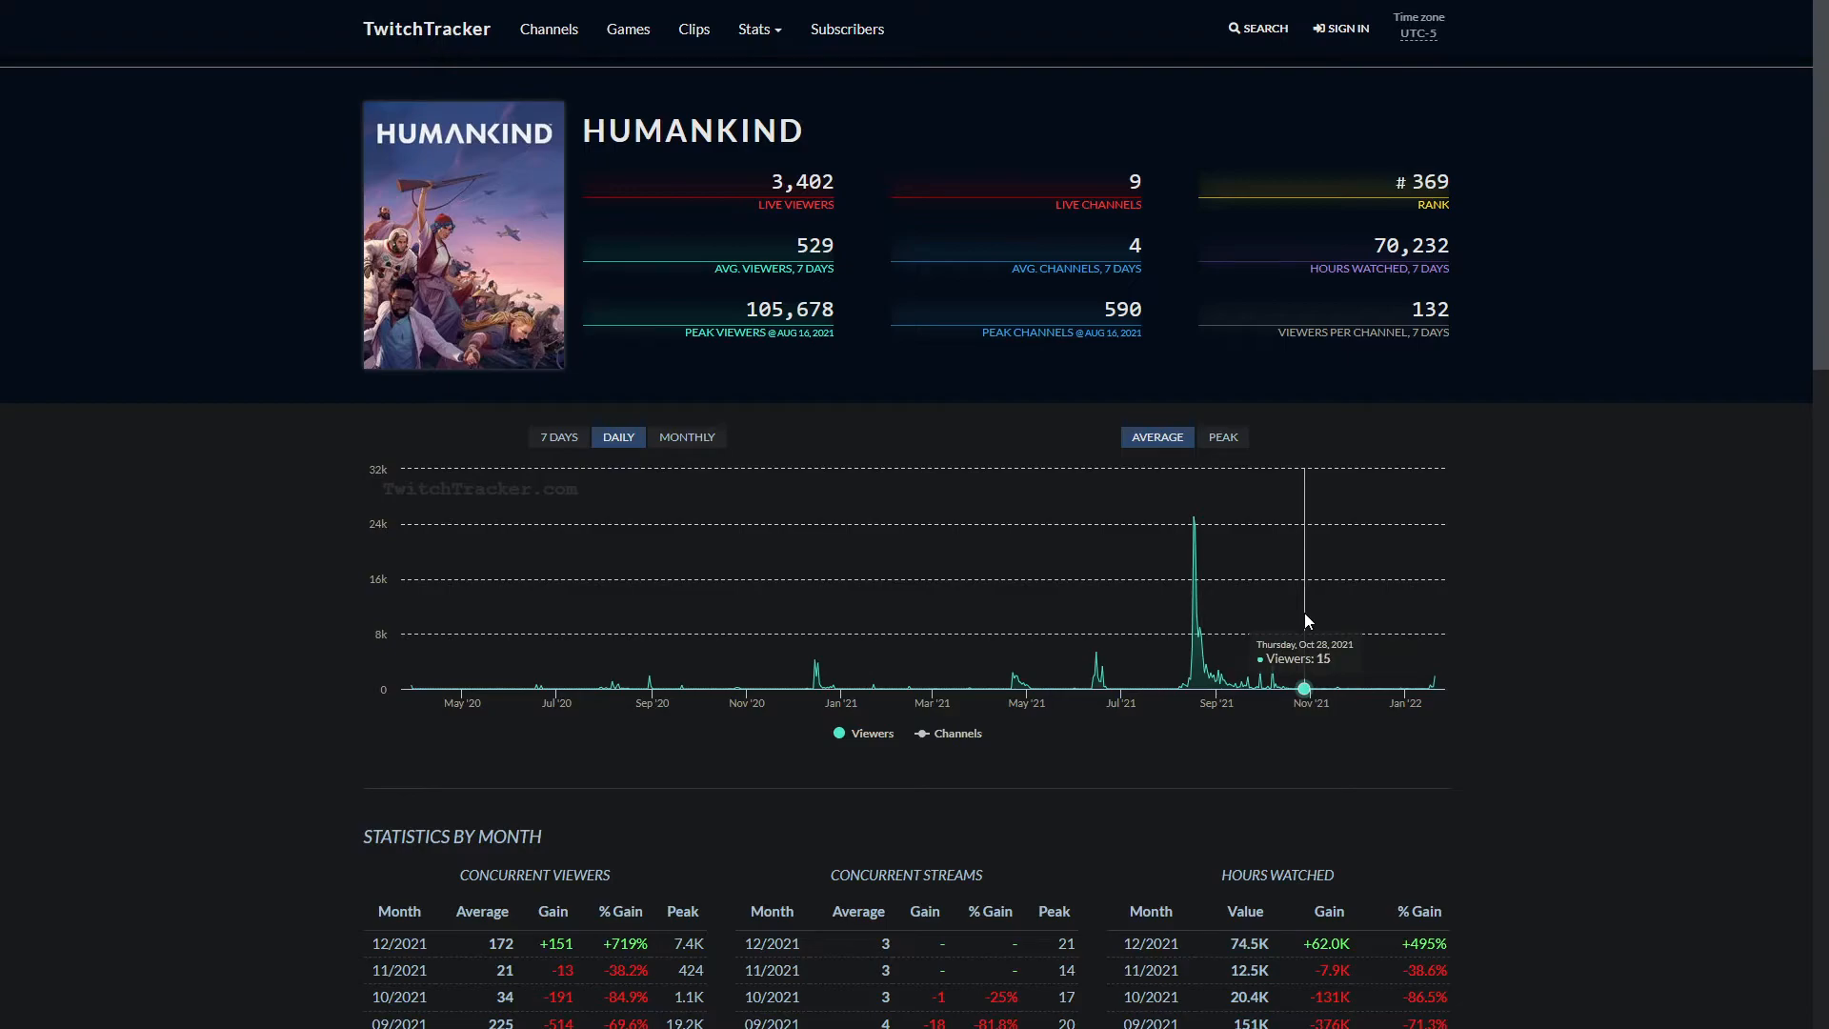
pyautogui.moveTo(1196, 624)
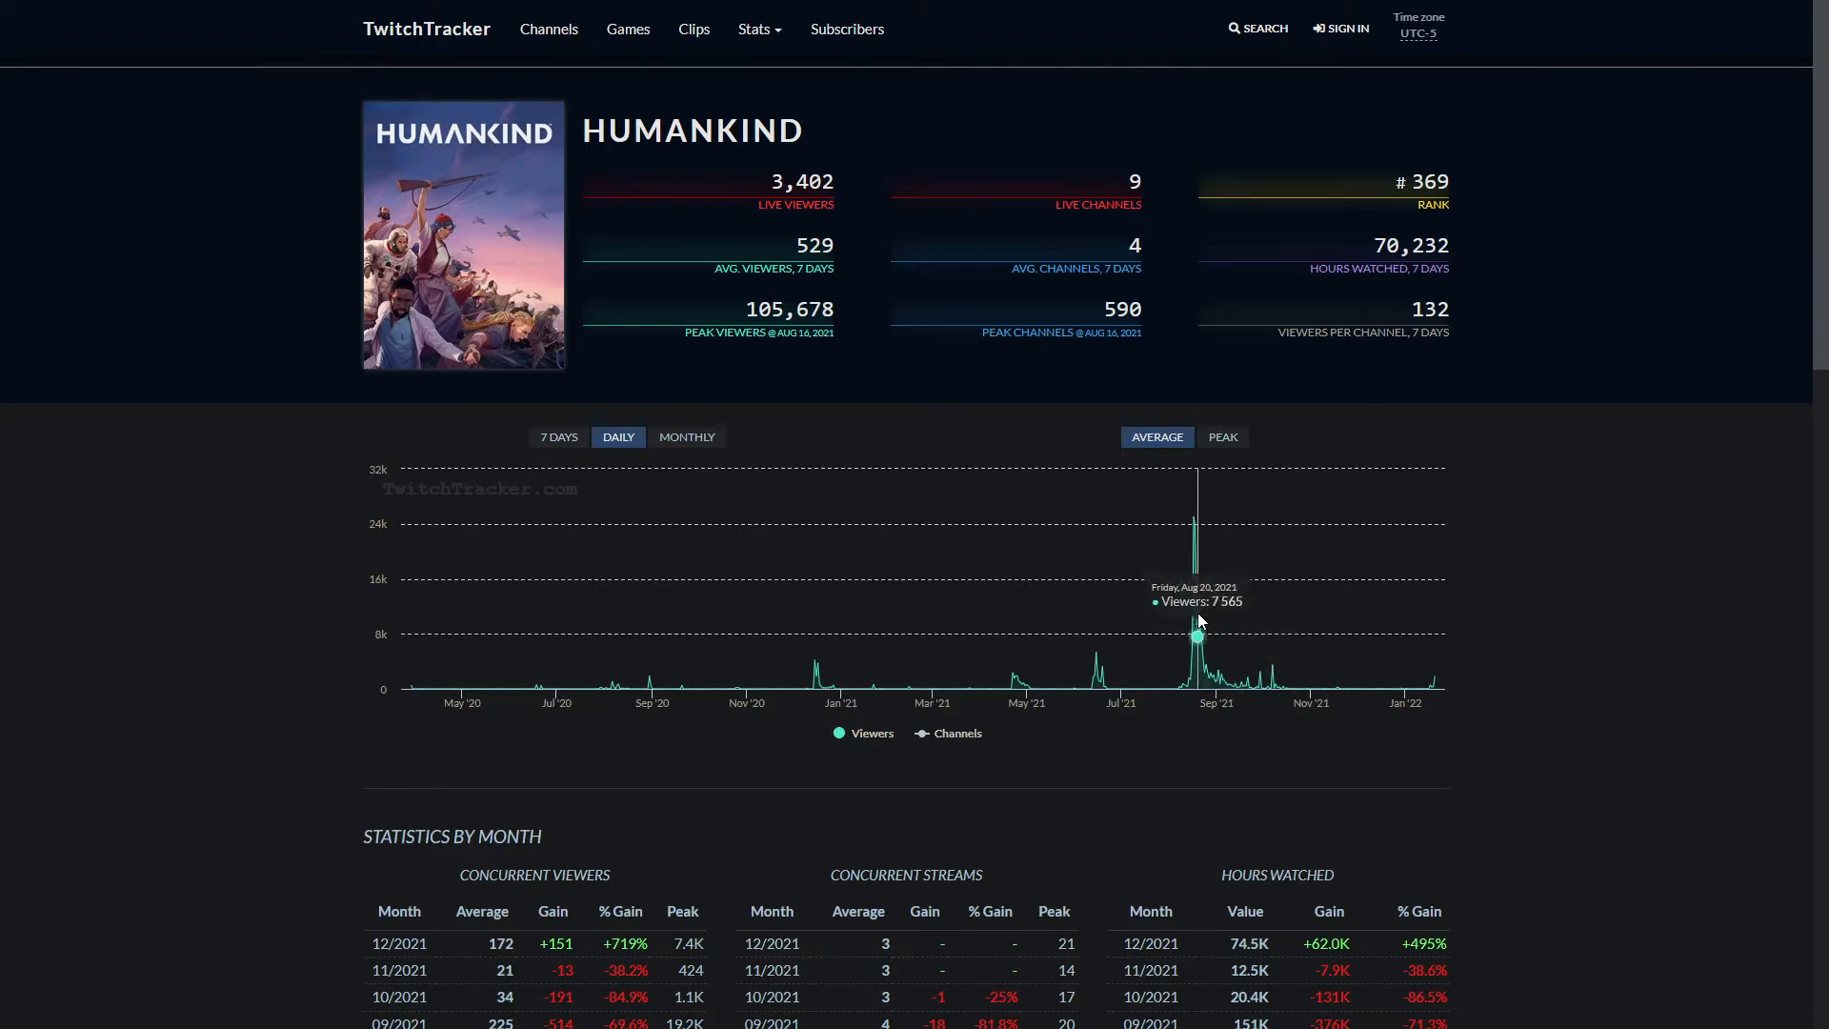
# Scroll down Humankind's TwitchTracker page toward the monthly viewer statistics.
pyautogui.scroll(-3)
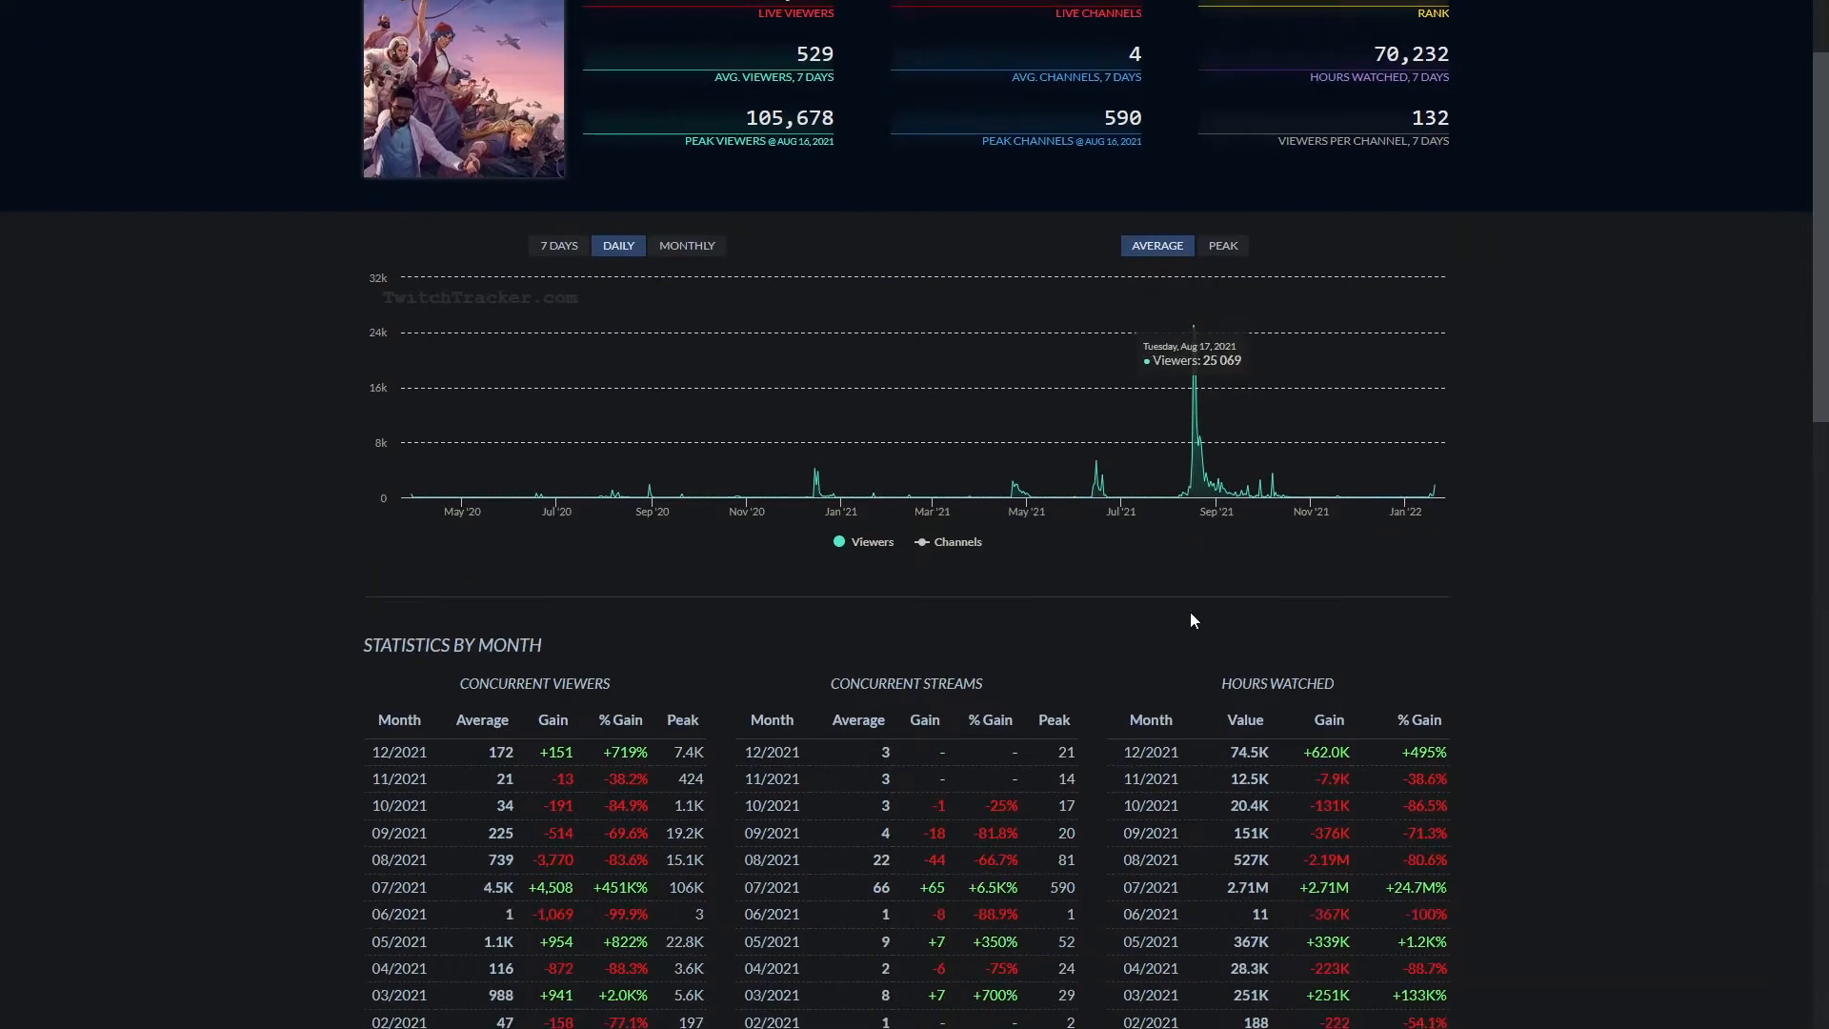
pyautogui.scroll(-3)
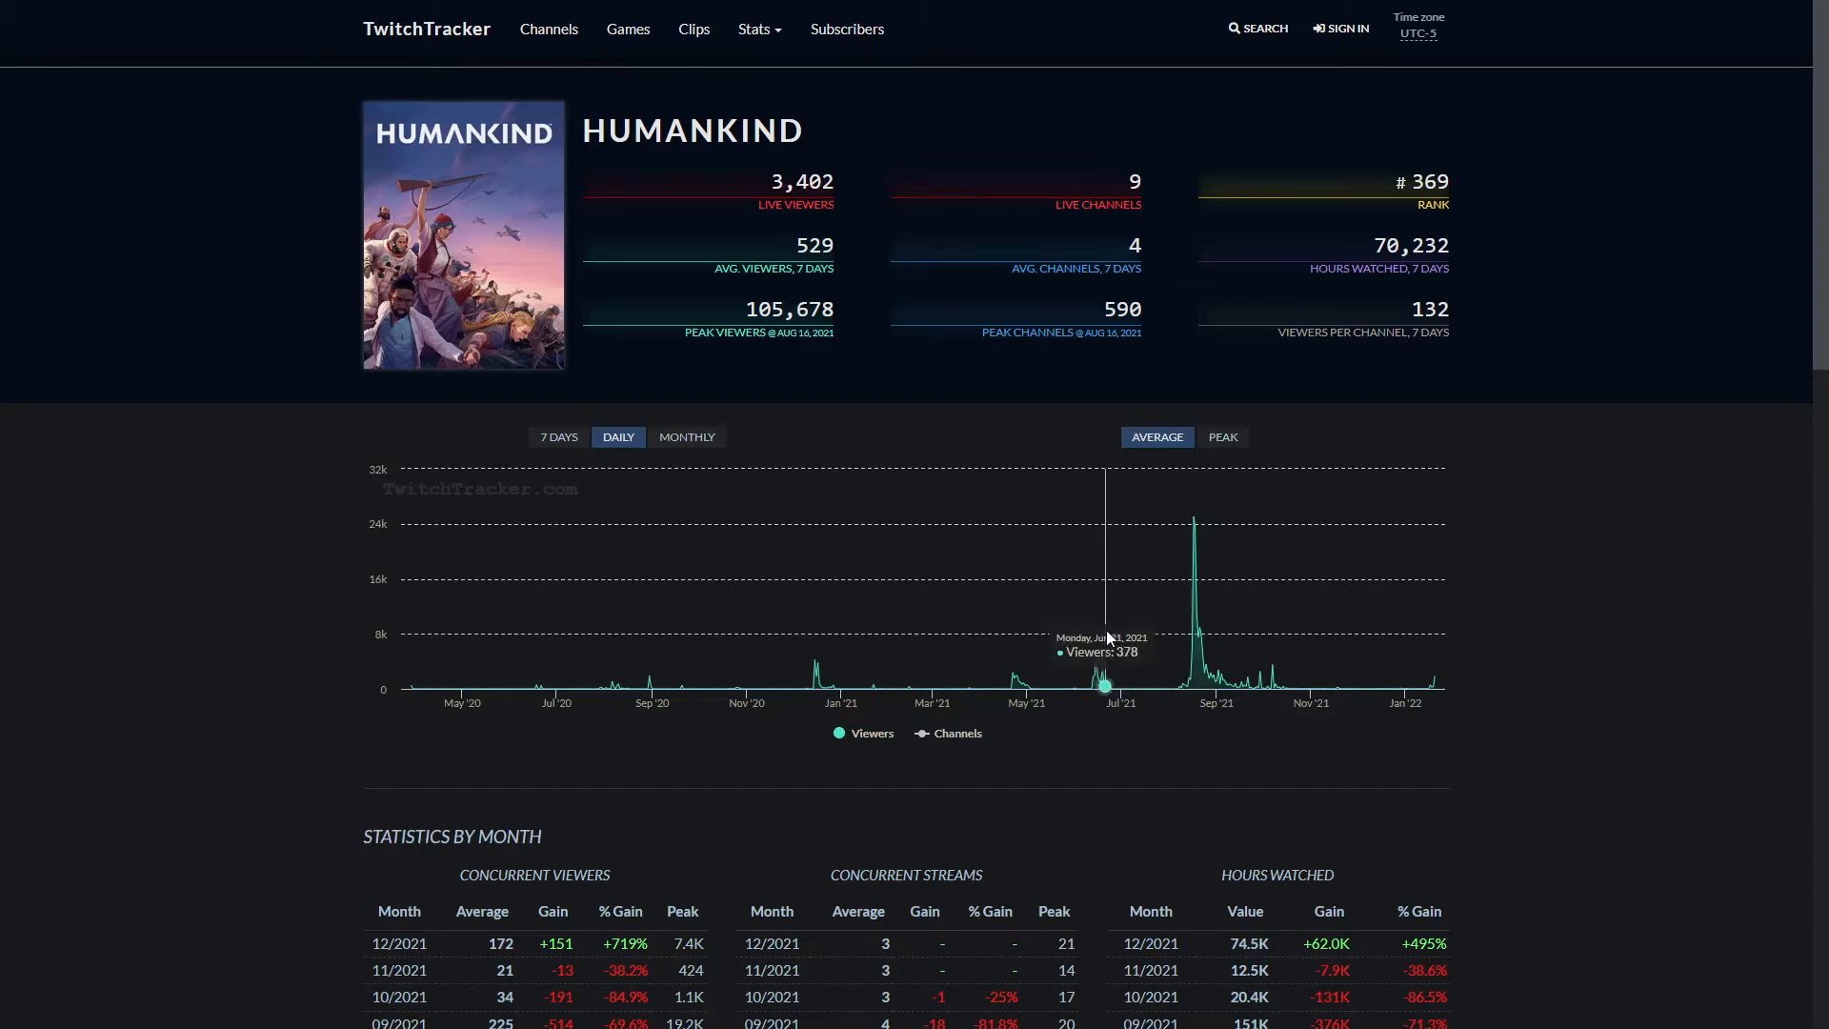
pyautogui.moveTo(817, 664)
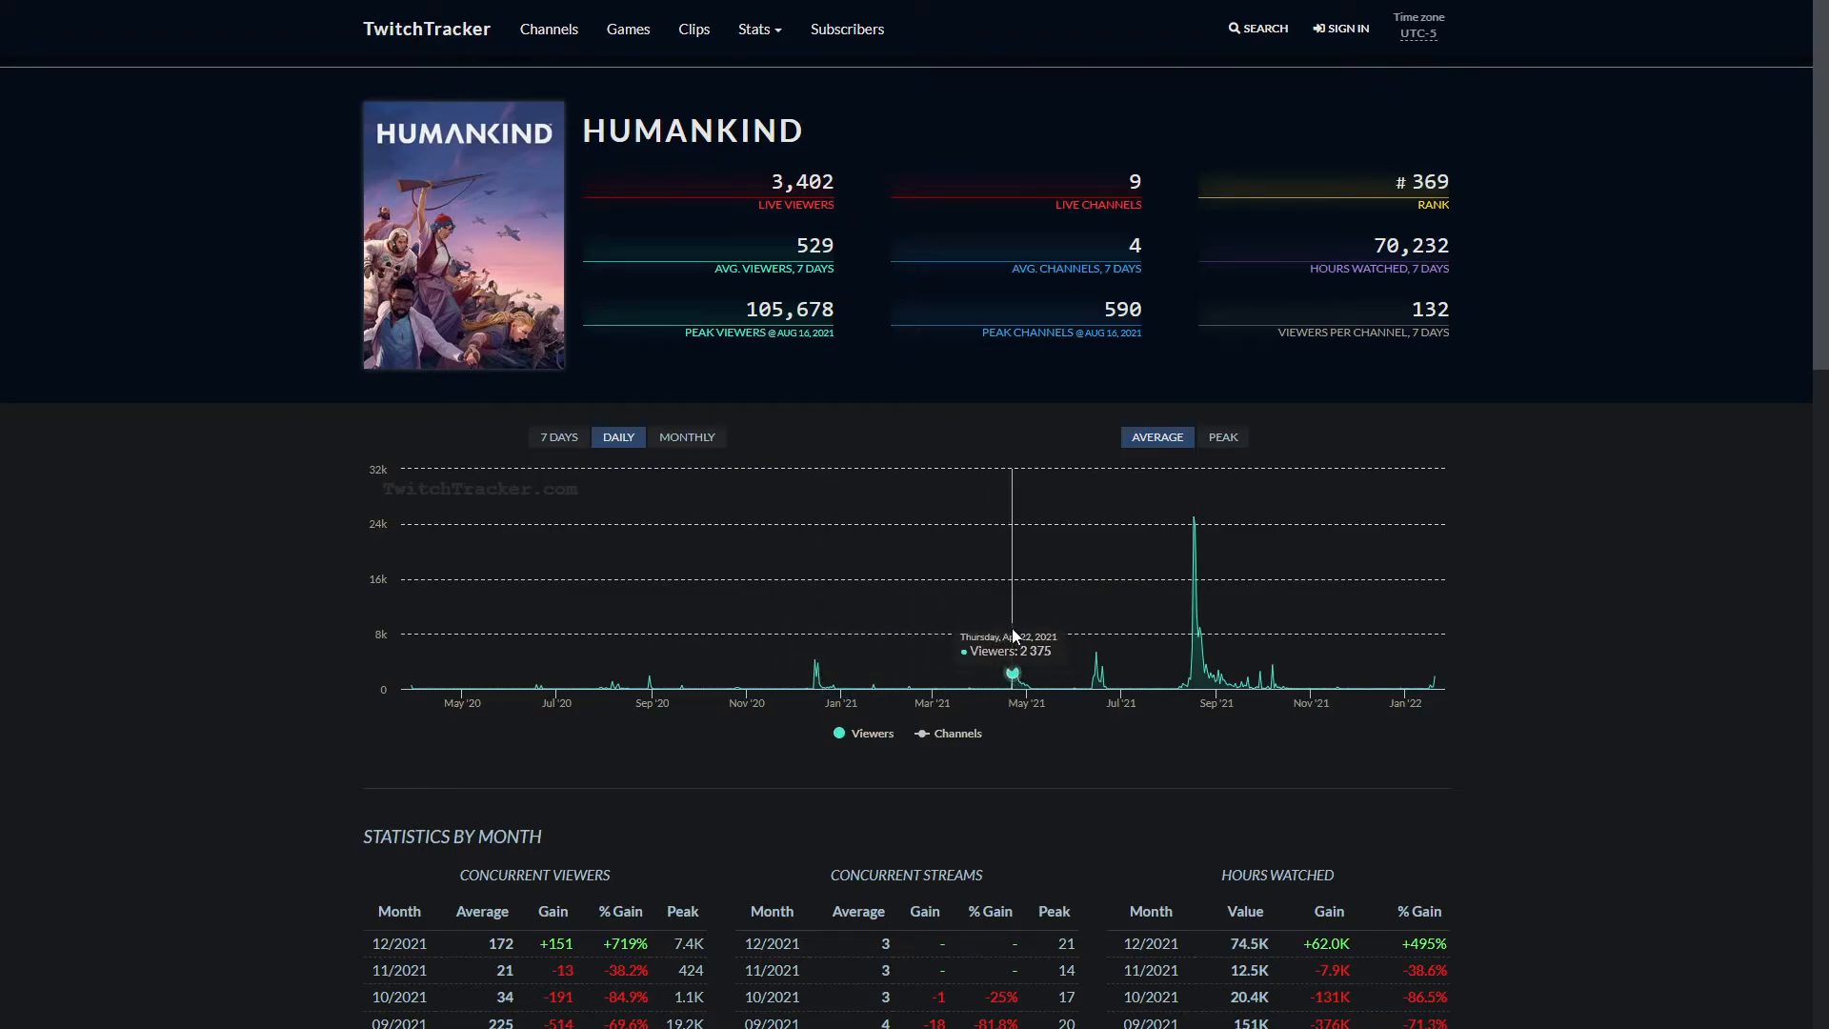
pyautogui.moveTo(1029, 630)
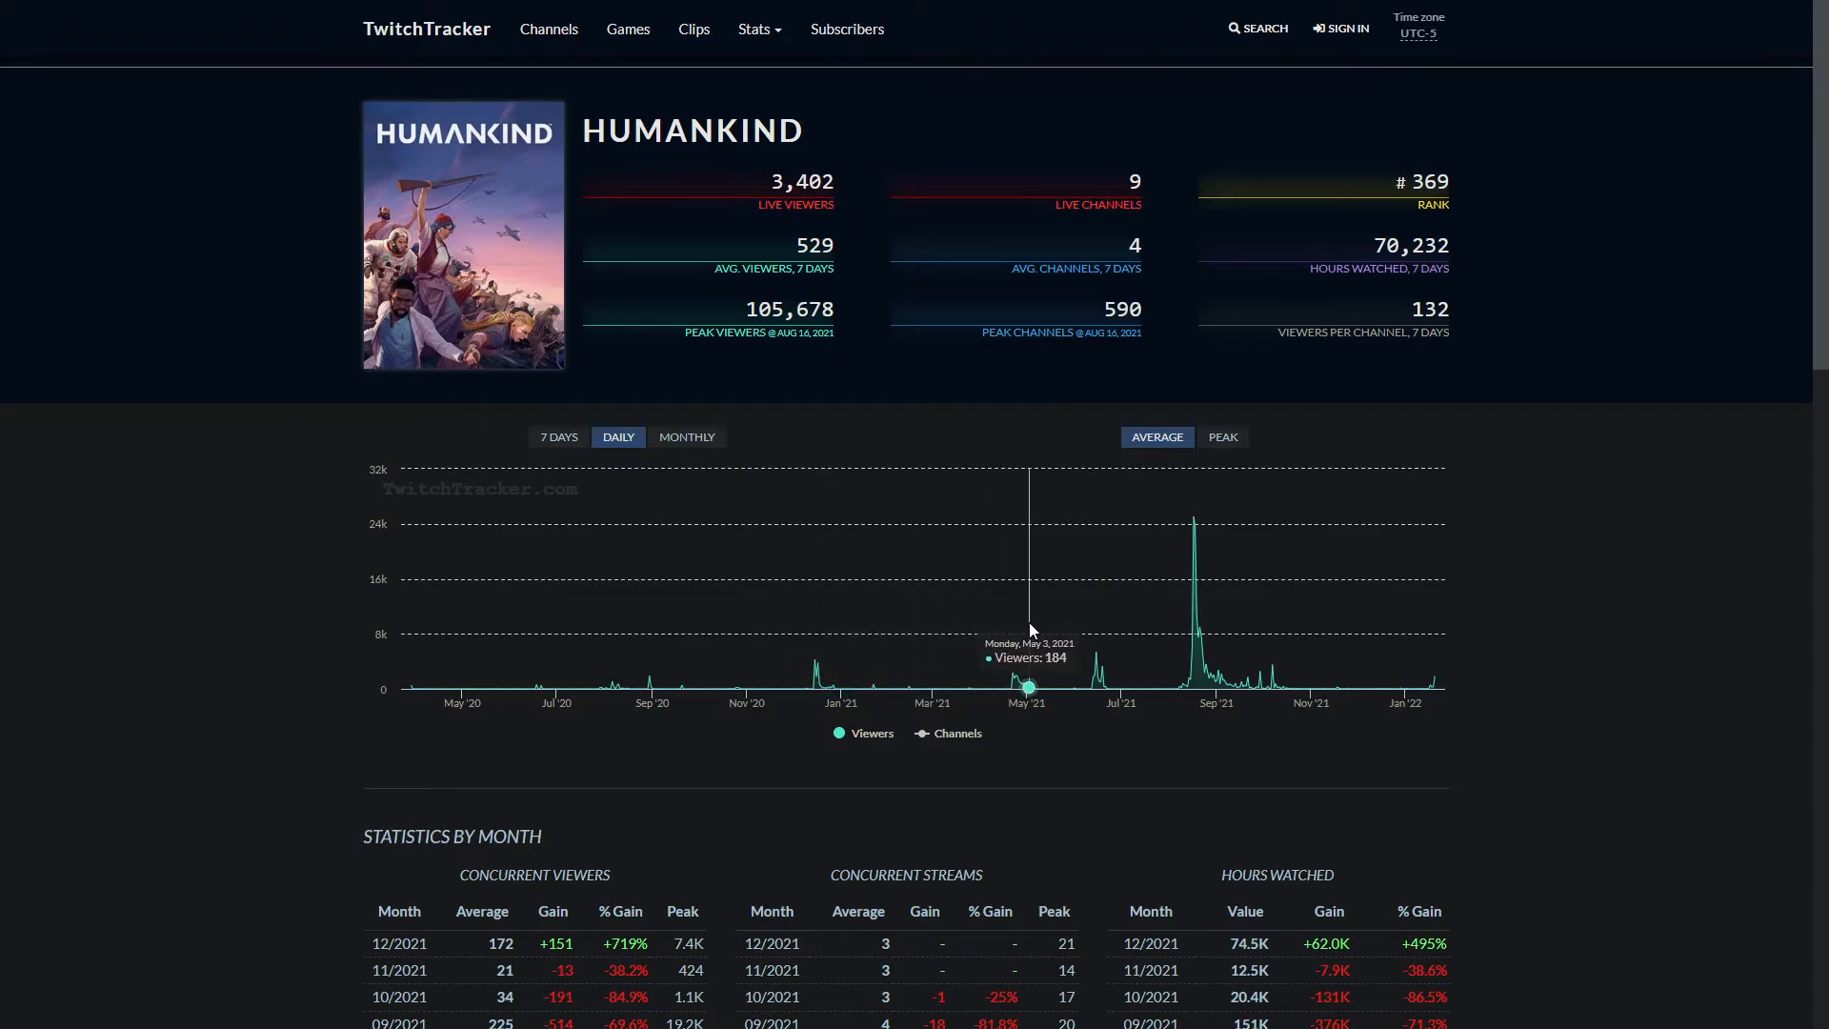
pyautogui.moveTo(1103, 603)
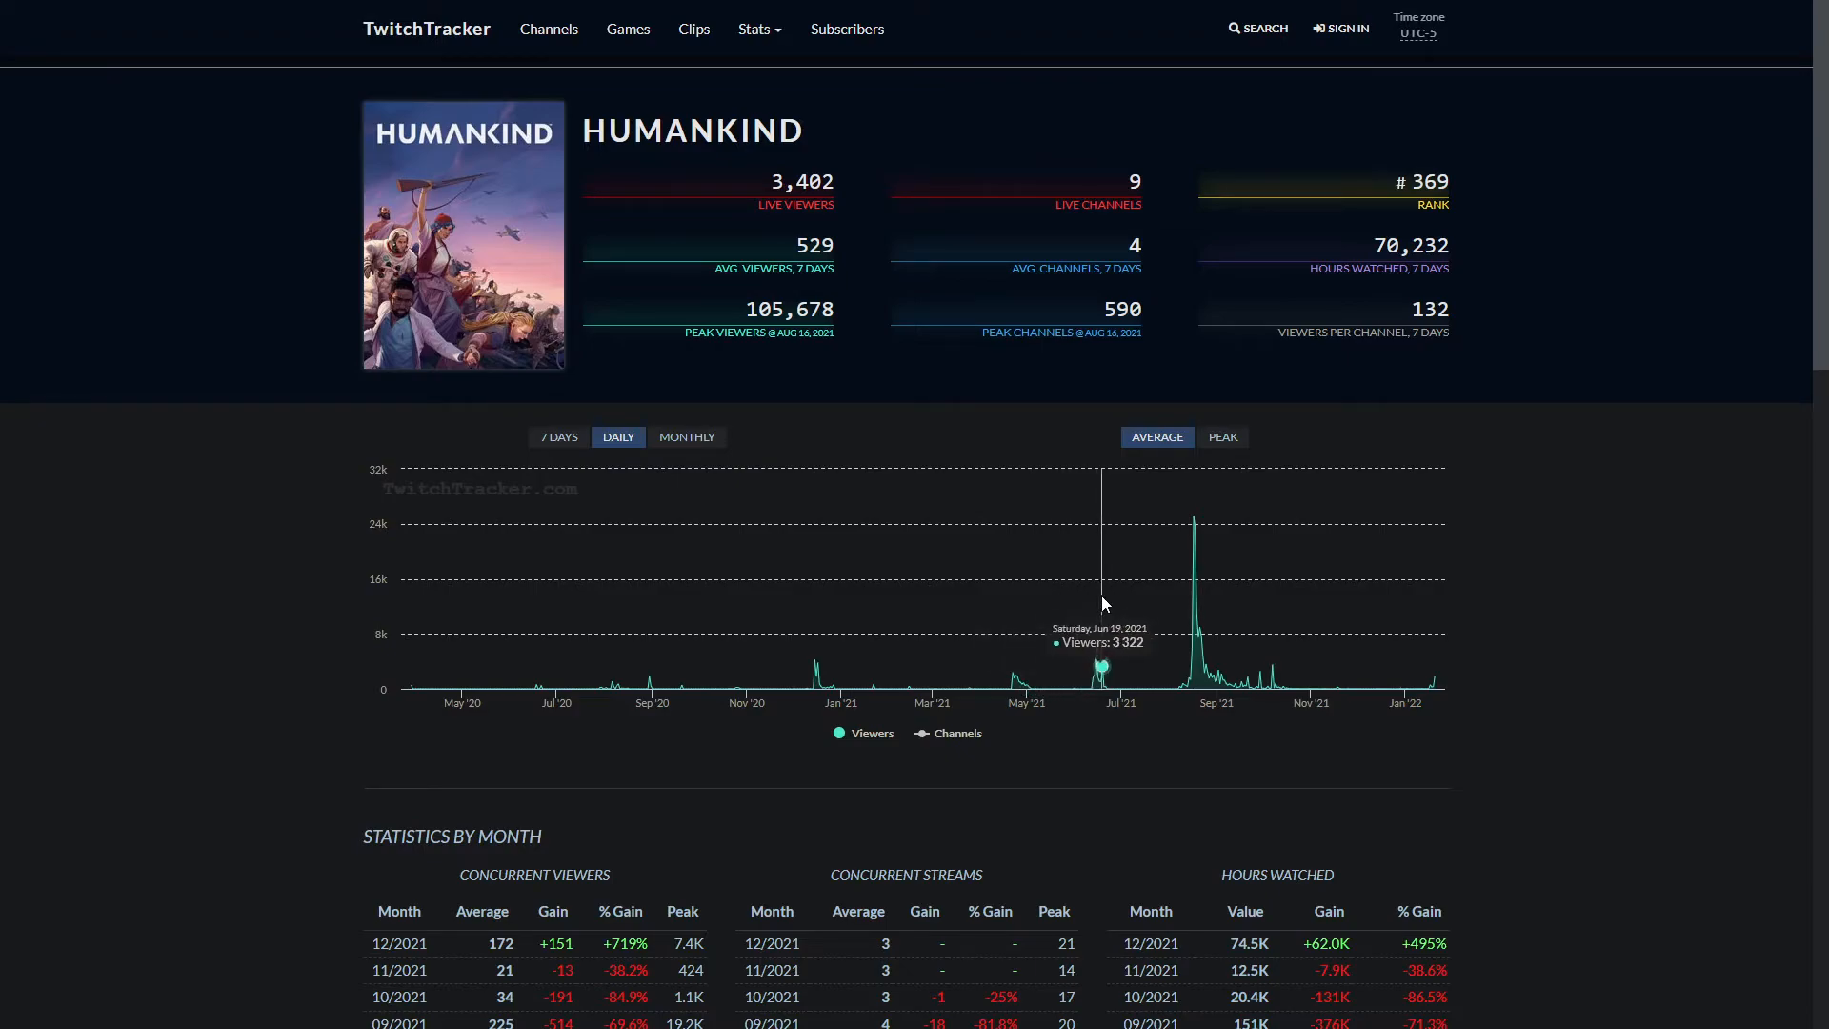
pyautogui.moveTo(1266, 634)
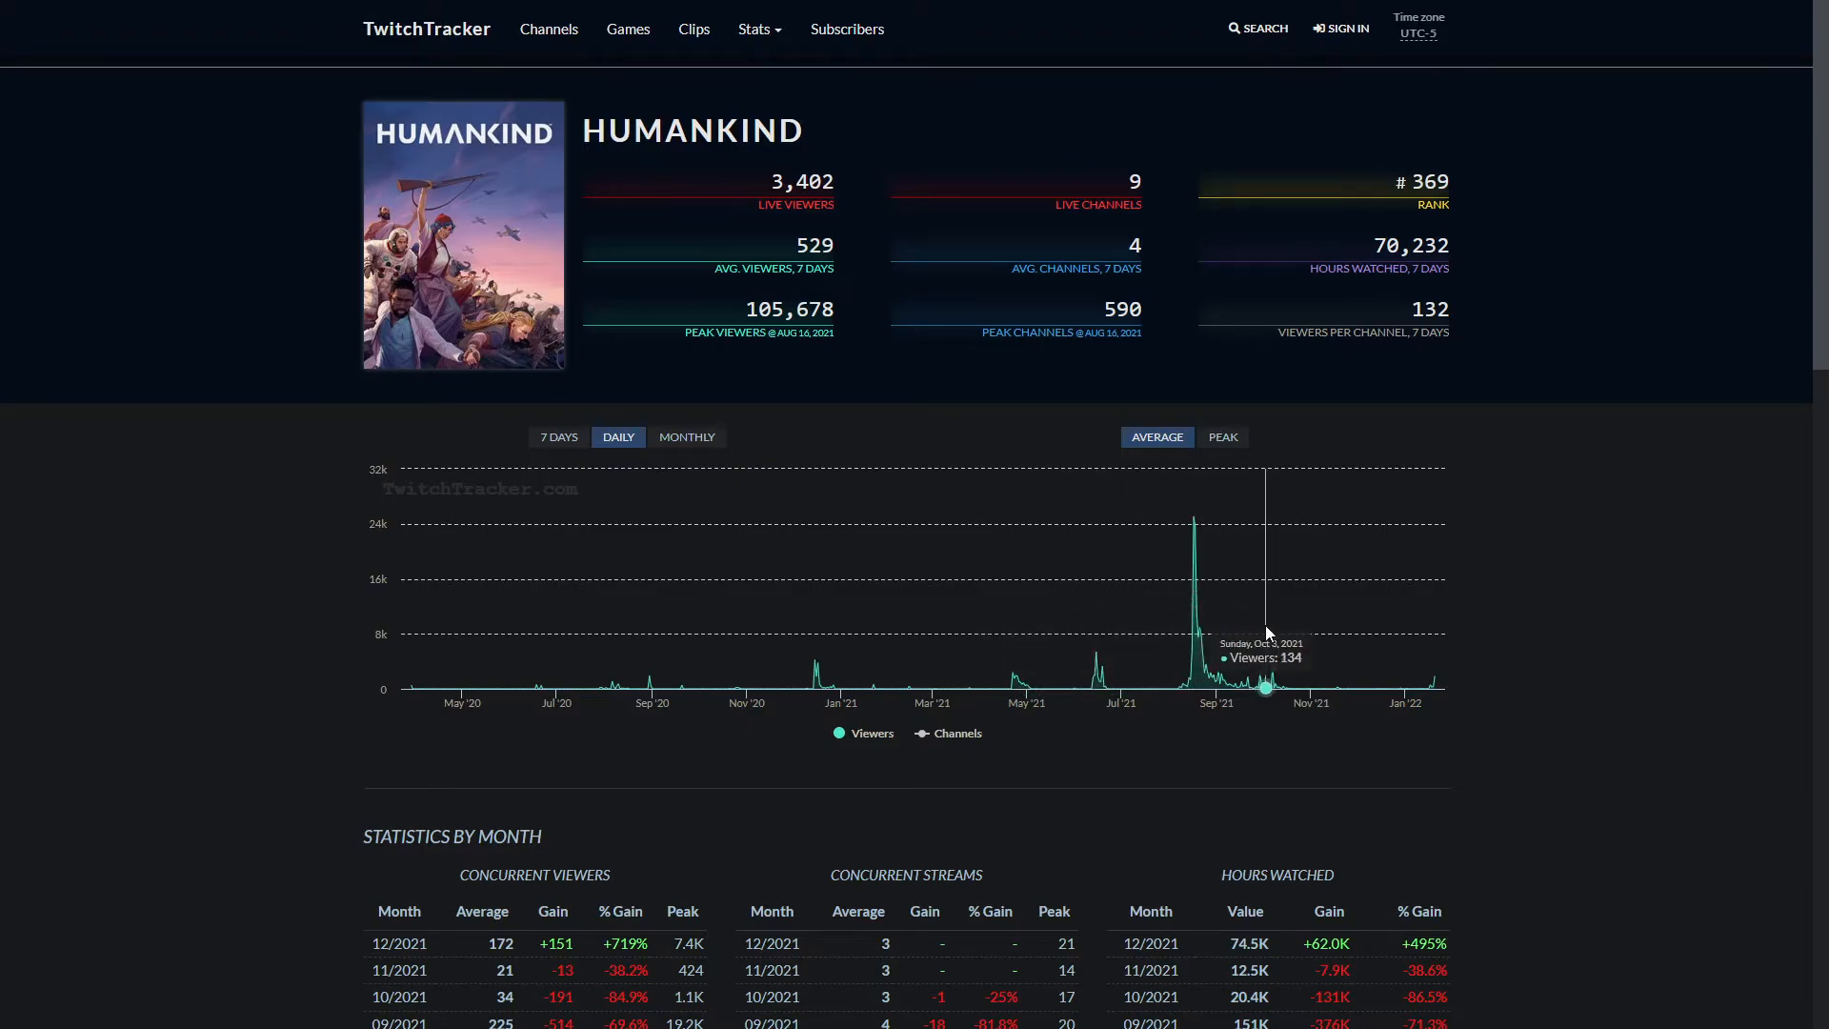
pyautogui.moveTo(1213, 623)
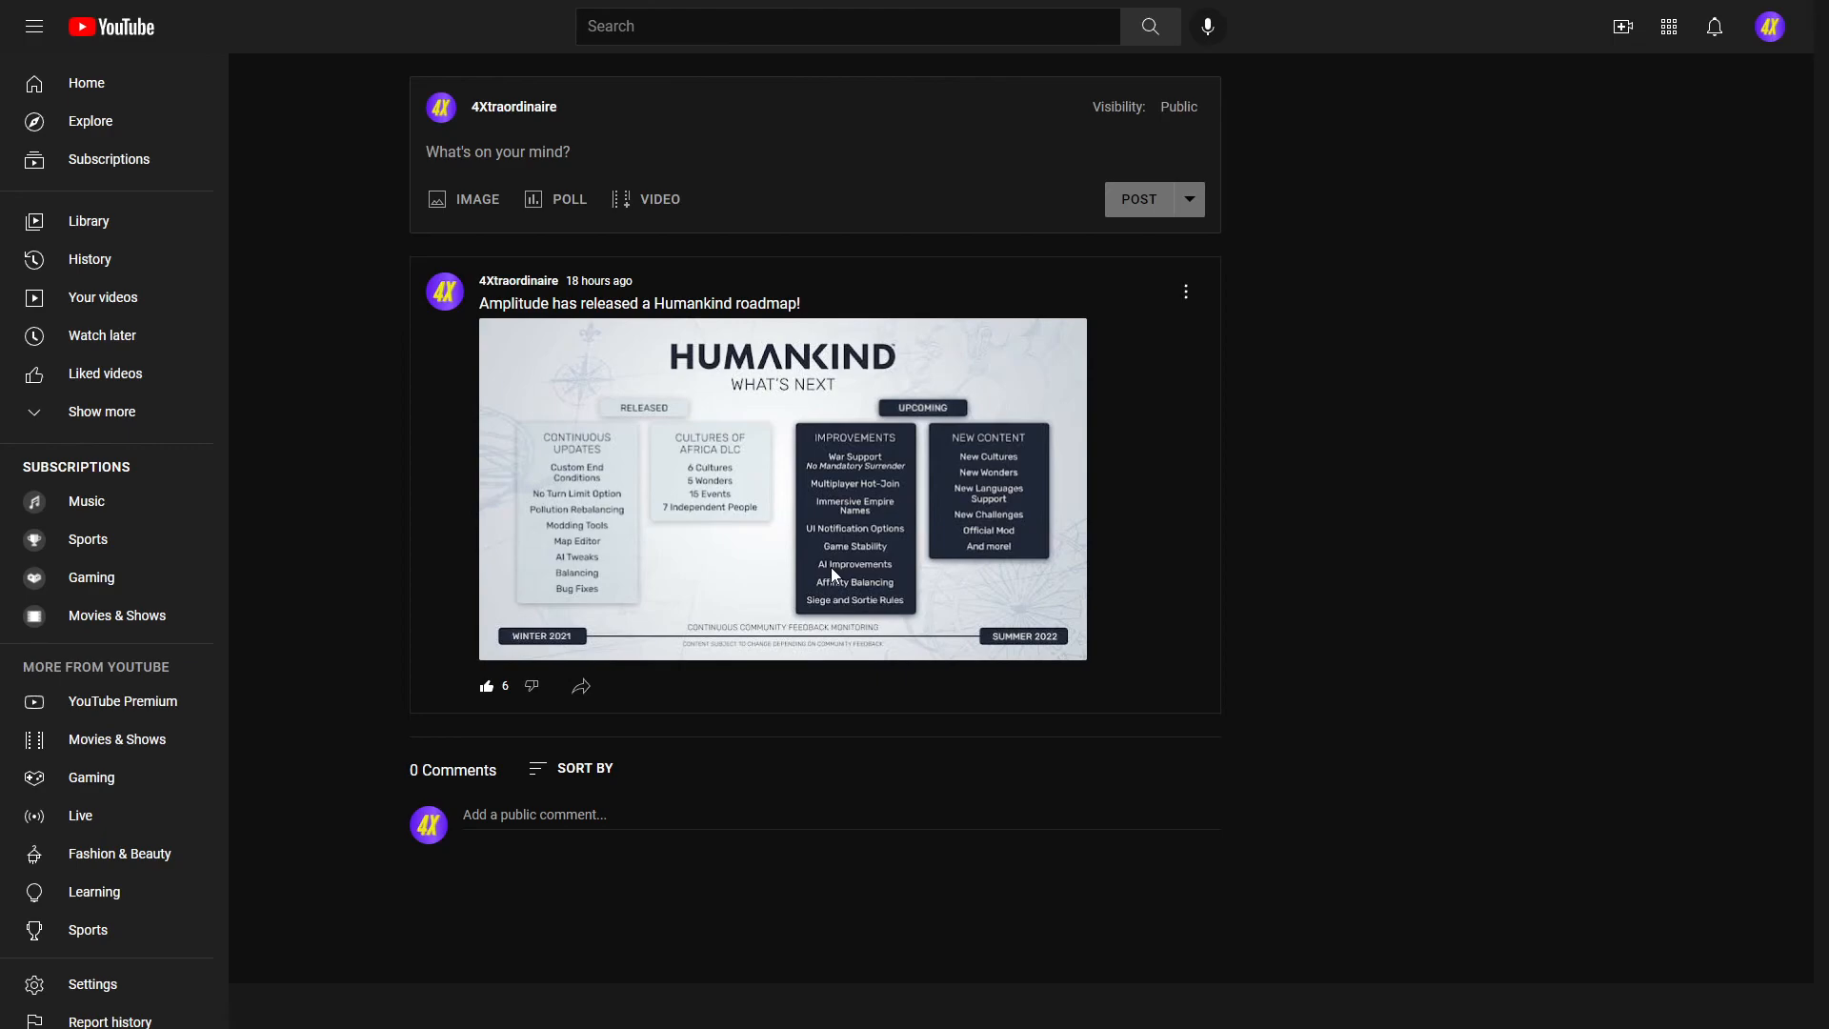
pyautogui.moveTo(947, 604)
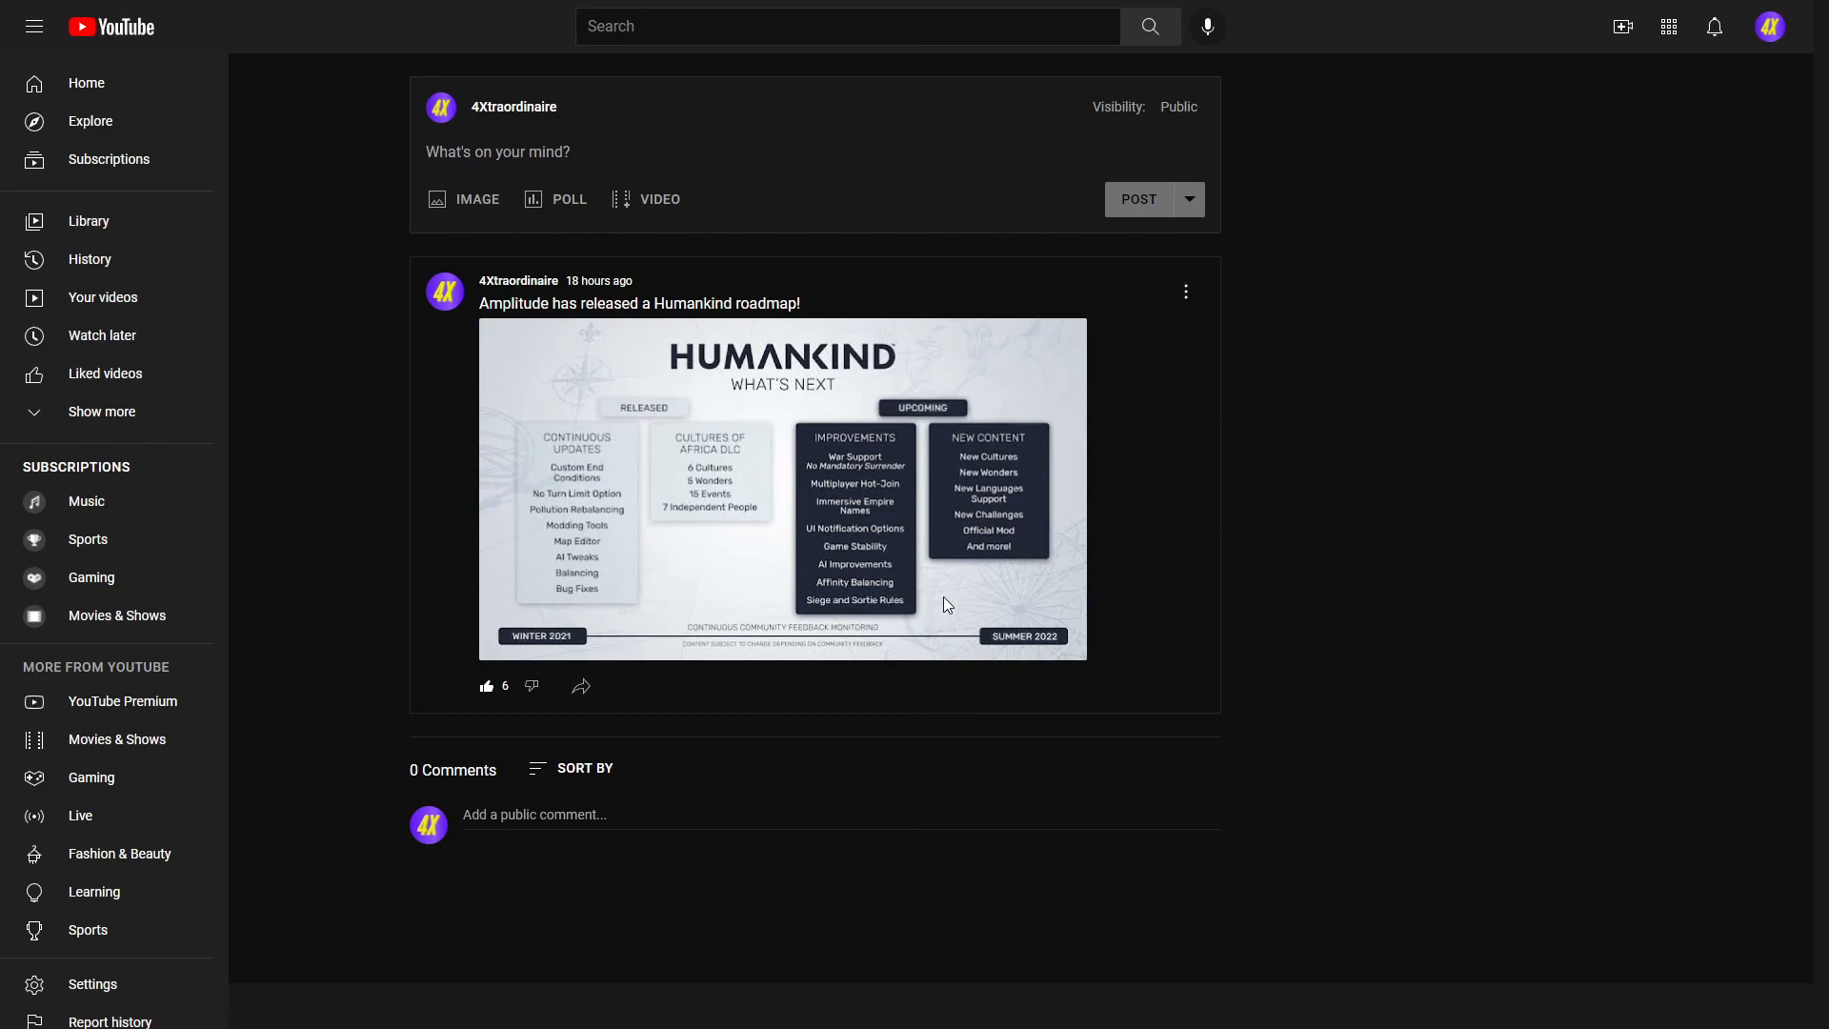
pyautogui.moveTo(950, 602)
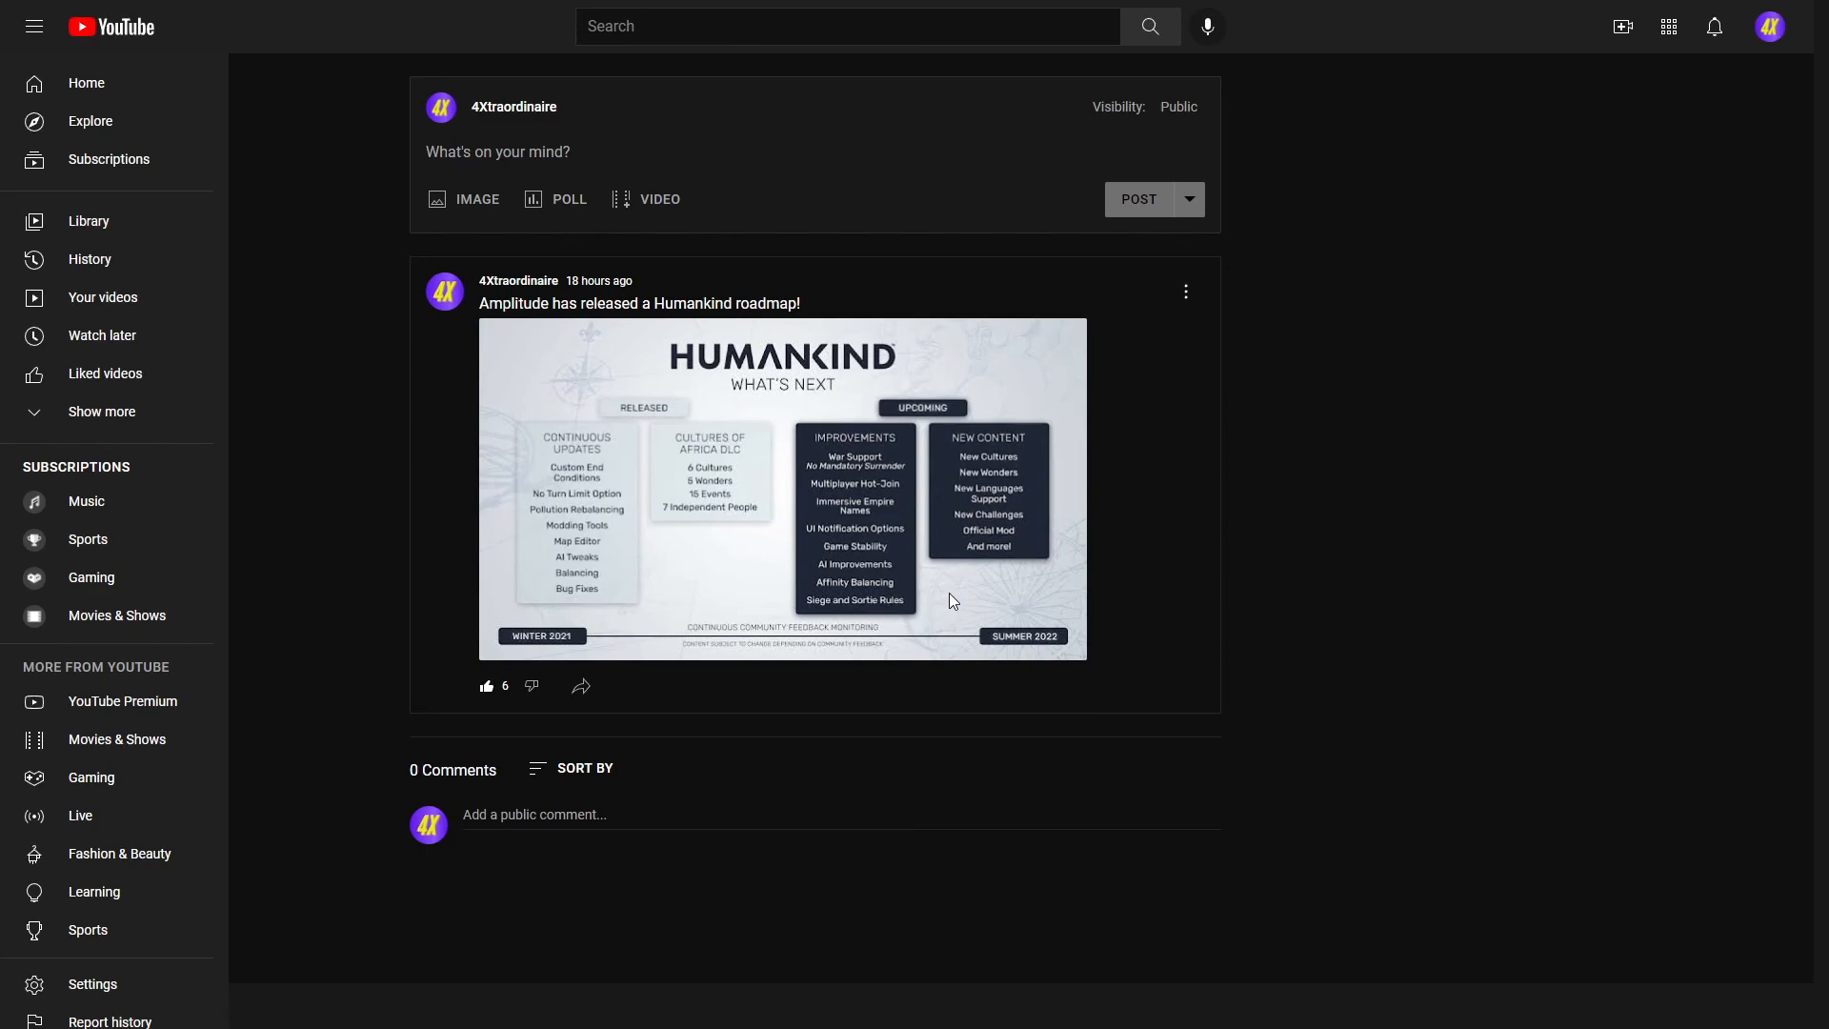